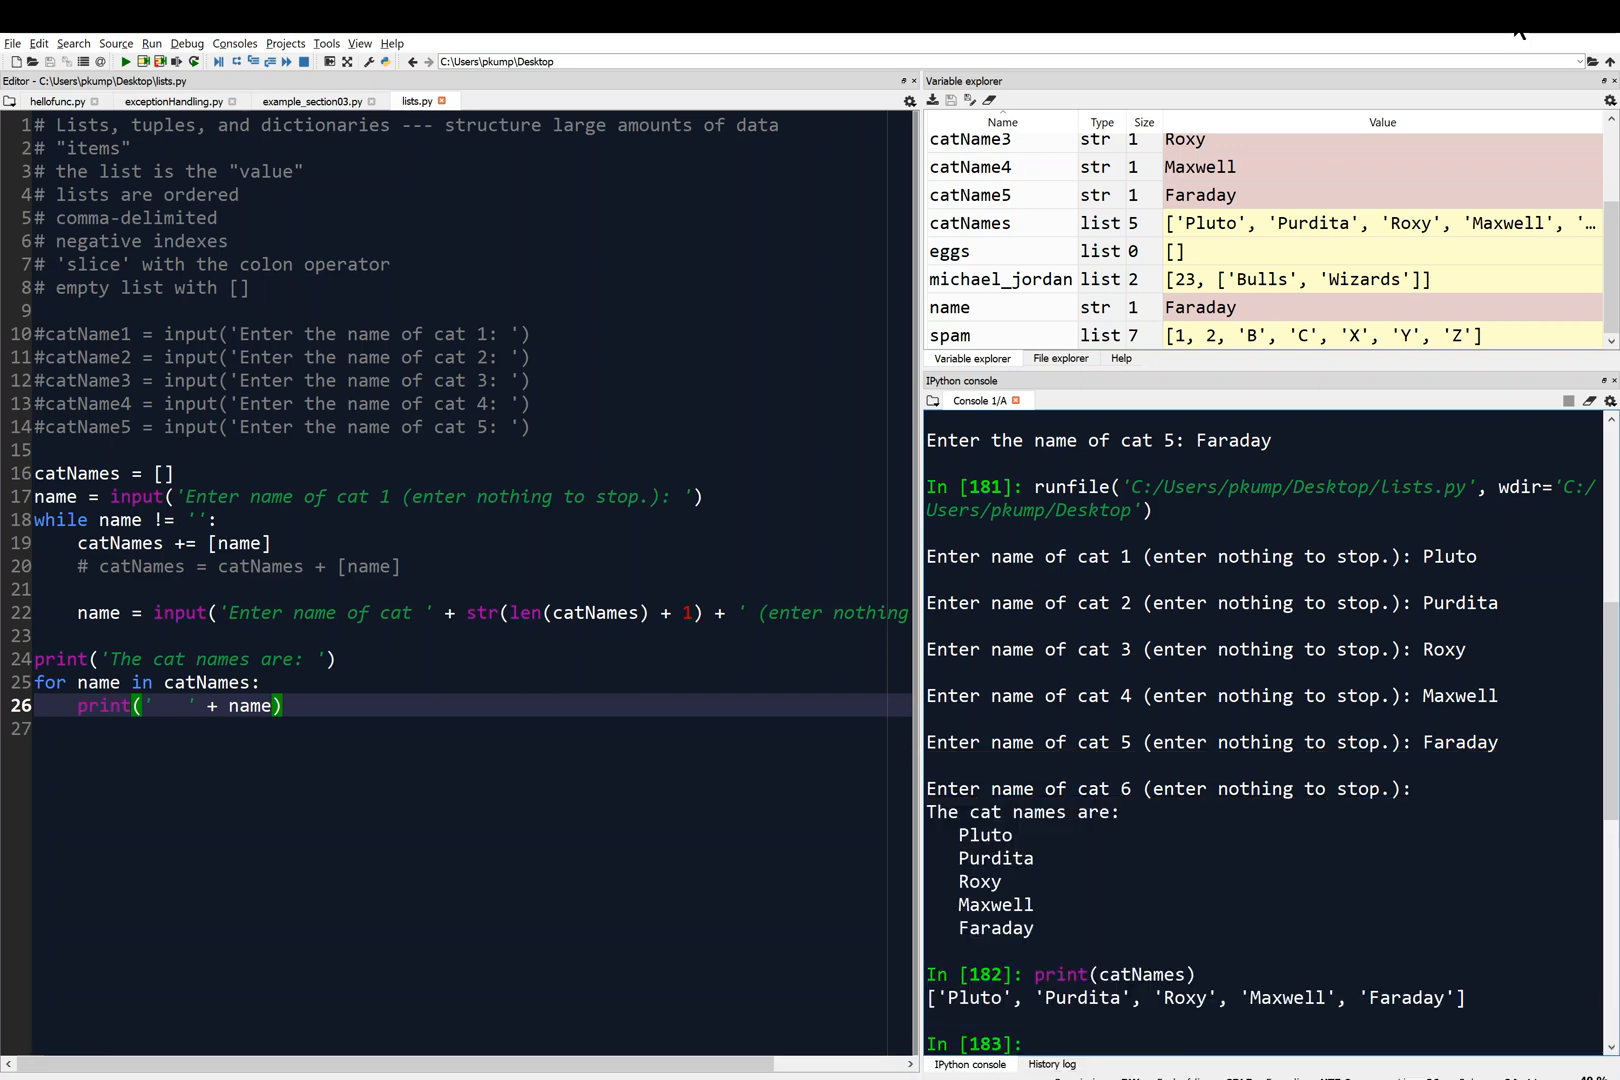
mouse_move(618, 850)
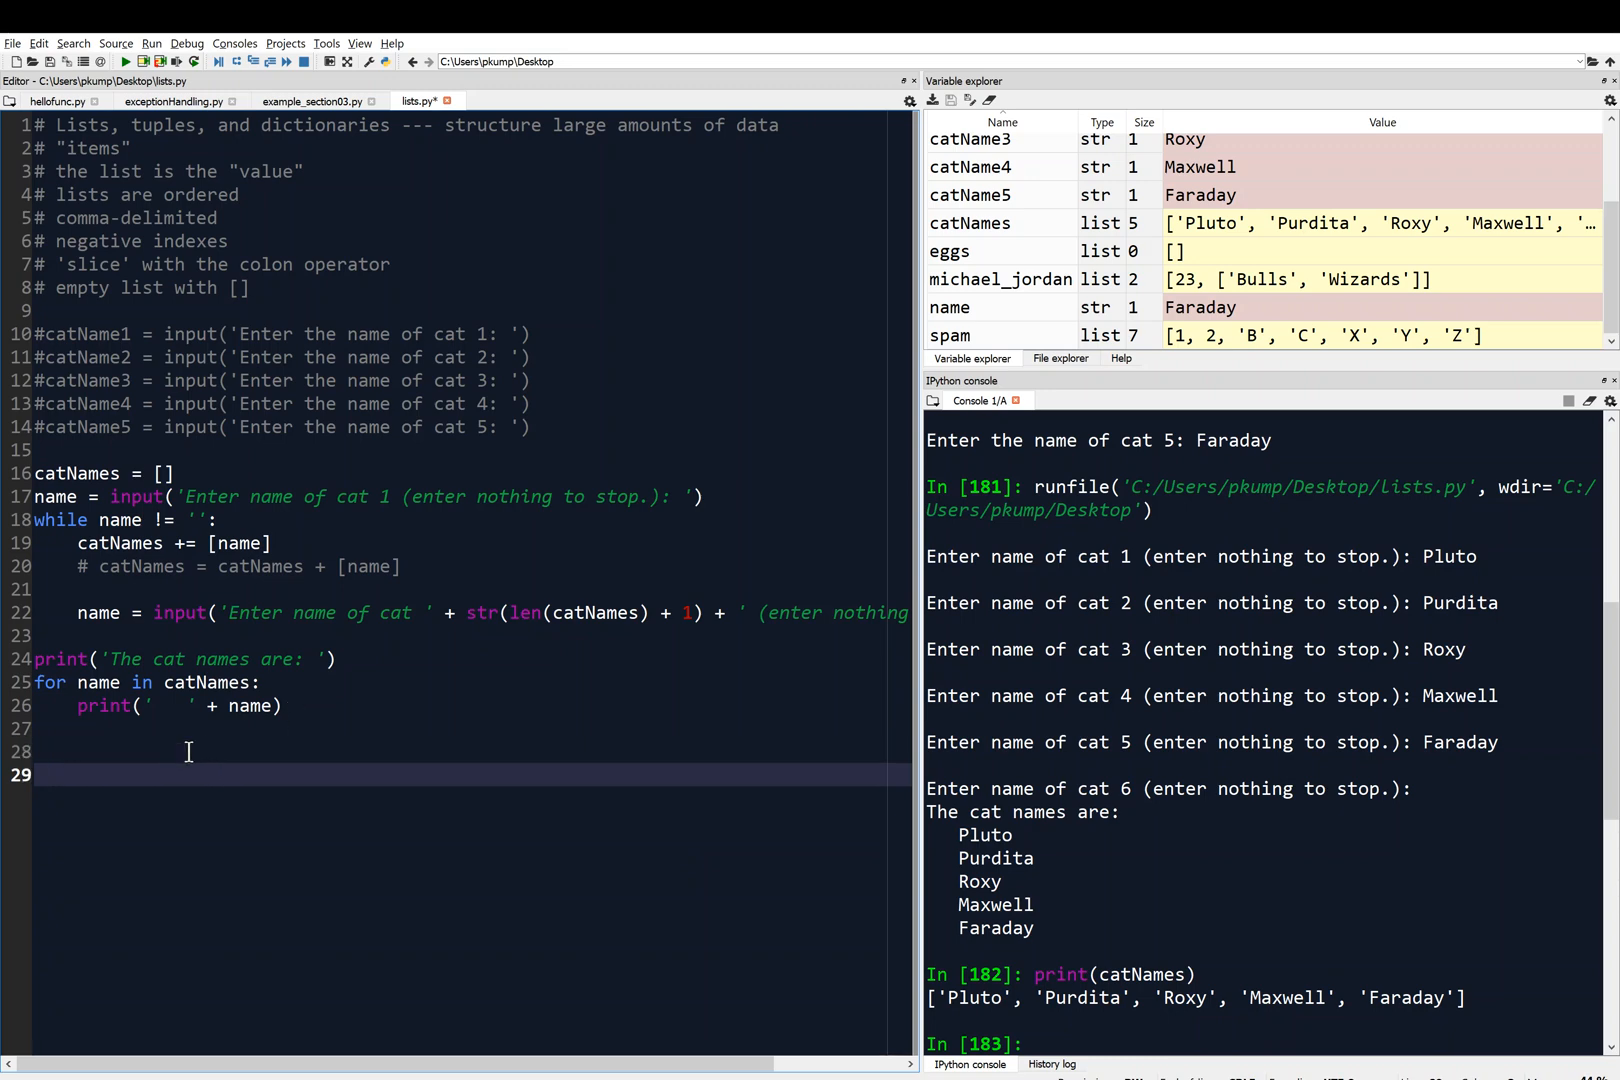
- Write the loop header `for i in range(4):` on line 29 of lists.py
type("for")
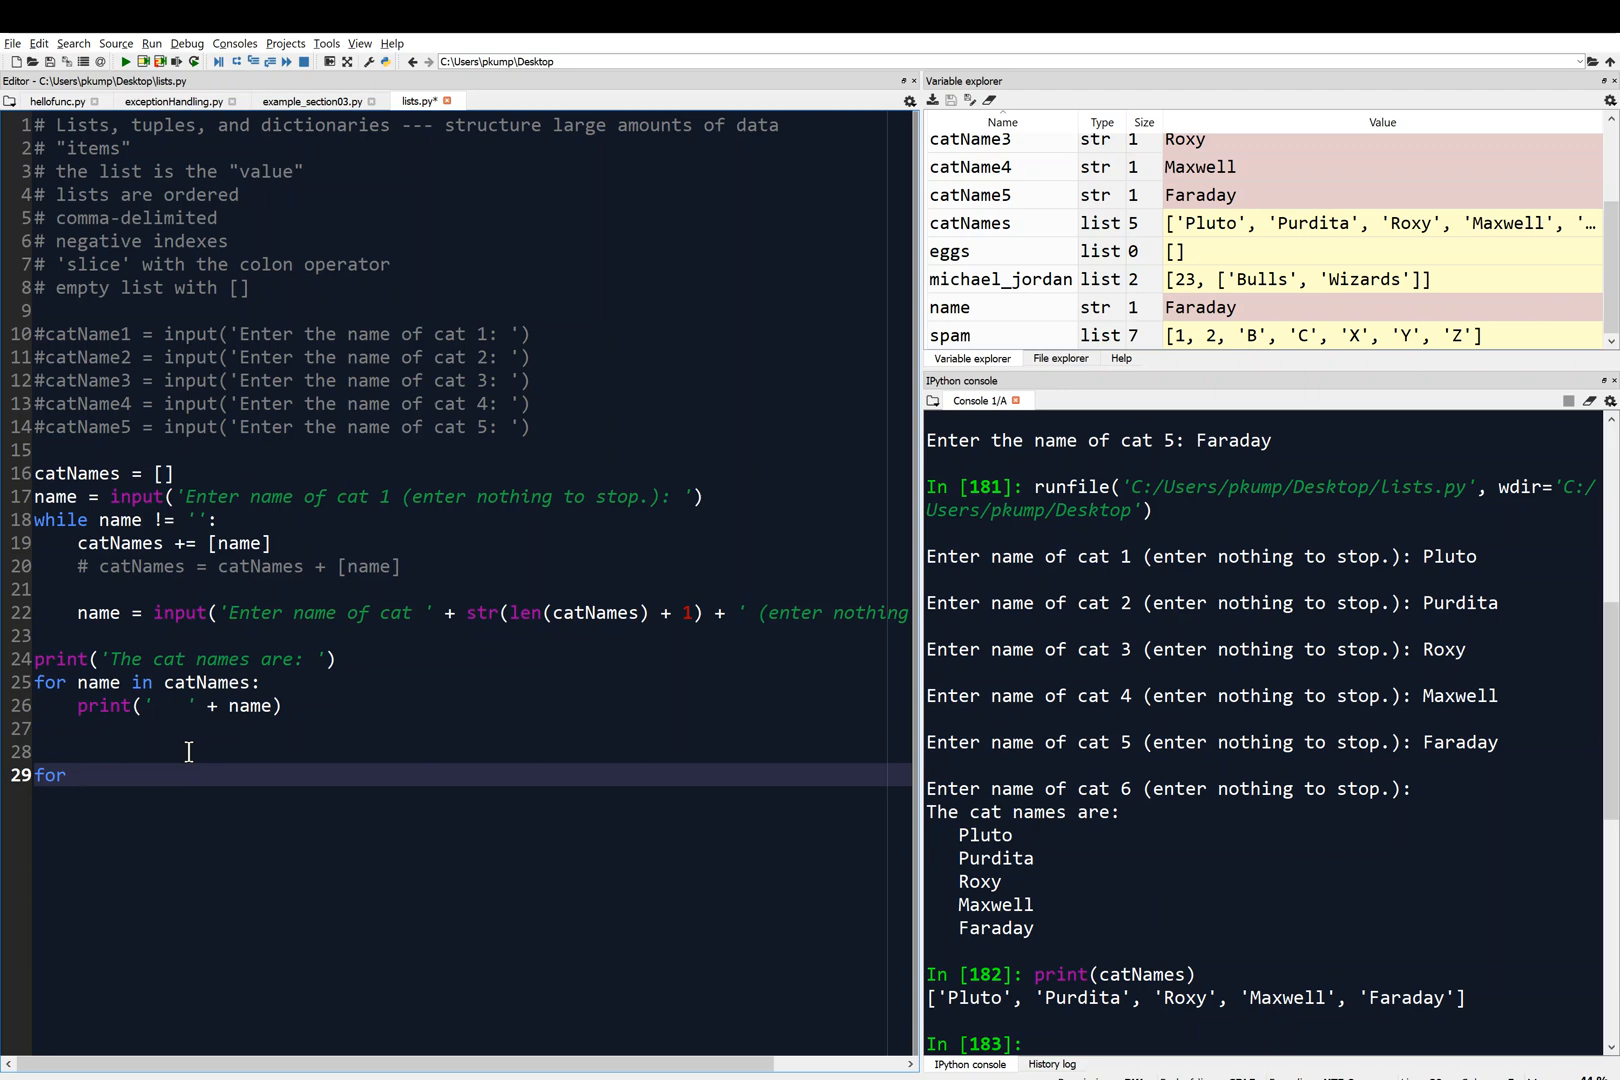
type("i")
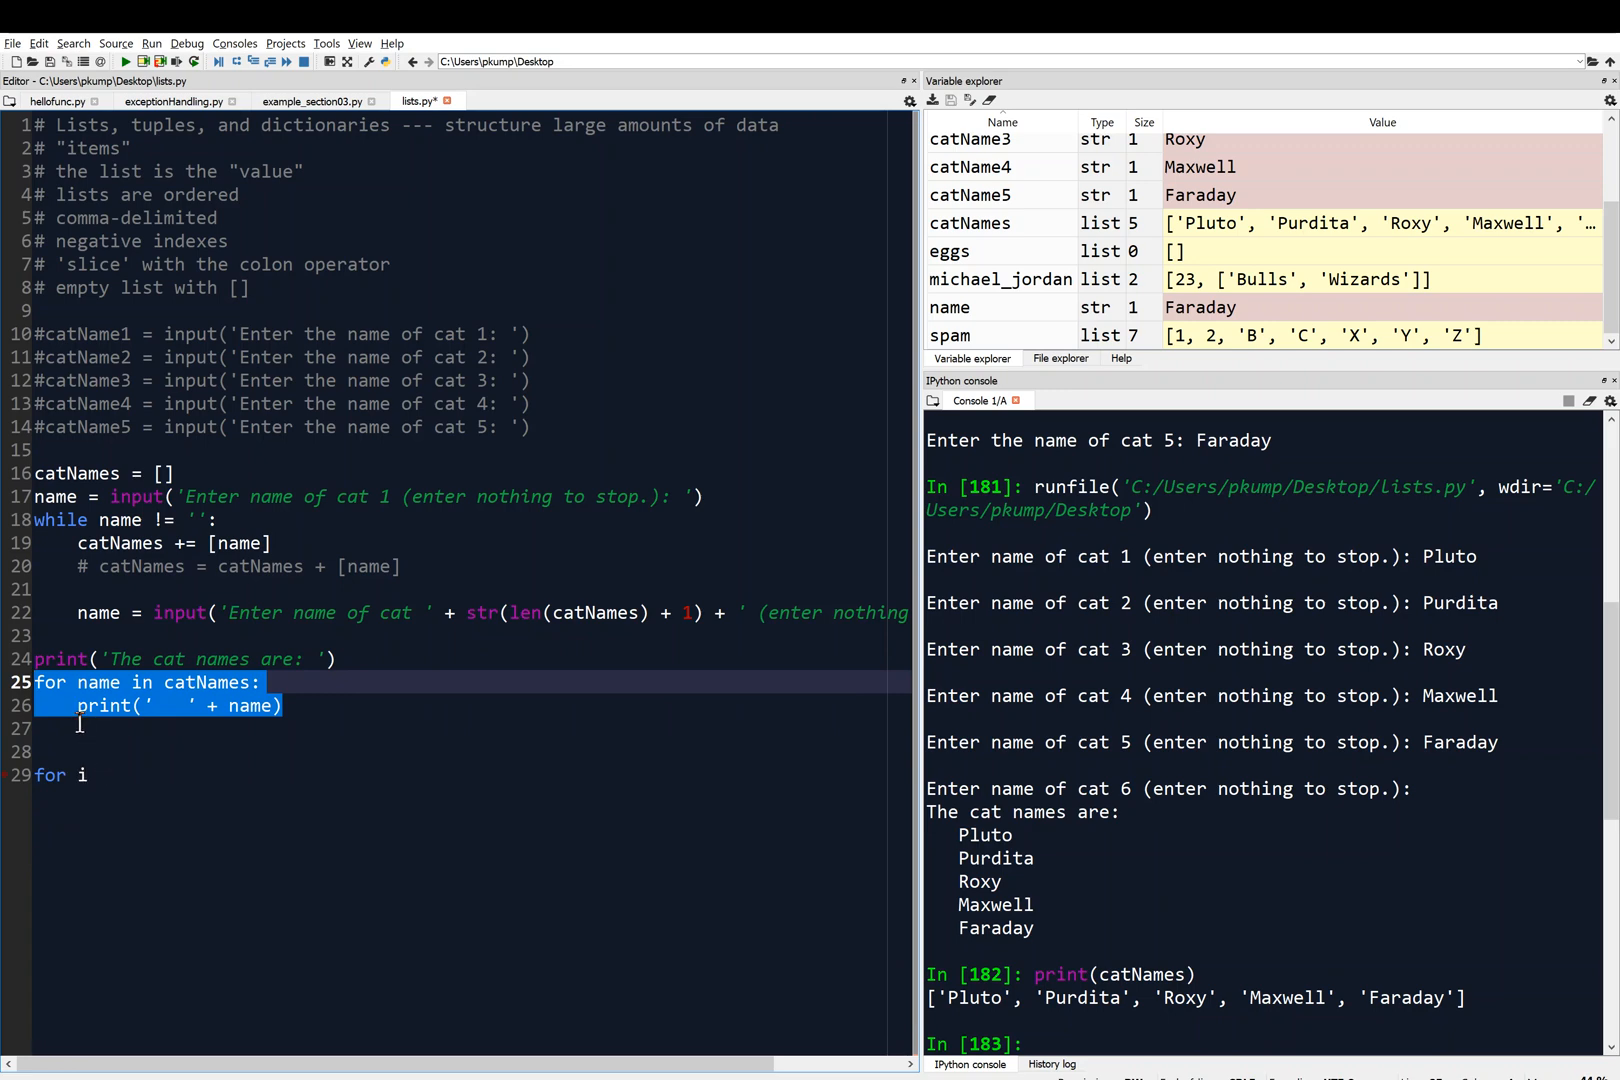
left_click(190, 820)
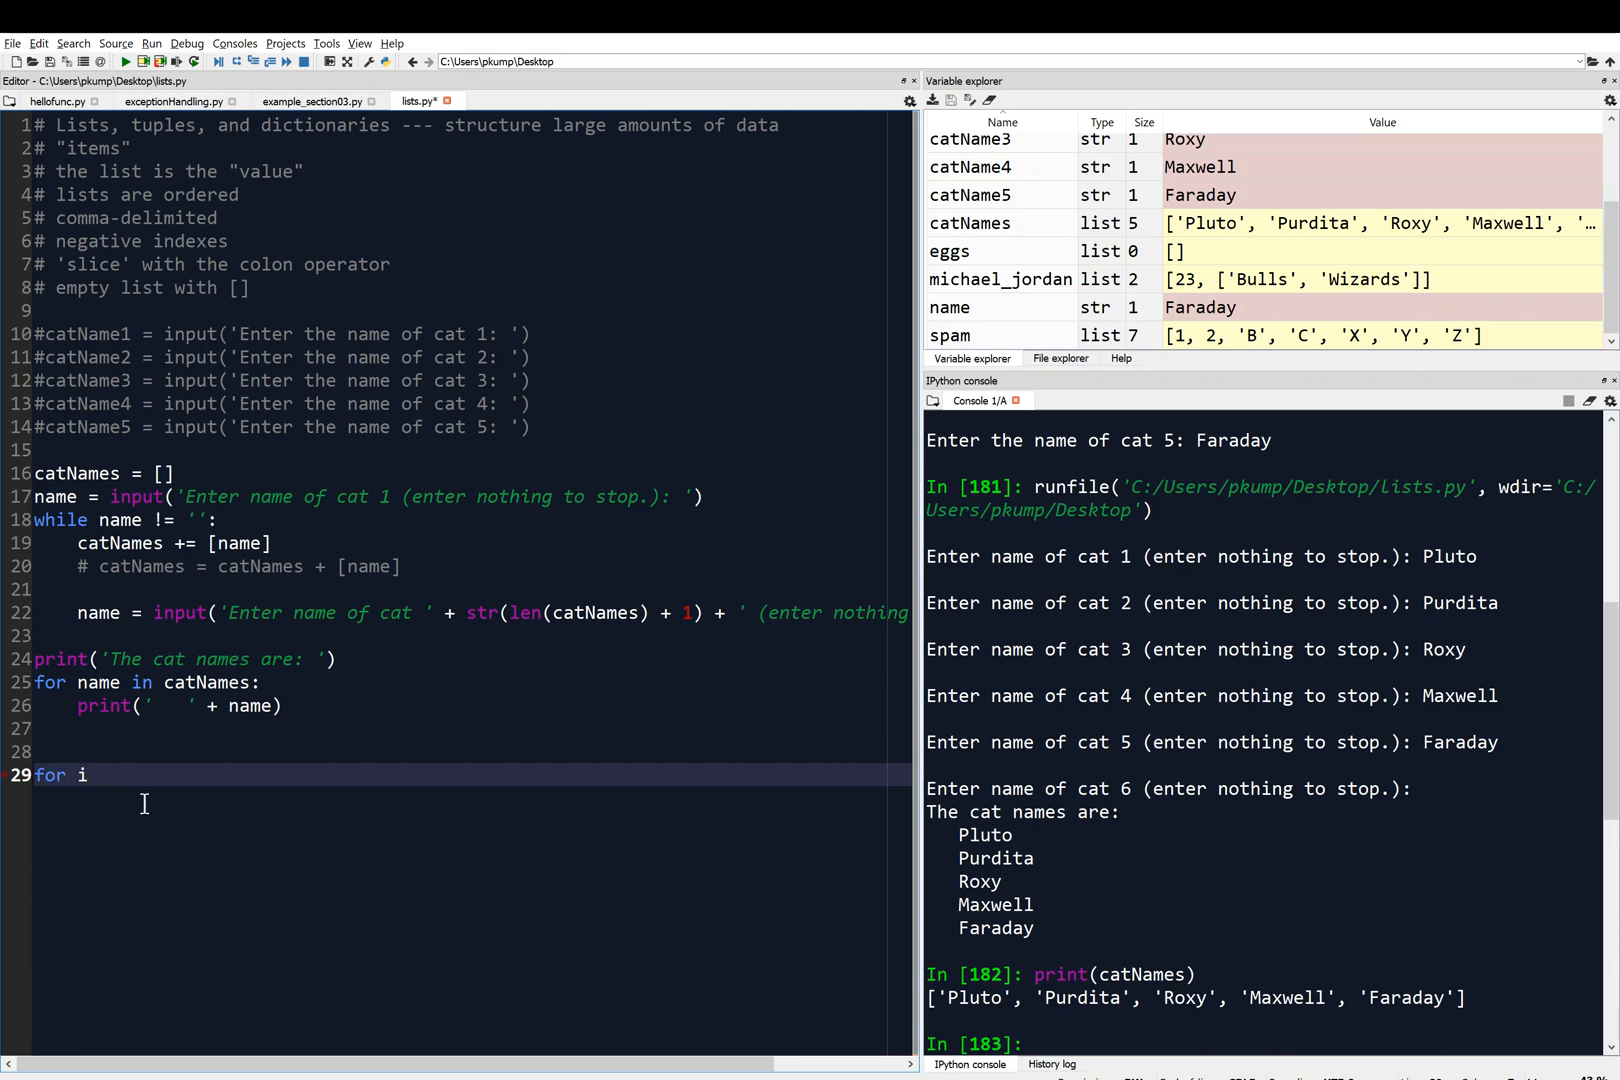
double_click(80, 774)
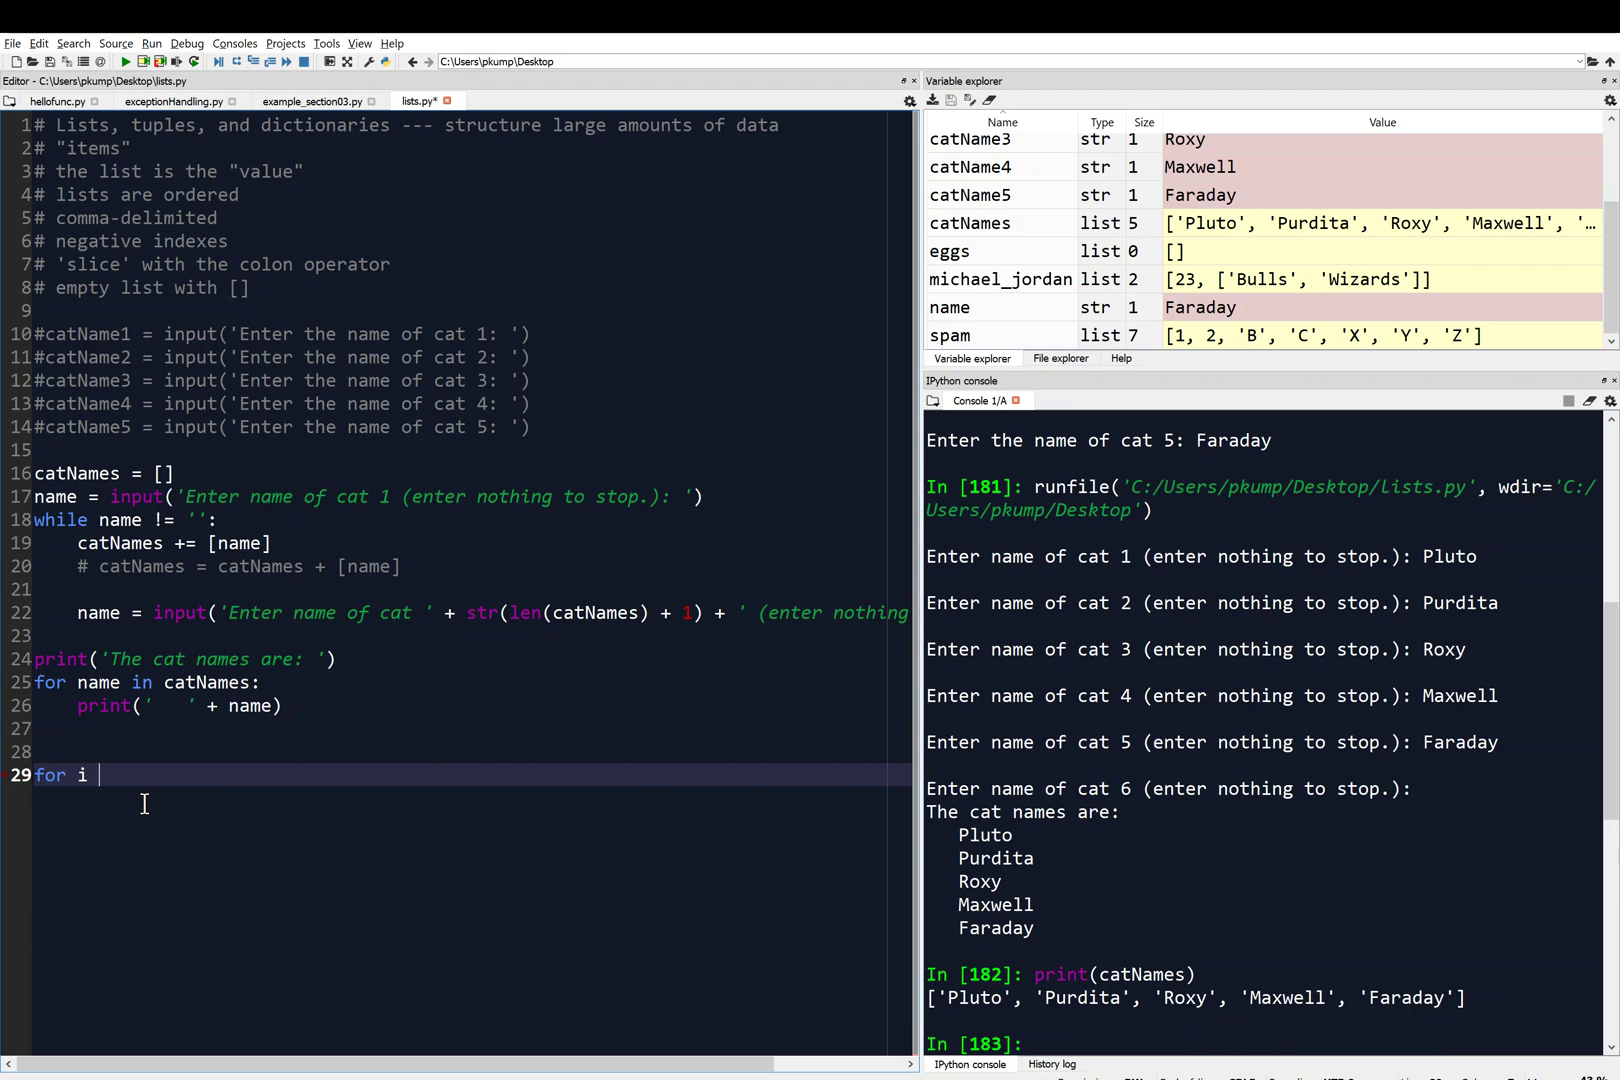
type("in")
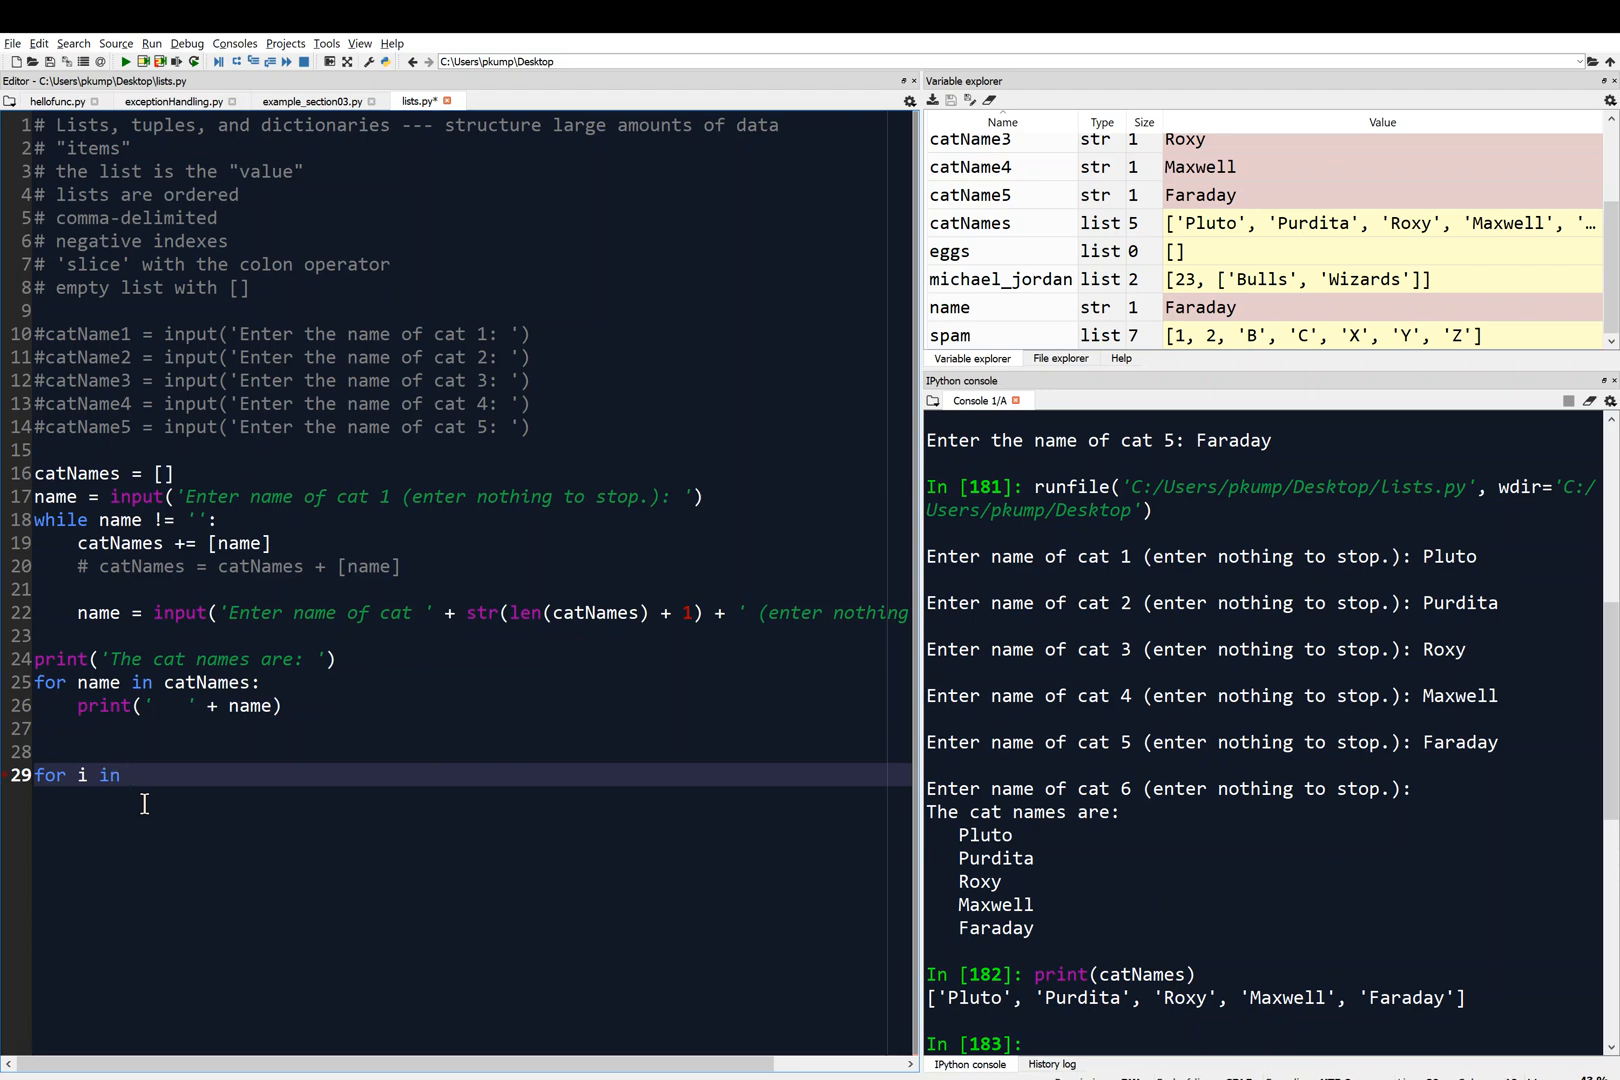
type("range()")
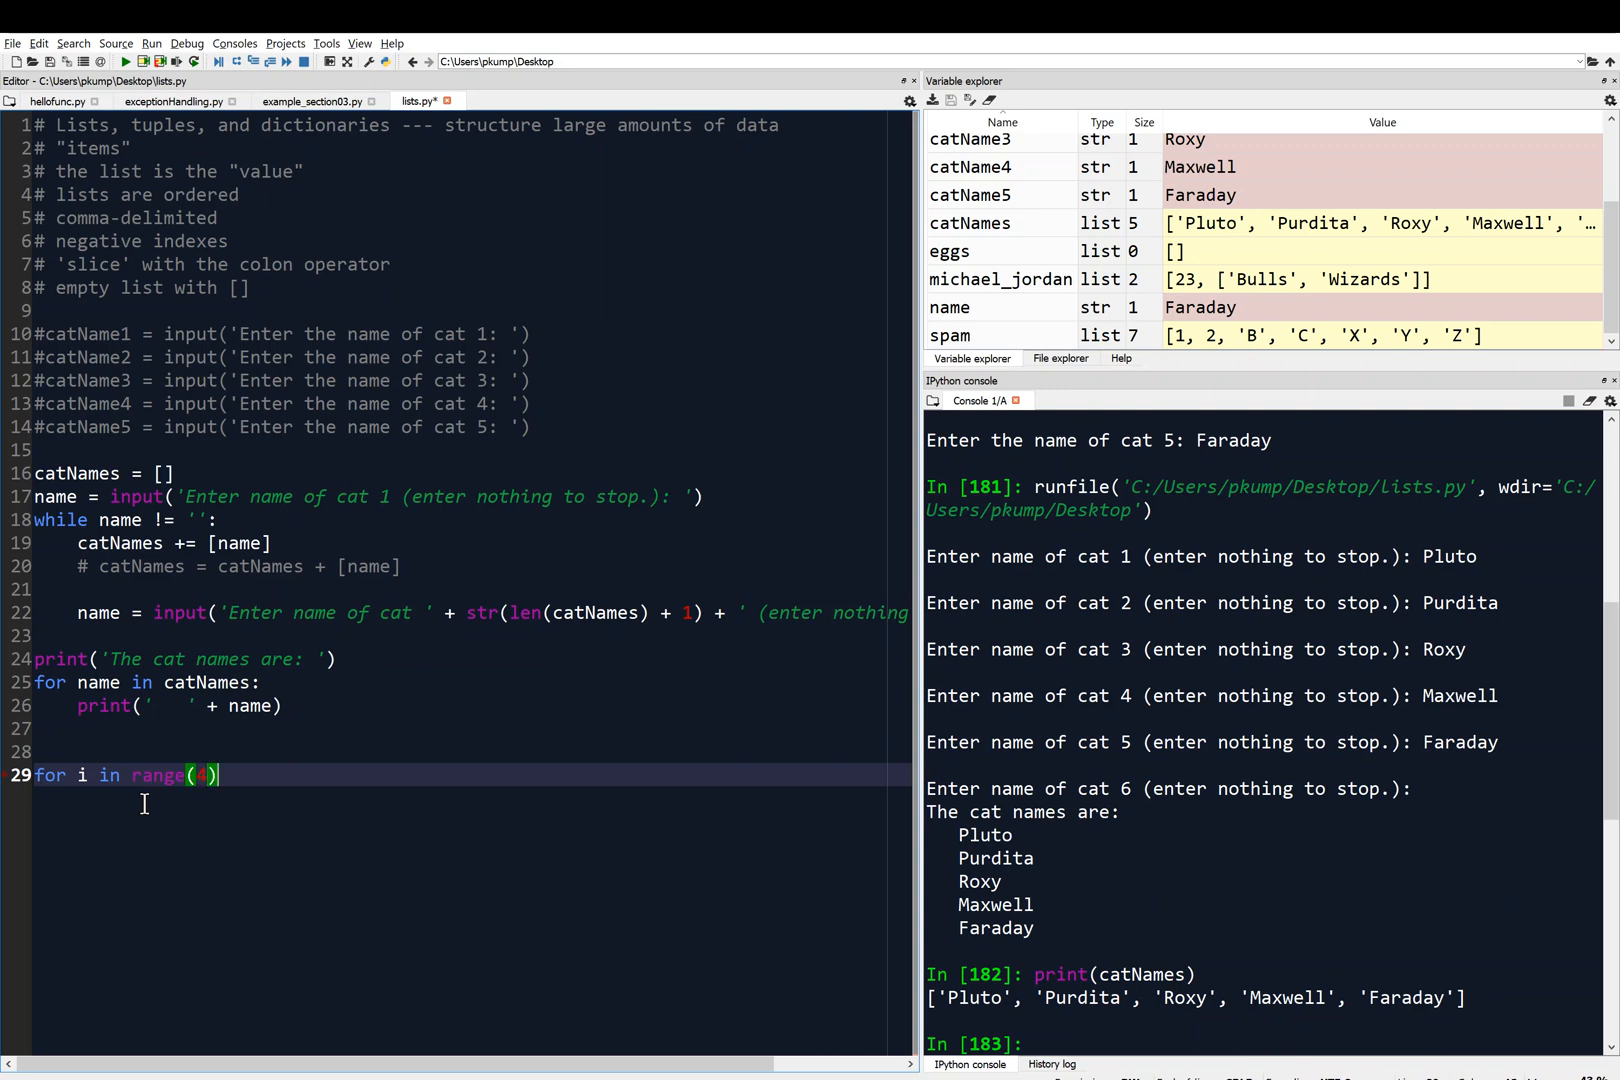
type("0);")
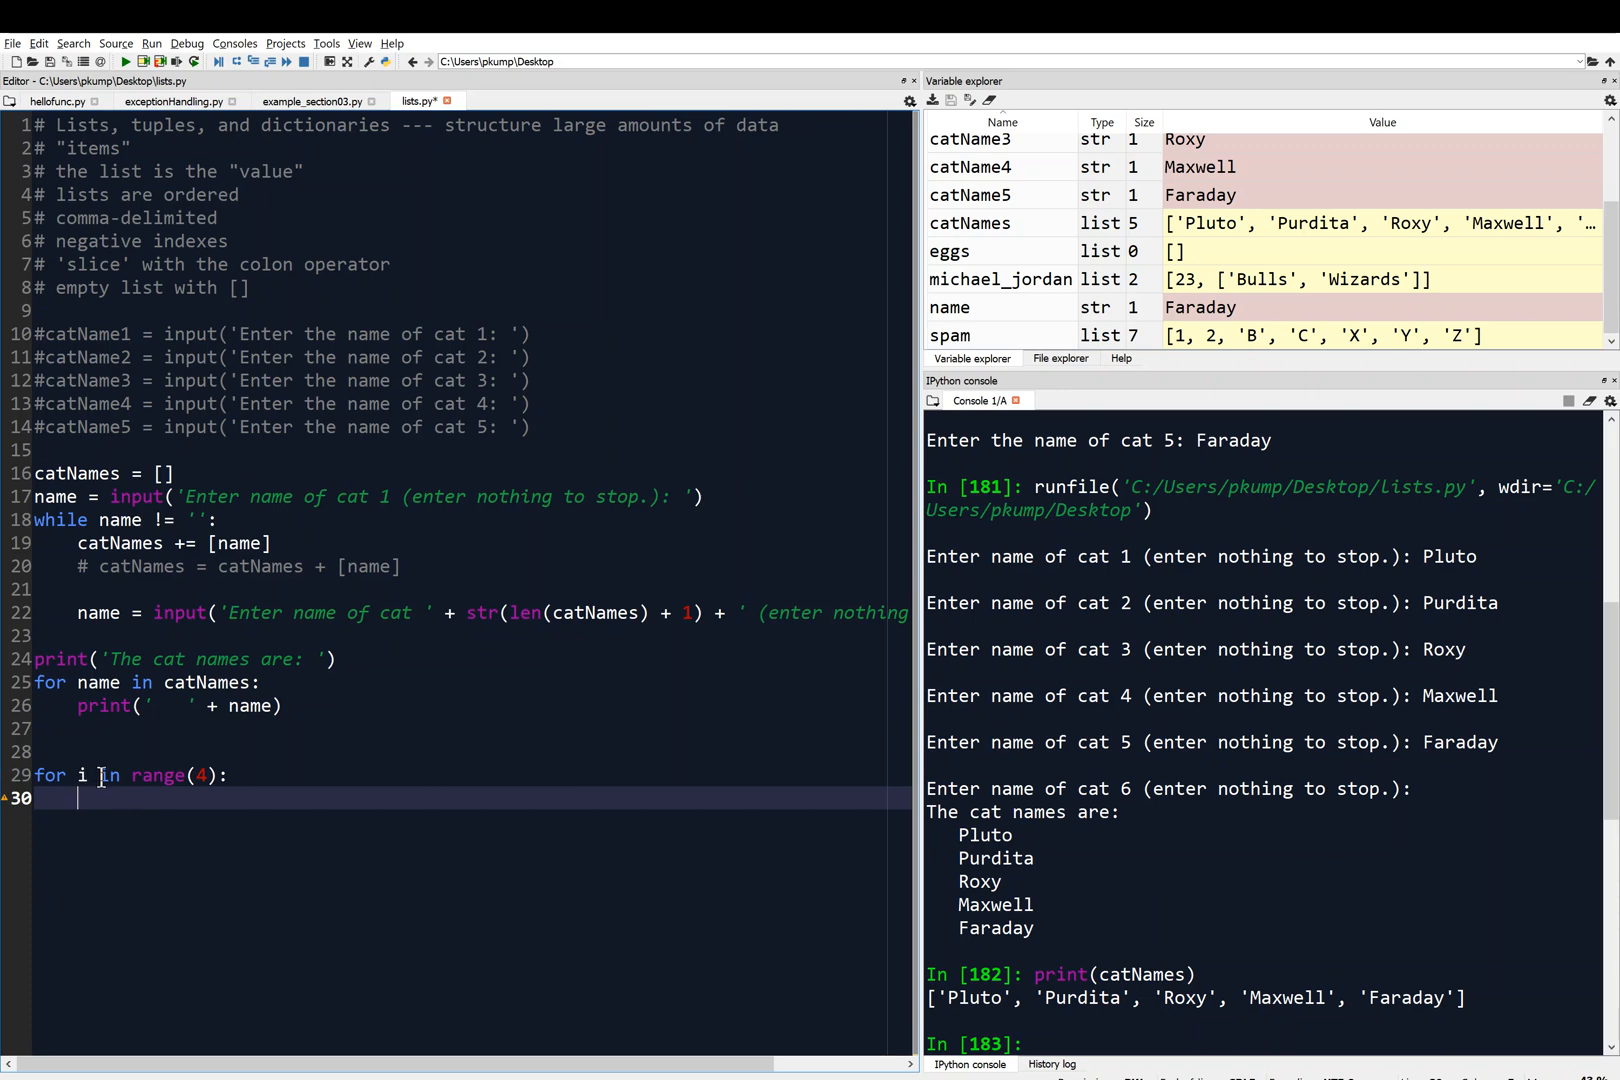
mouse_move(130, 776)
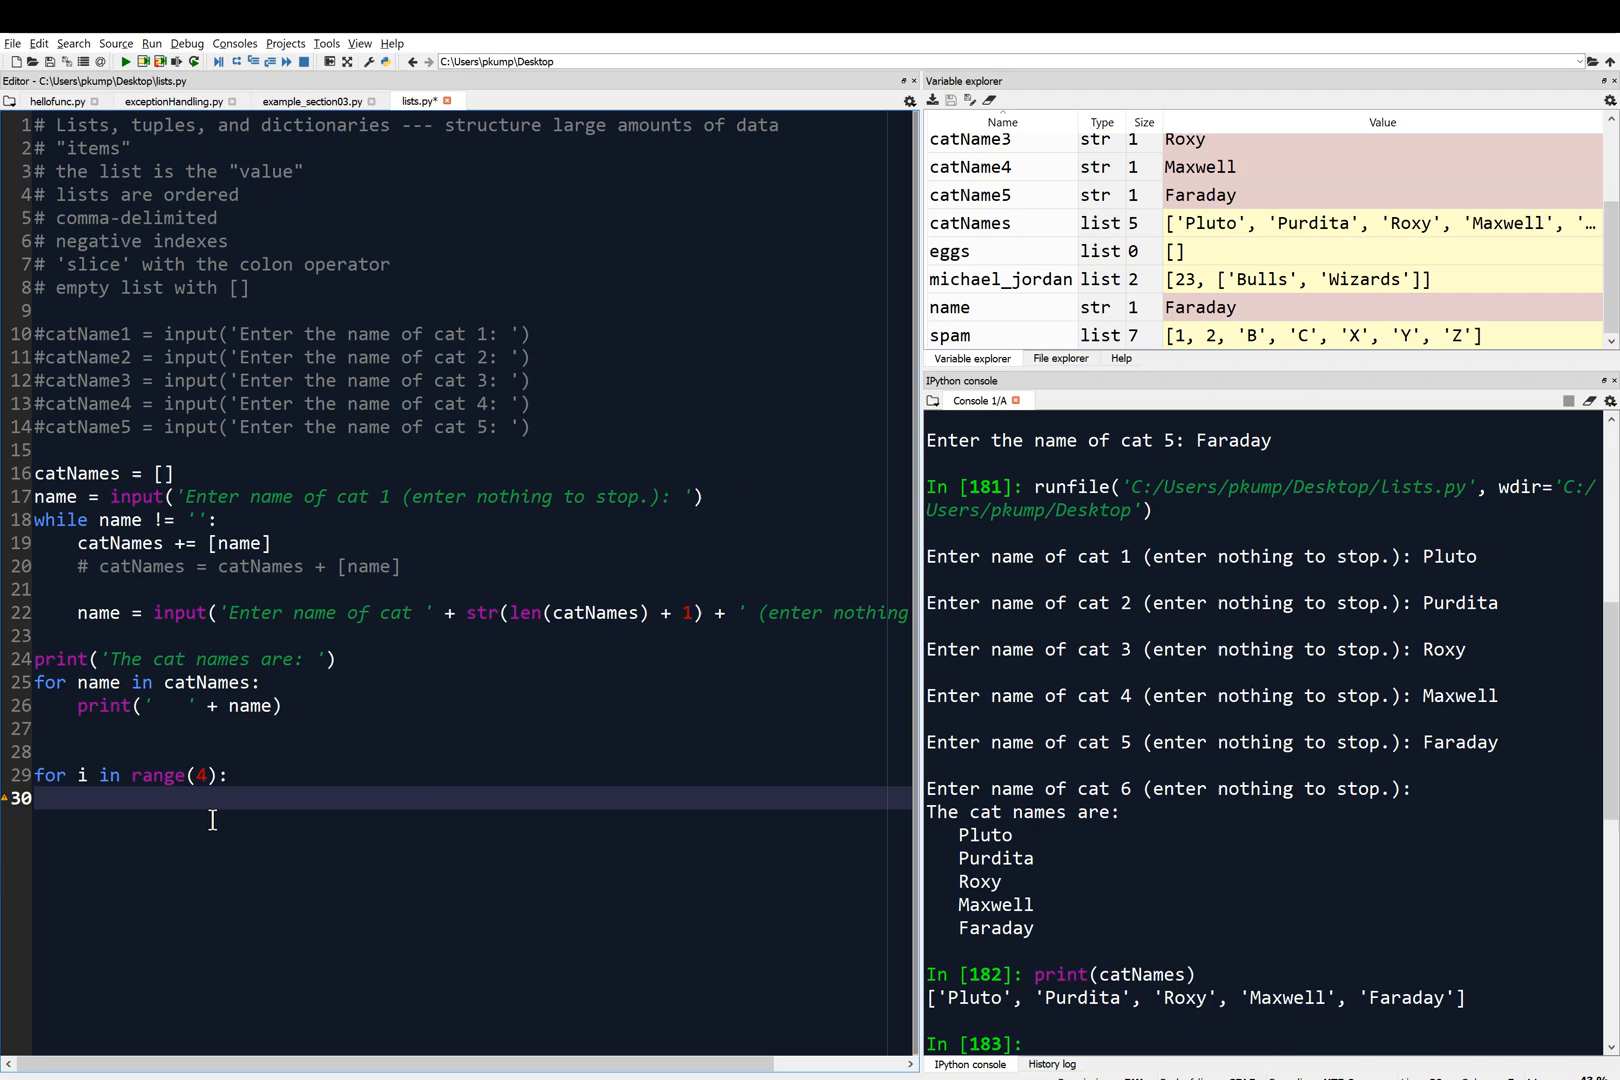
- Add the indented body `print(i)` under the range loop
type("print()")
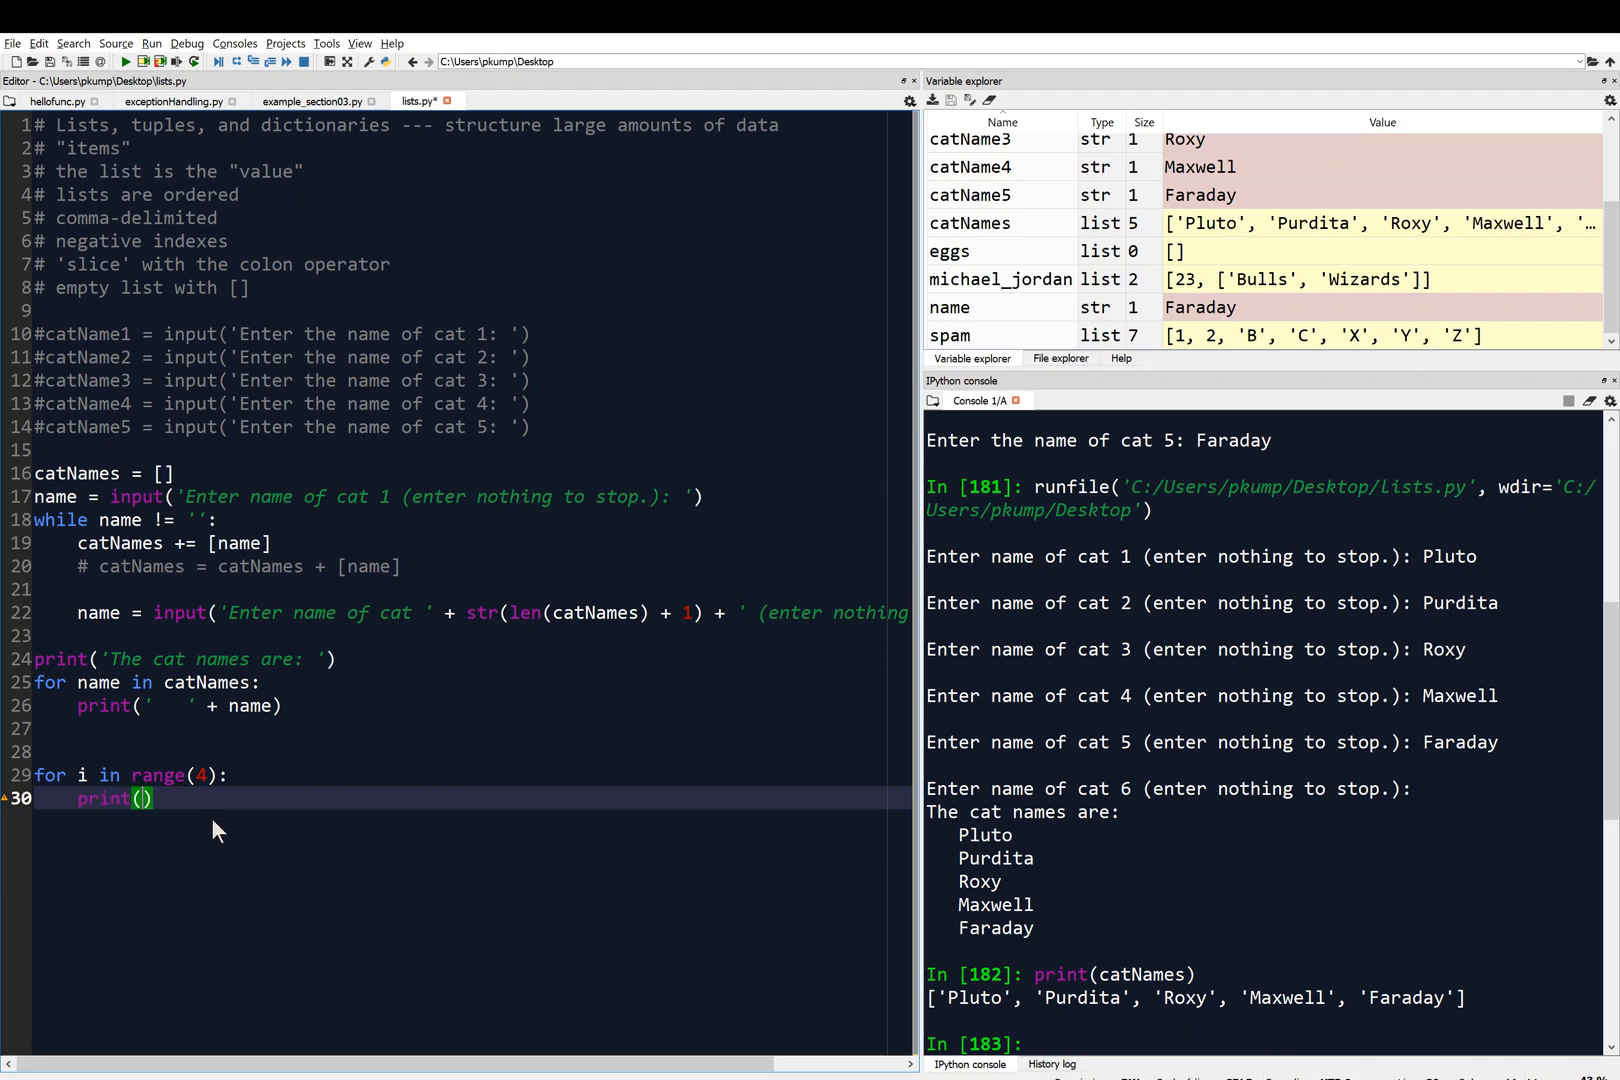
type("i")
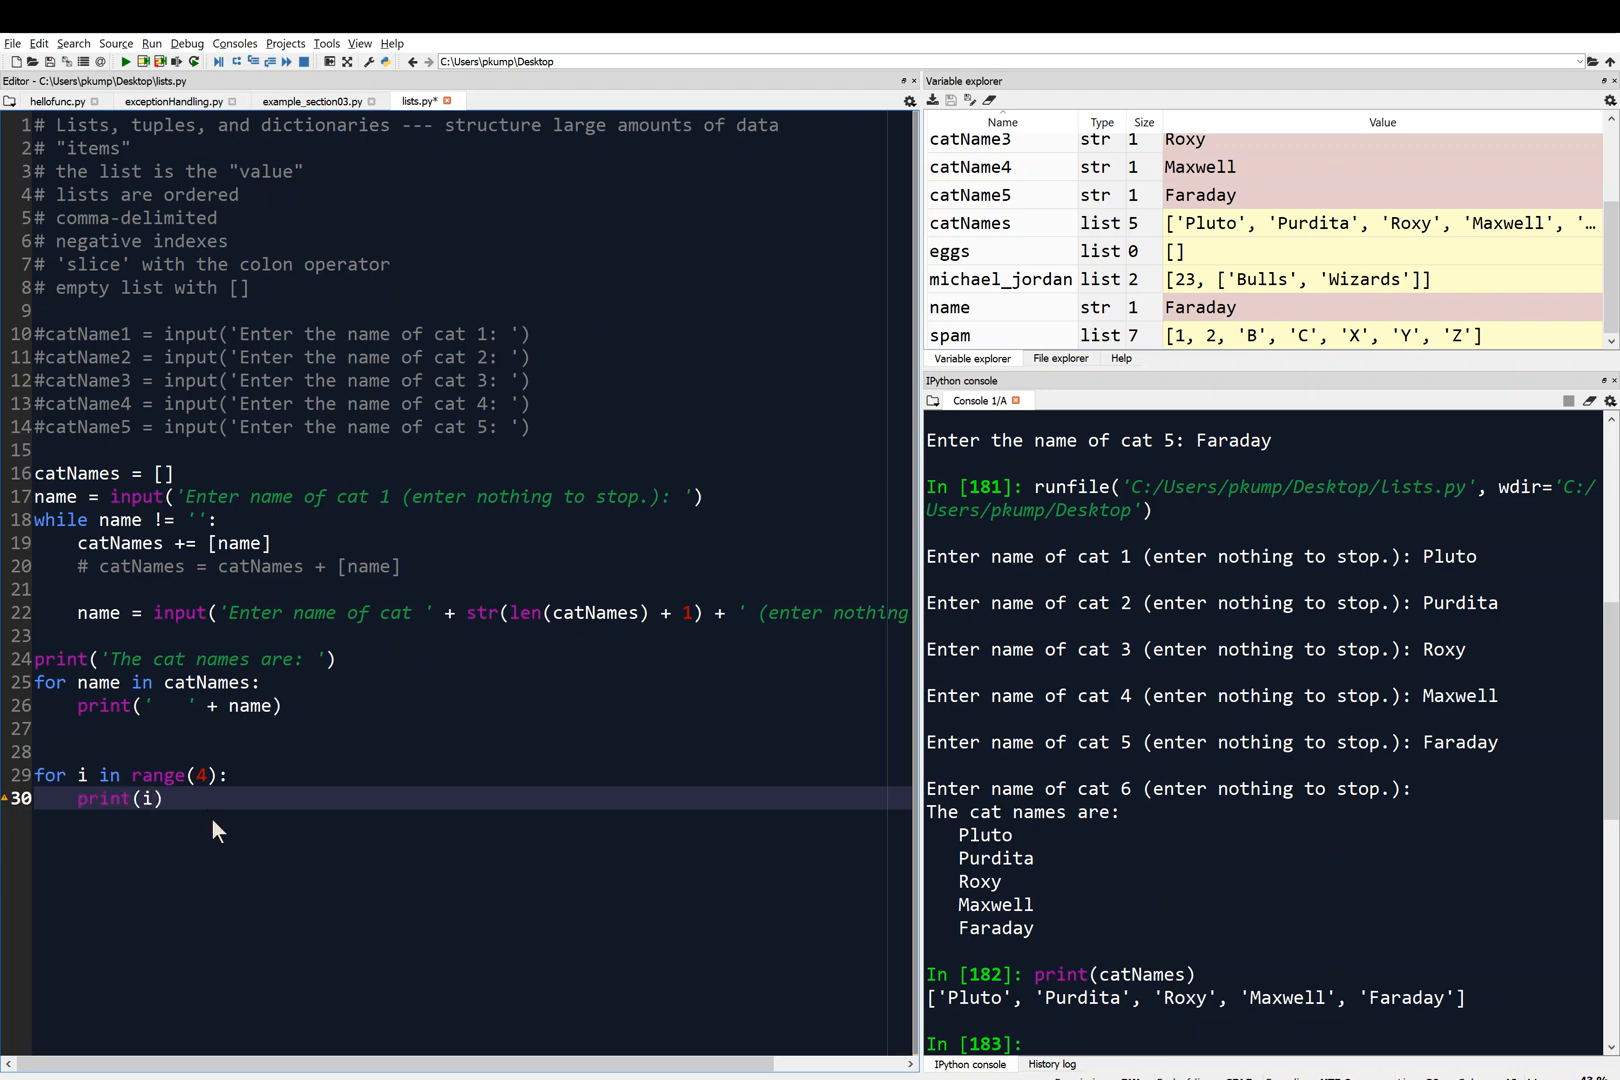
- Comment out the cat-name input and printing code (lines 17–26) with Ctrl+1
left_click(134, 798)
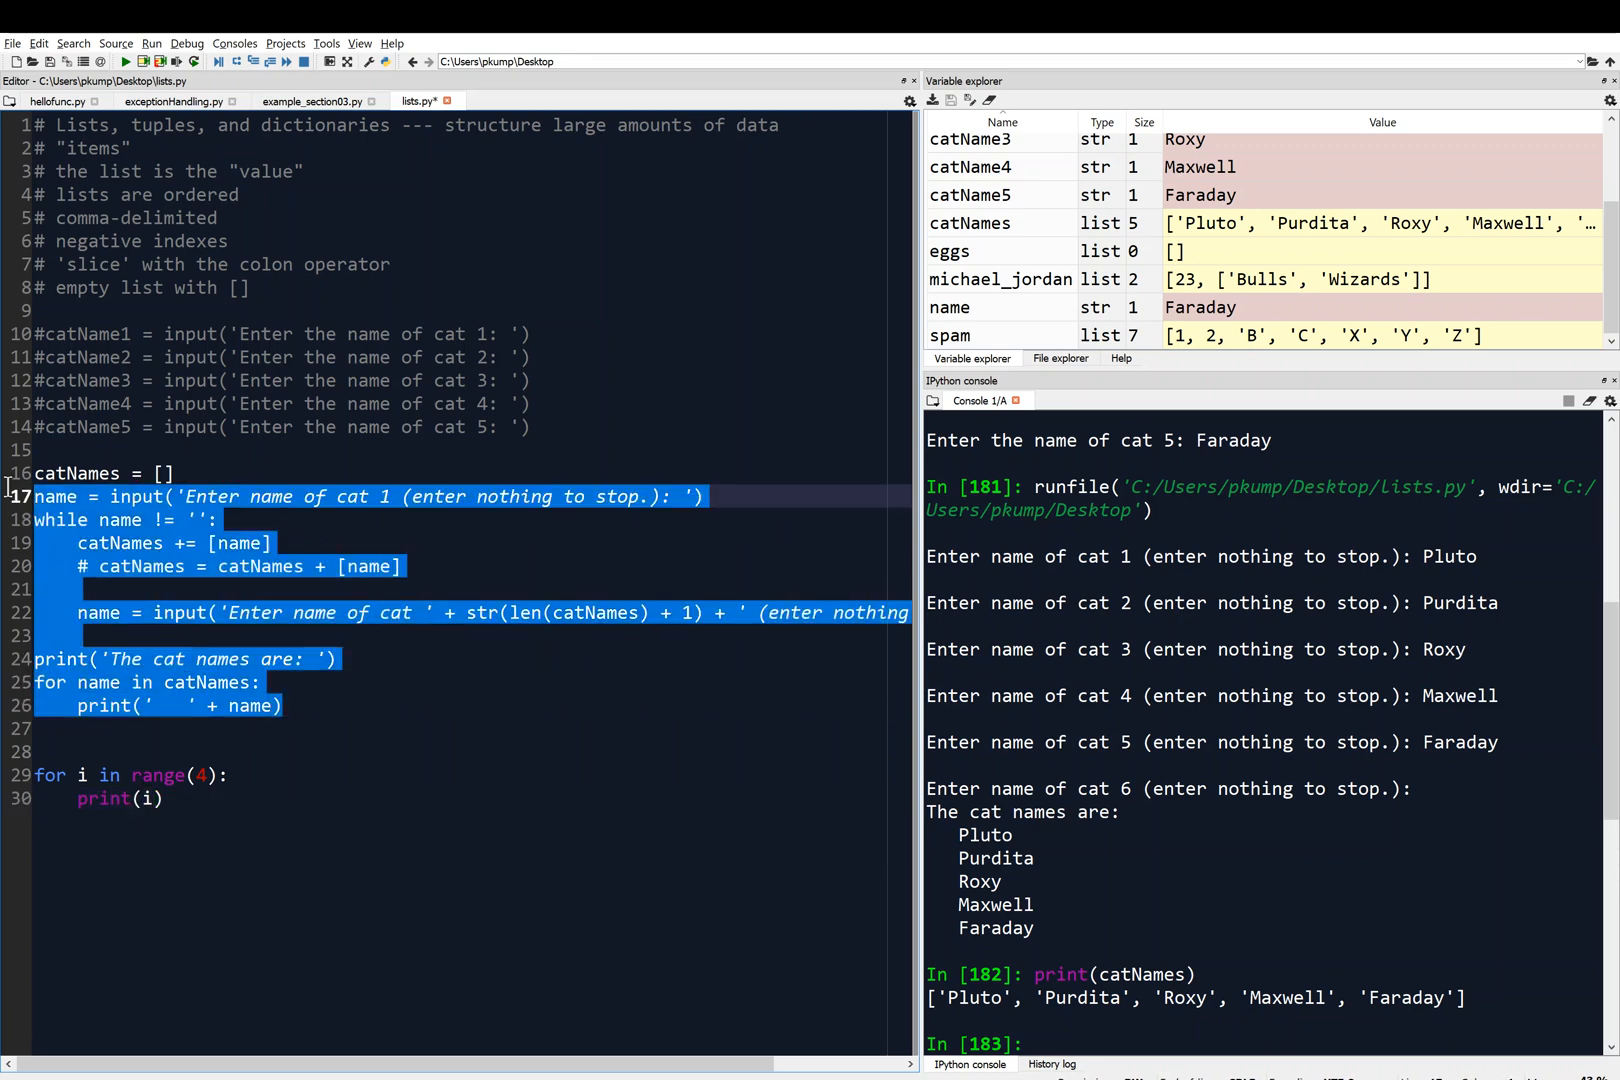
key("ctrl+1")
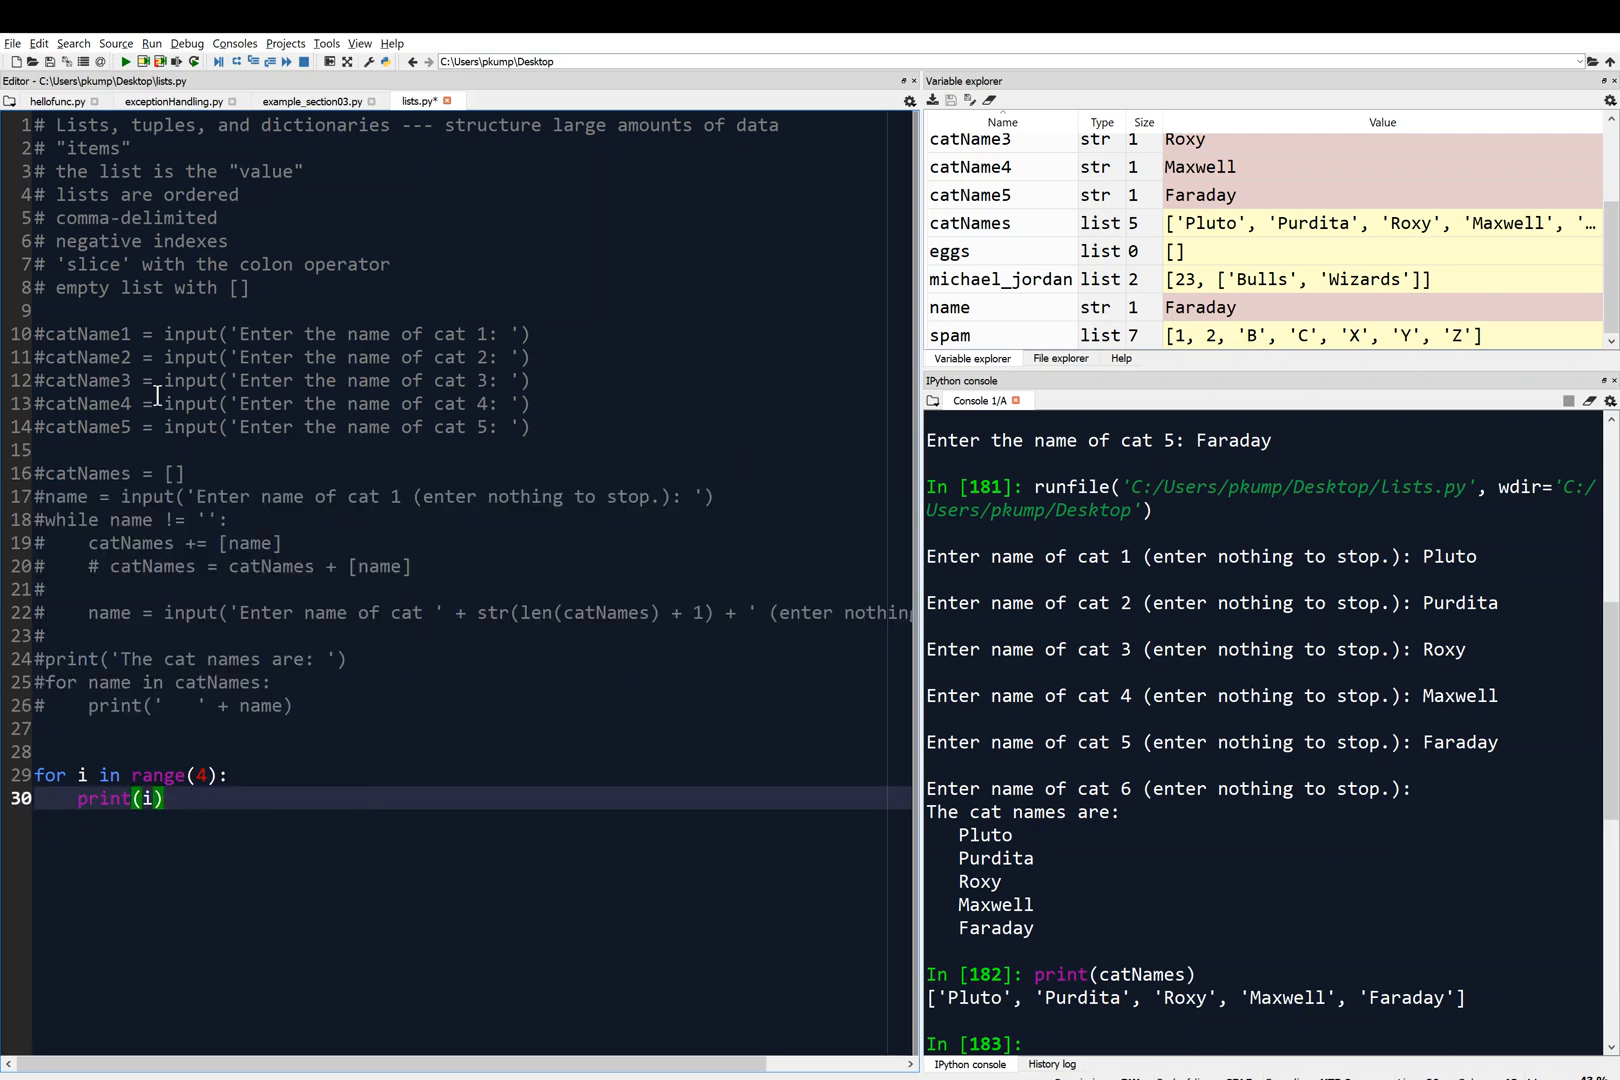
mouse_move(64, 798)
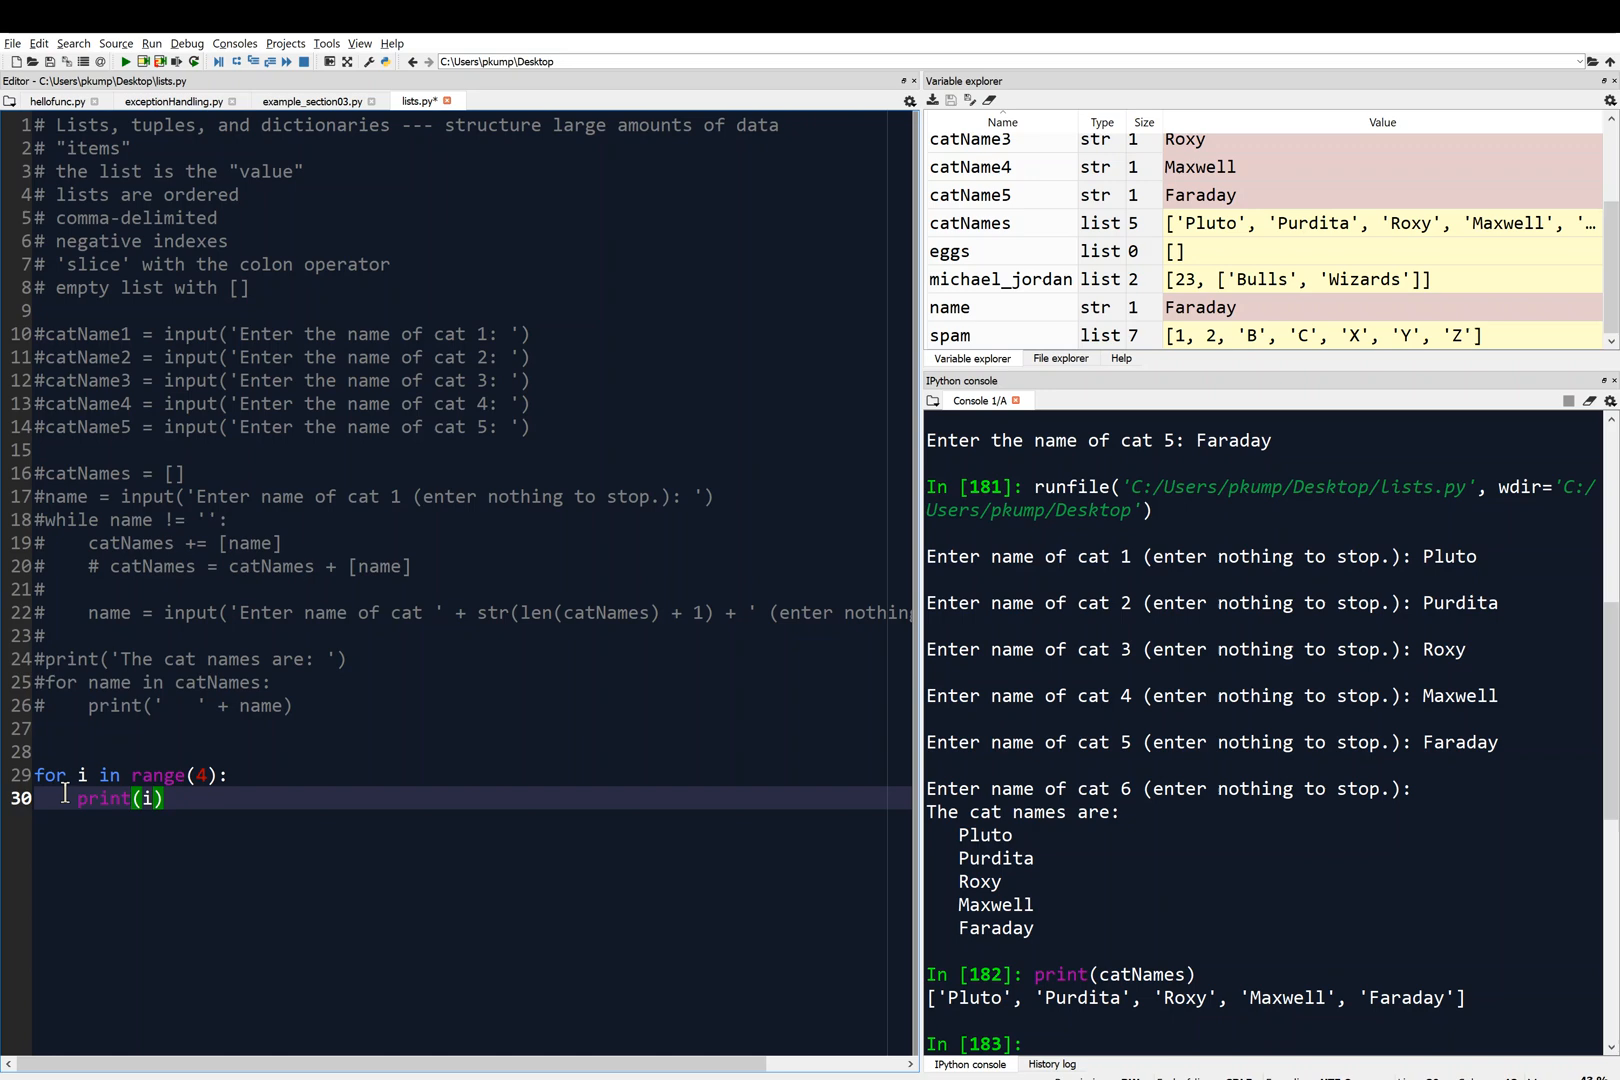
mouse_move(28, 788)
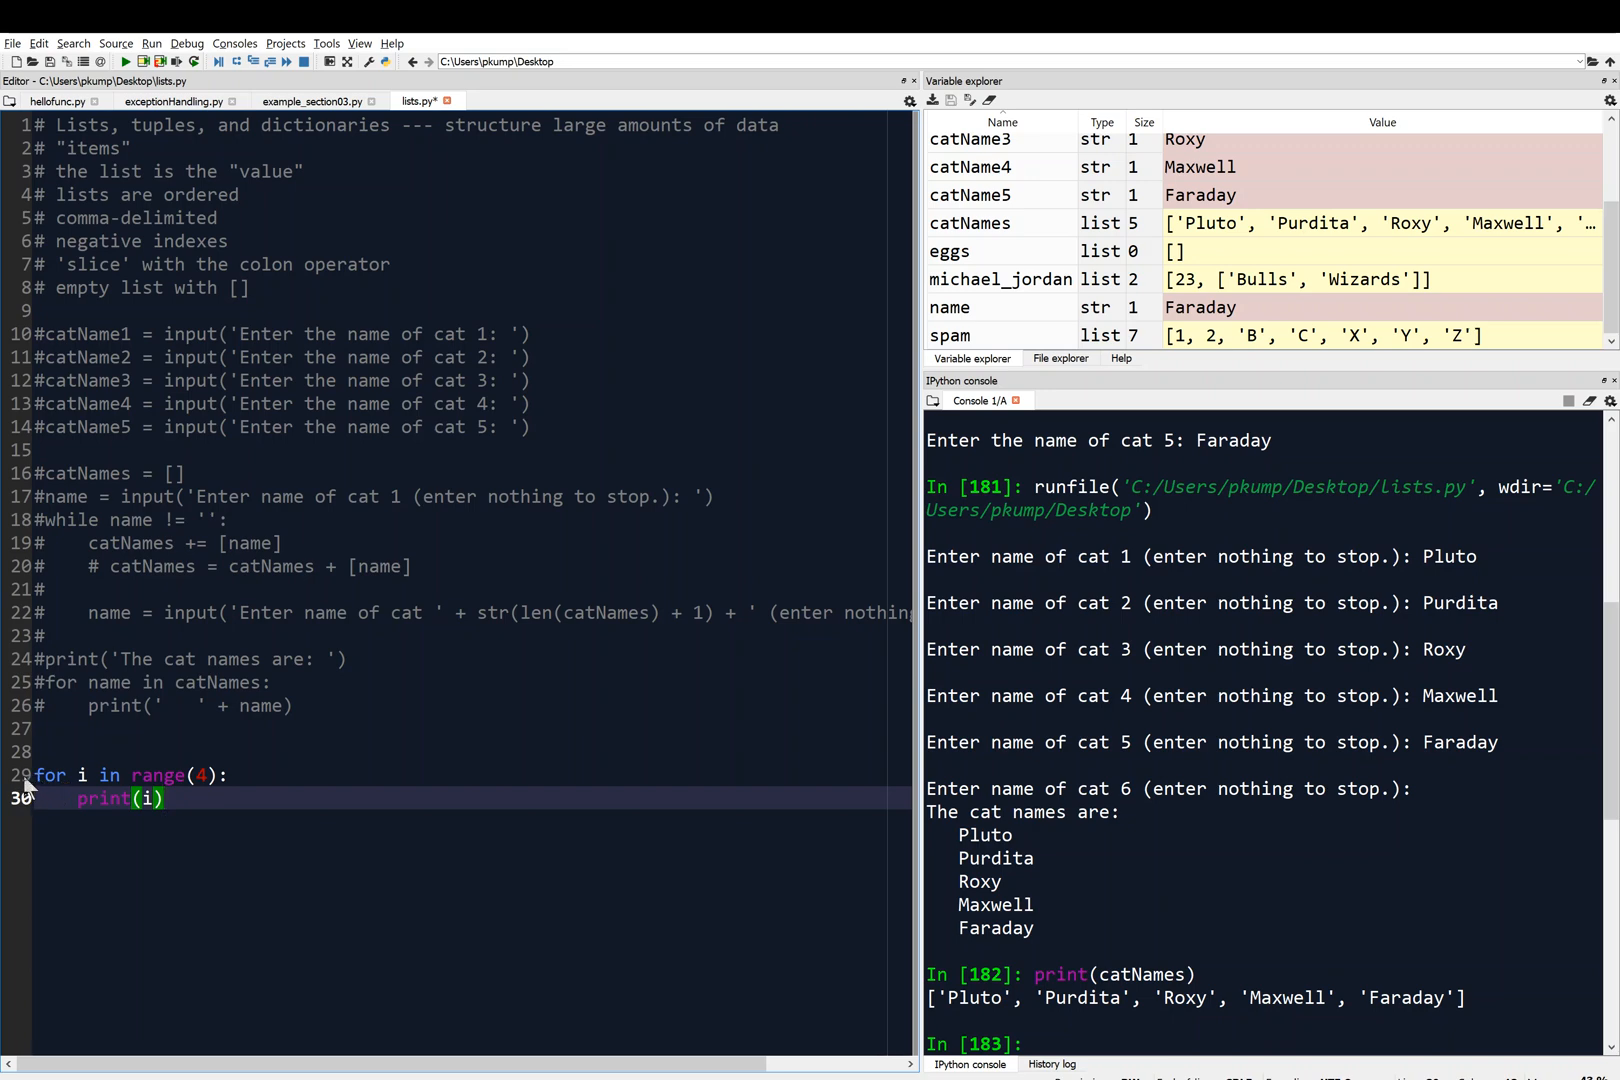
mouse_move(848, 866)
type("clear")
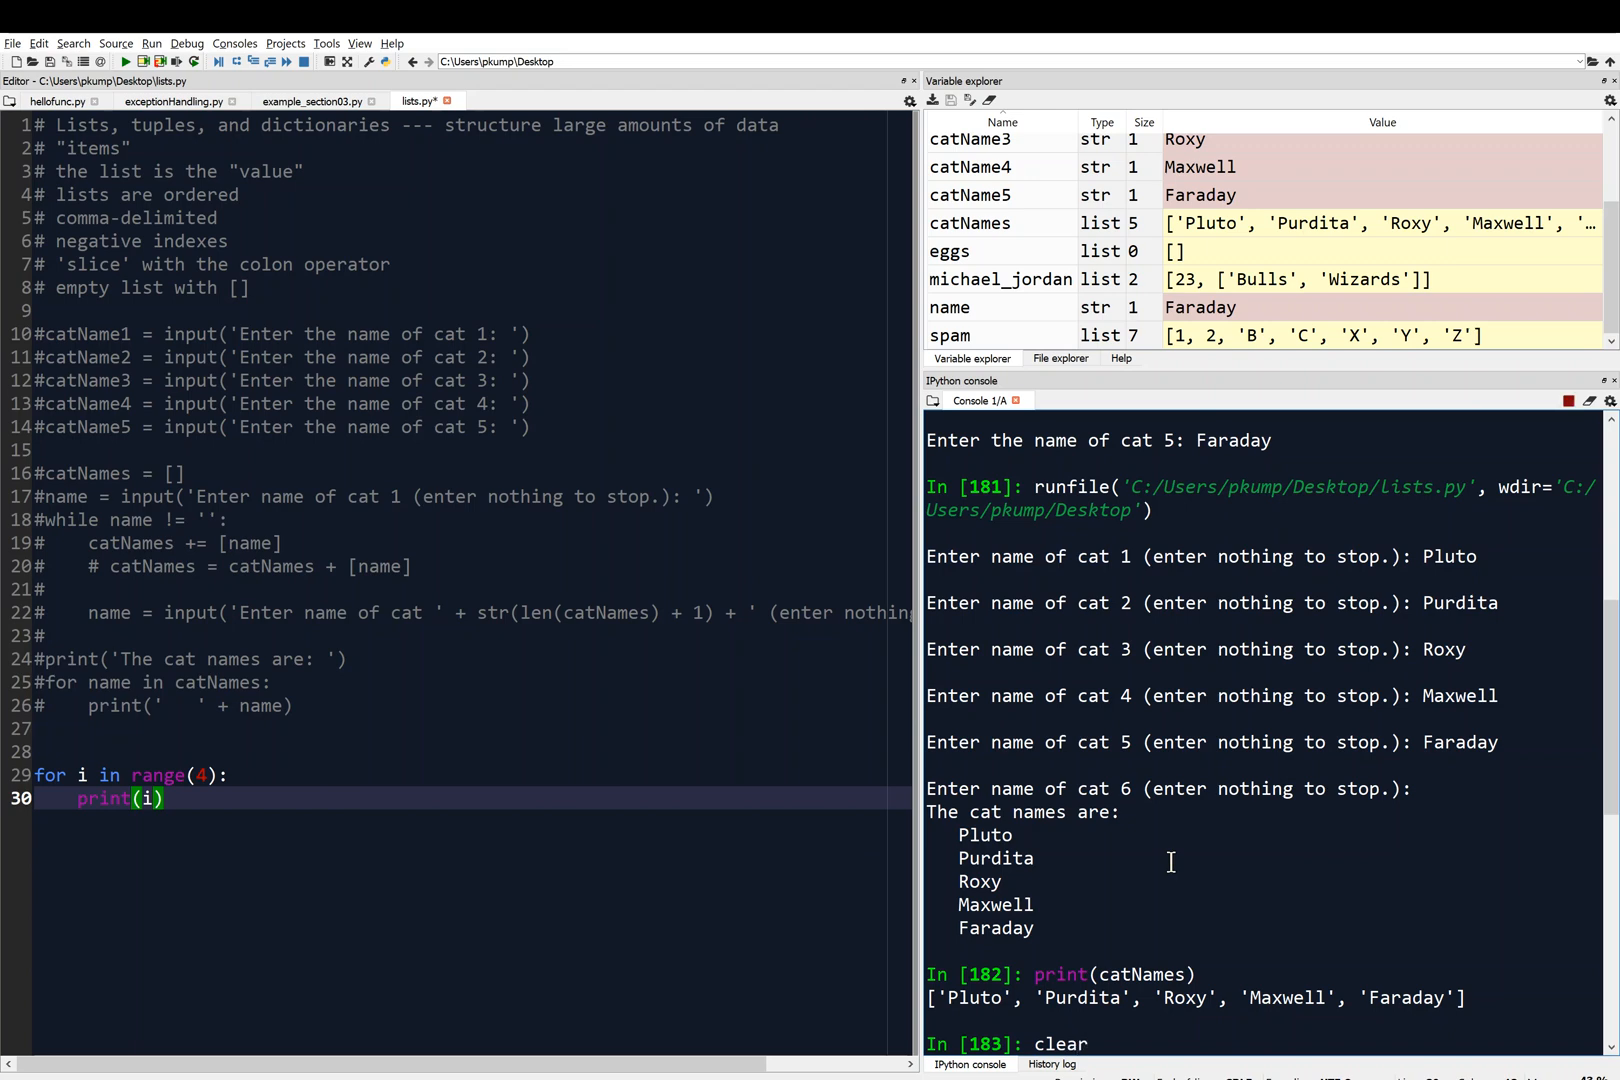
- Clear the IPython console output and reset the stored variables
key("Return")
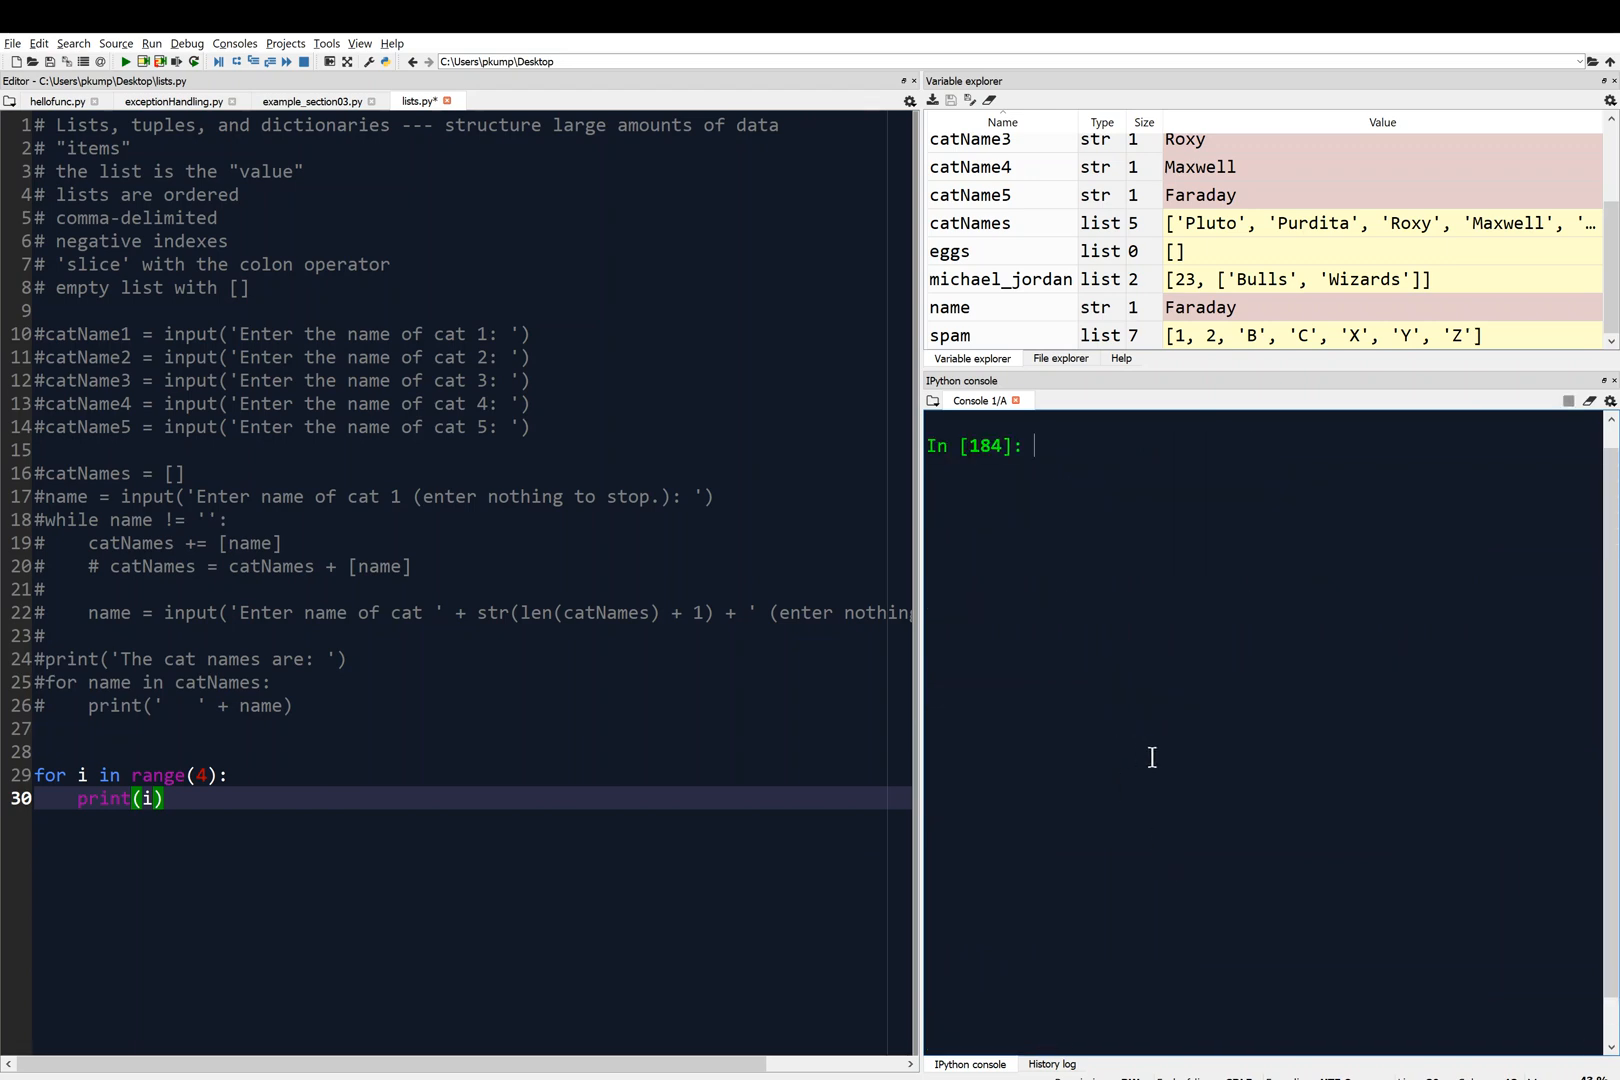
type("reset")
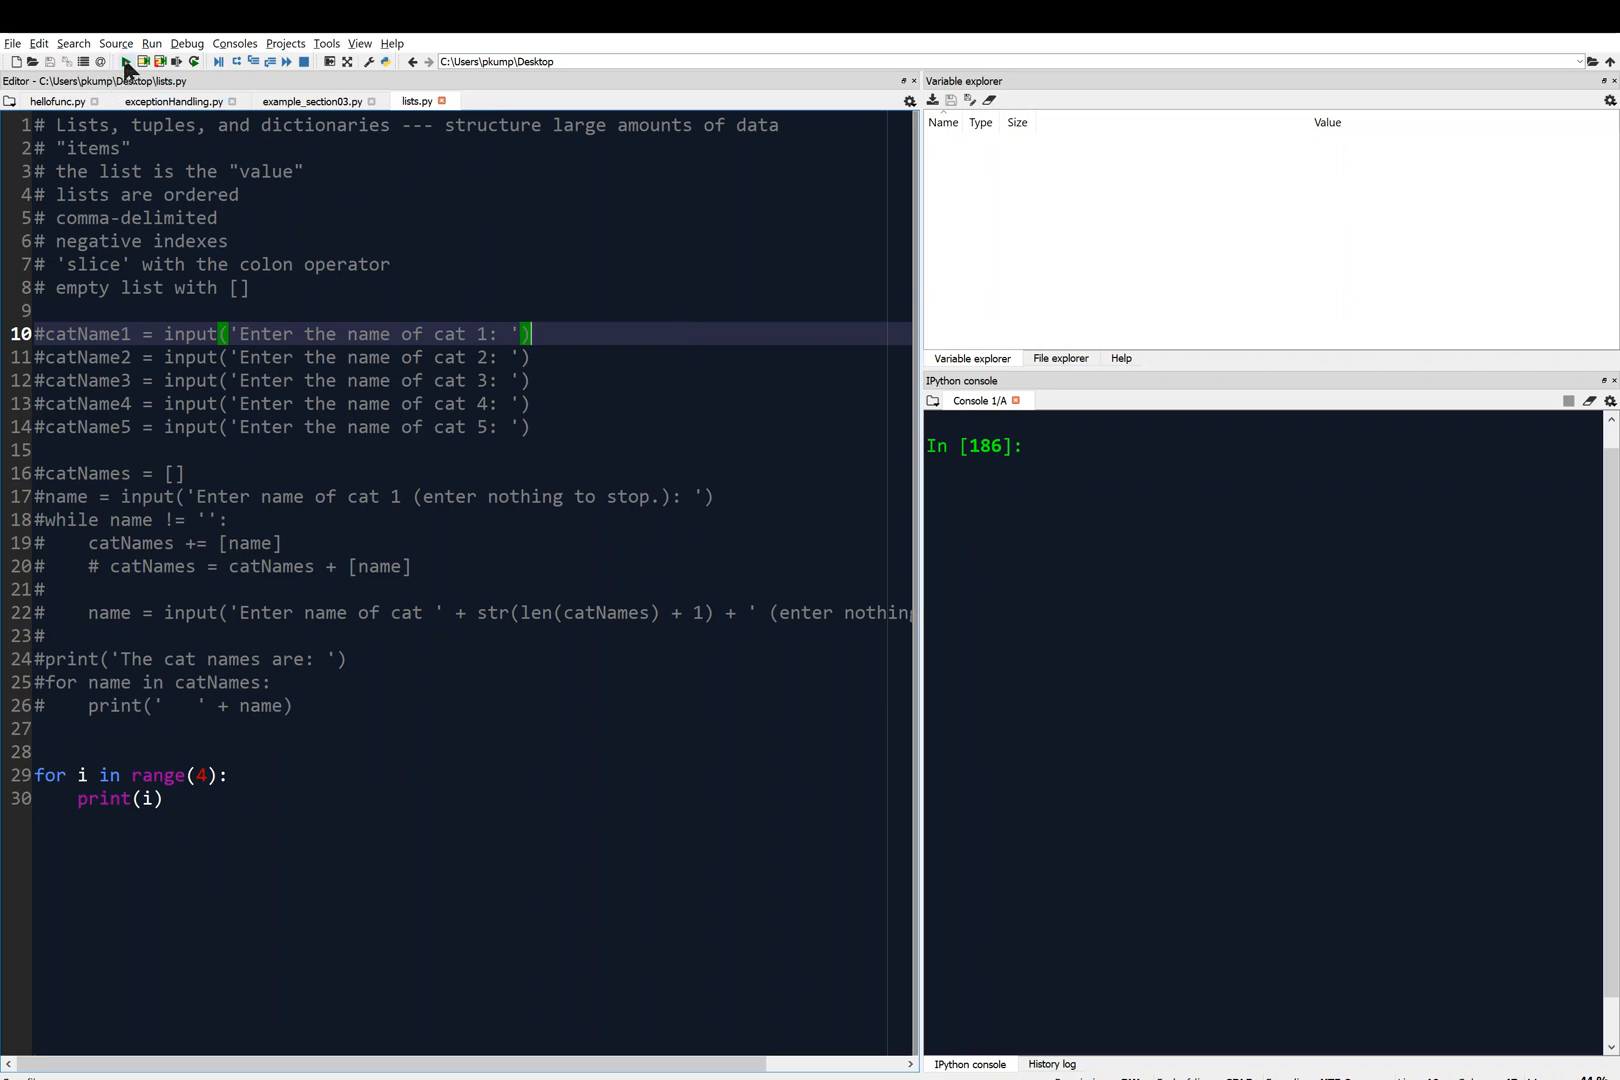
- Run lists.py so the console prints 0 through 3 from the range loop
left_click(124, 60)
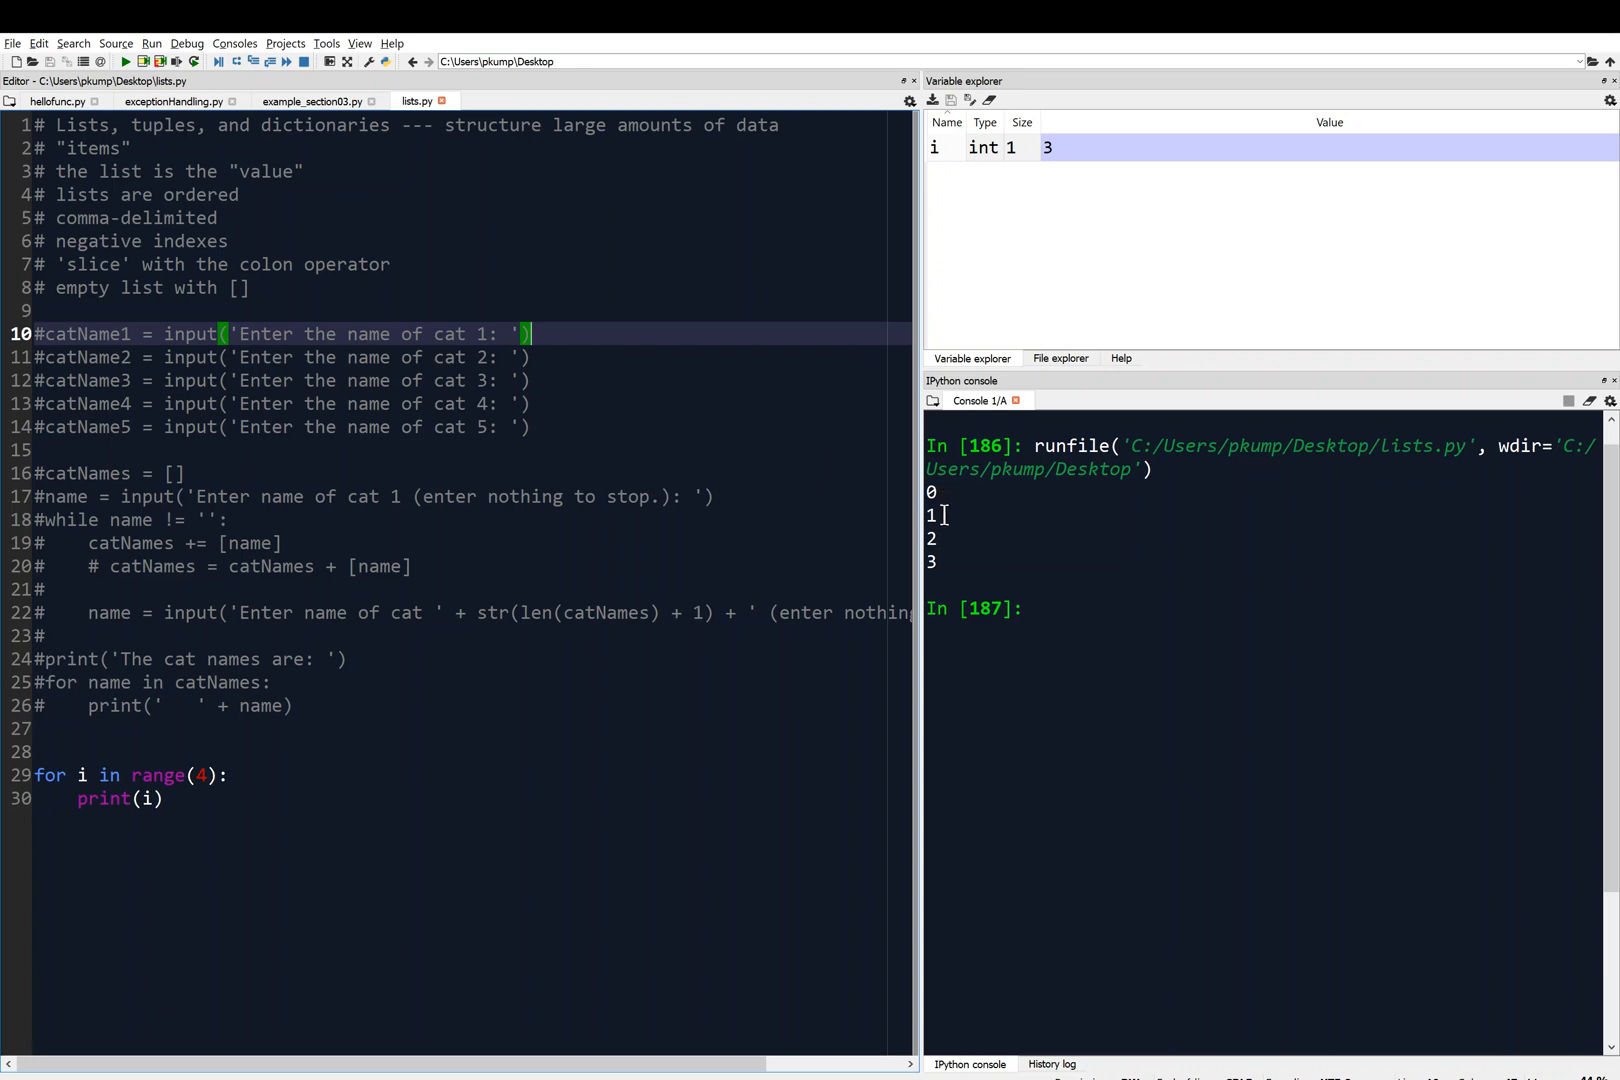
mouse_move(690, 758)
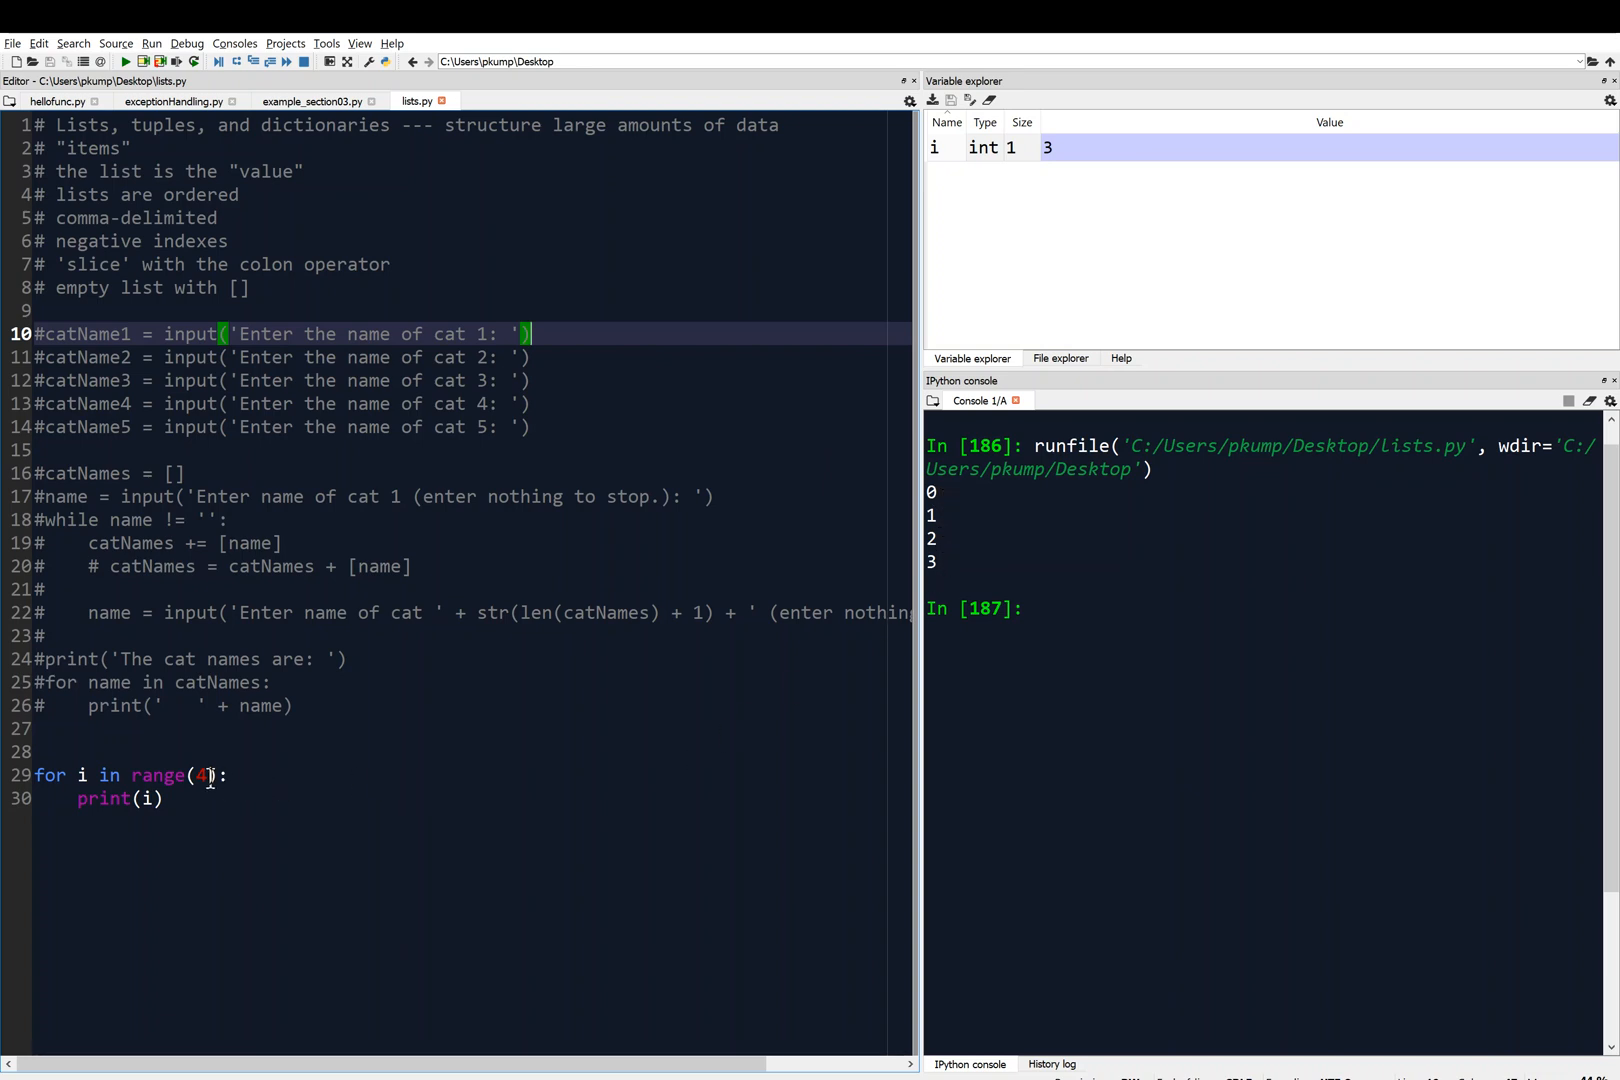
mouse_move(380, 896)
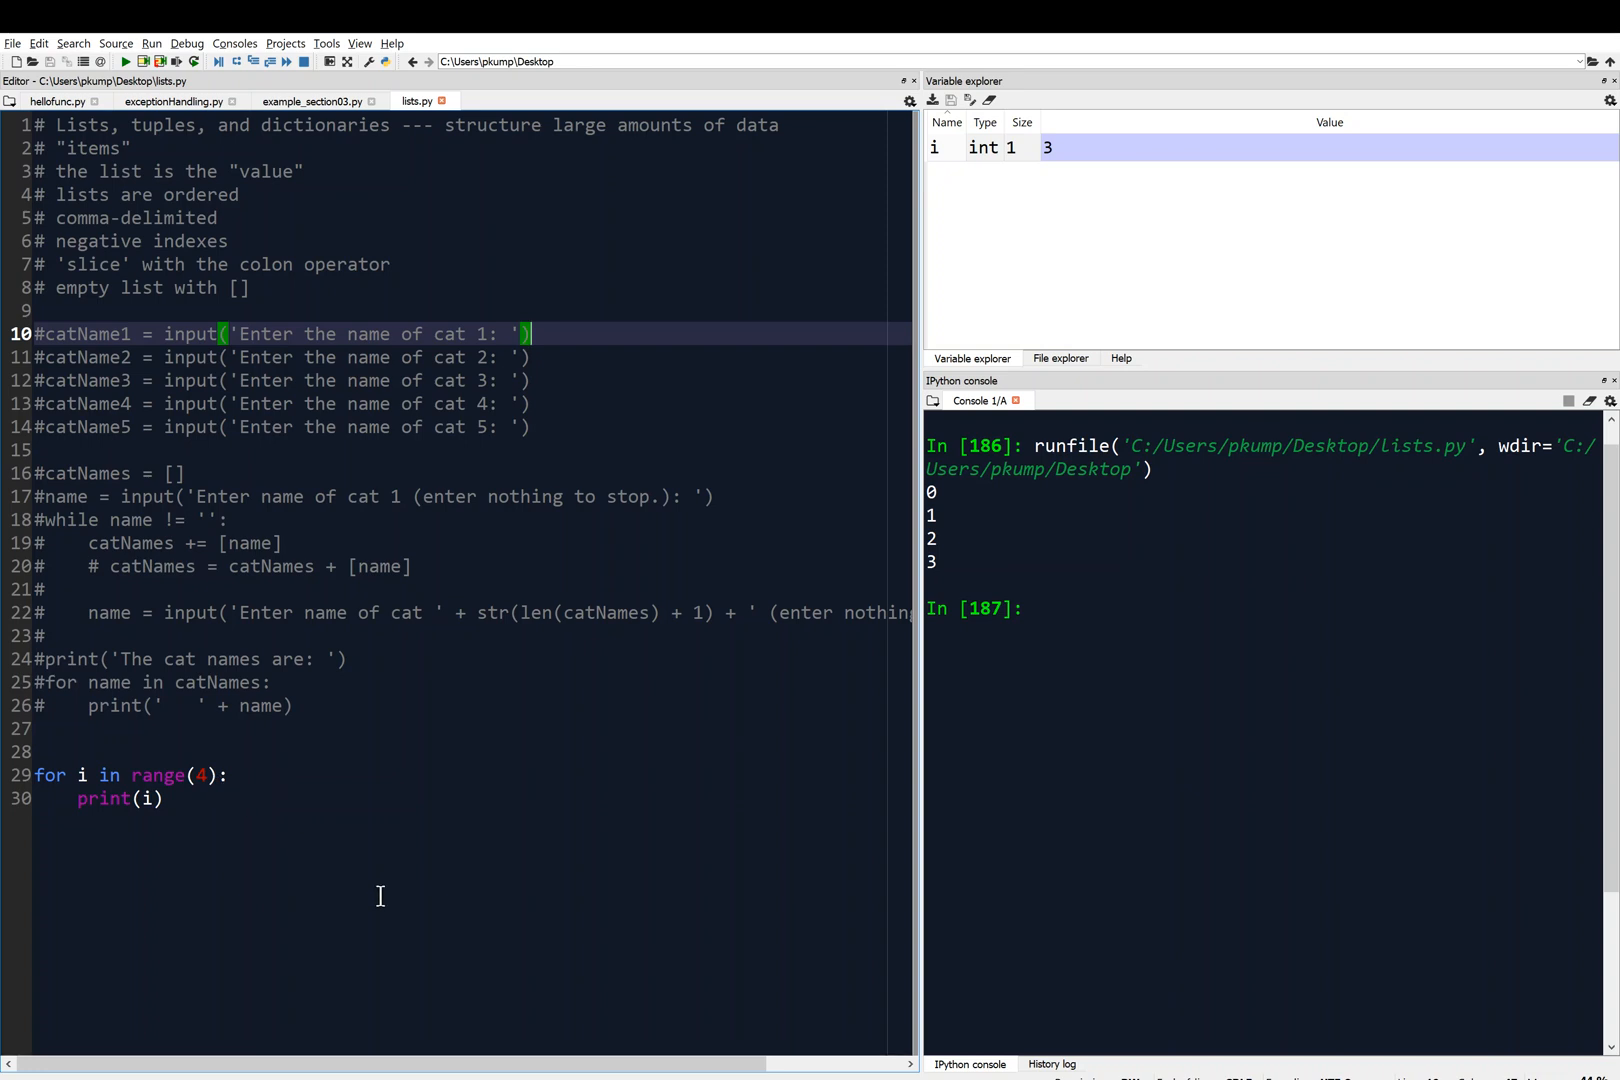
mouse_move(260, 838)
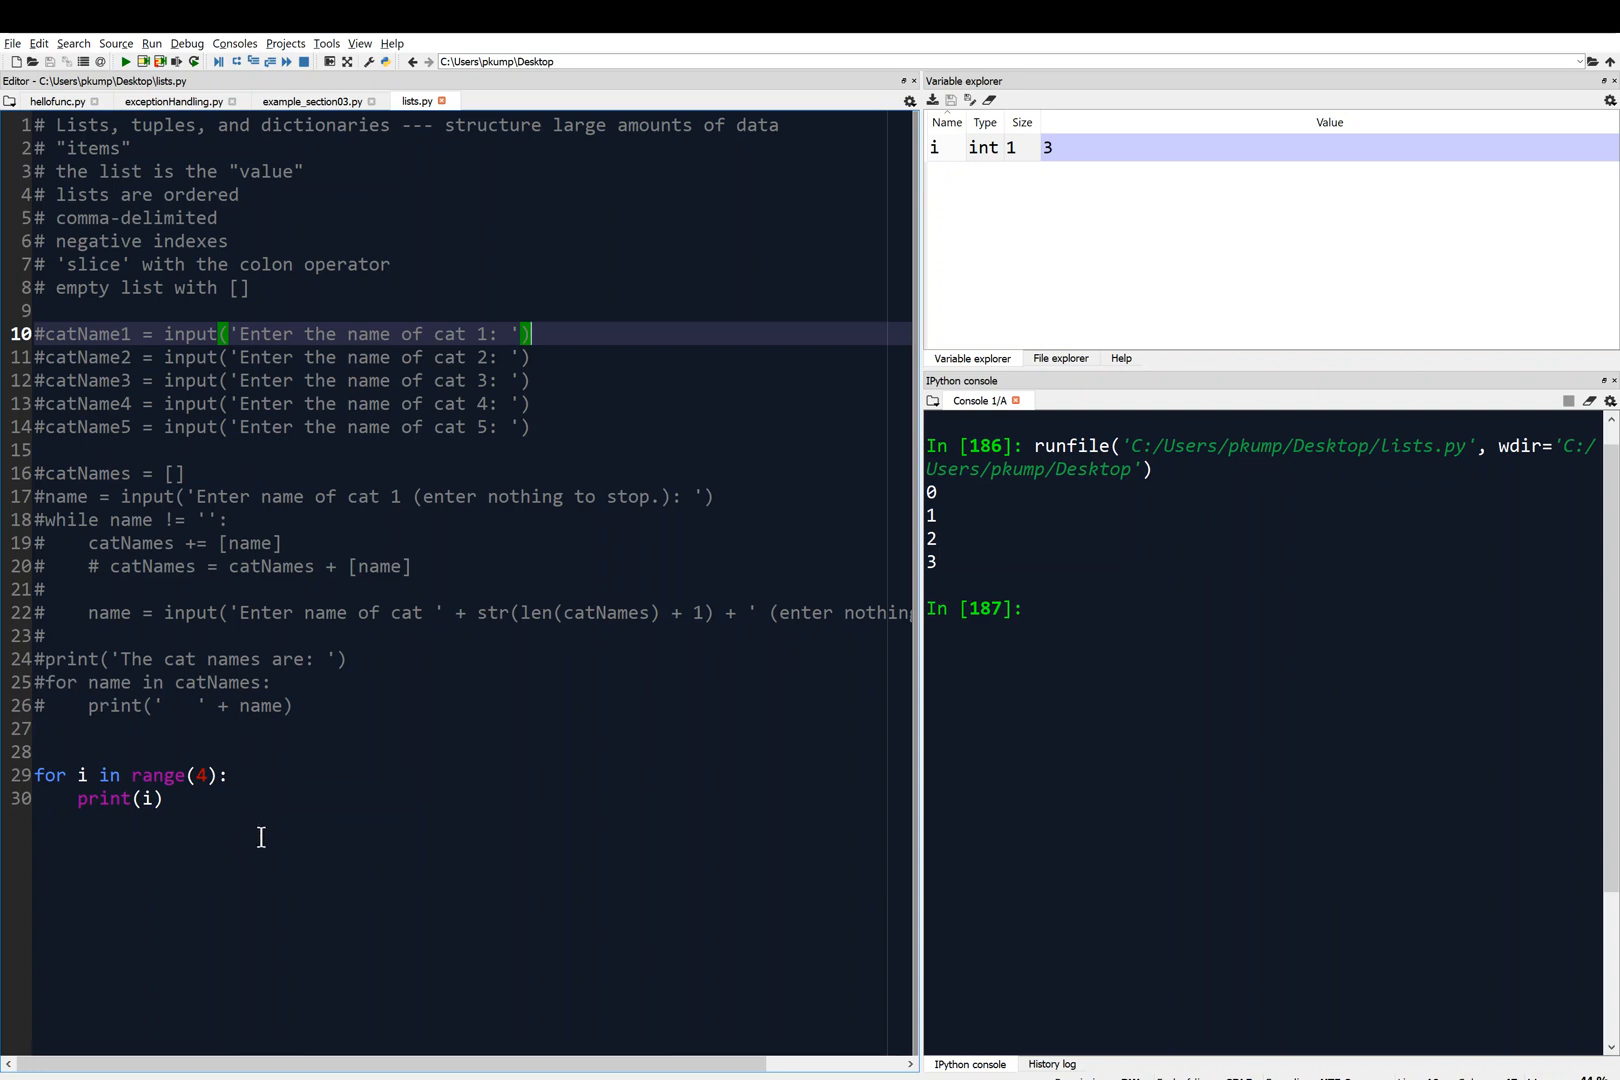
mouse_move(134, 776)
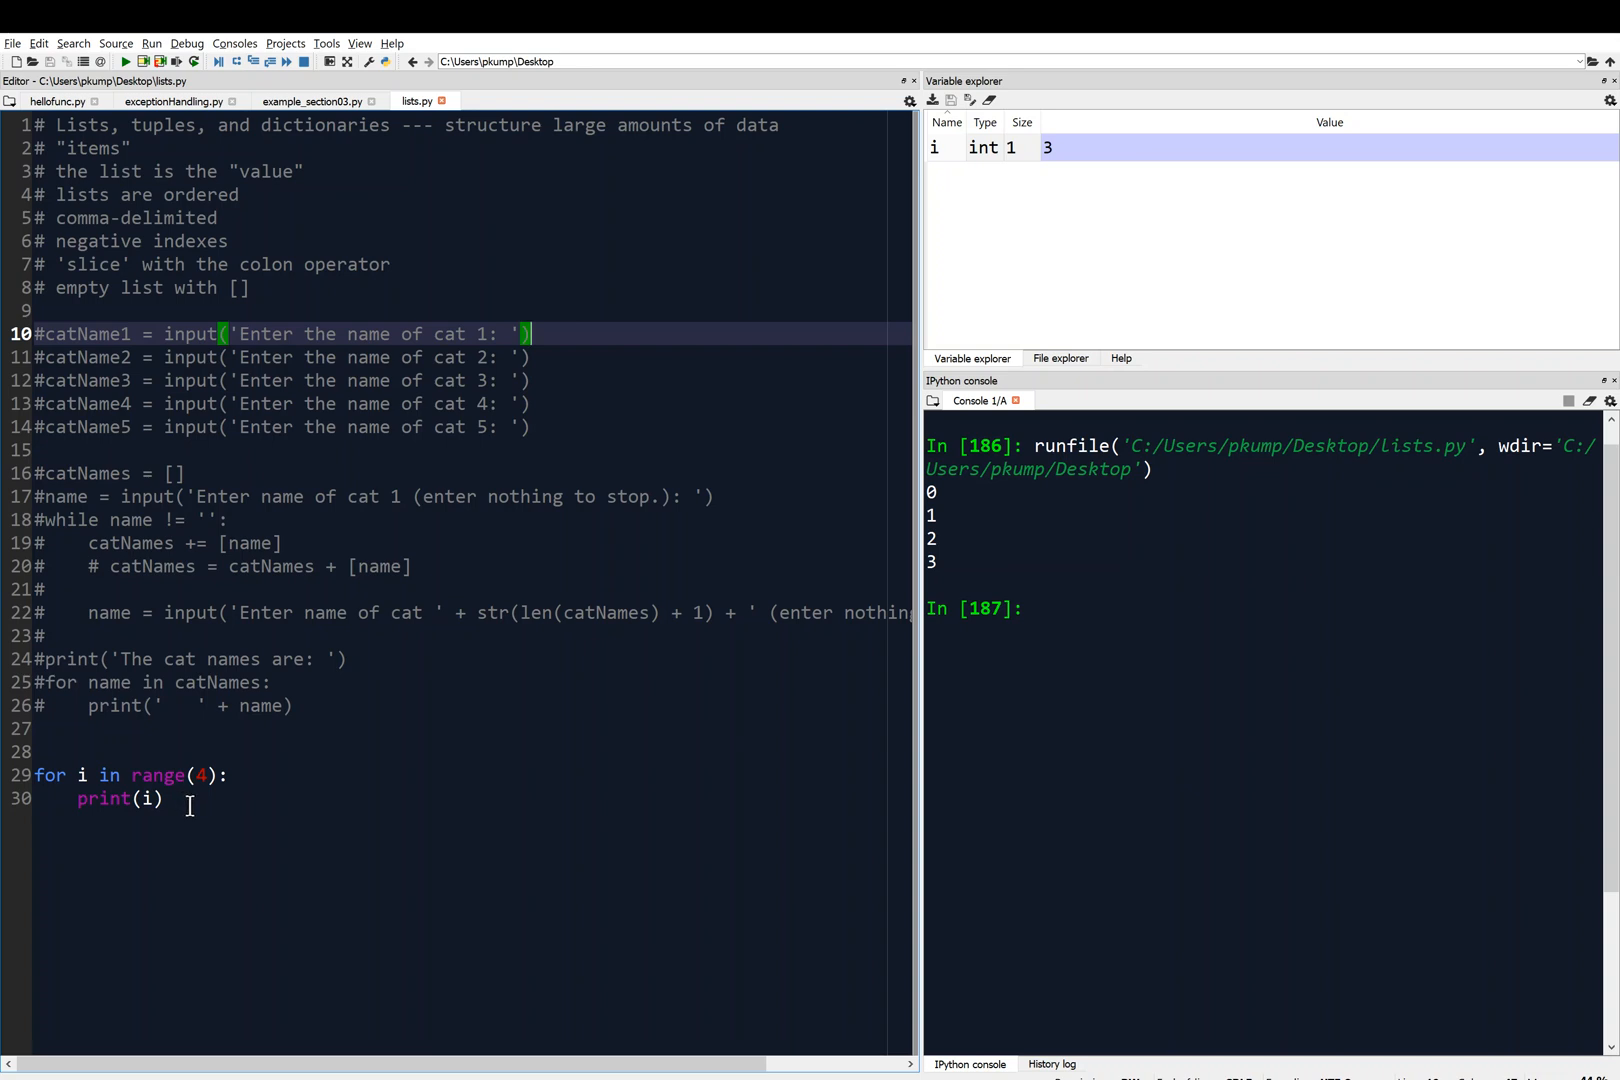
mouse_move(206, 818)
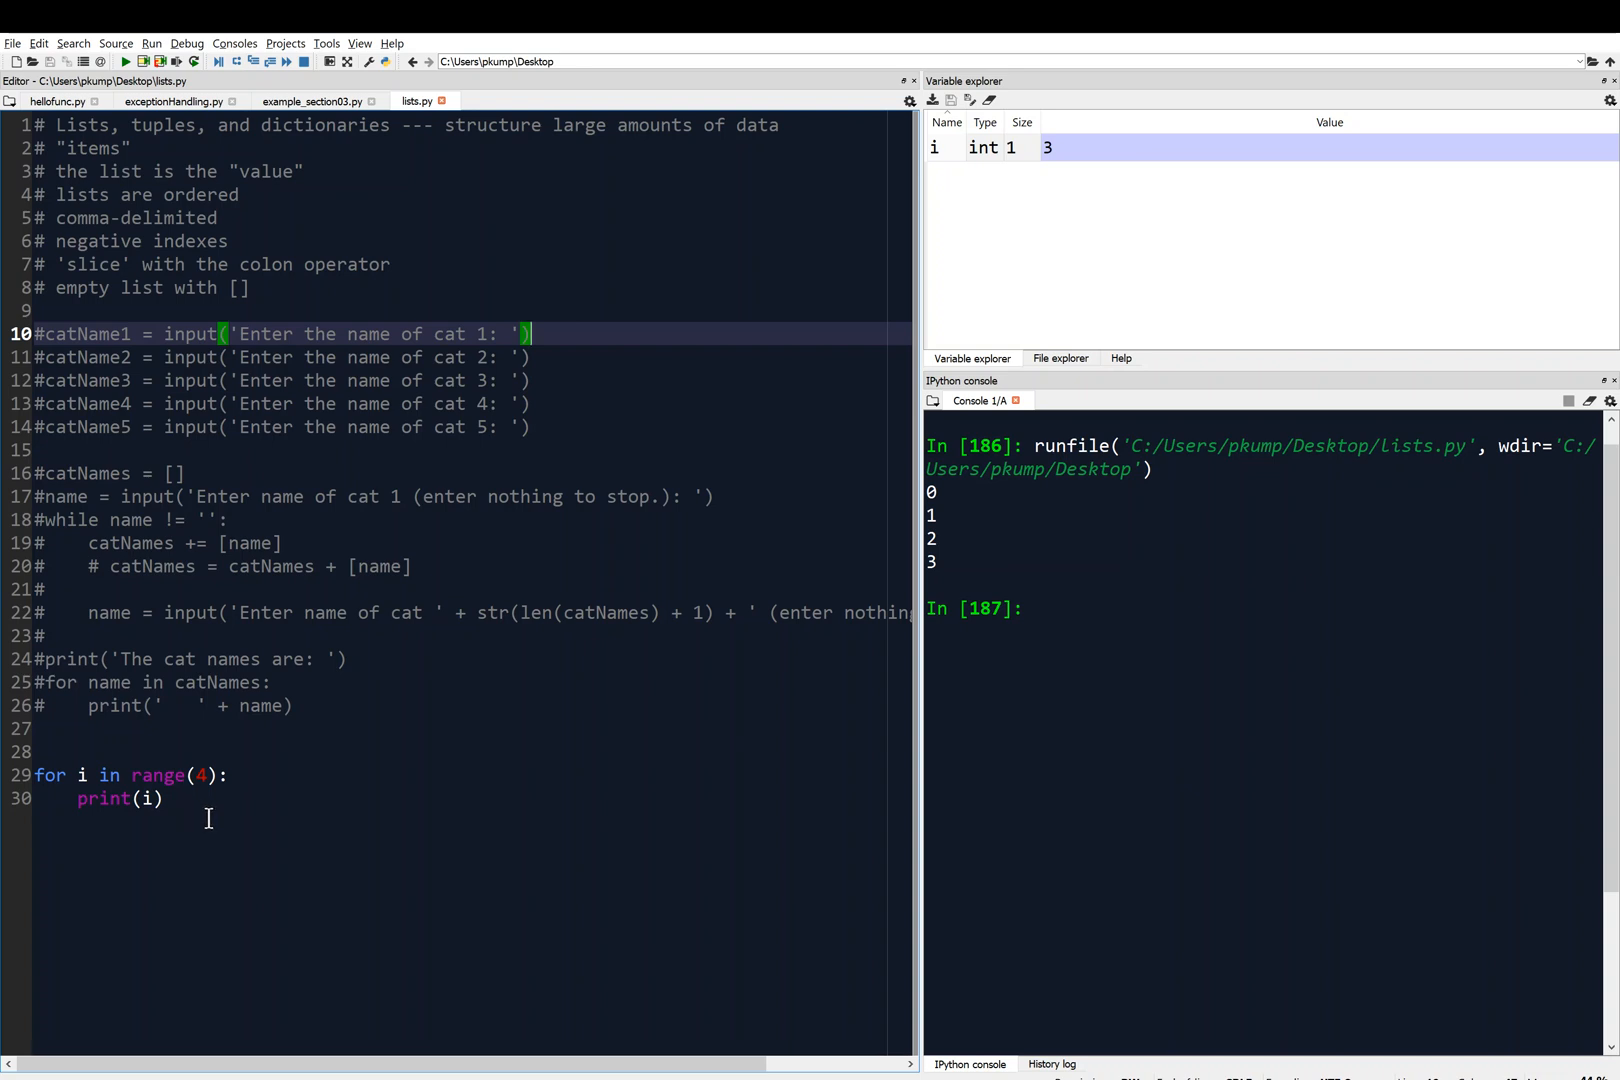
mouse_move(1082, 632)
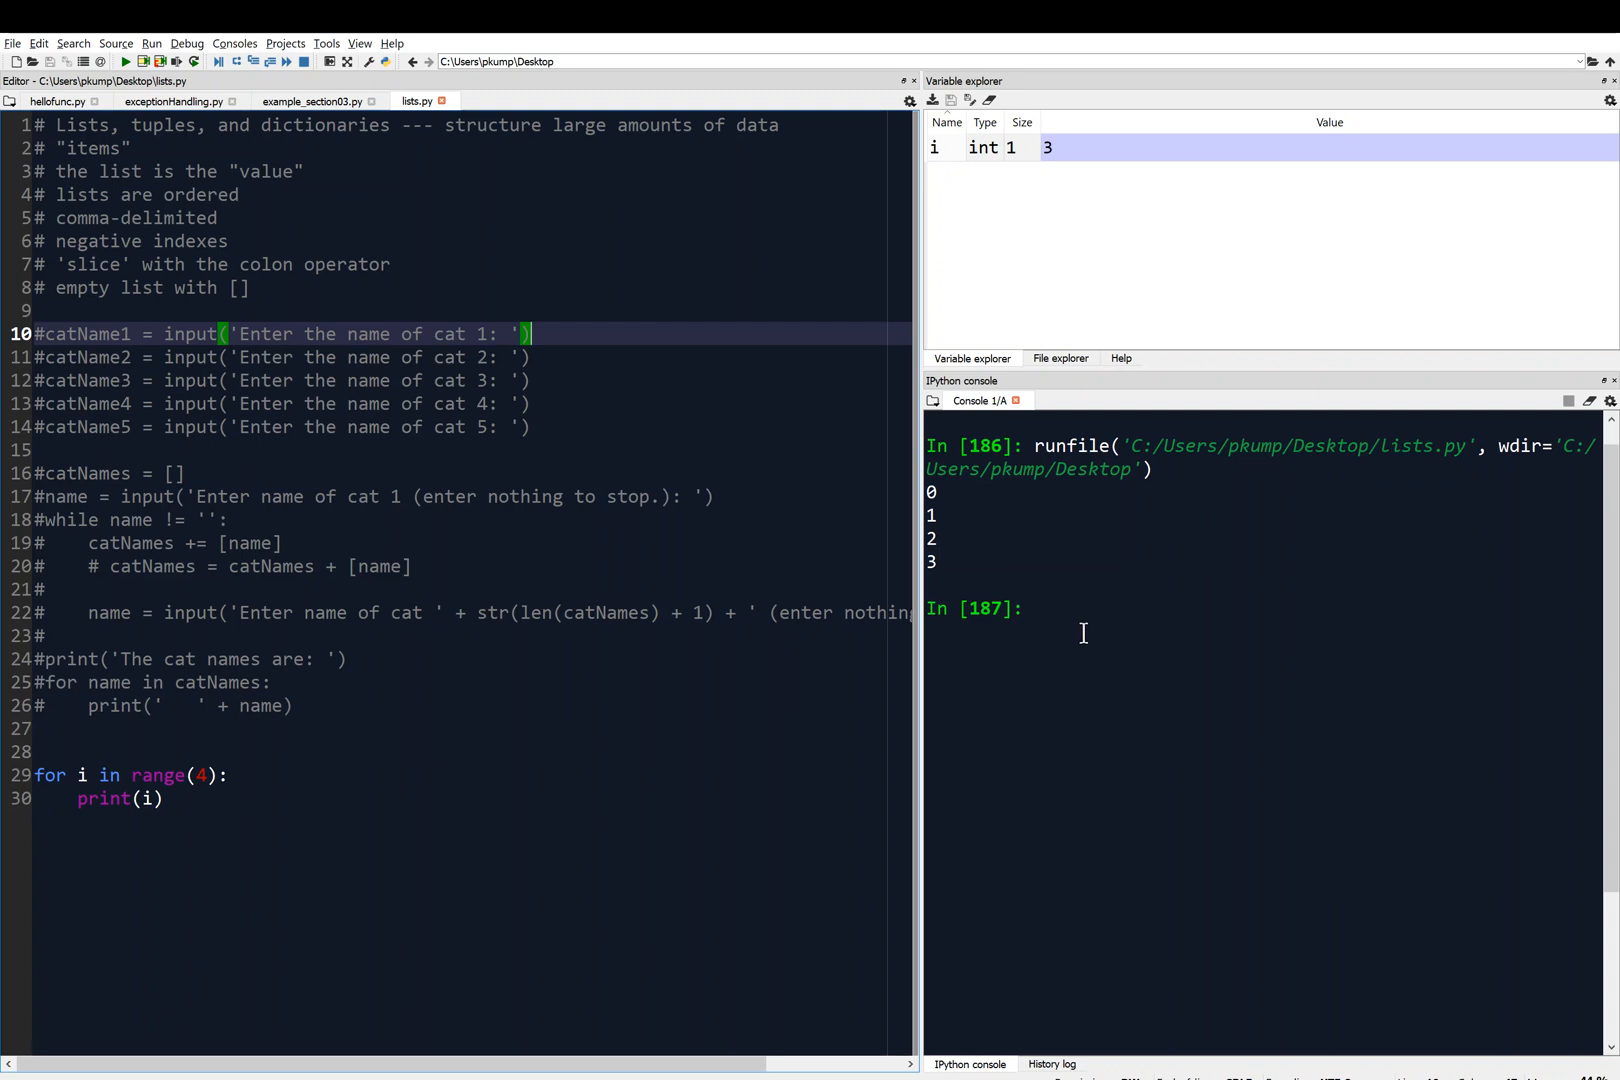
- Write the literal list [0,1,2,3] at the console prompt without executing it
type("[")
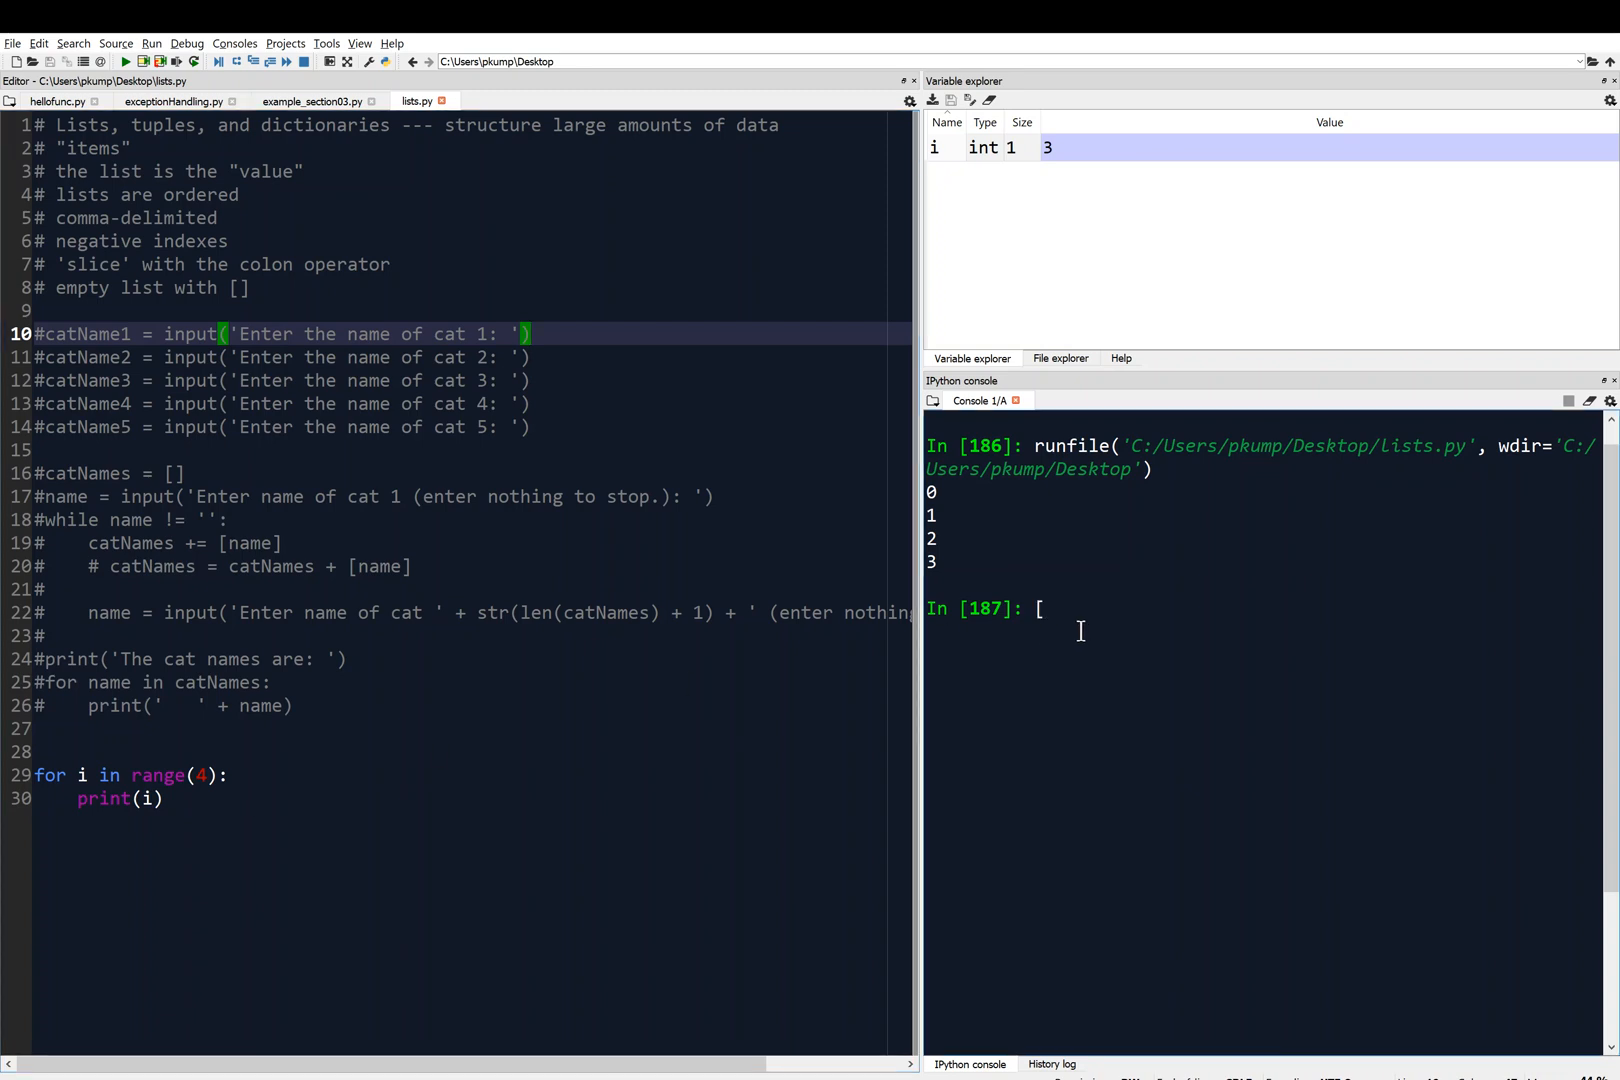
type("0")
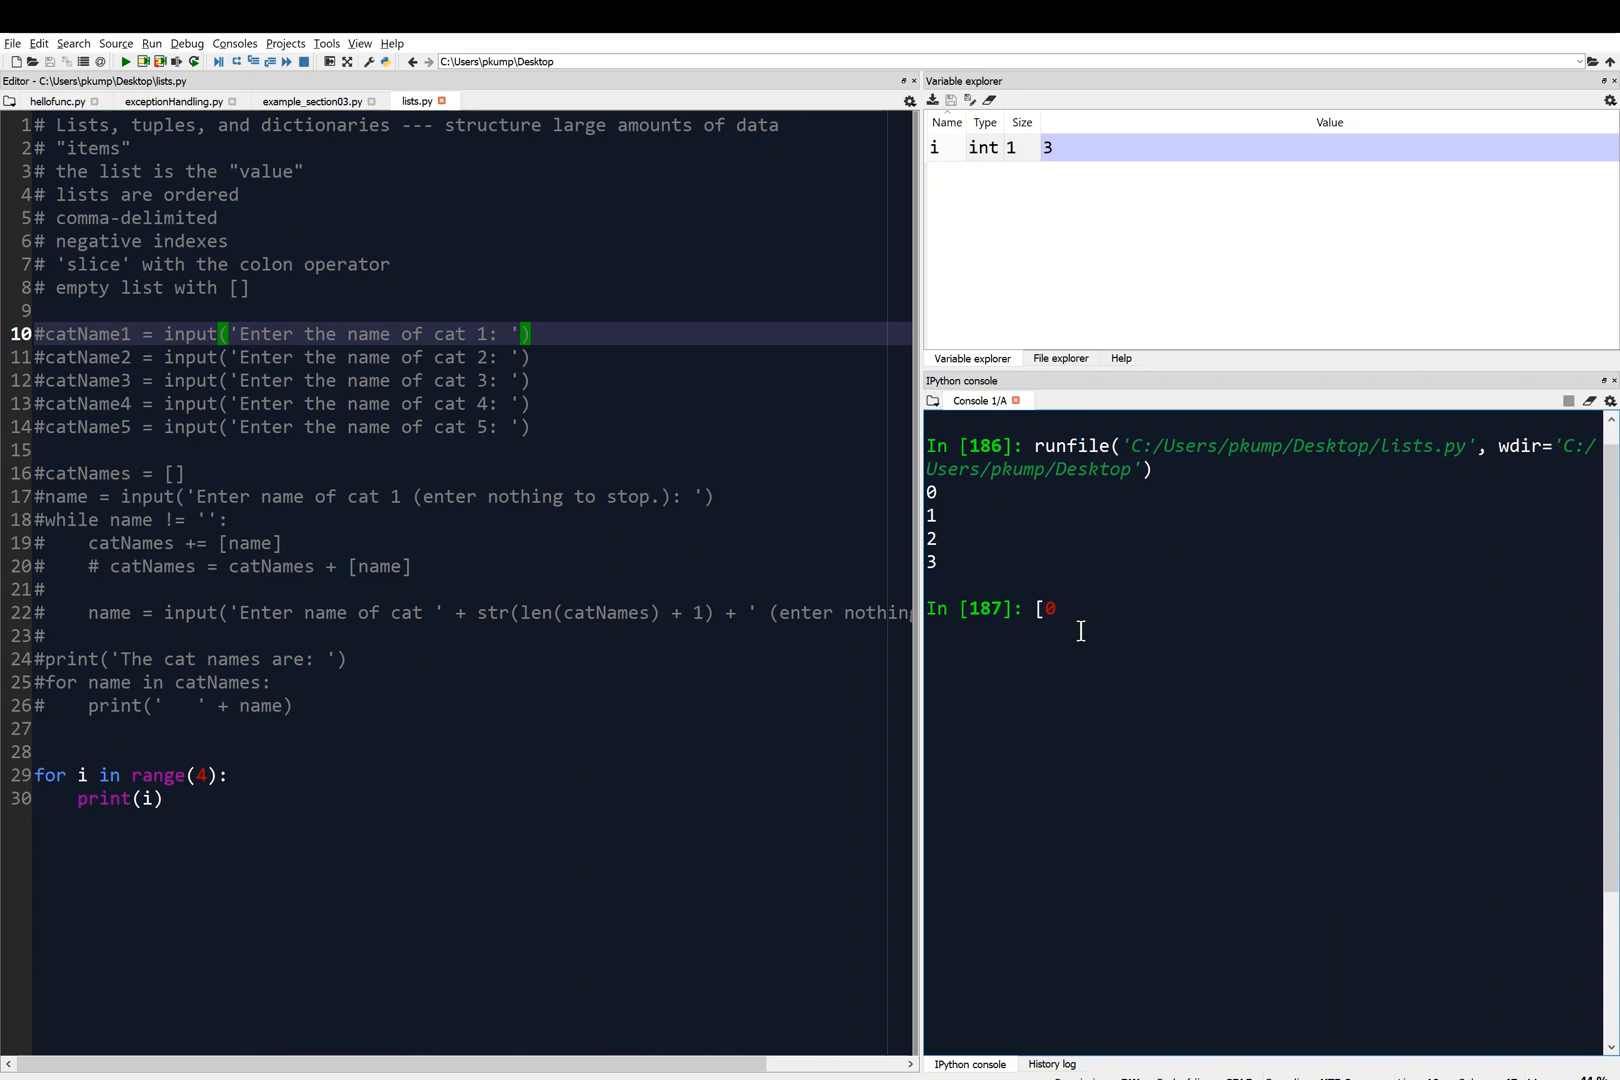
type(",1,2")
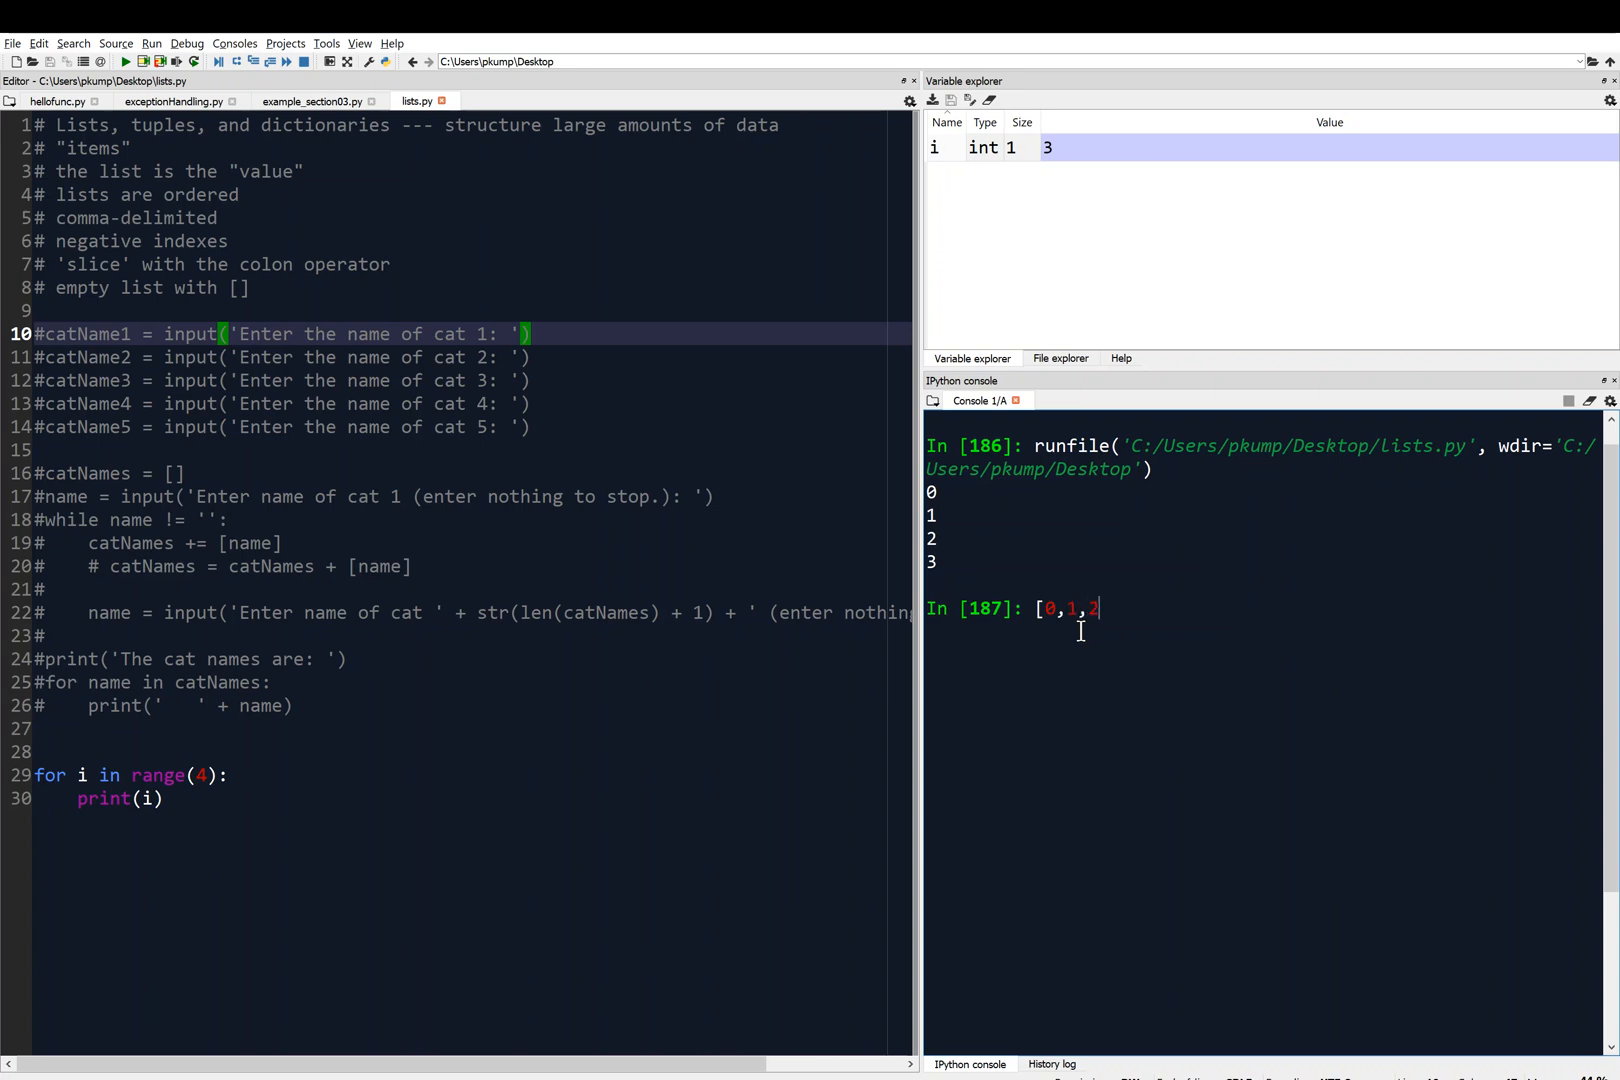
type(",3")
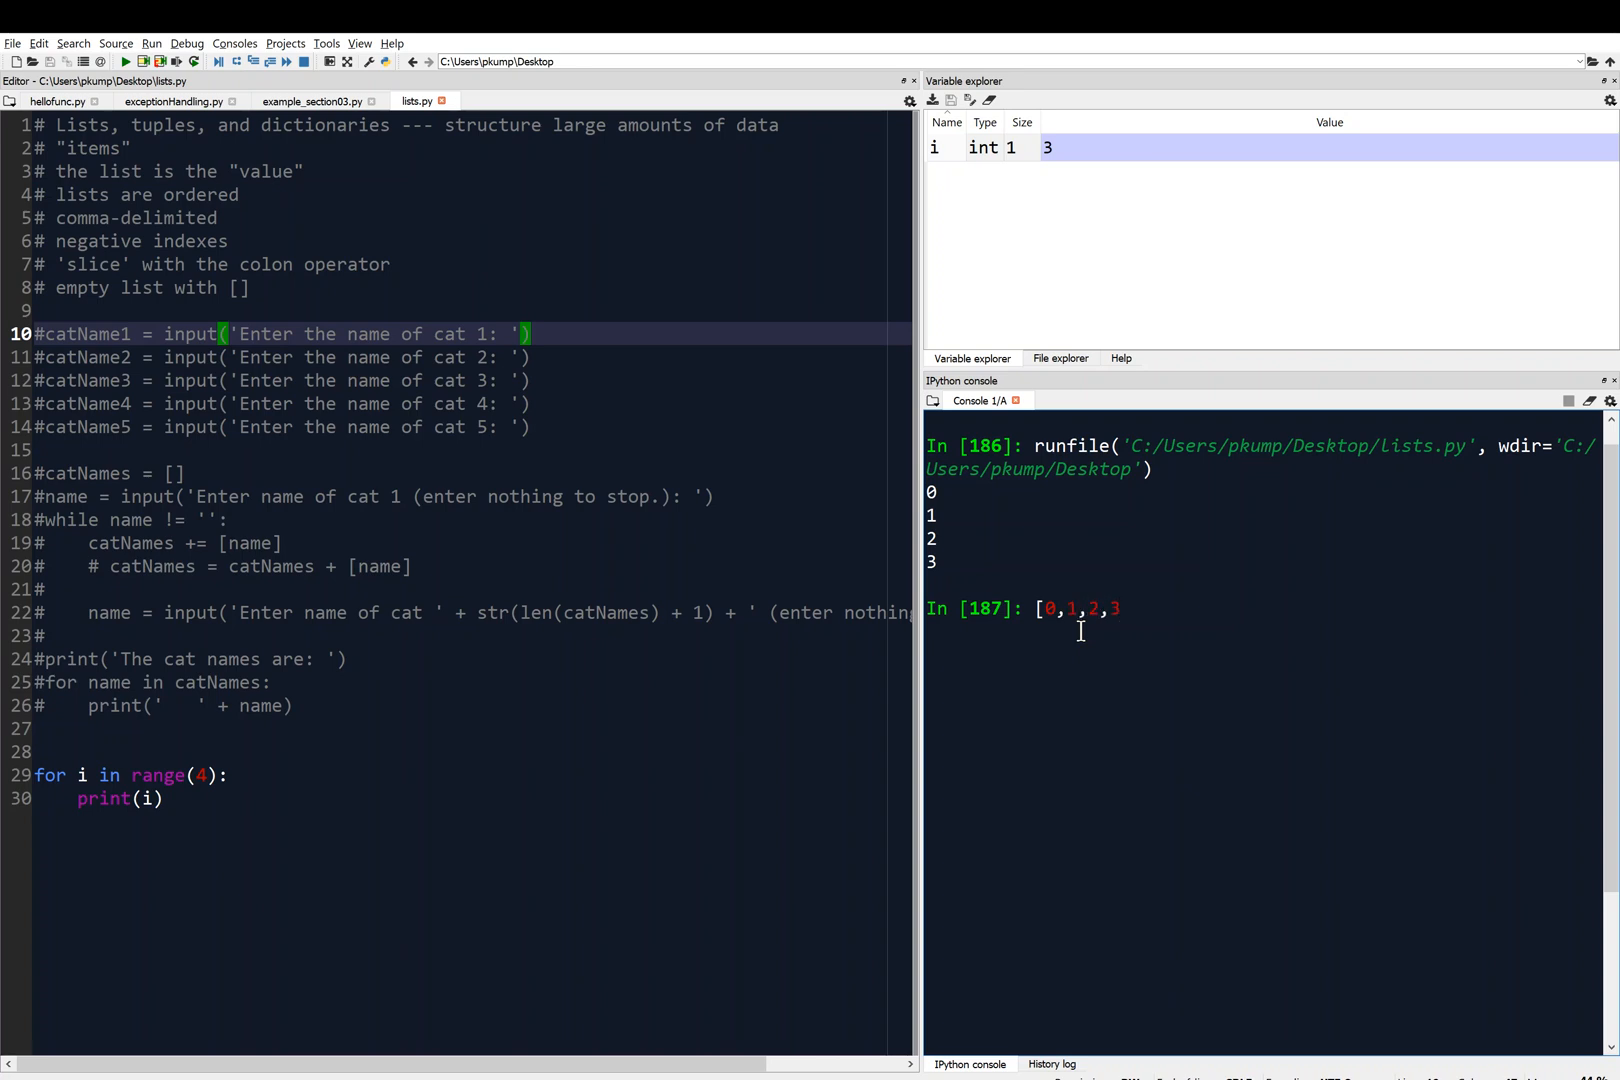
type("];")
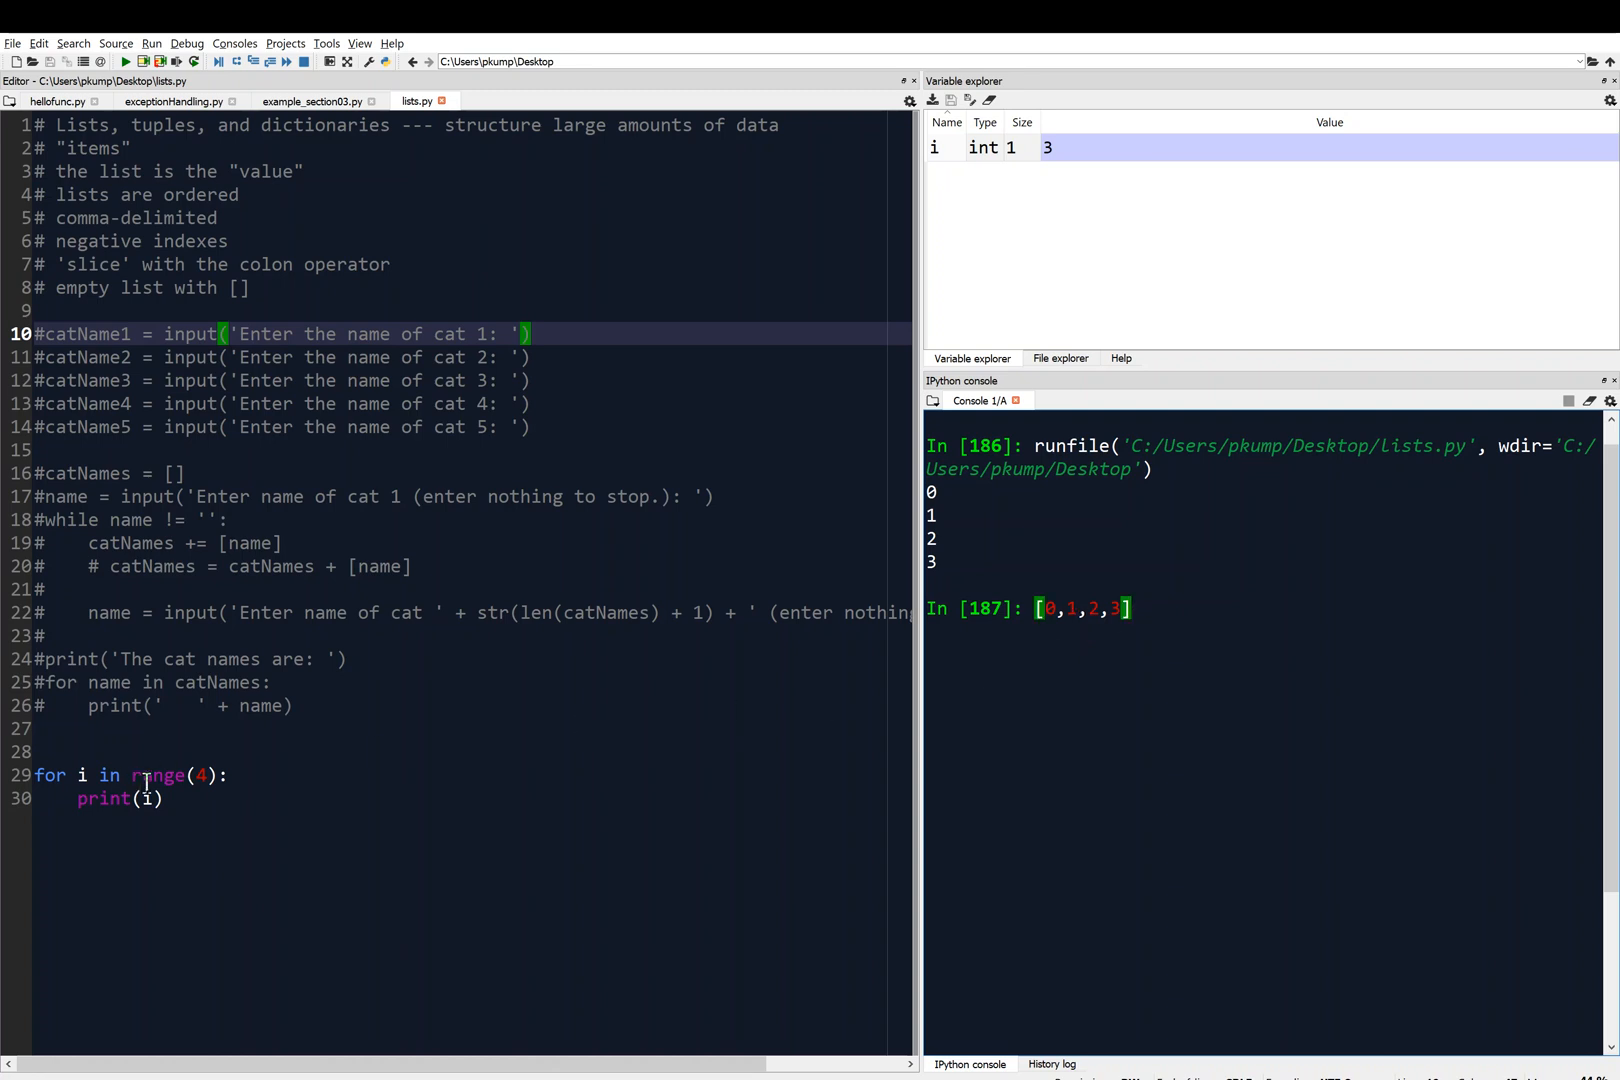
mouse_move(1072, 628)
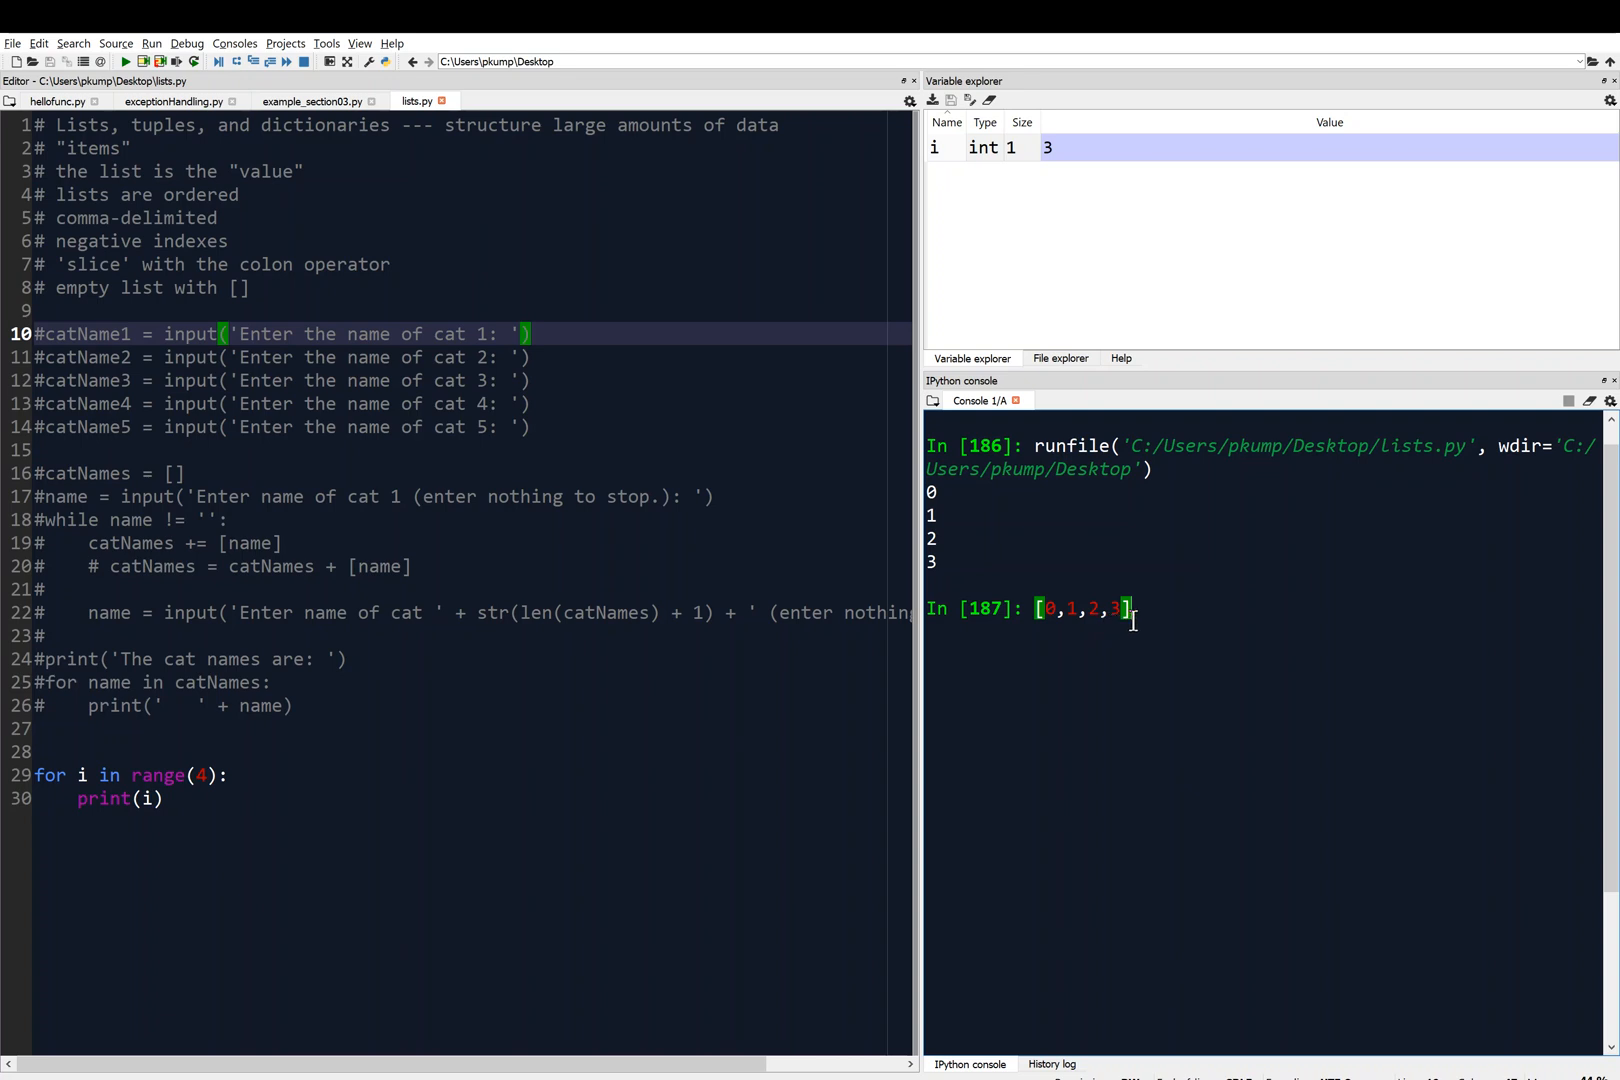
mouse_move(1074, 664)
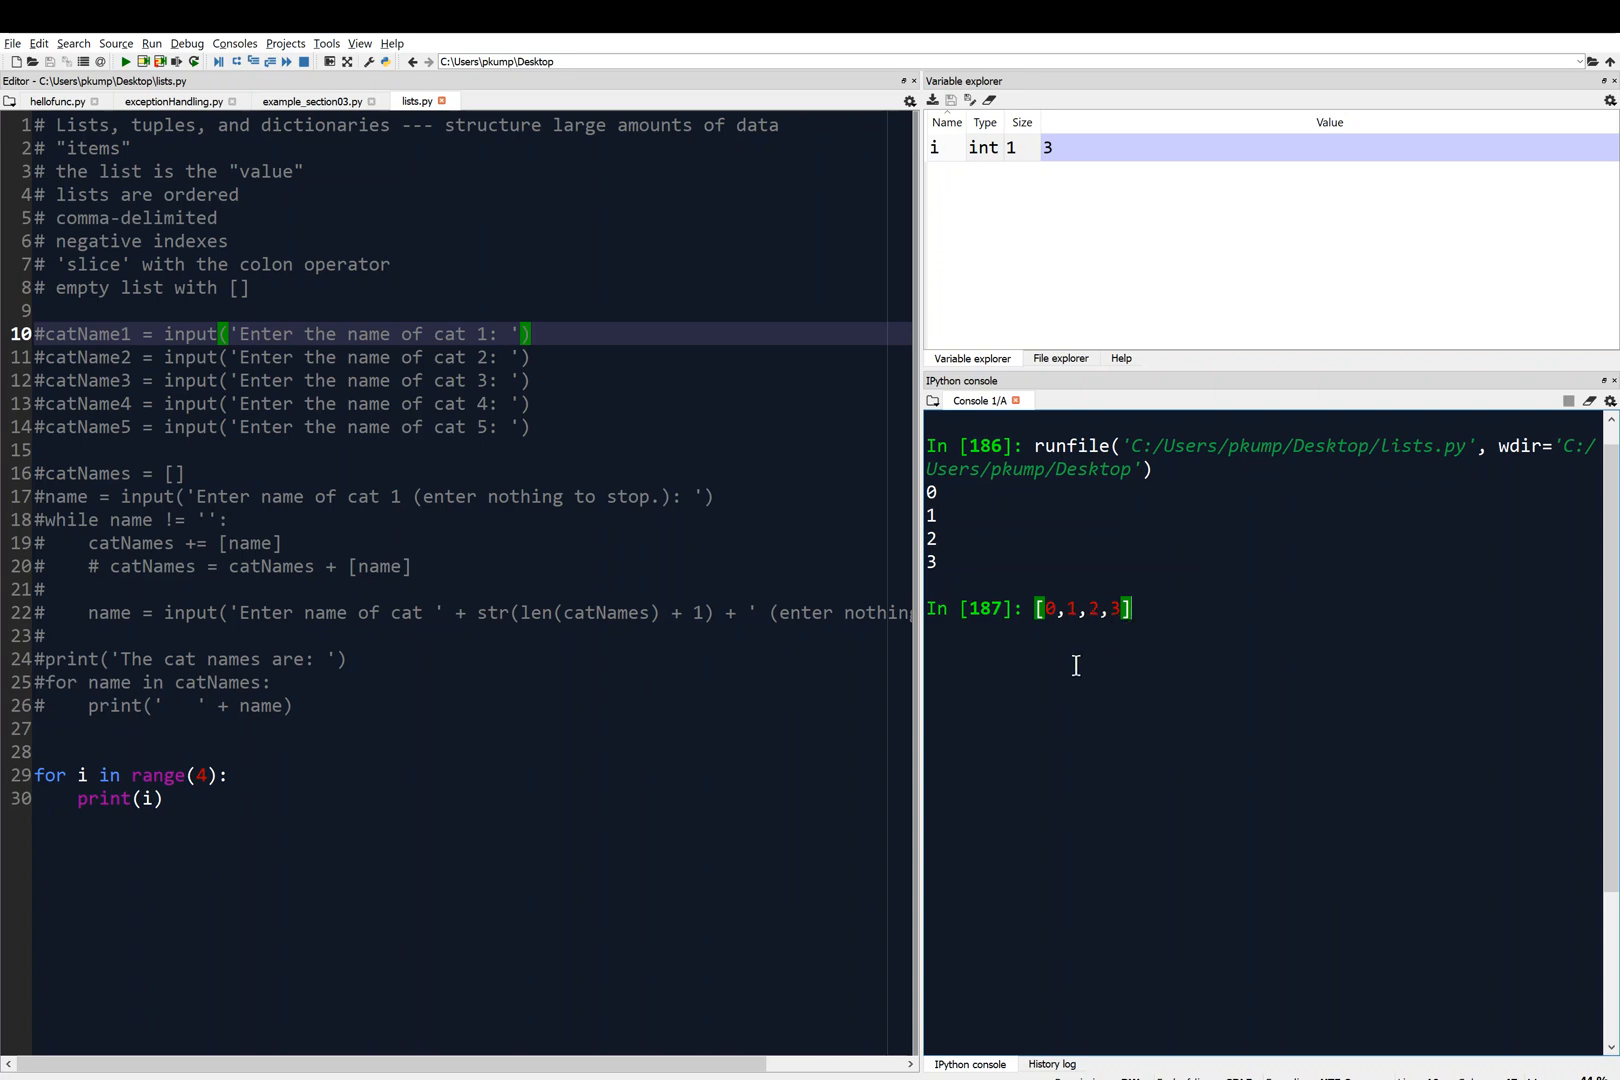
mouse_move(124, 806)
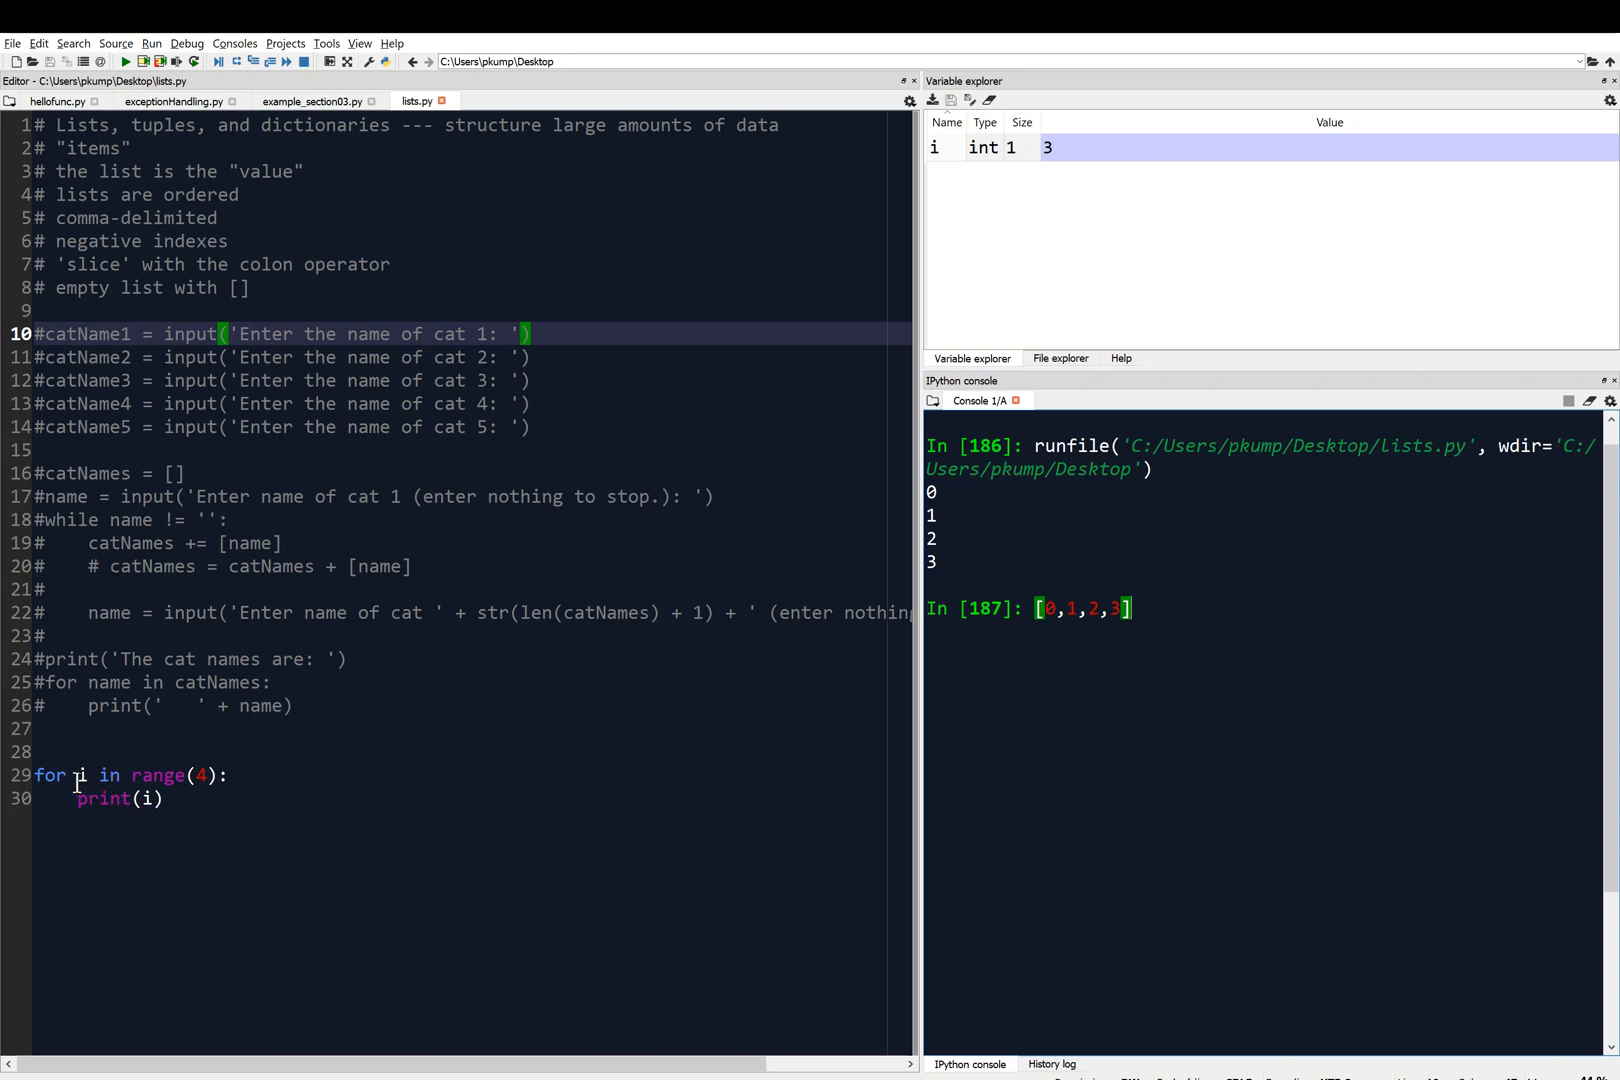
mouse_move(128, 776)
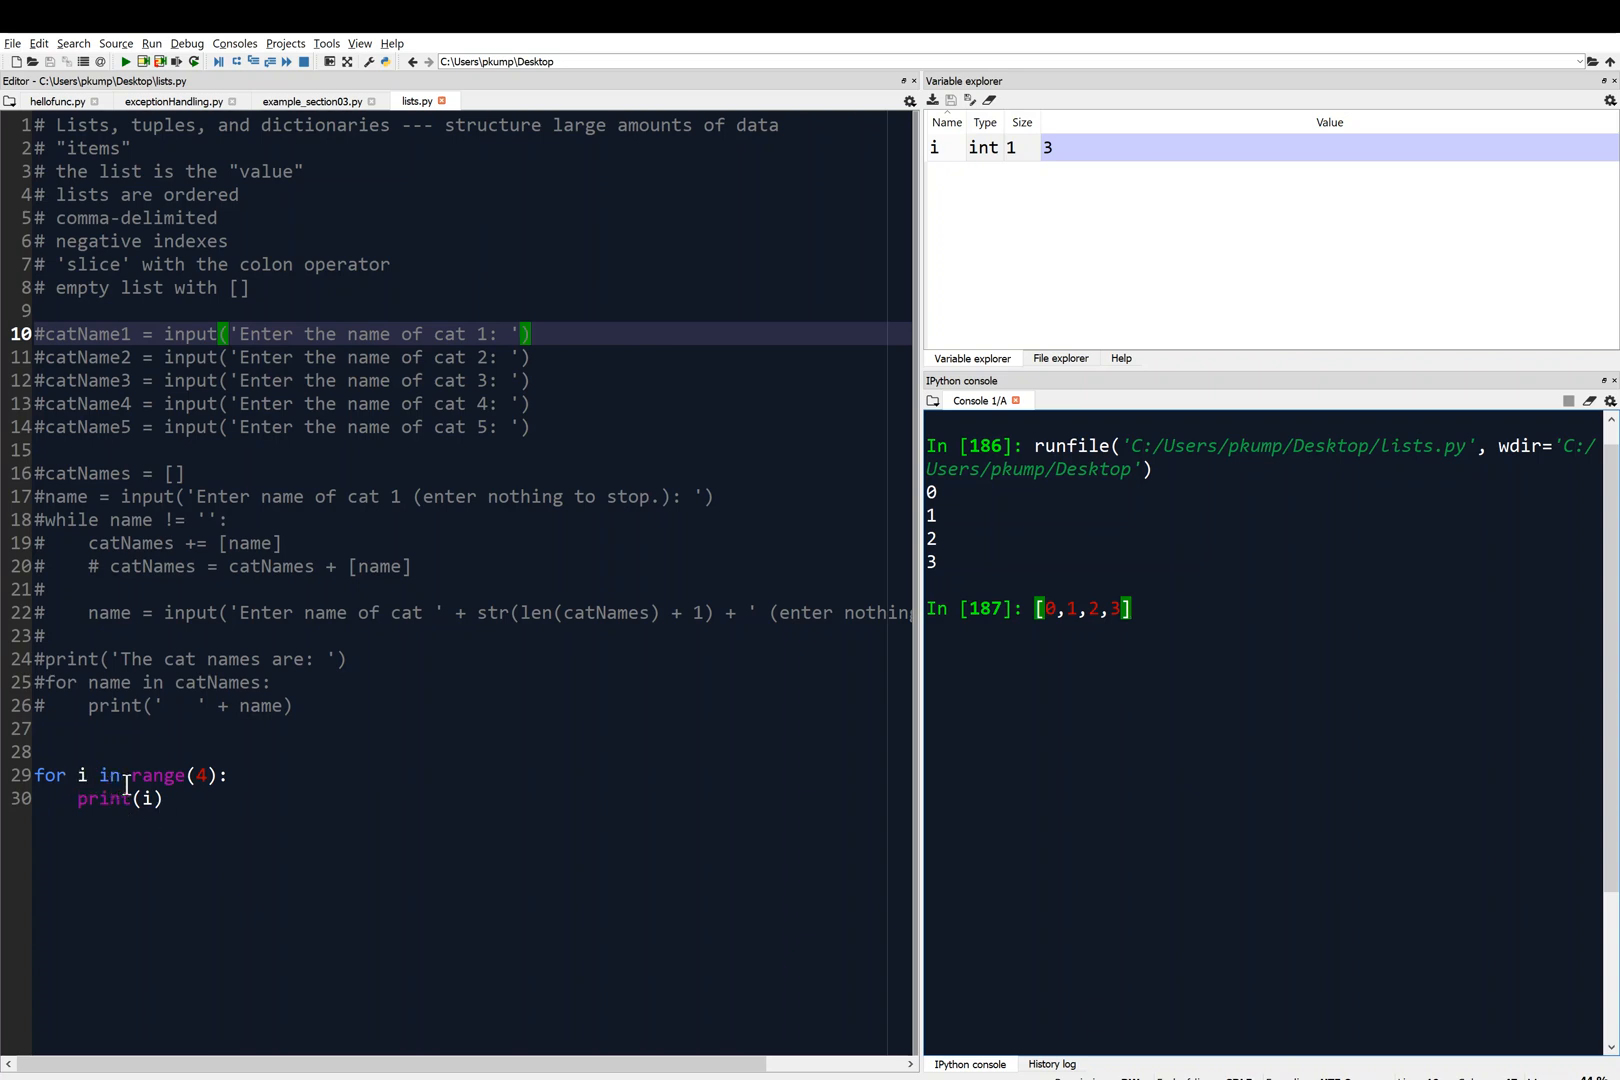
mouse_move(188, 898)
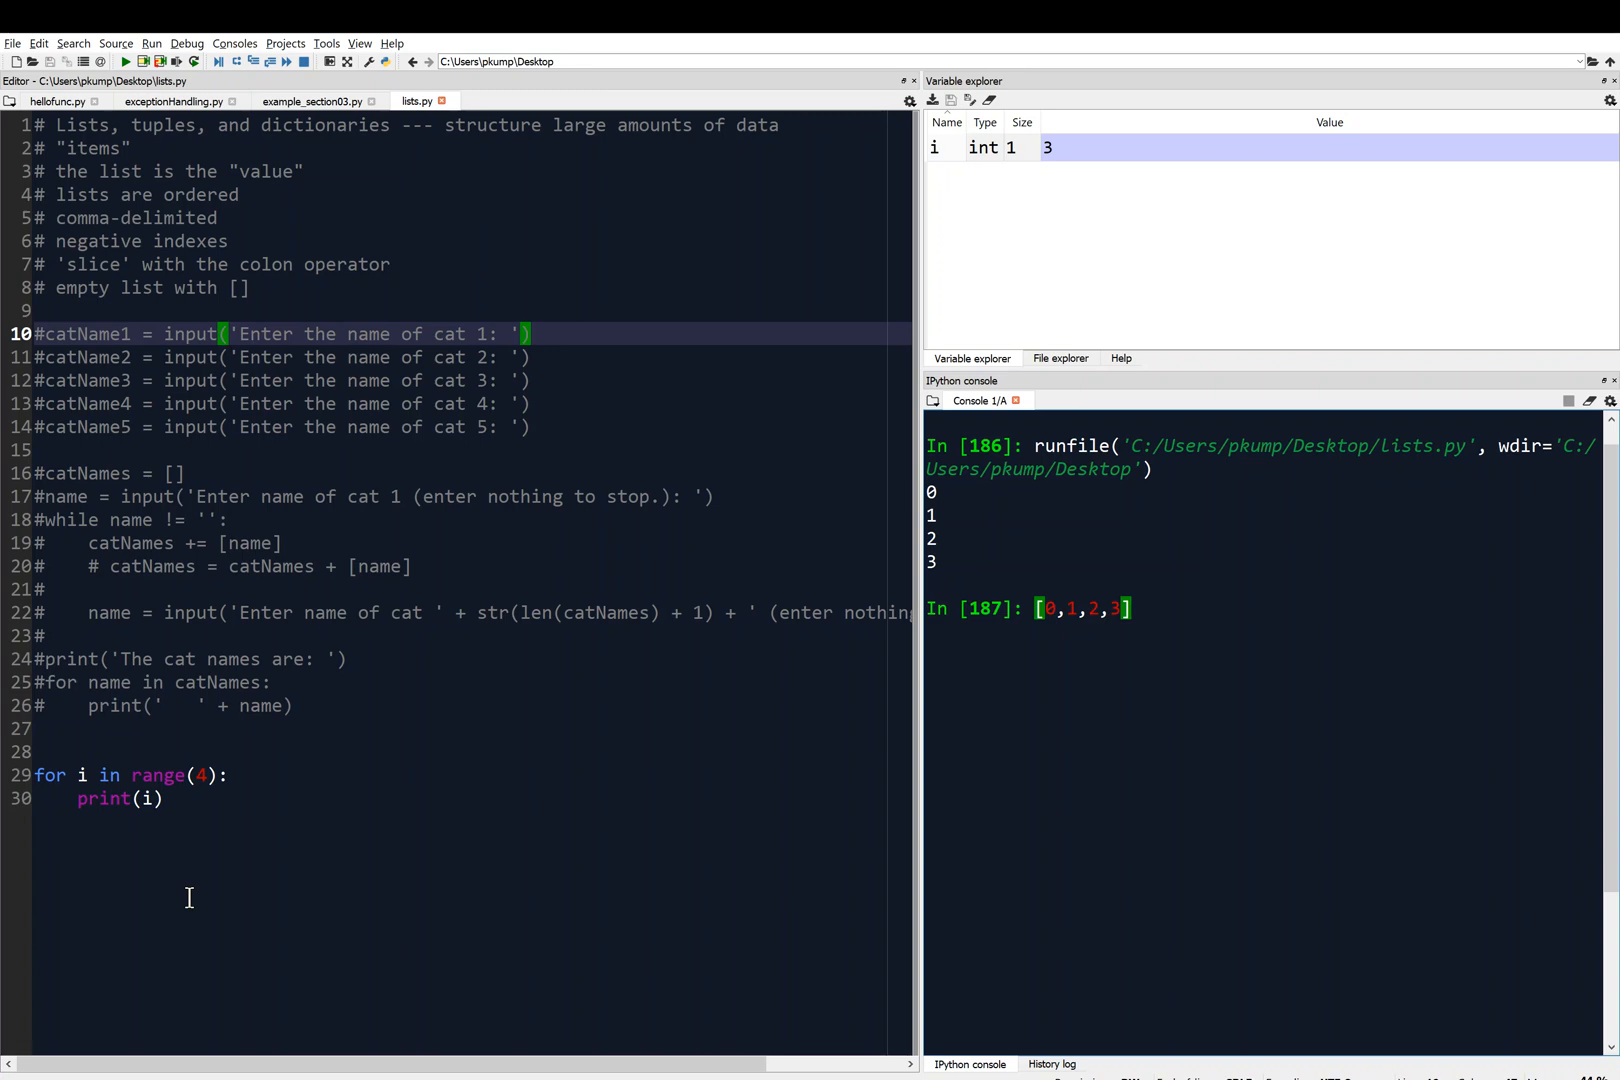
mouse_move(190, 818)
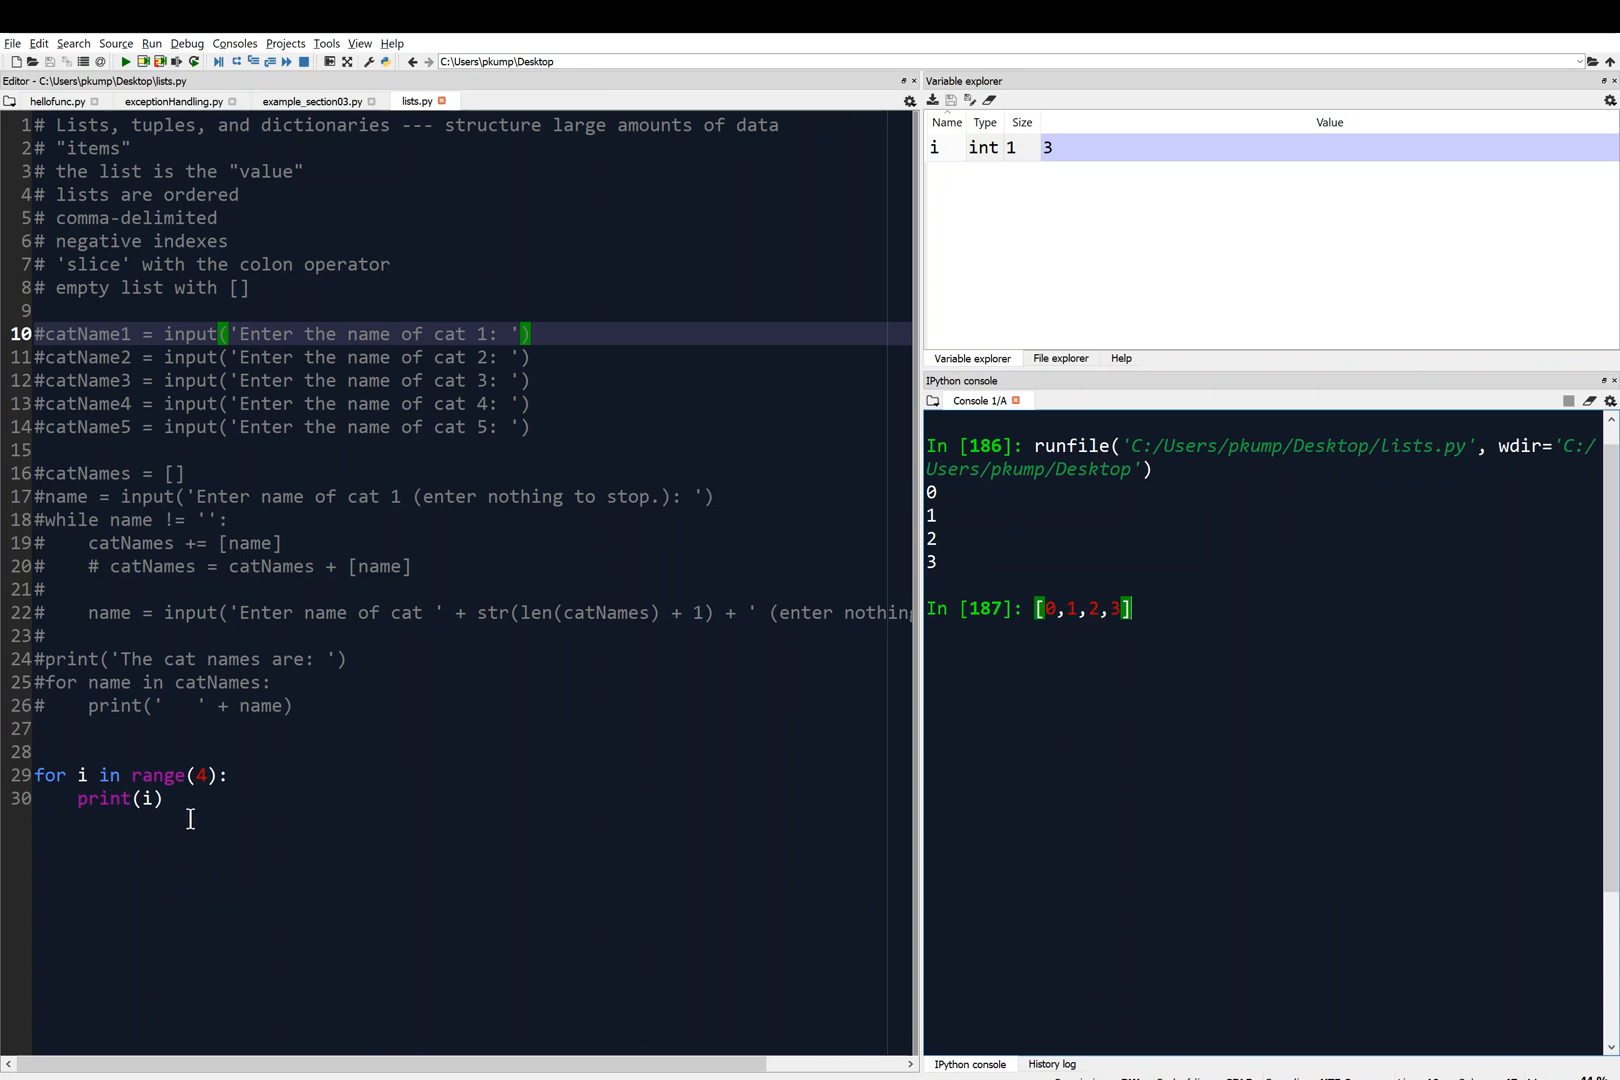
mouse_move(98, 784)
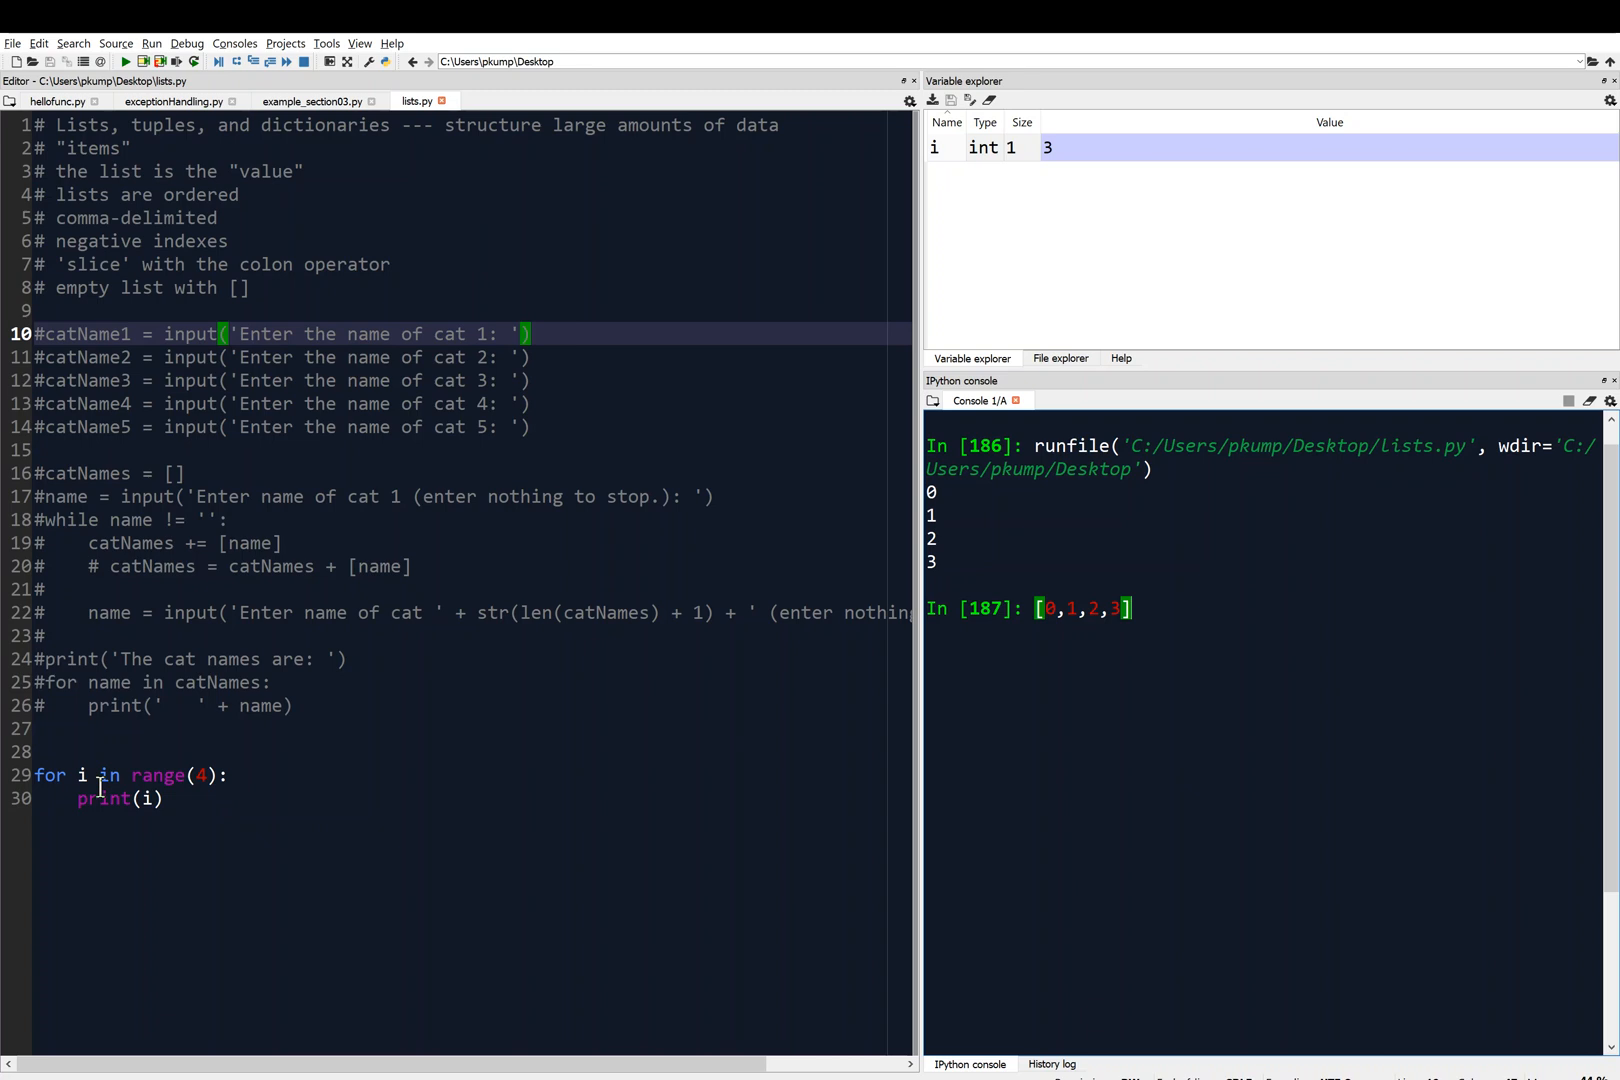
mouse_move(108, 804)
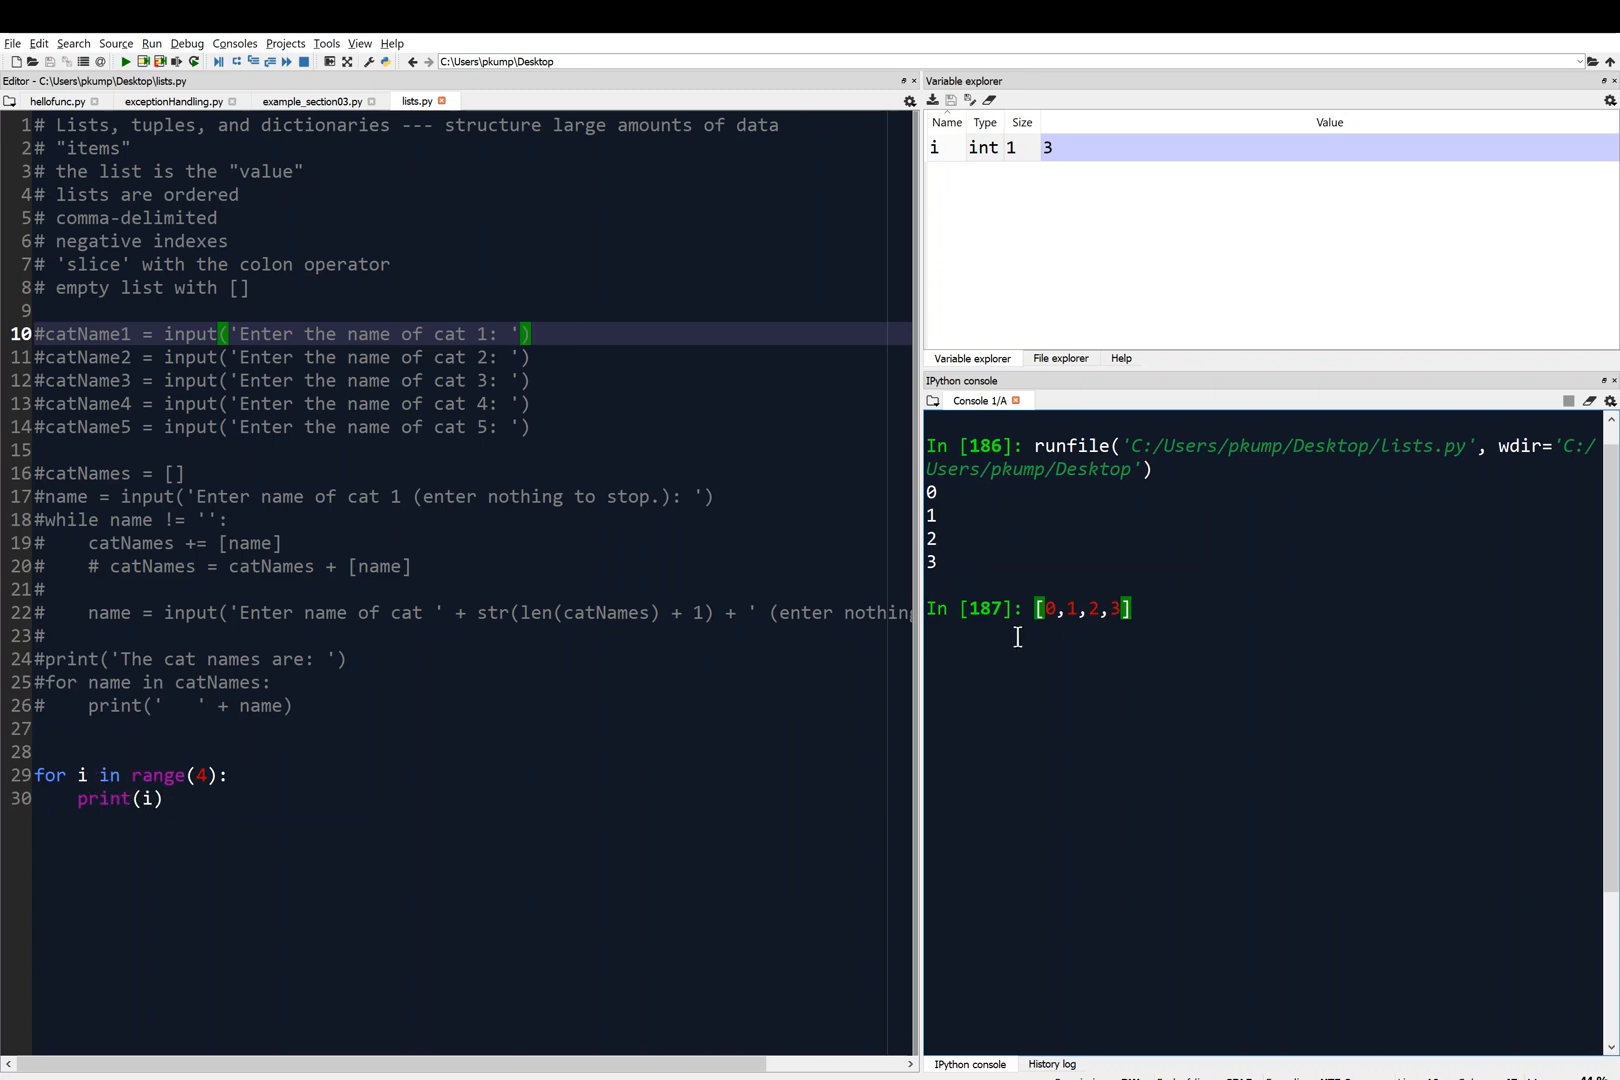
mouse_move(1070, 610)
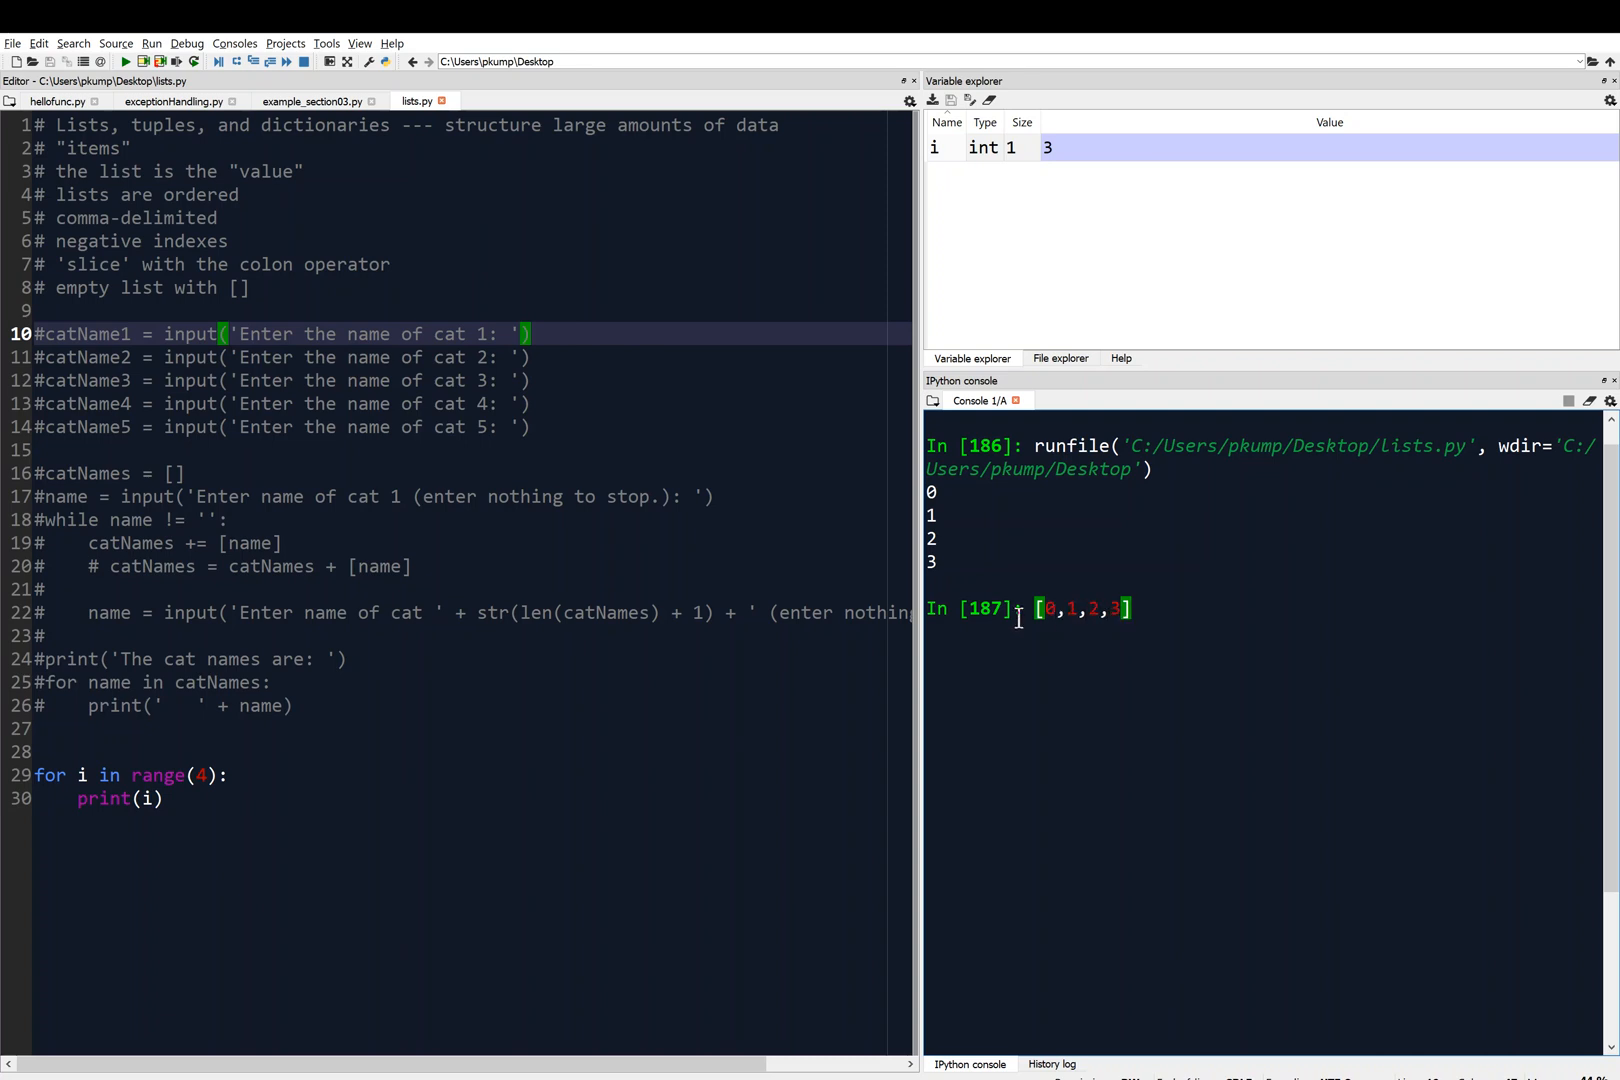
- Add a second loop `for i in [0,1,2,3]: print(i)` below the range loop
left_click(282, 796)
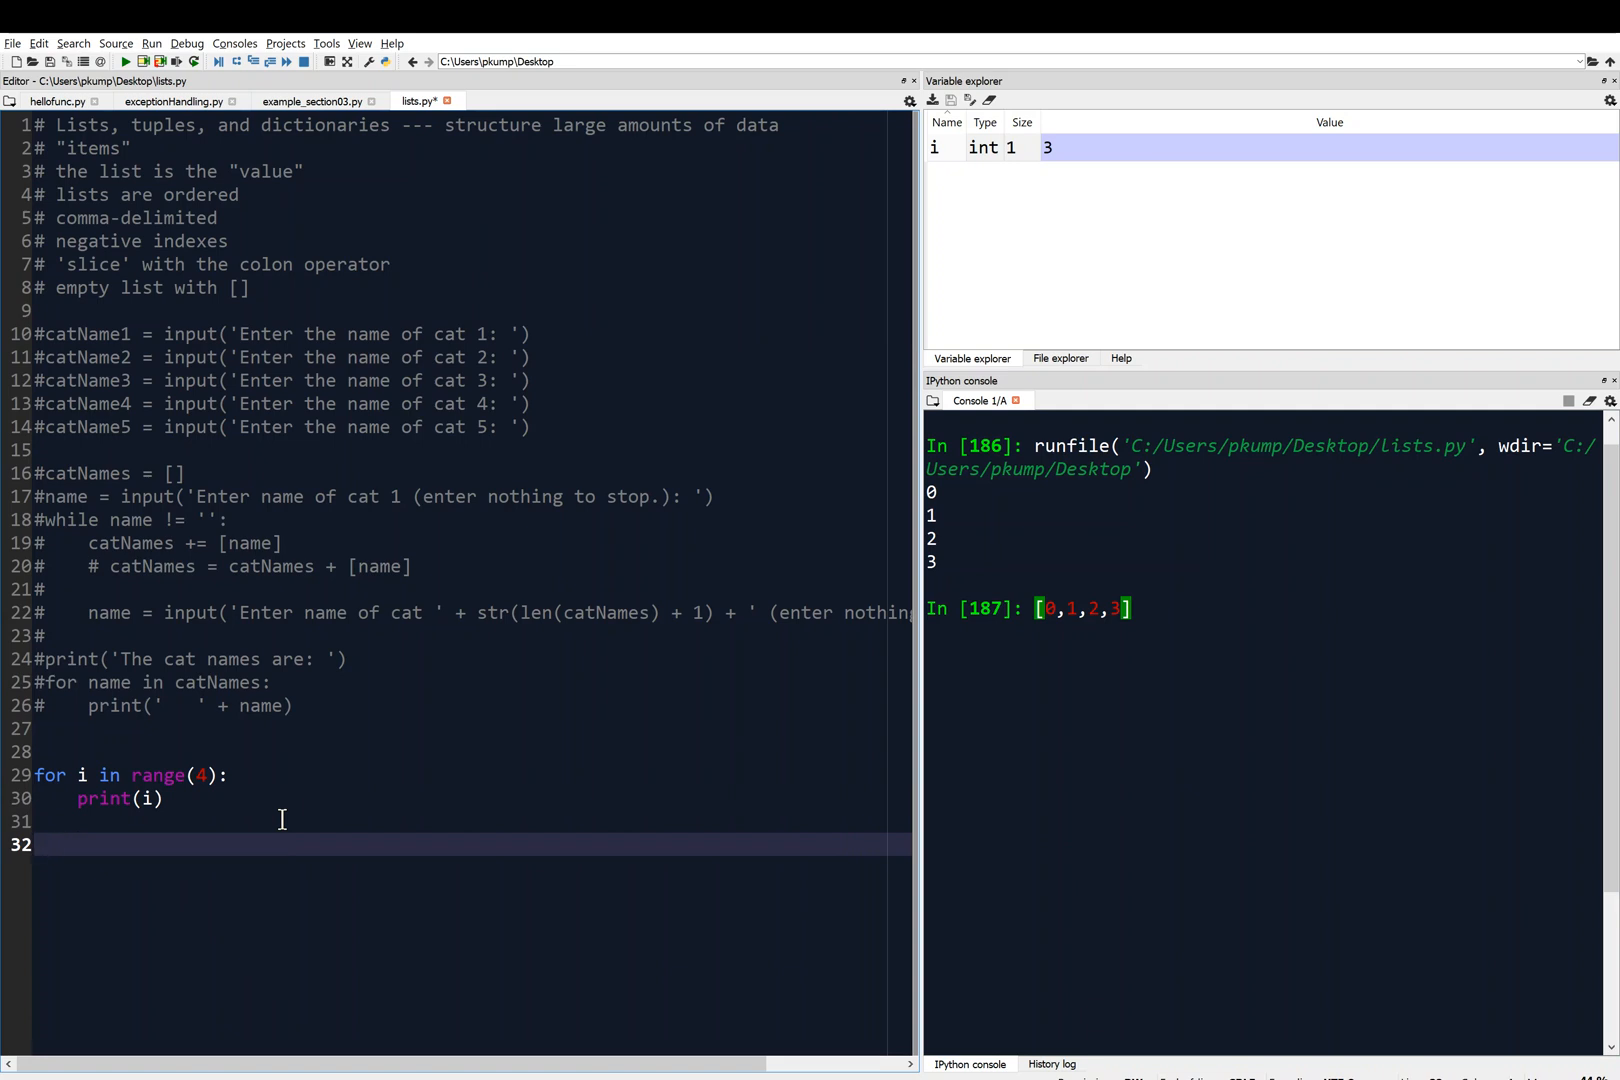
type("for")
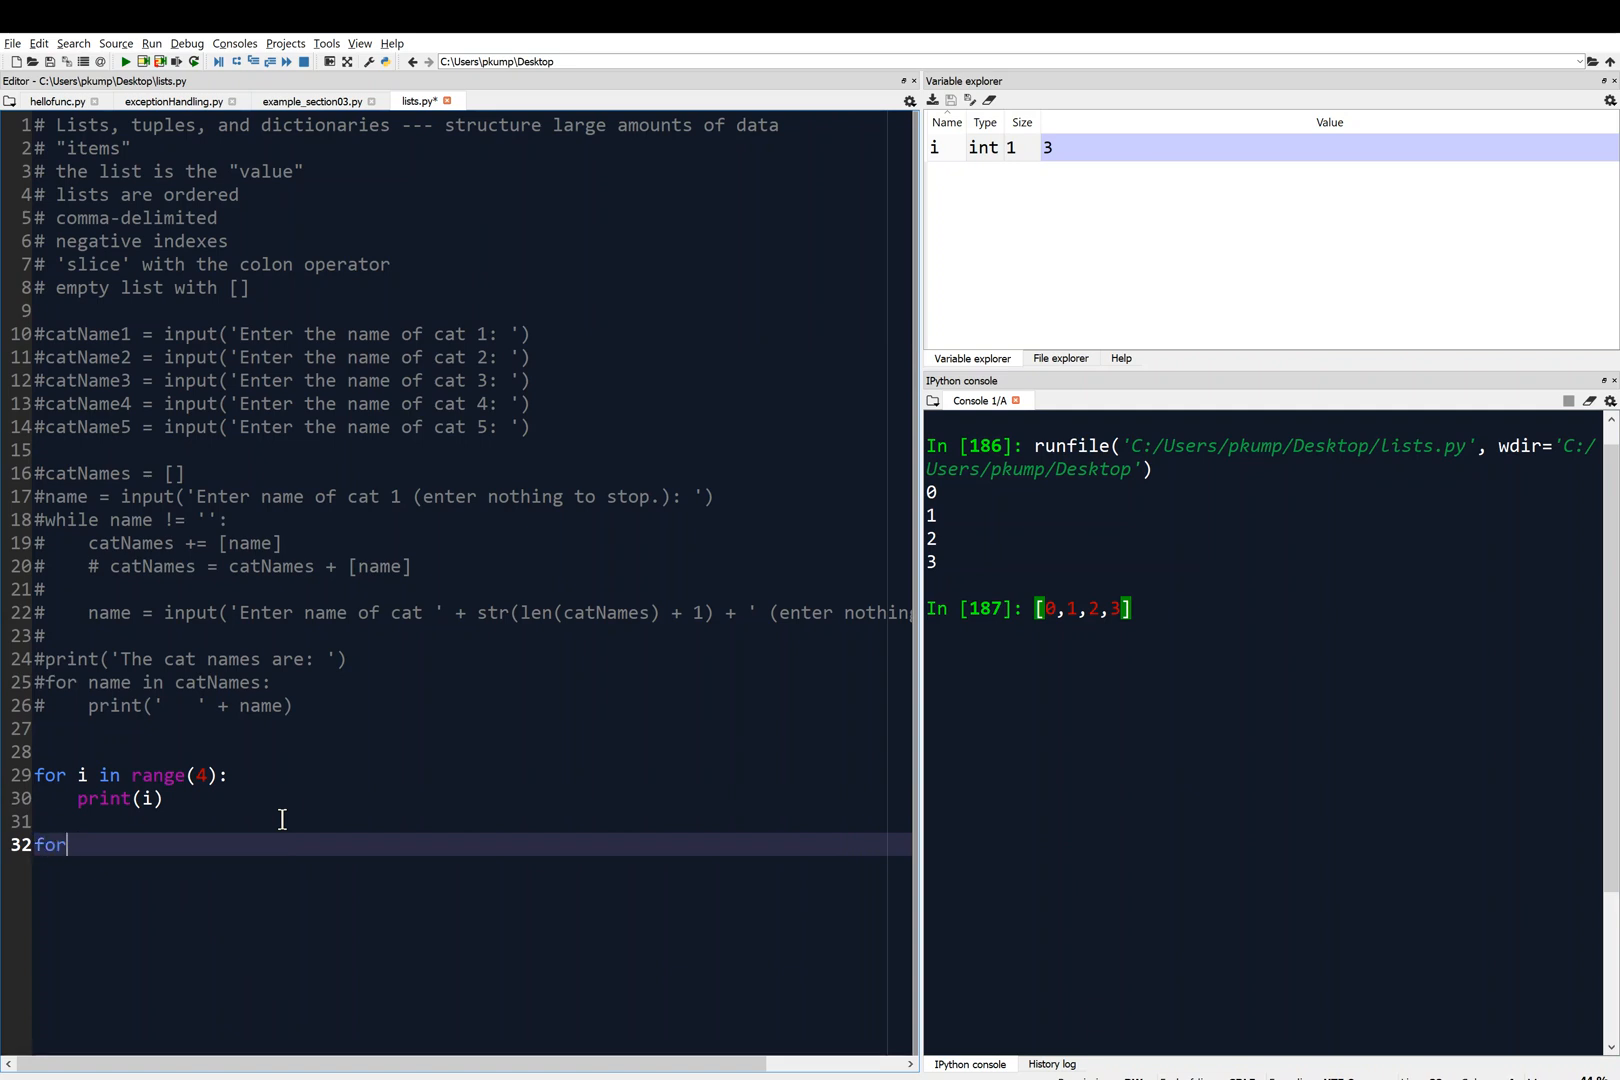
type("i in []")
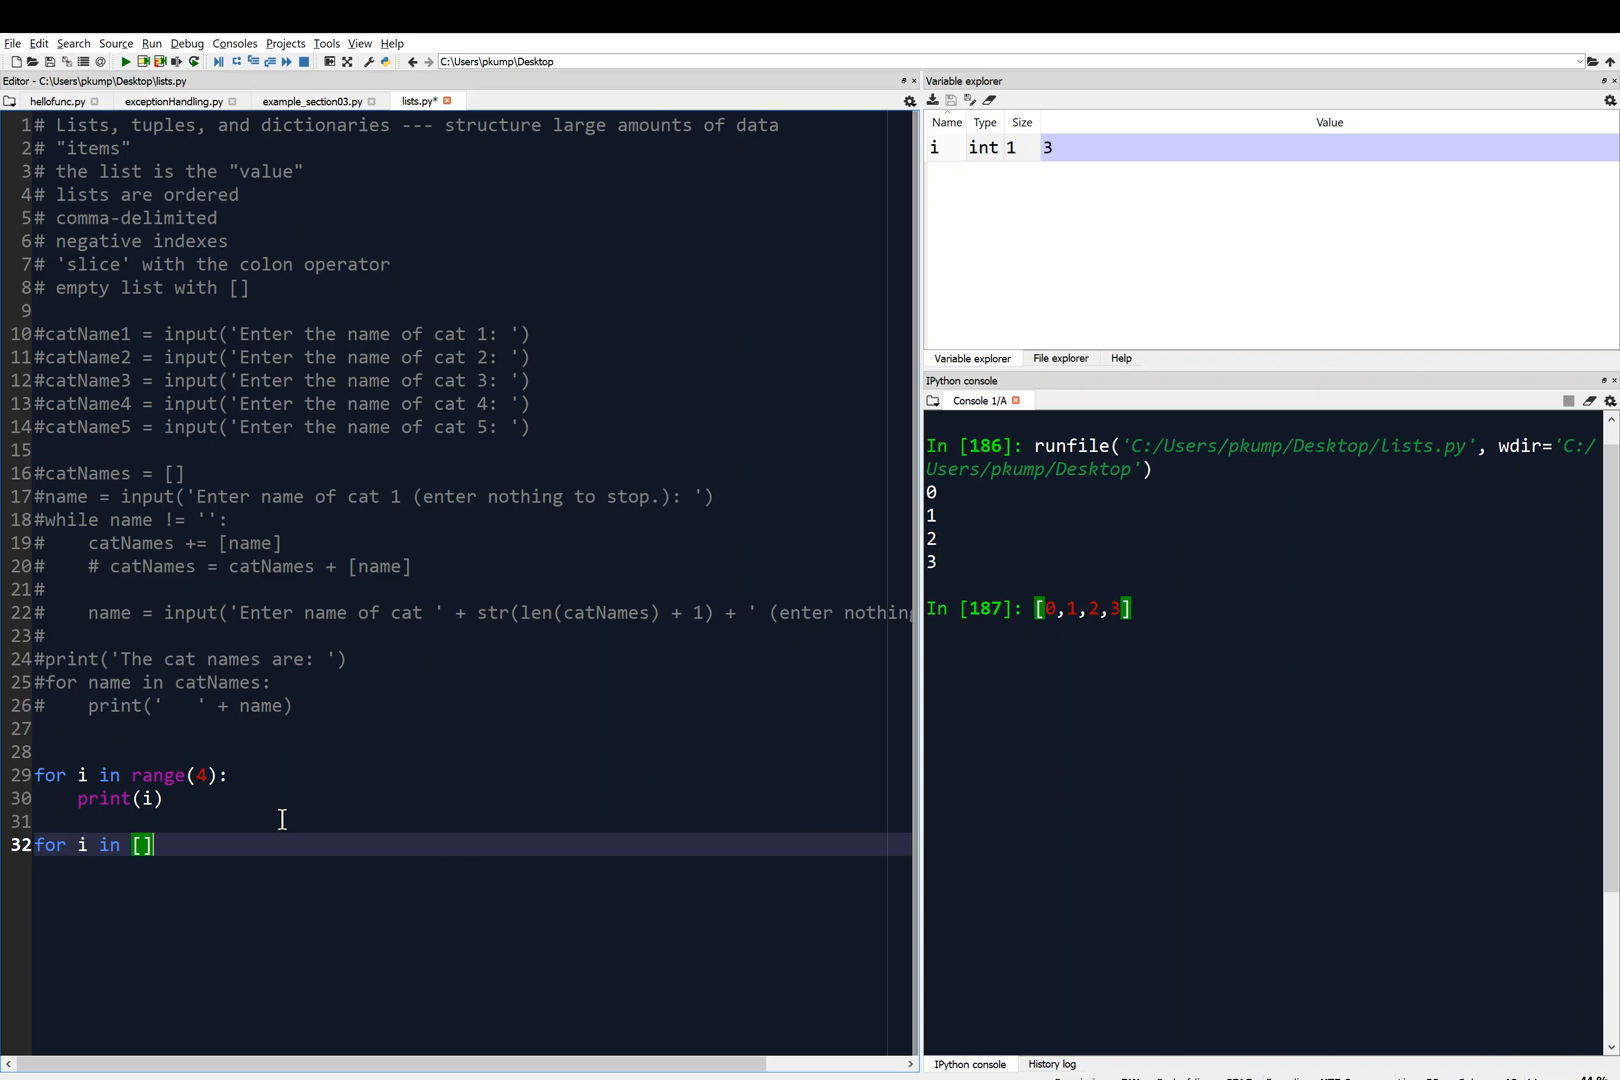
type("0,1,2,3")
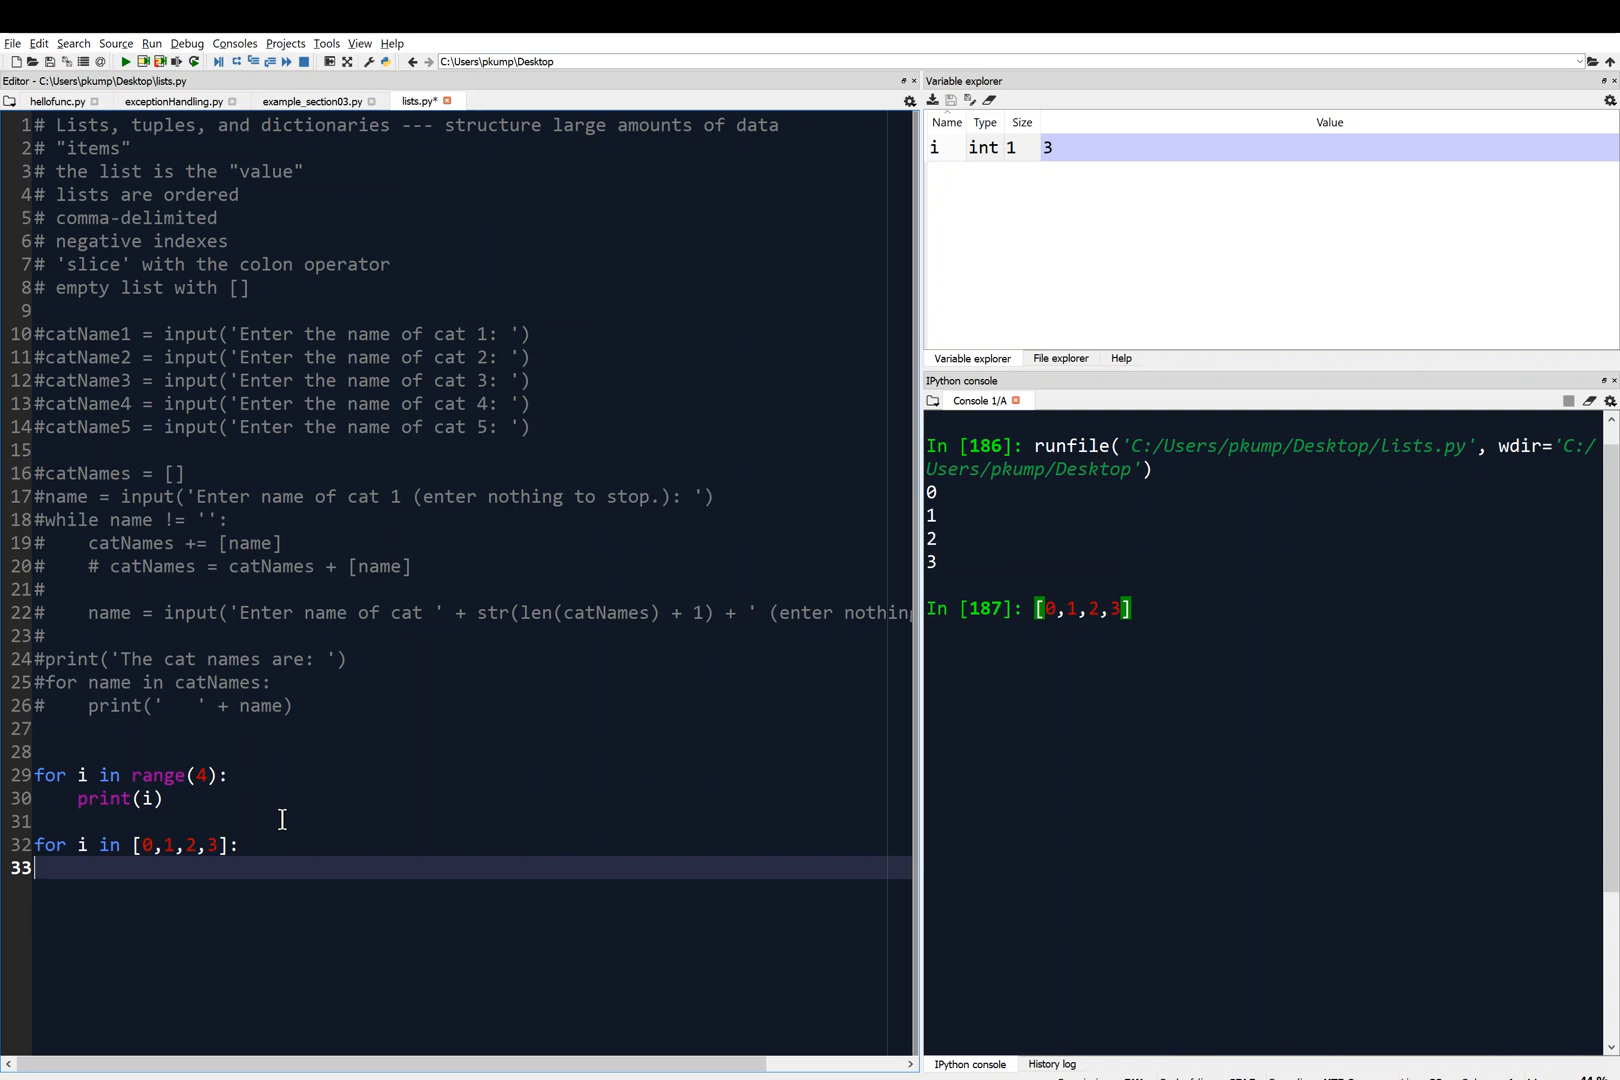
type("print")
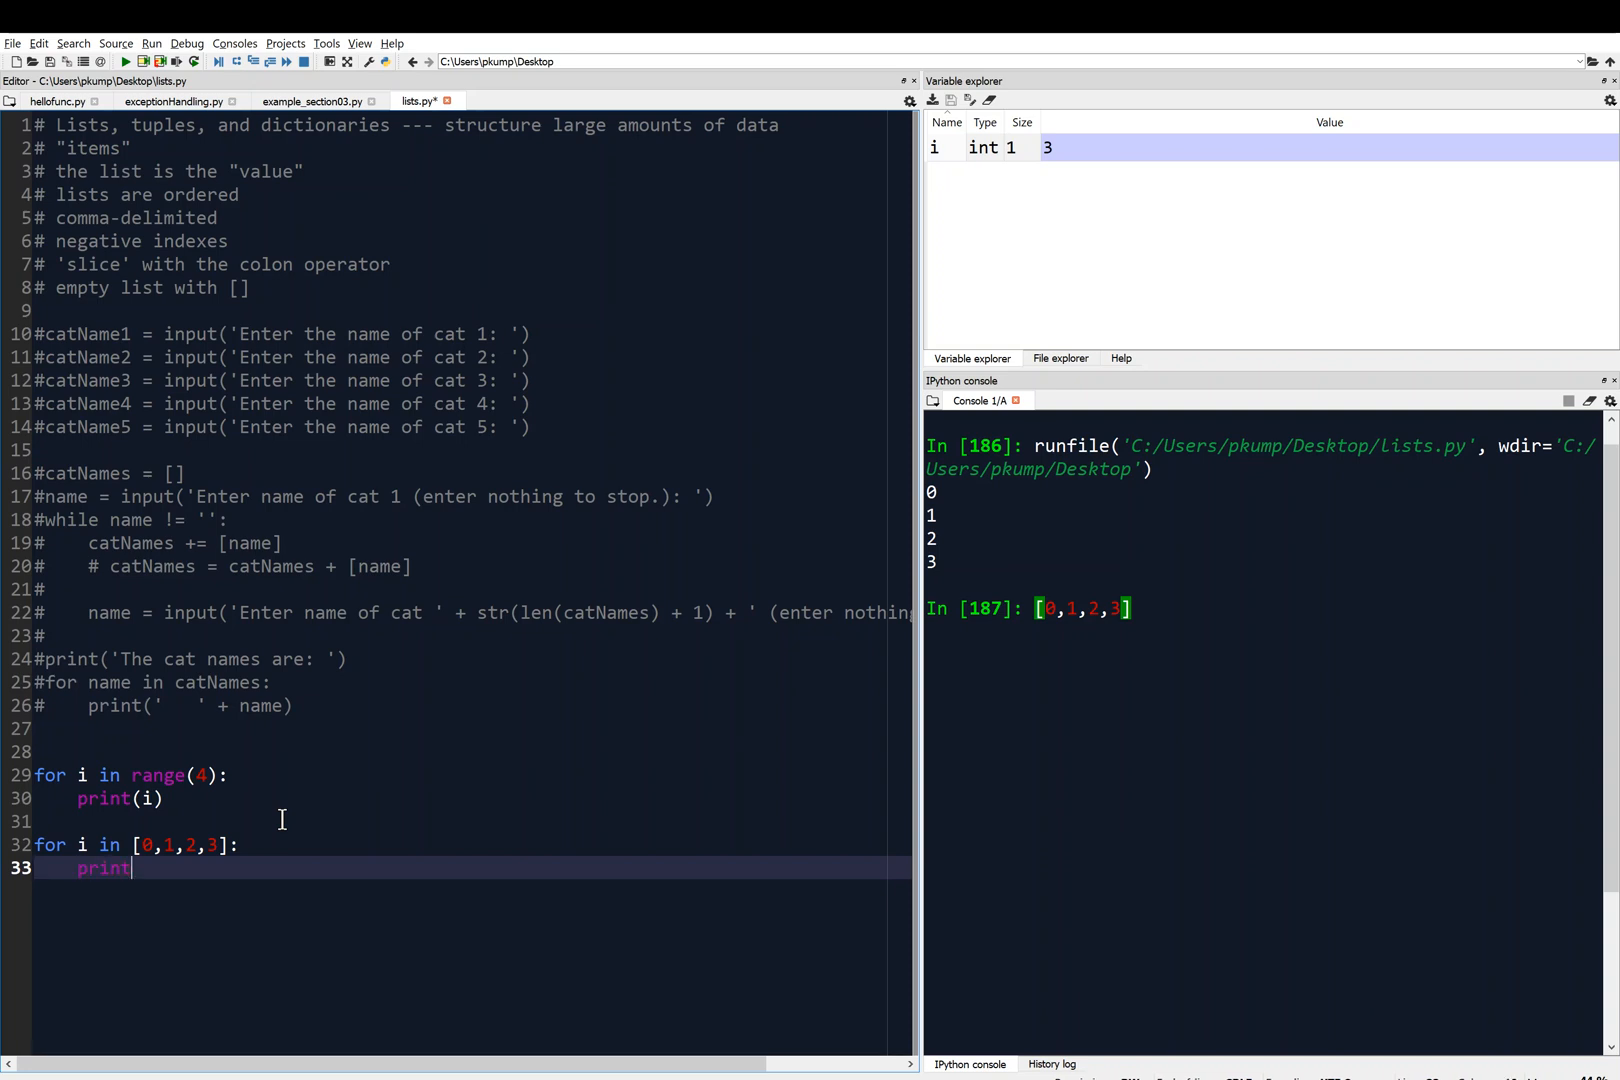
type("(i)")
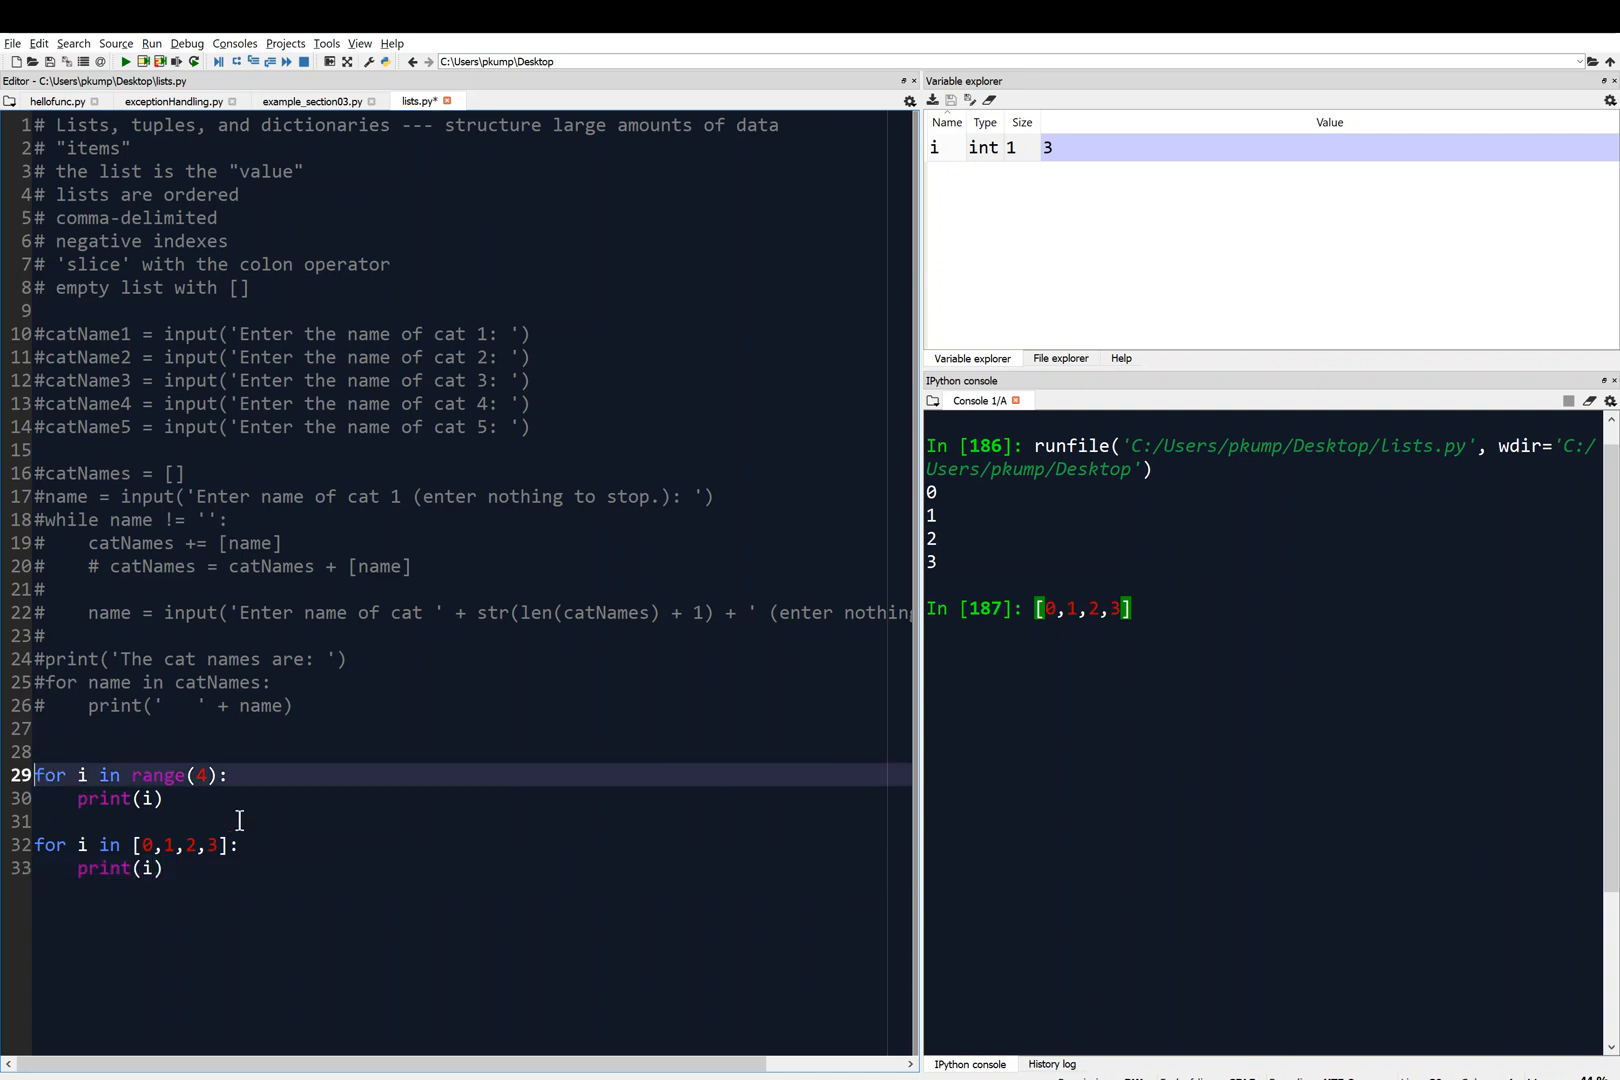
- Comment out the range(4) loop, clear the console, and run lists.py to print 0–3
key("ctrl+1")
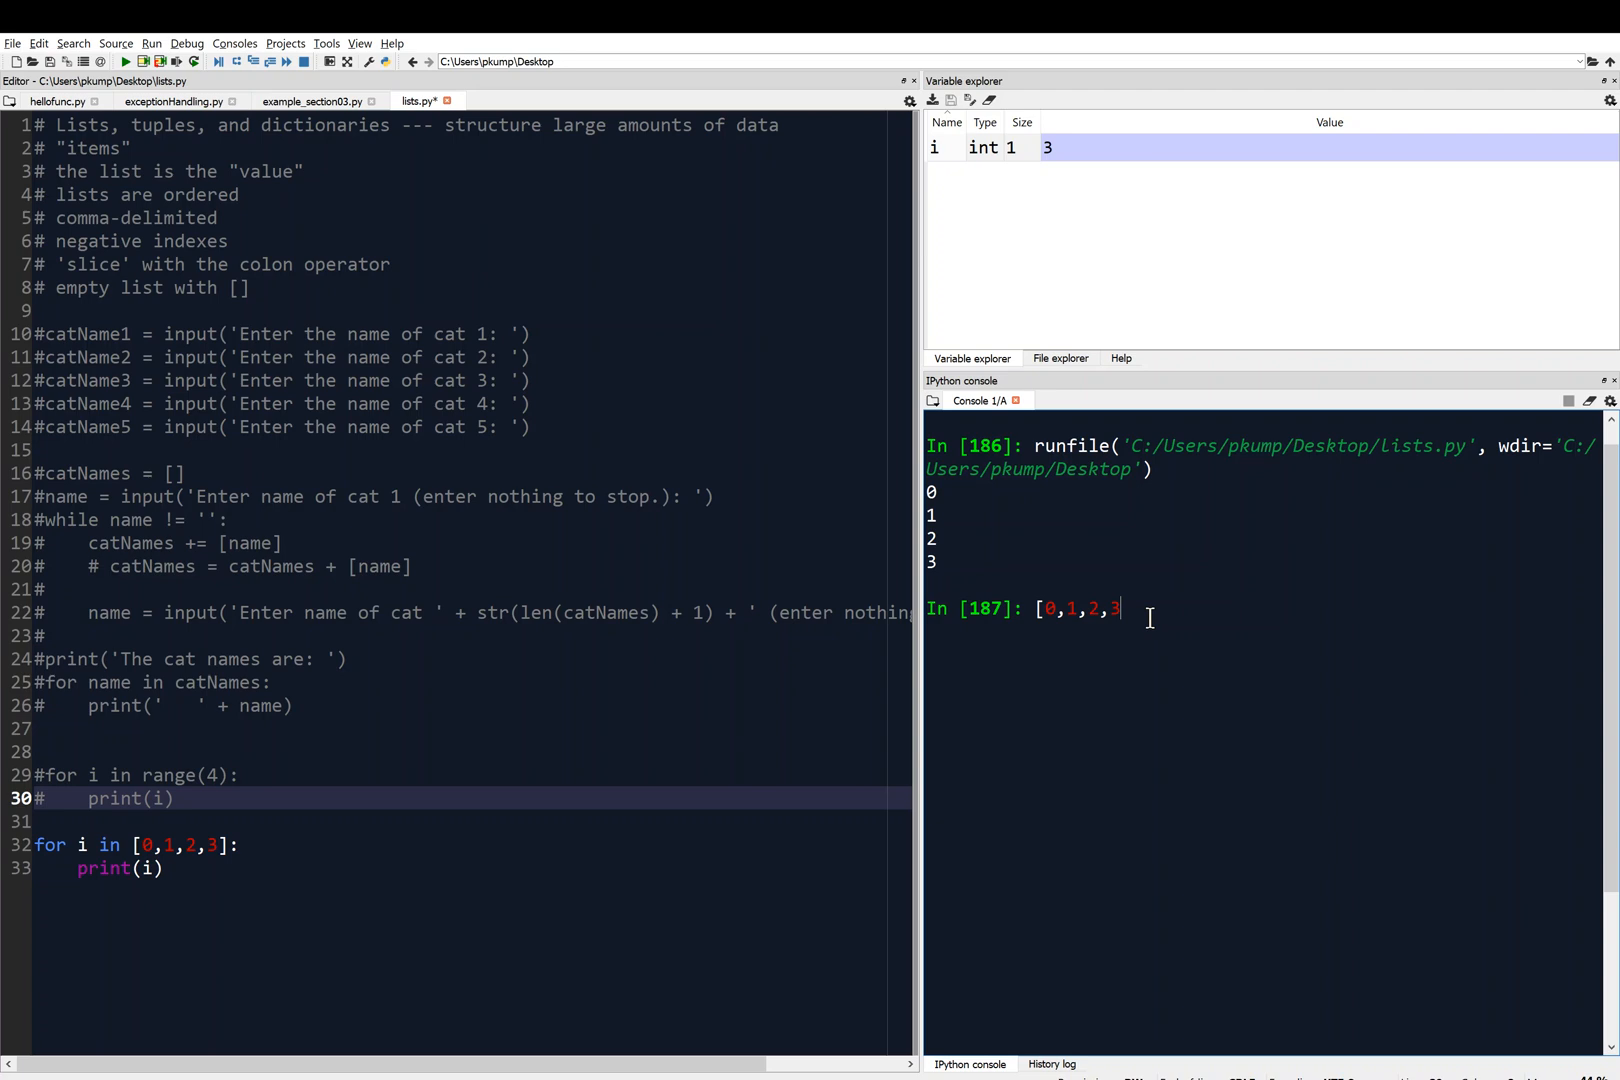
type("clea")
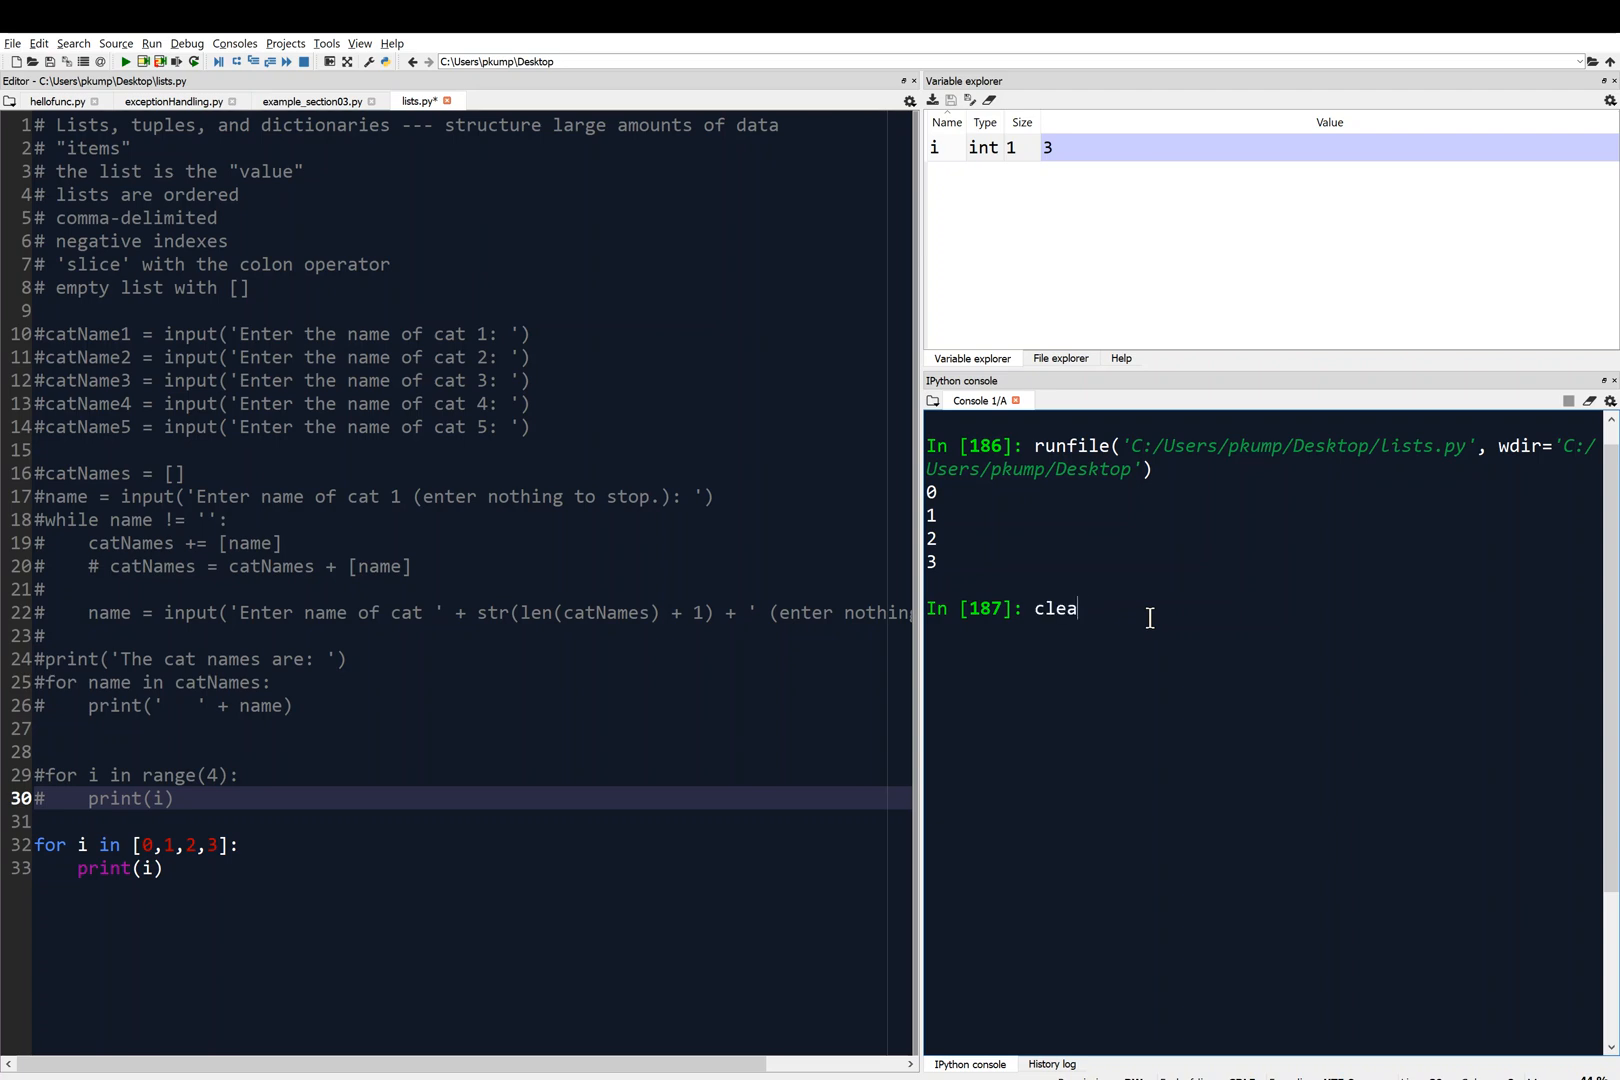
key("Return")
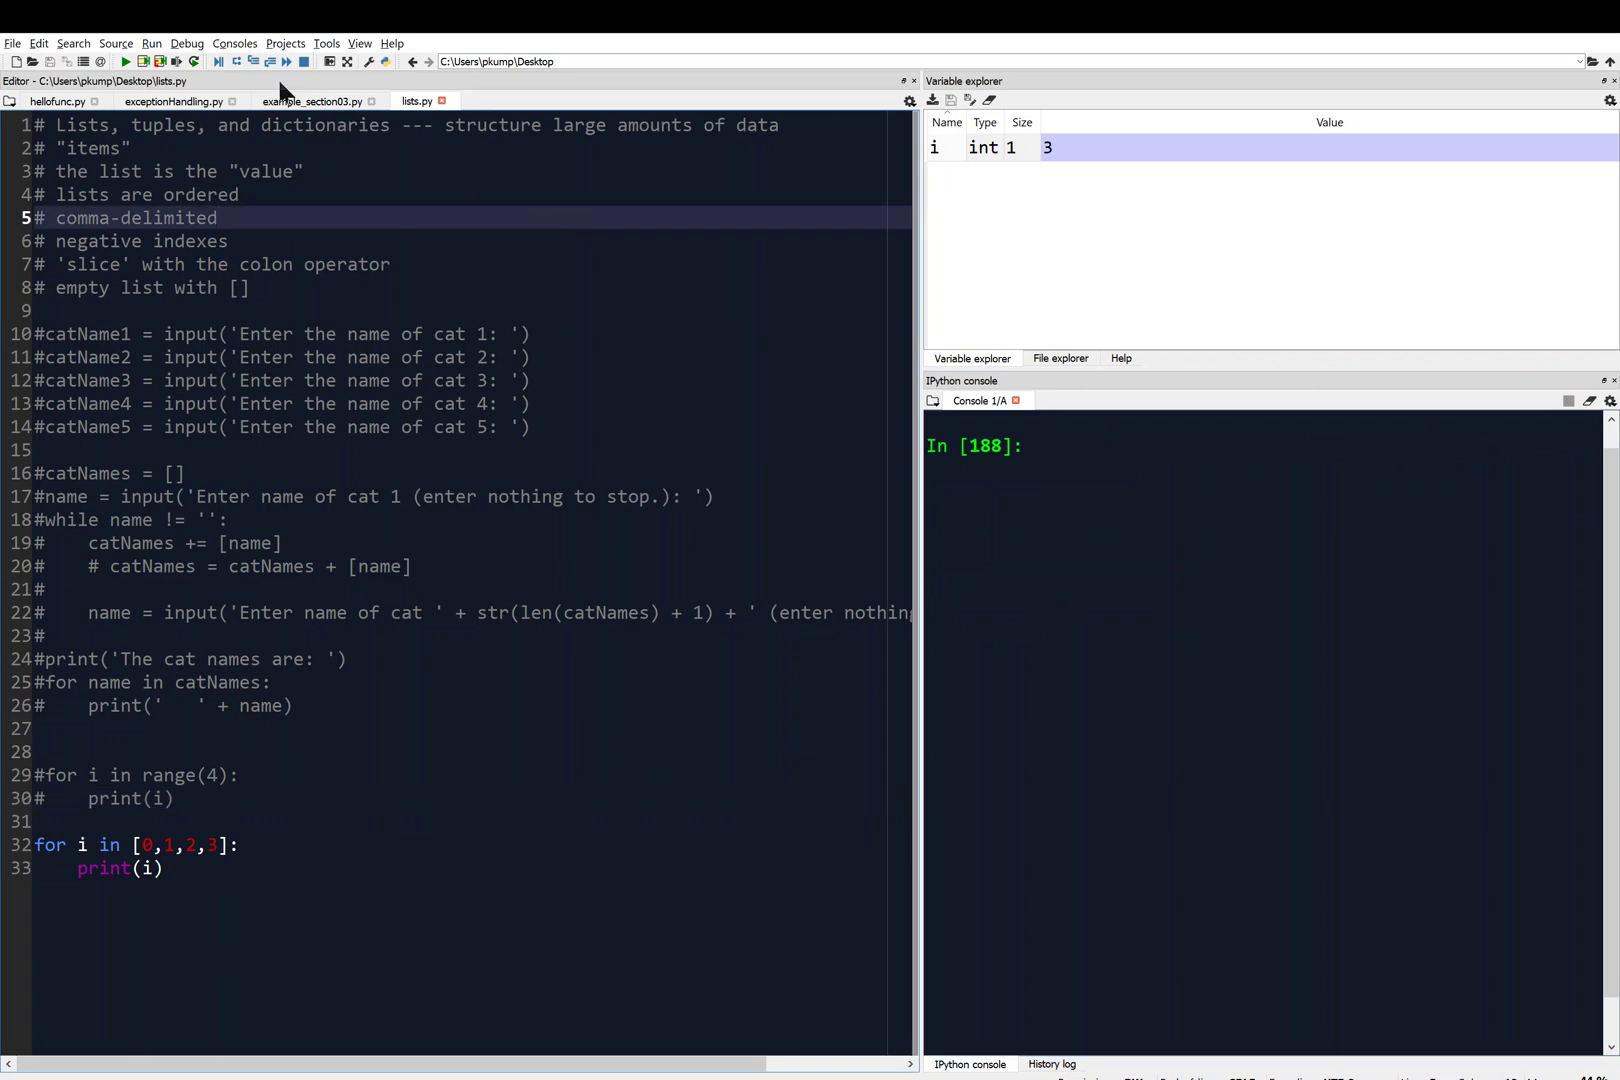
left_click(124, 60)
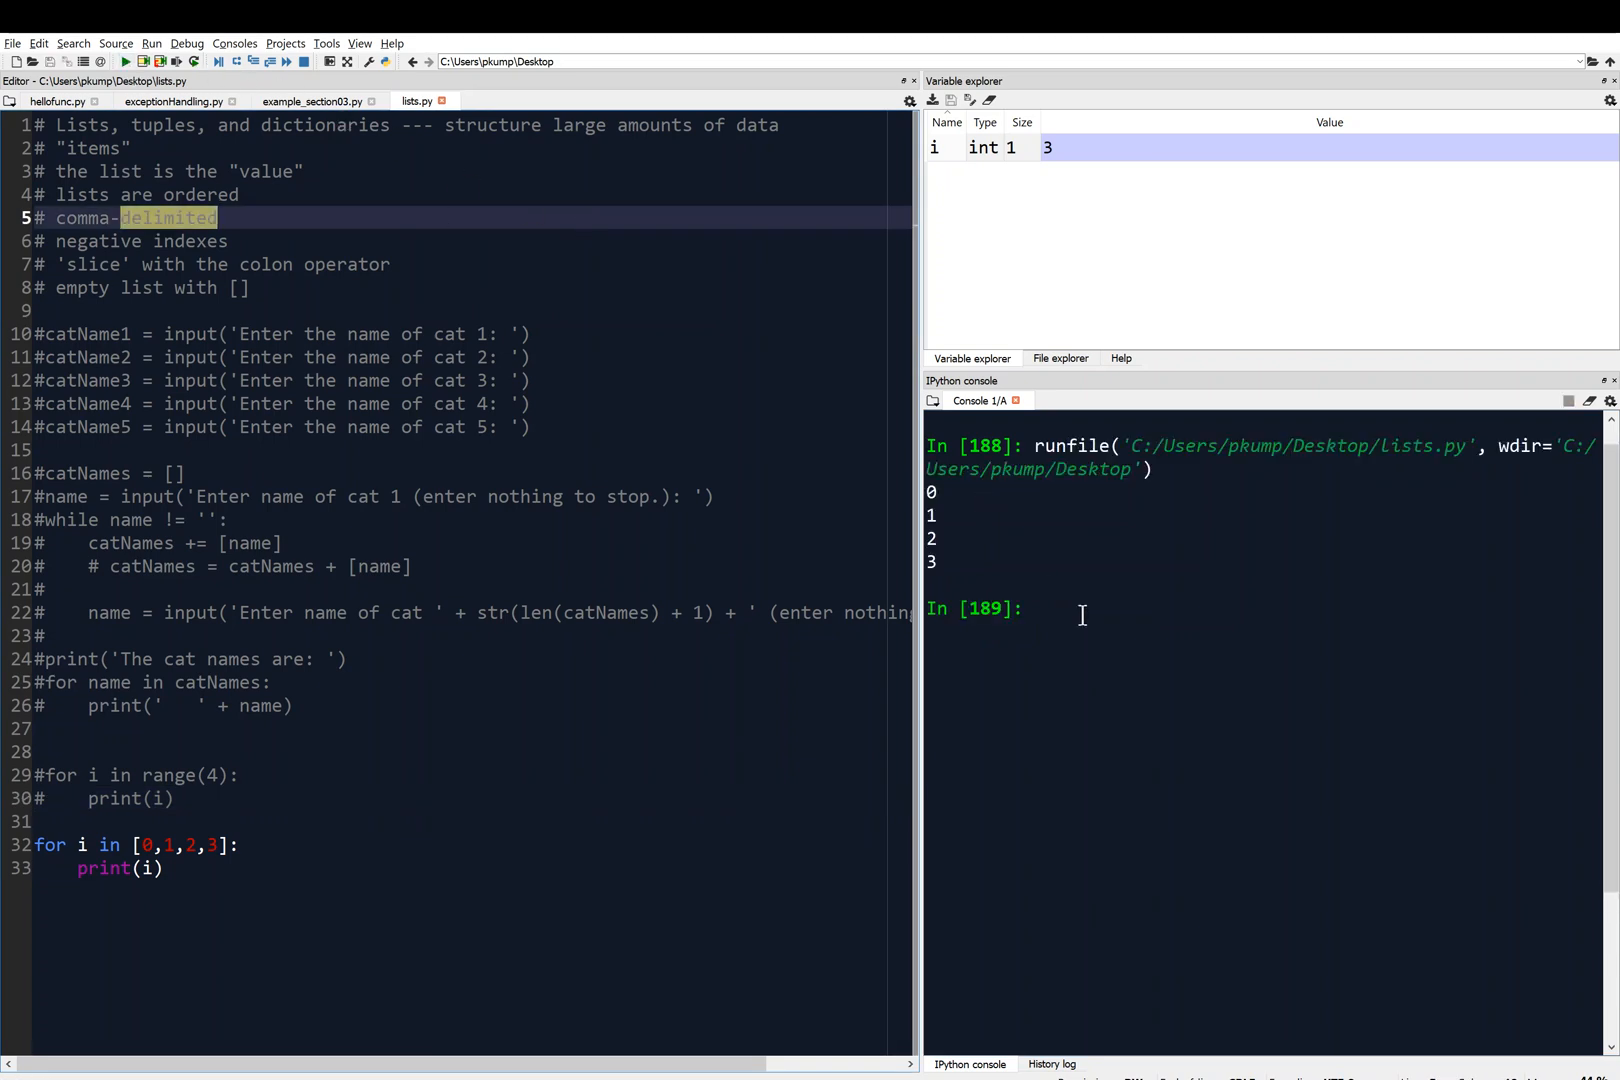
mouse_move(418, 724)
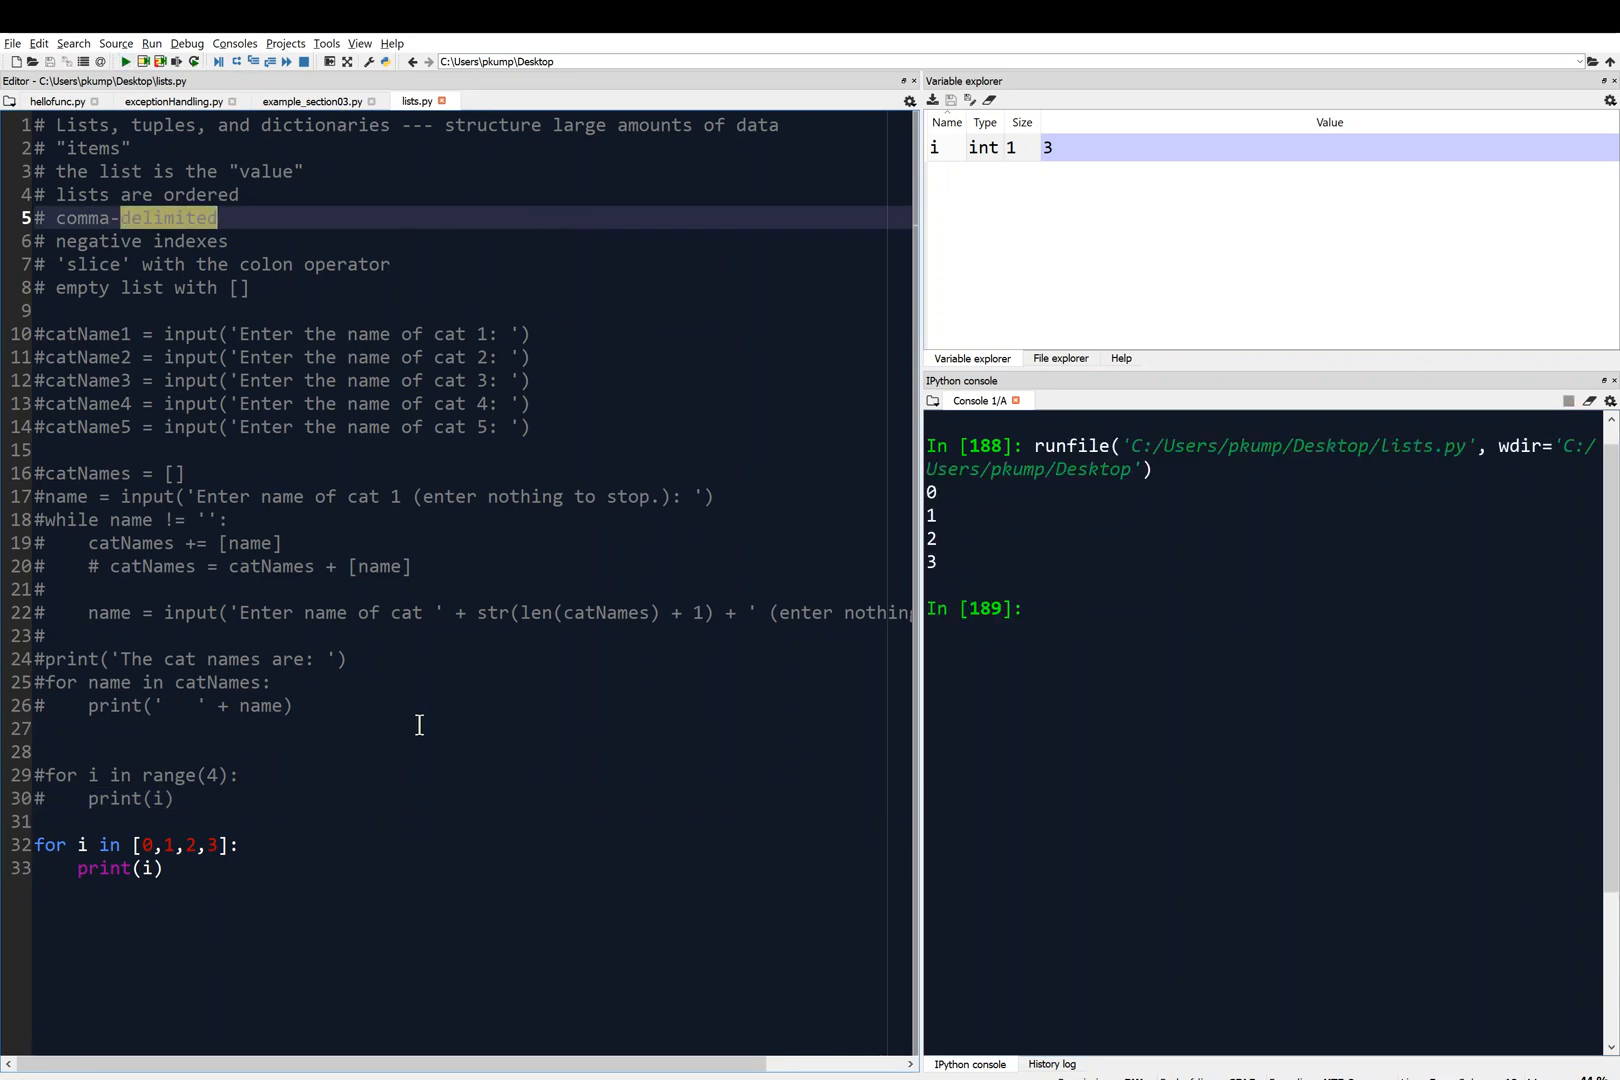
mouse_move(946, 578)
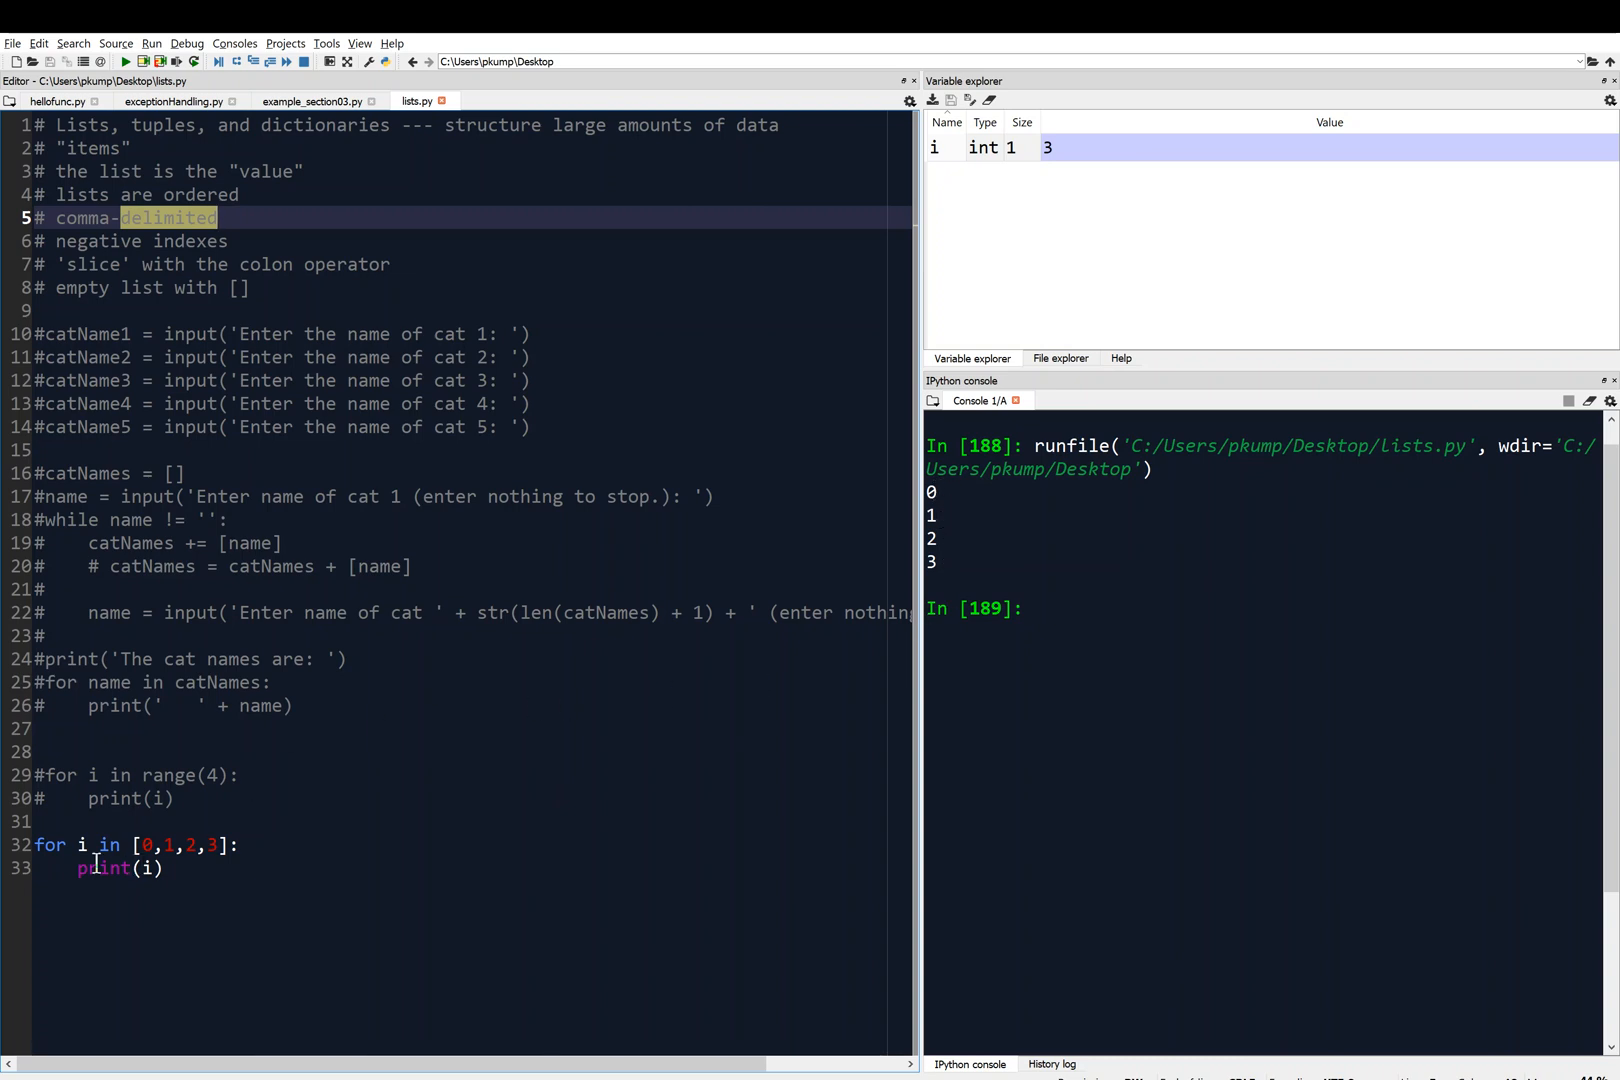
mouse_move(154, 844)
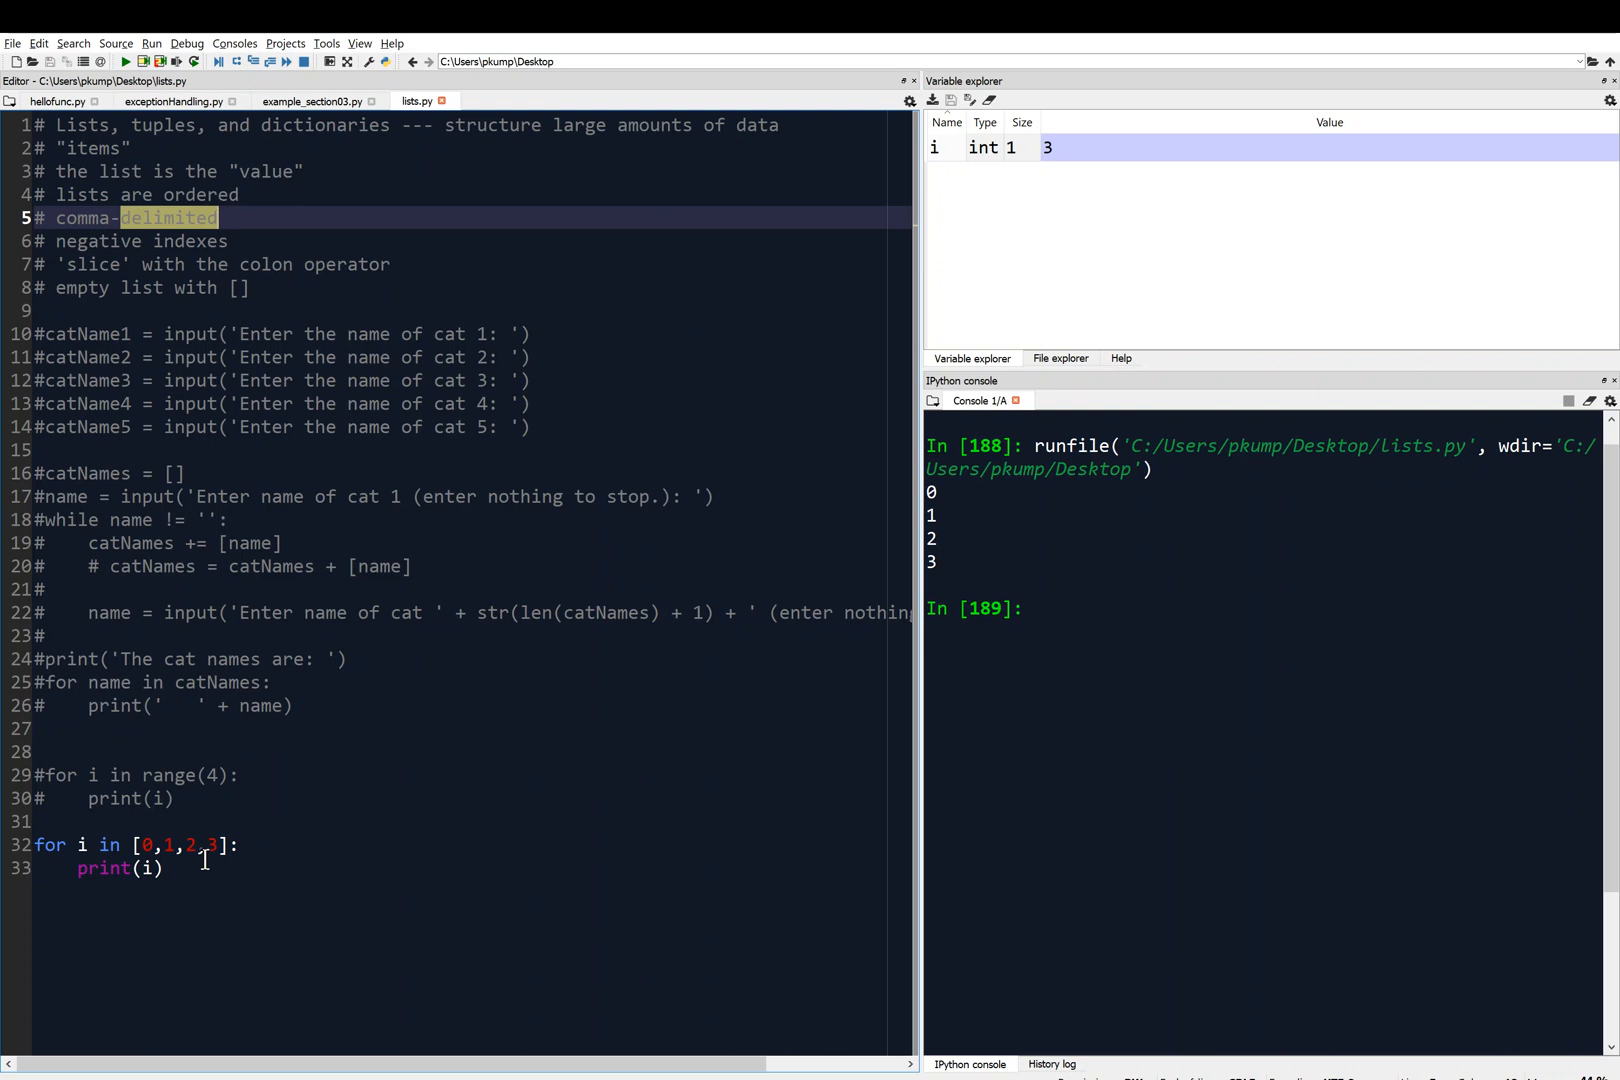
mouse_move(176, 874)
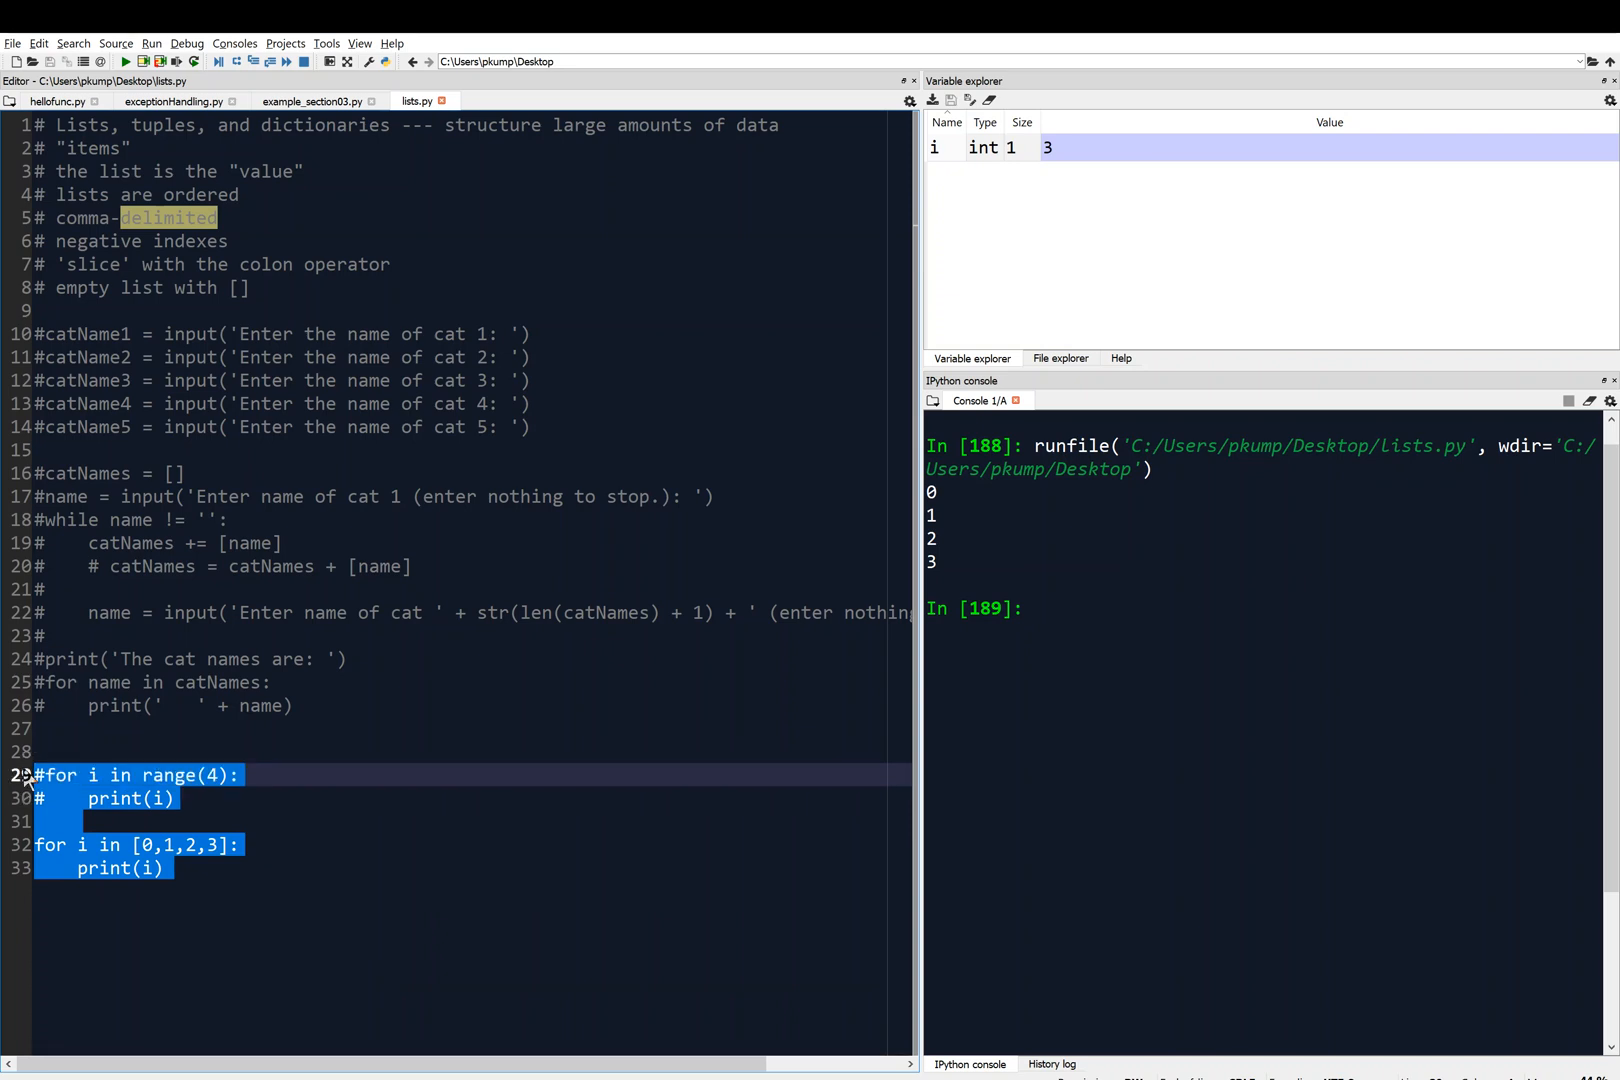
mouse_move(232, 916)
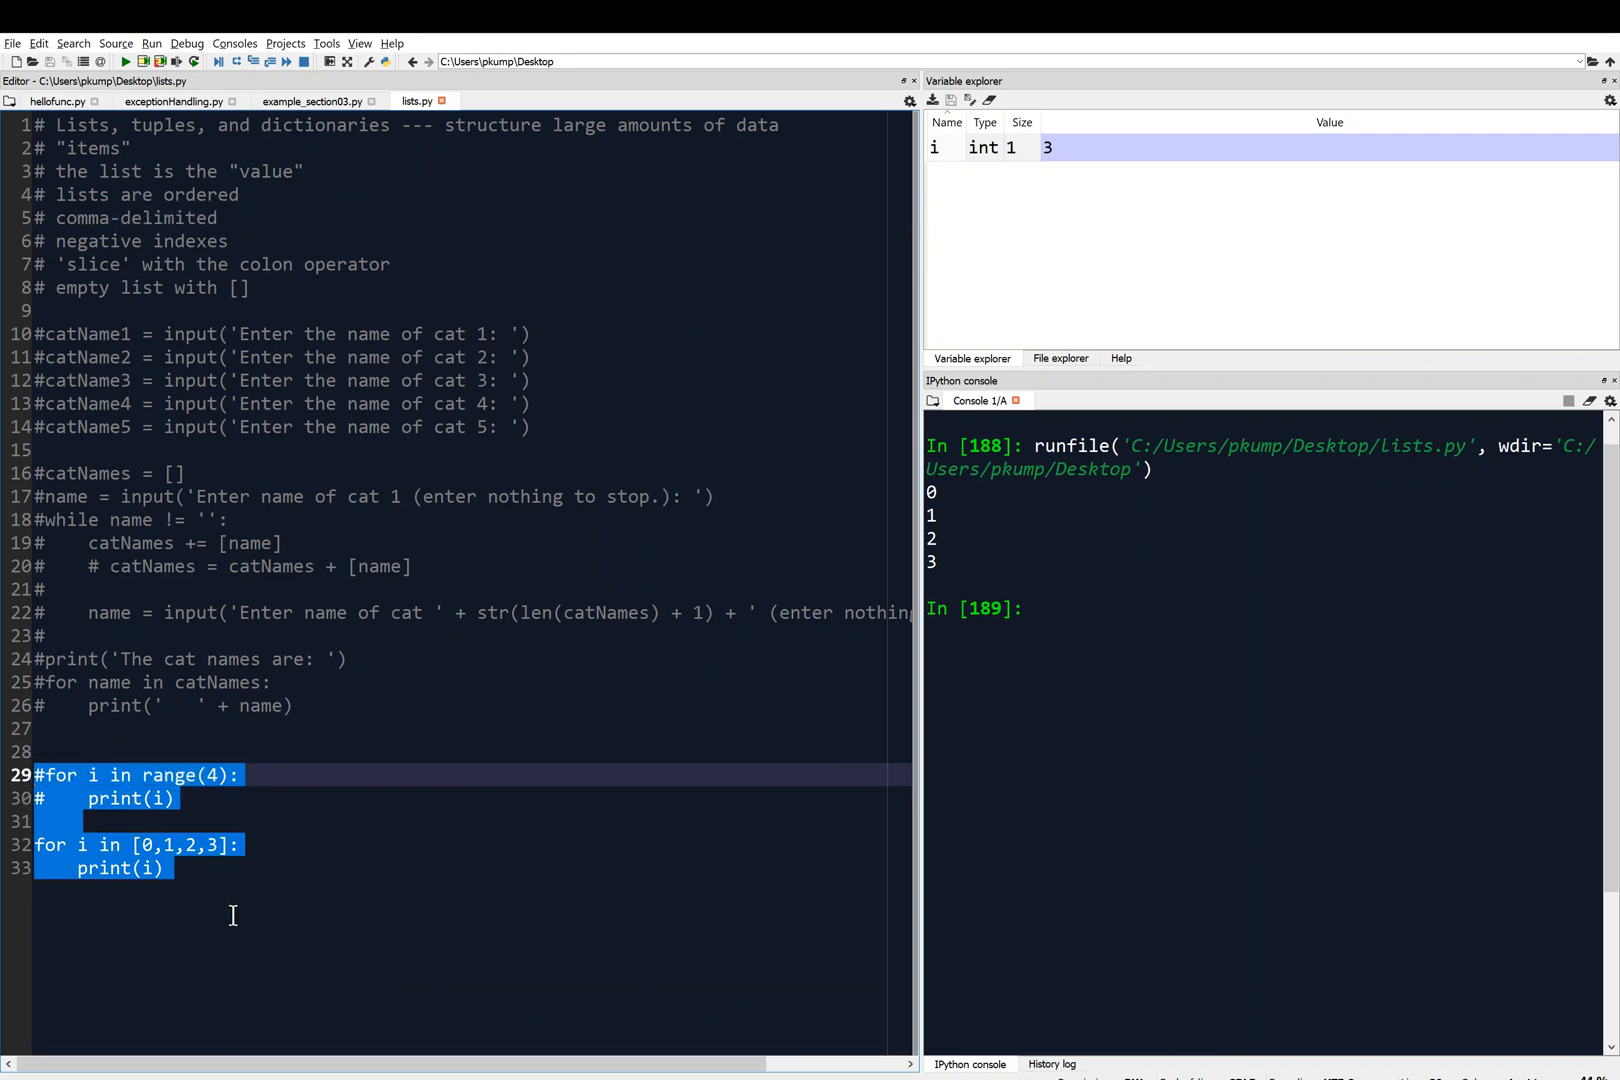
- Delete both for-loops and start `supplies = ['pens', 'staplers'` on line 28
key("Delete")
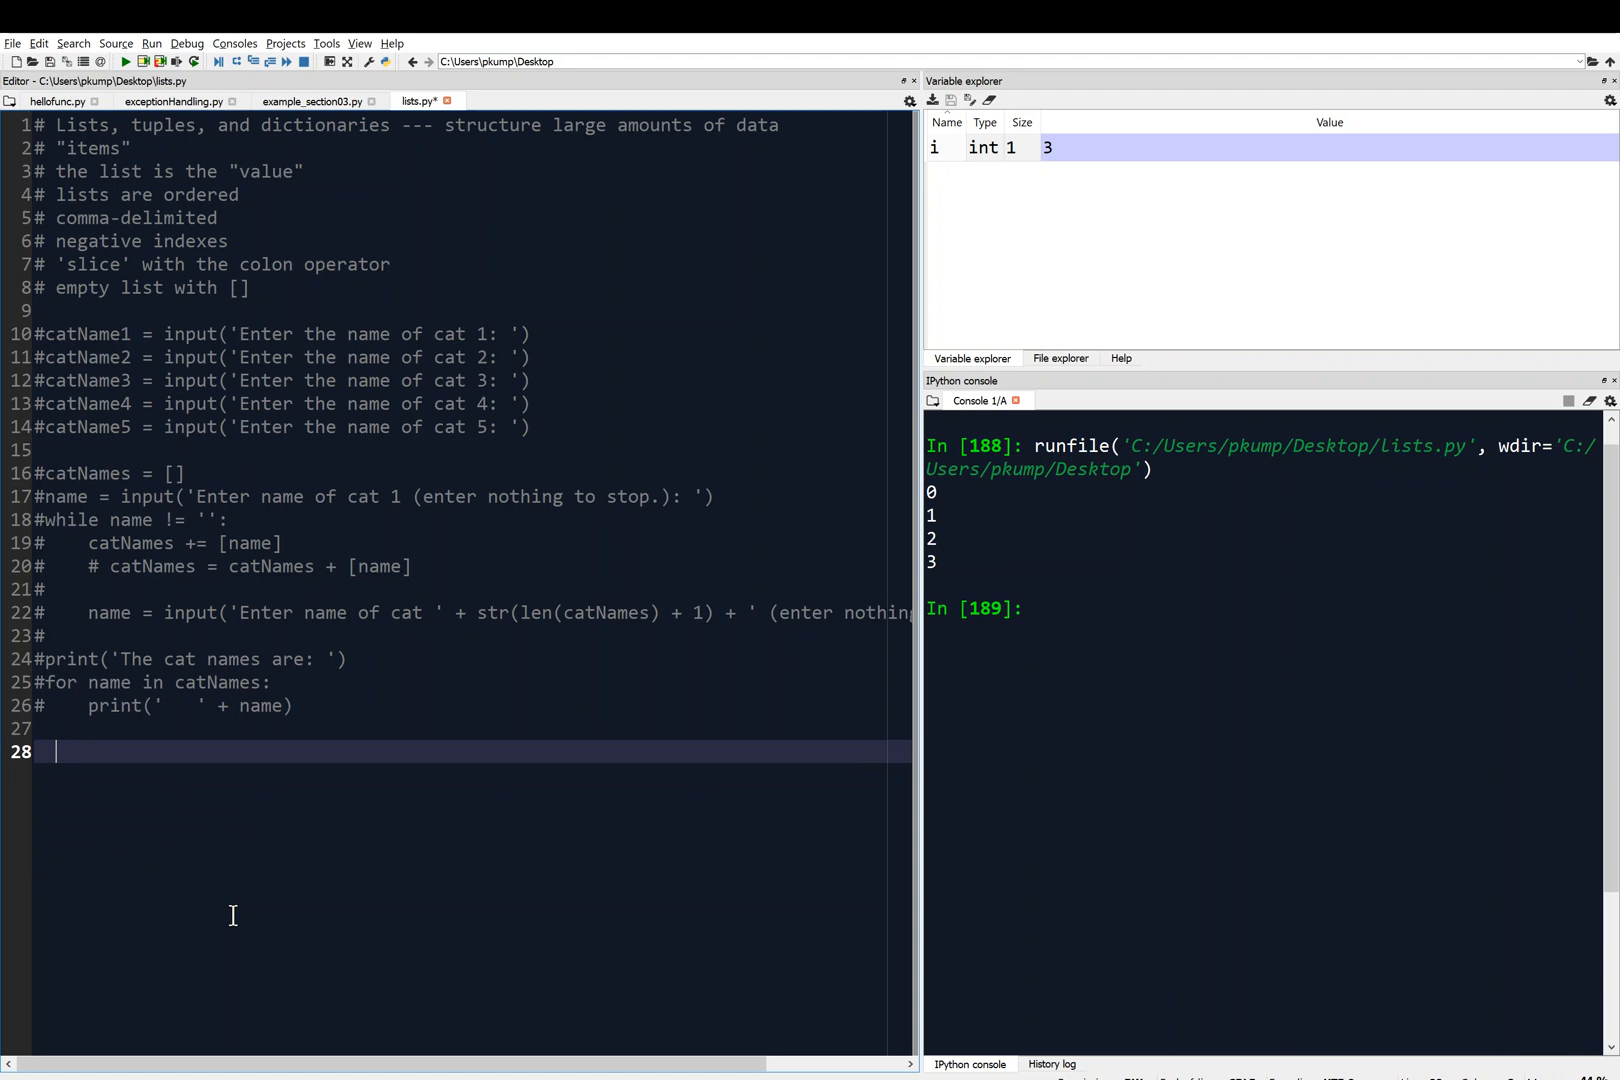
mouse_move(42, 752)
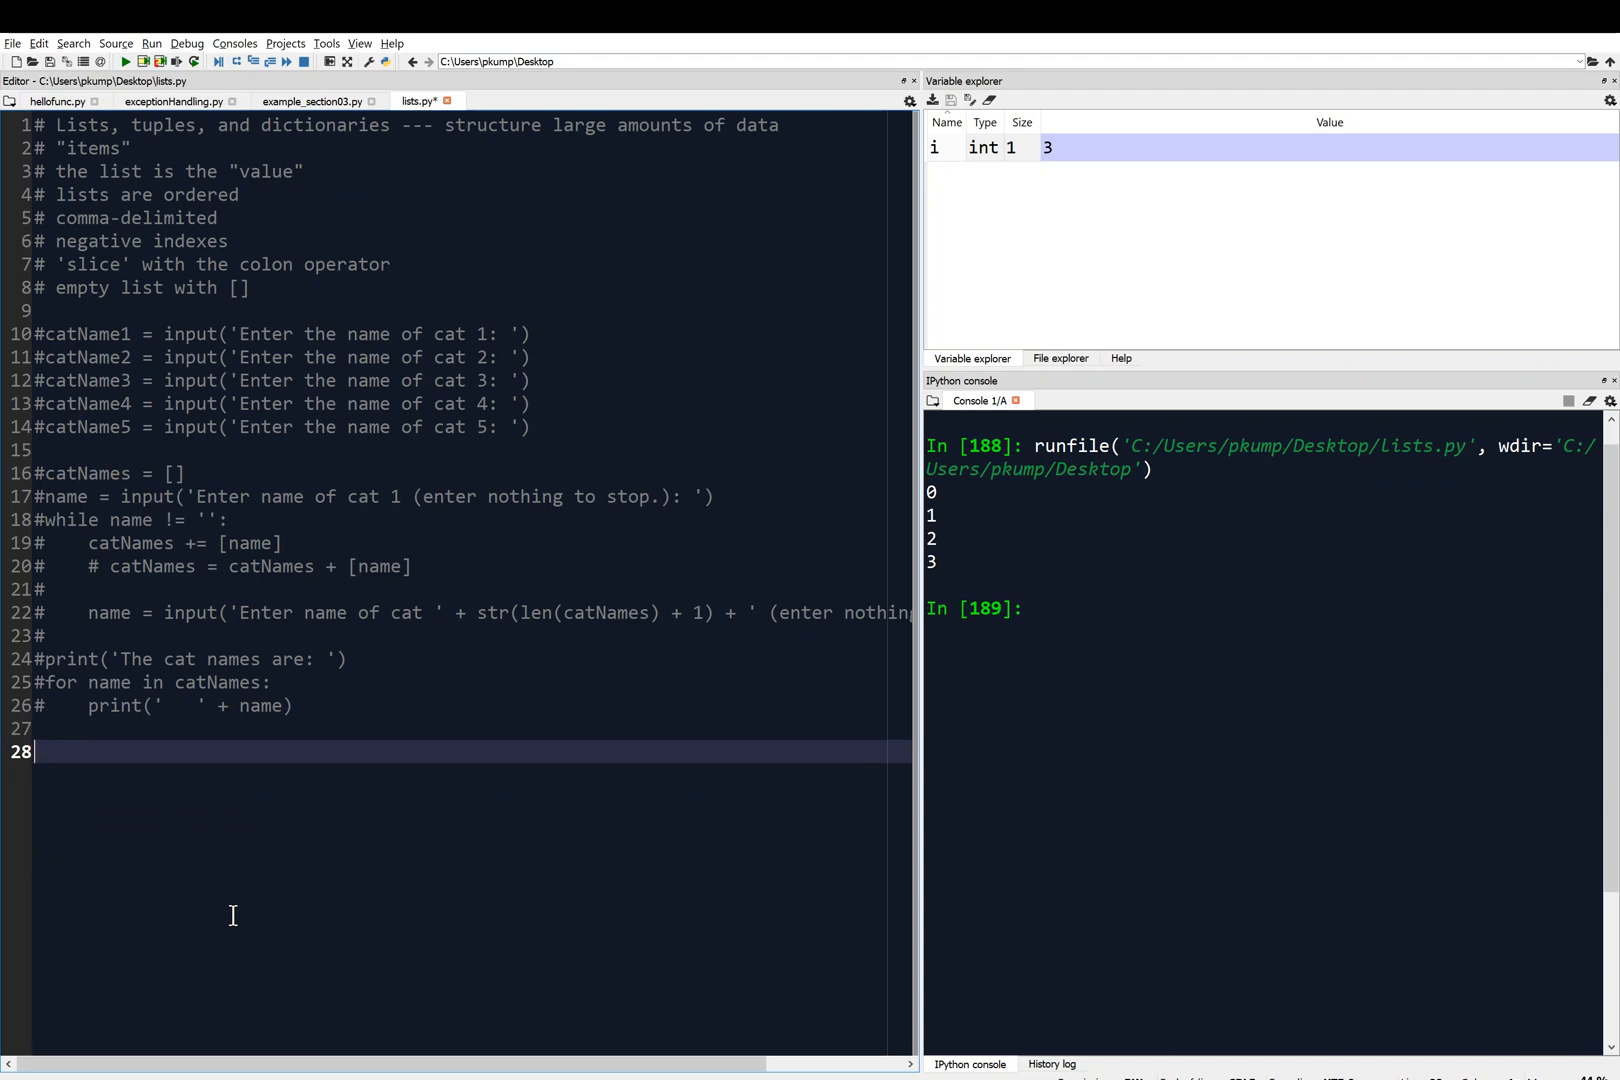
type("suppl")
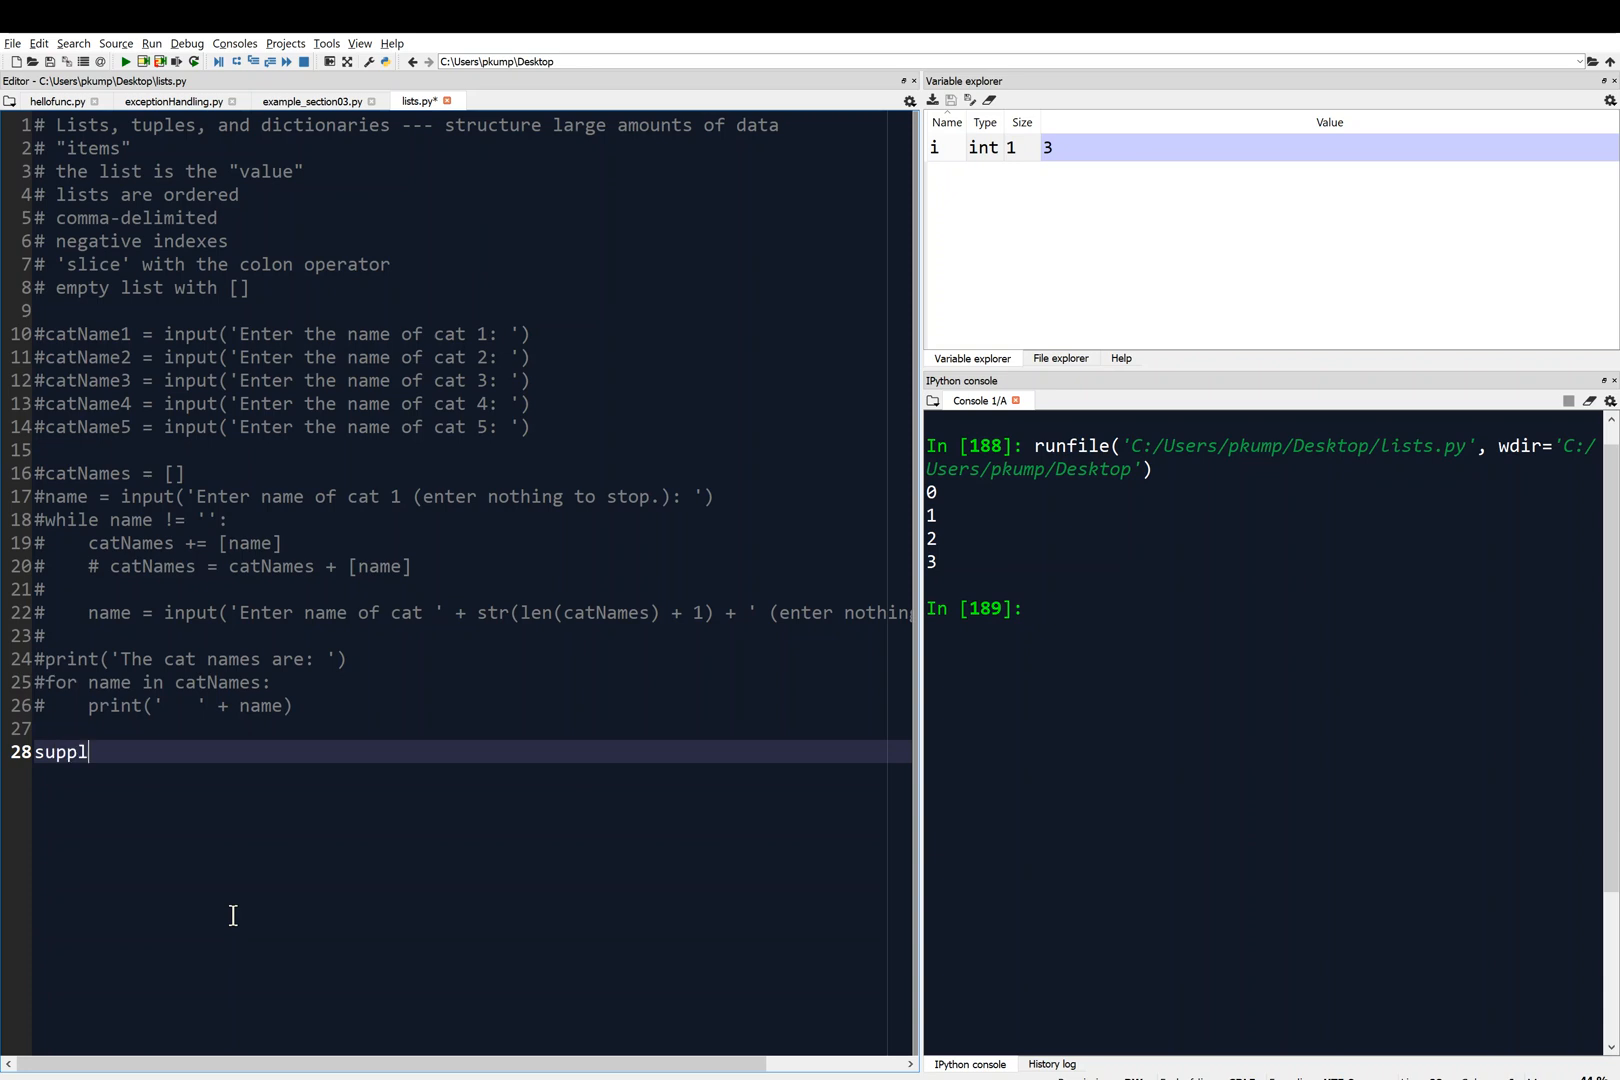
type("ies")
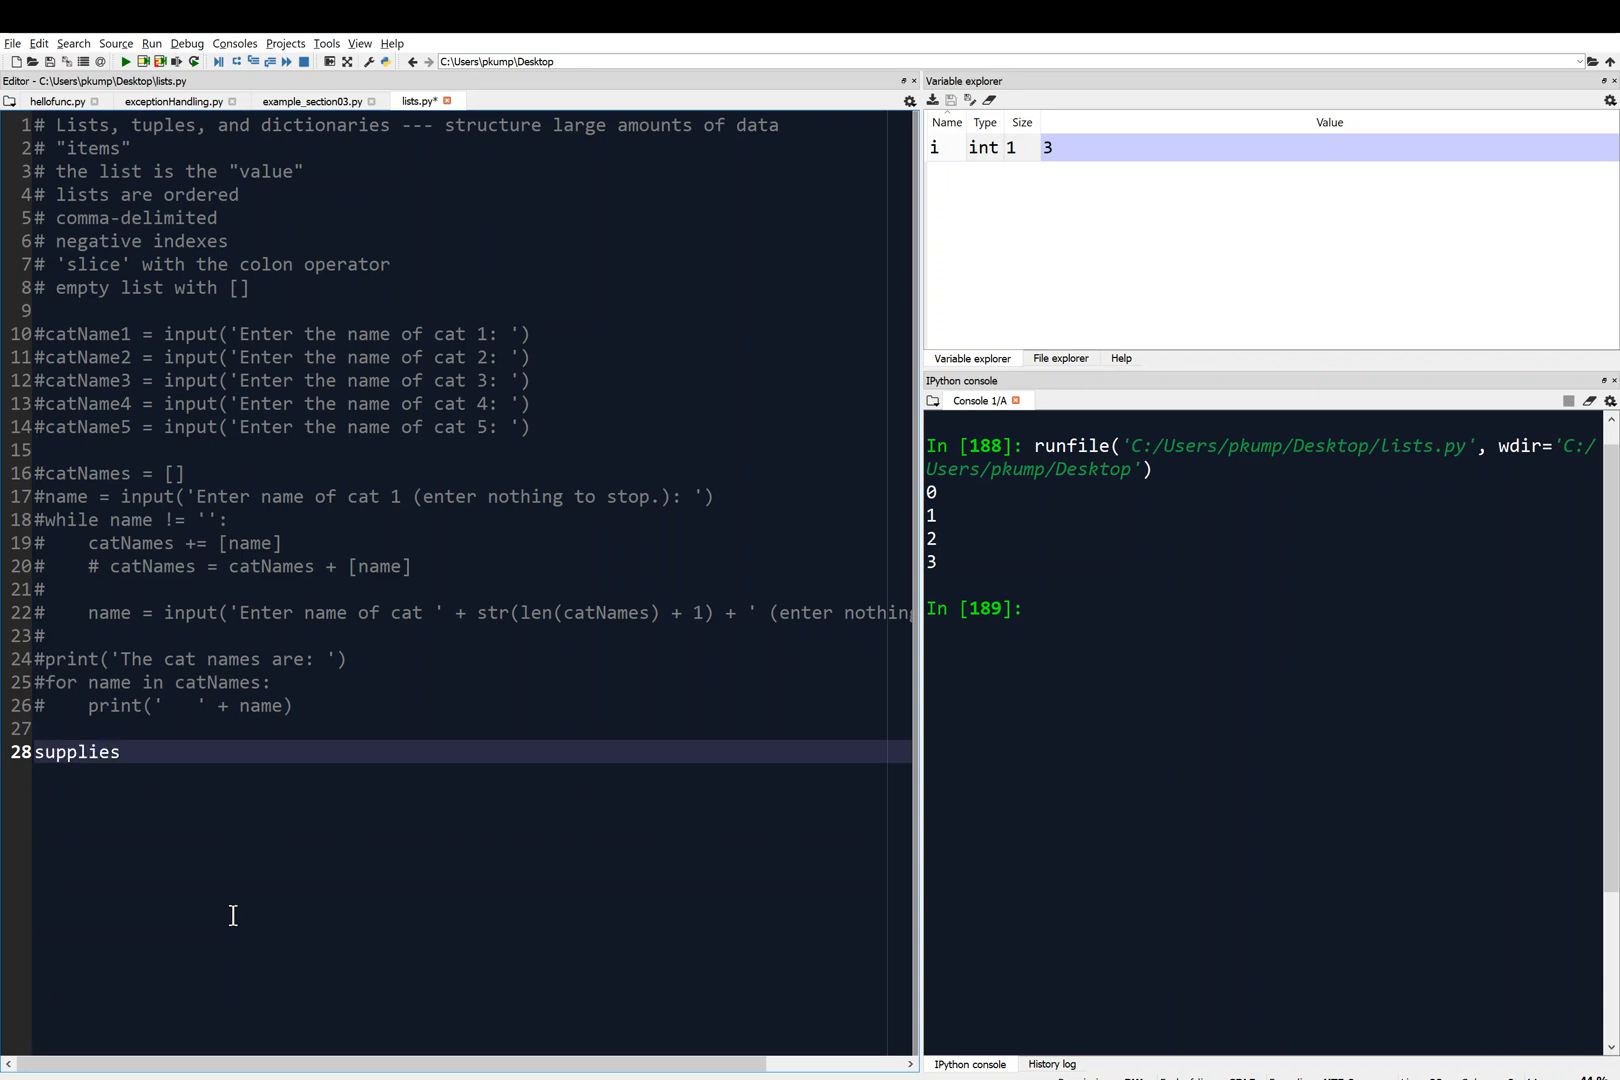
type("= []")
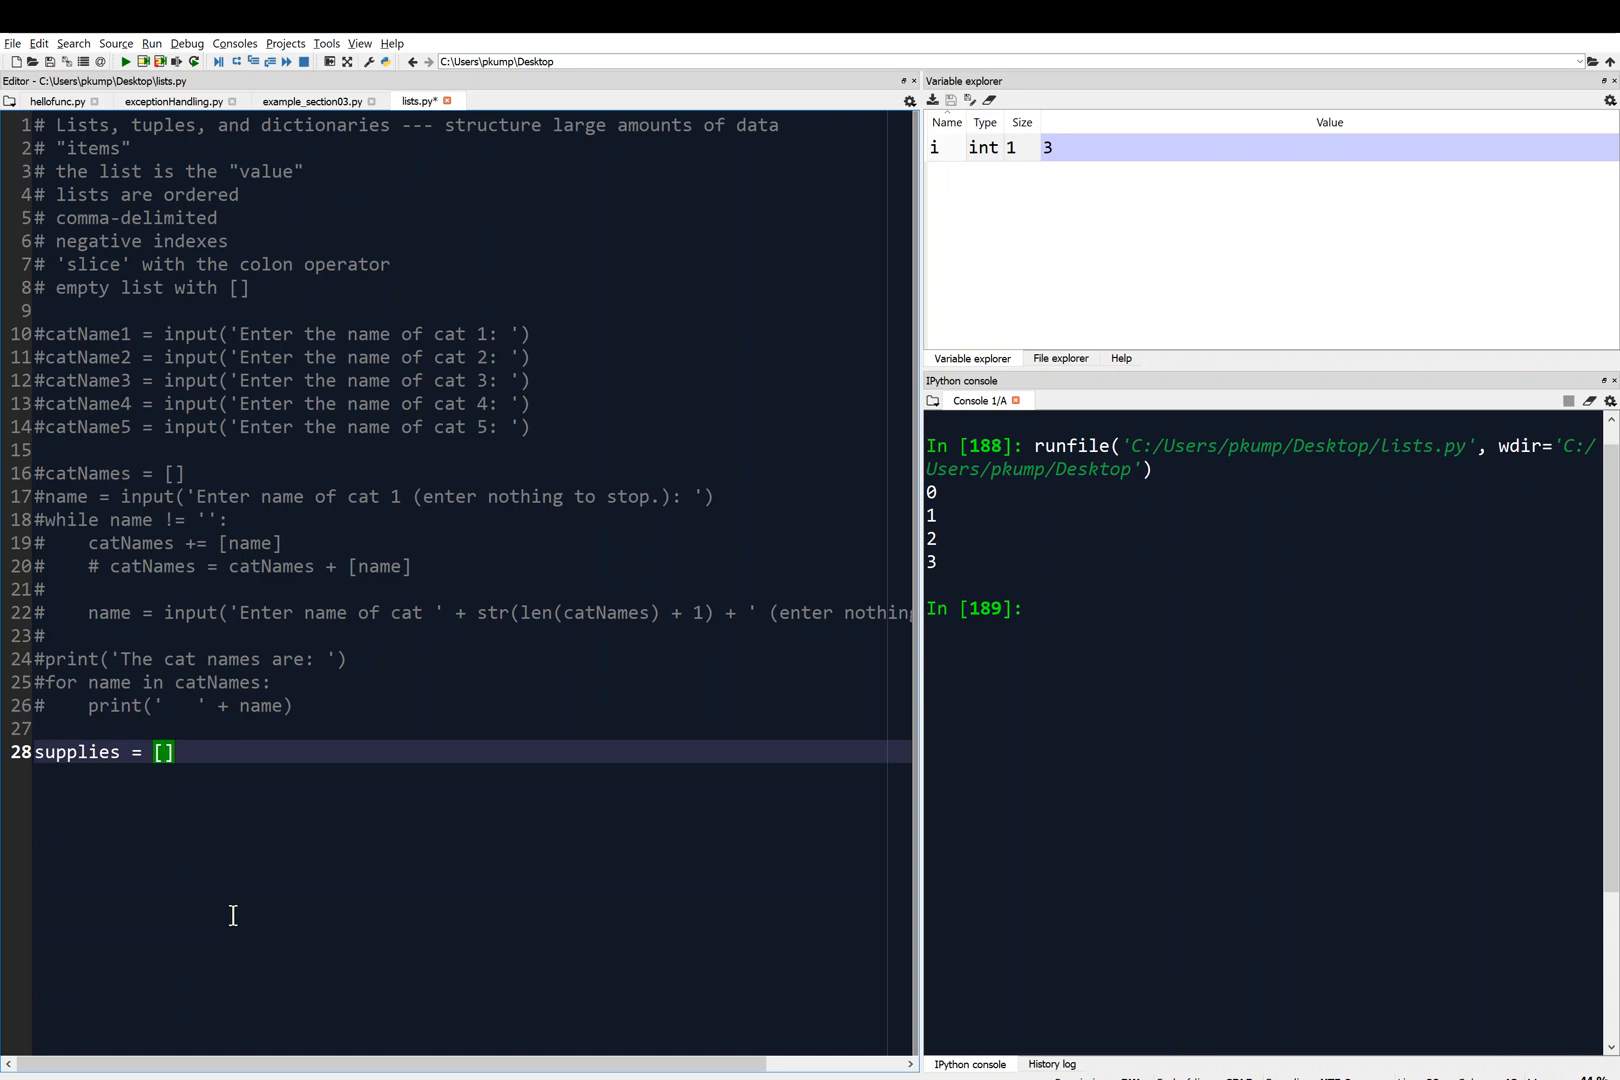
type("''")
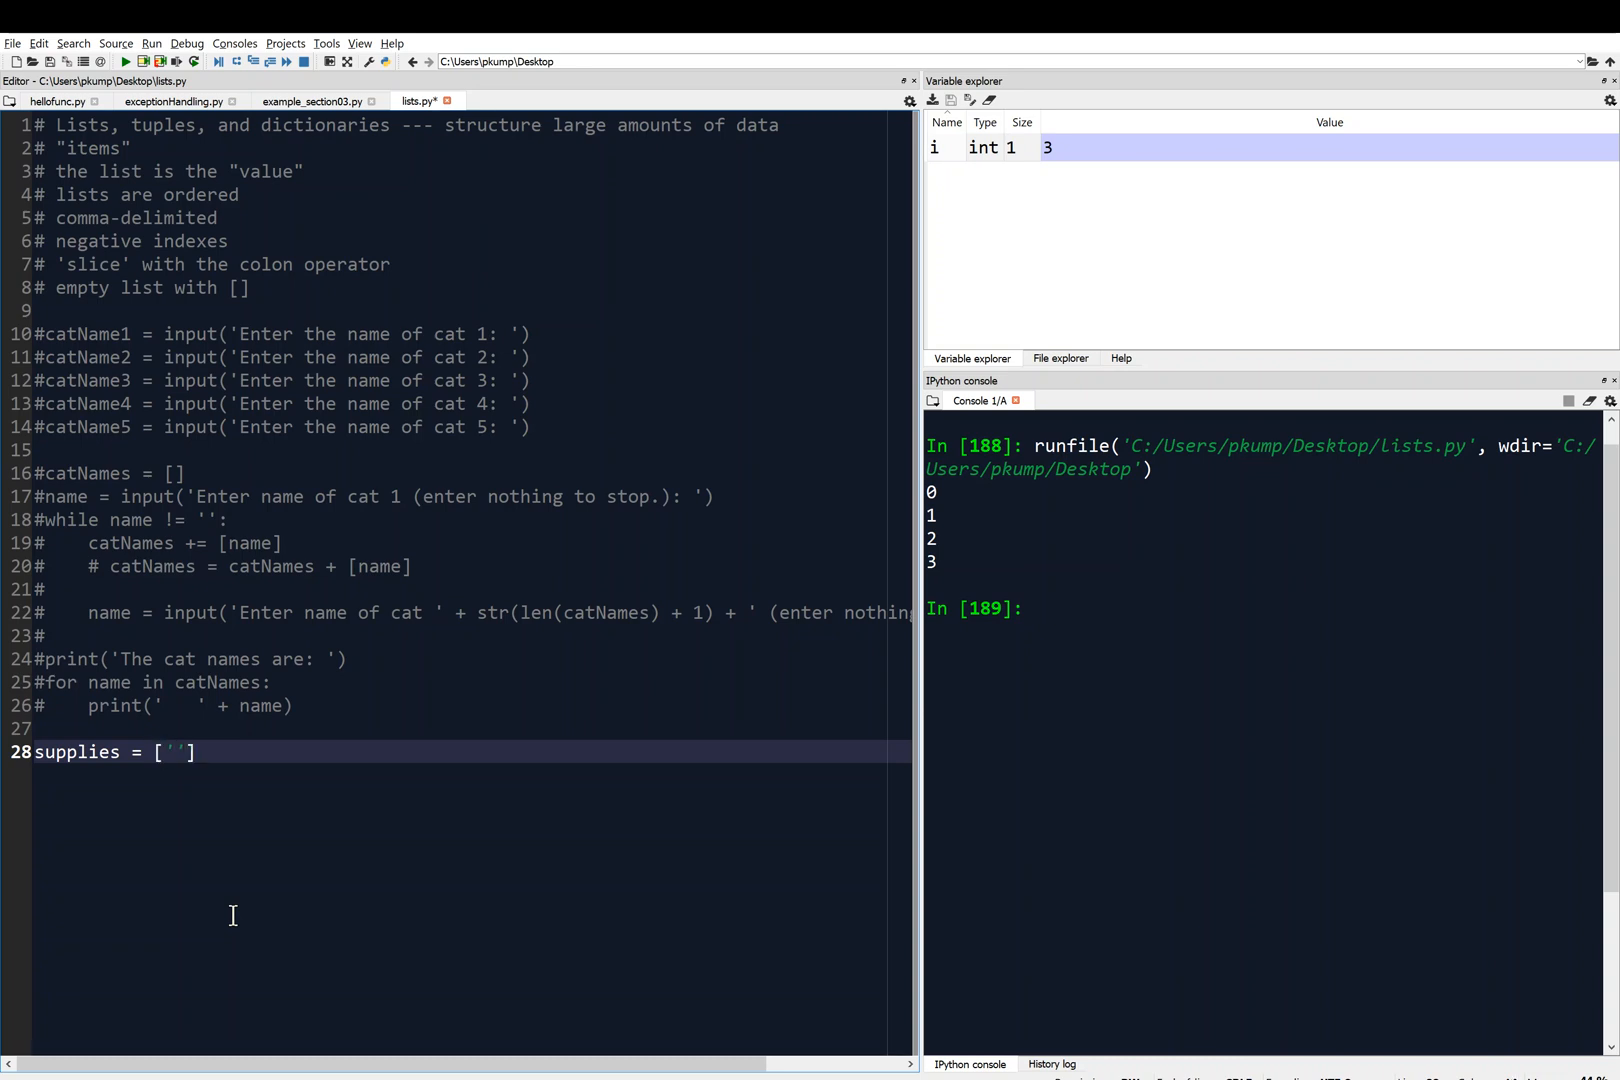
type("pens")
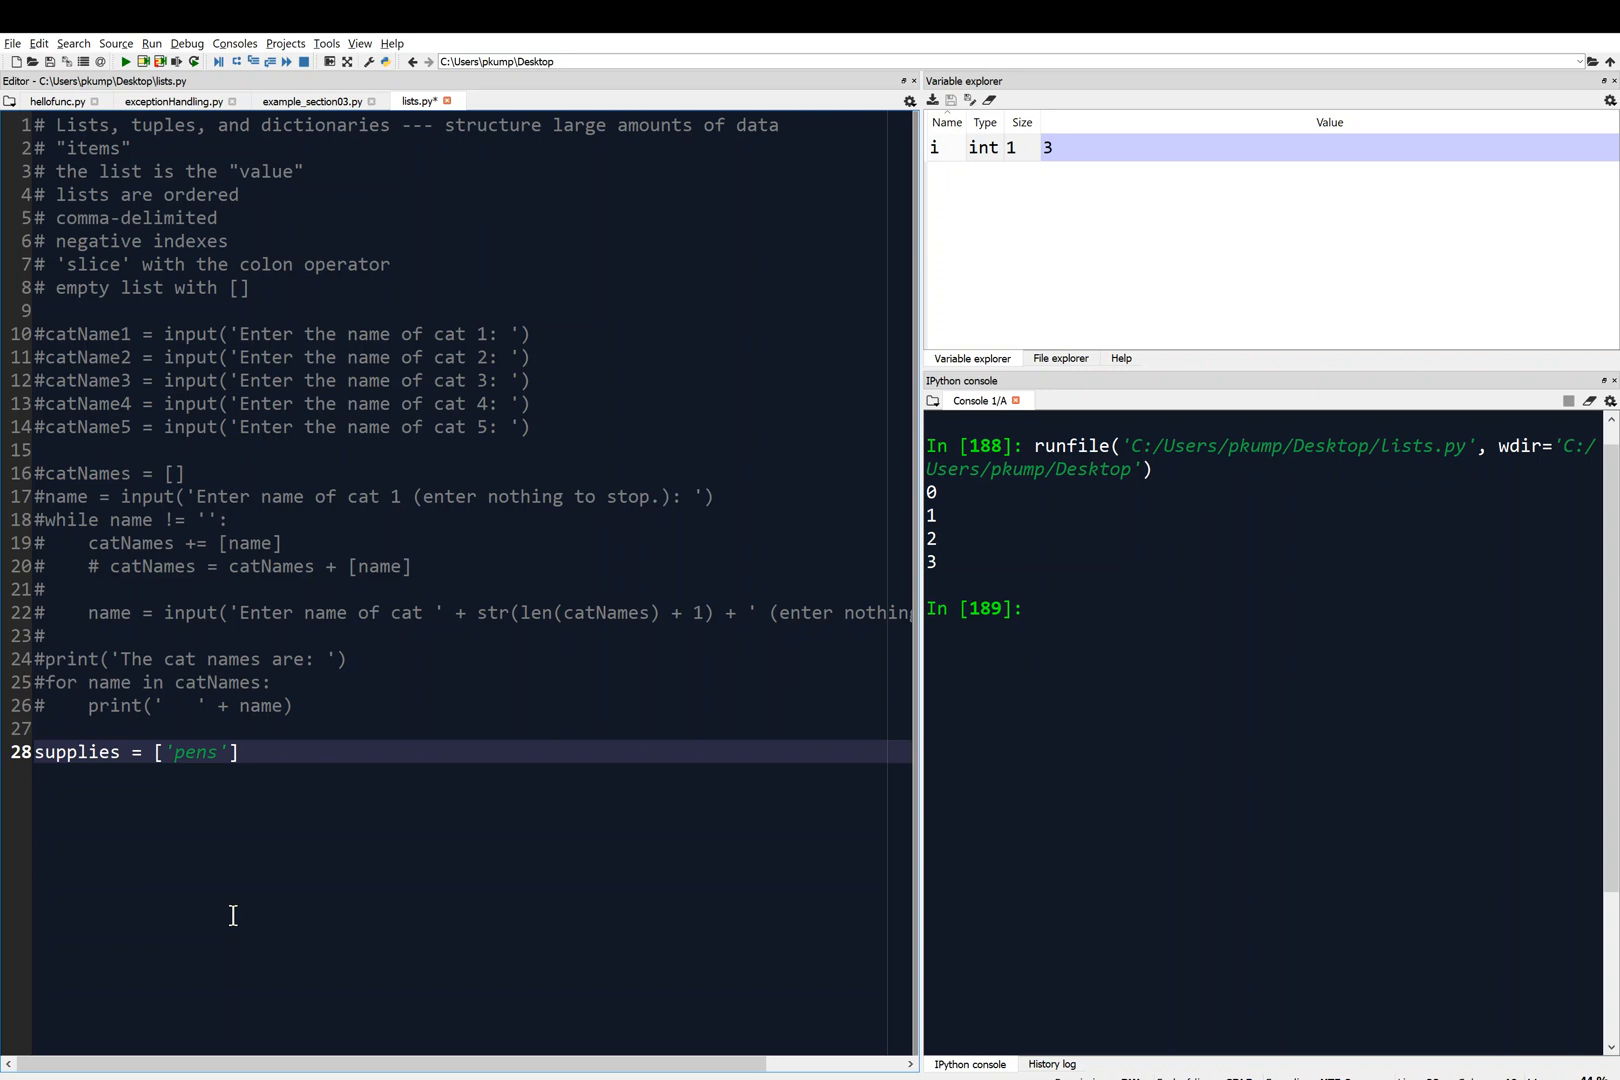
type(",")
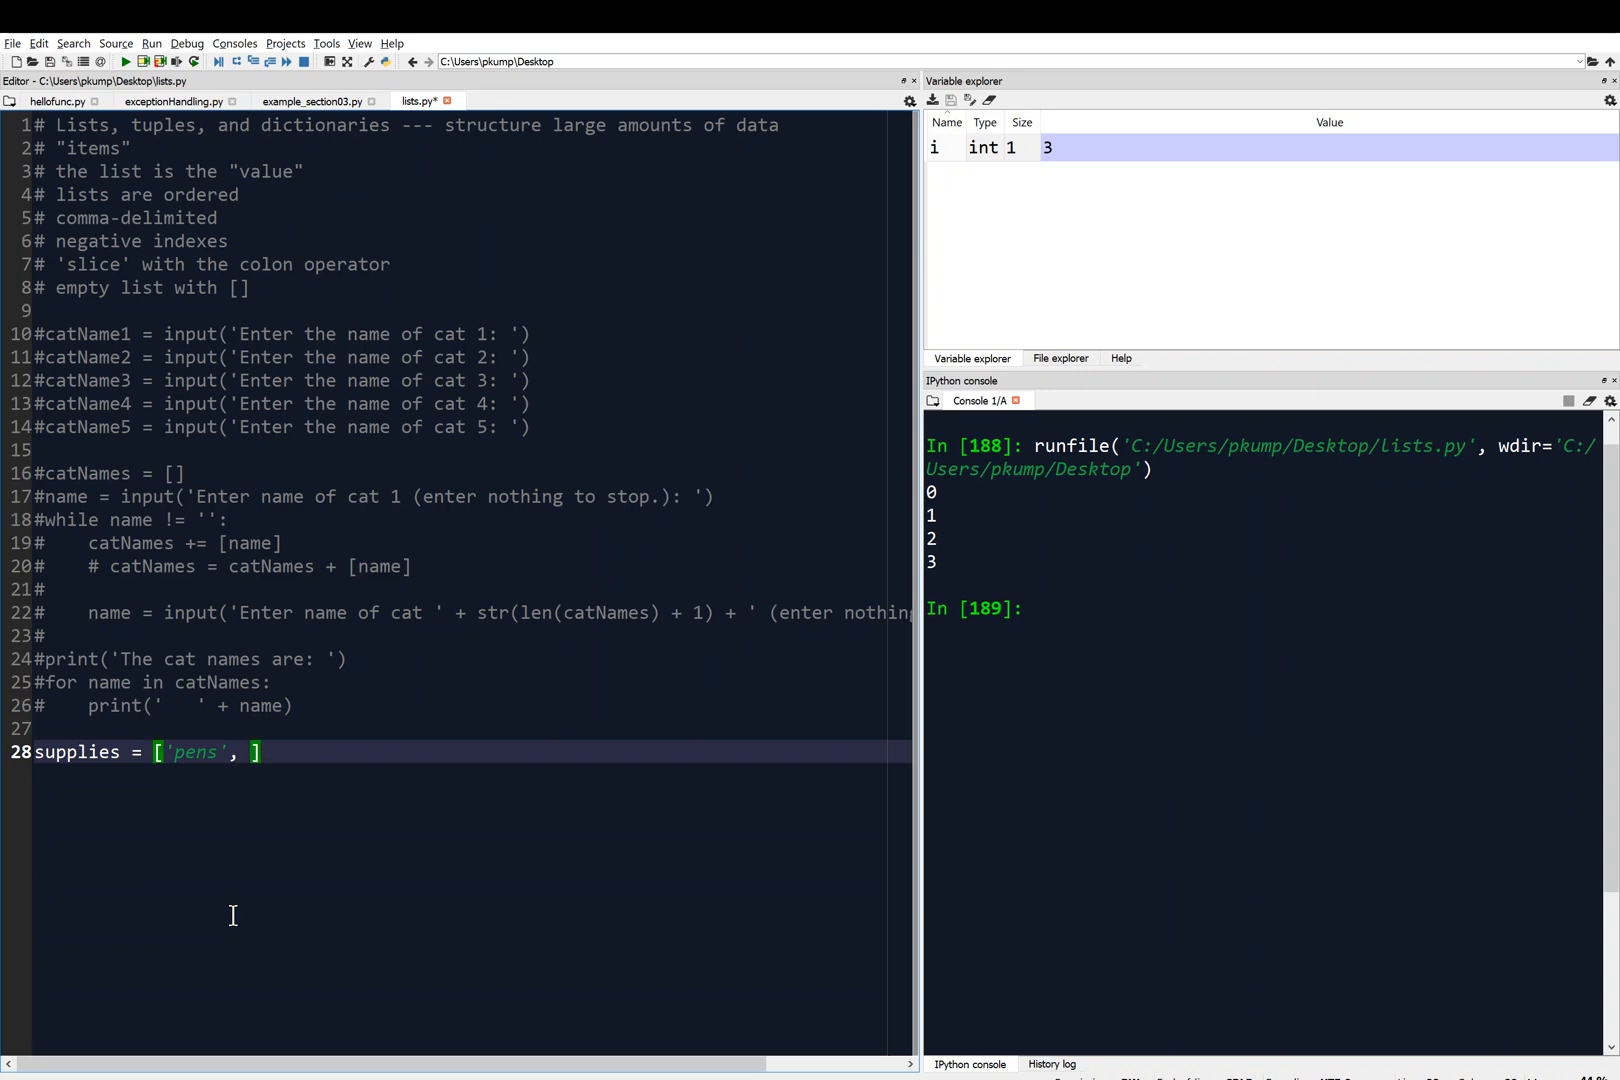
type("''")
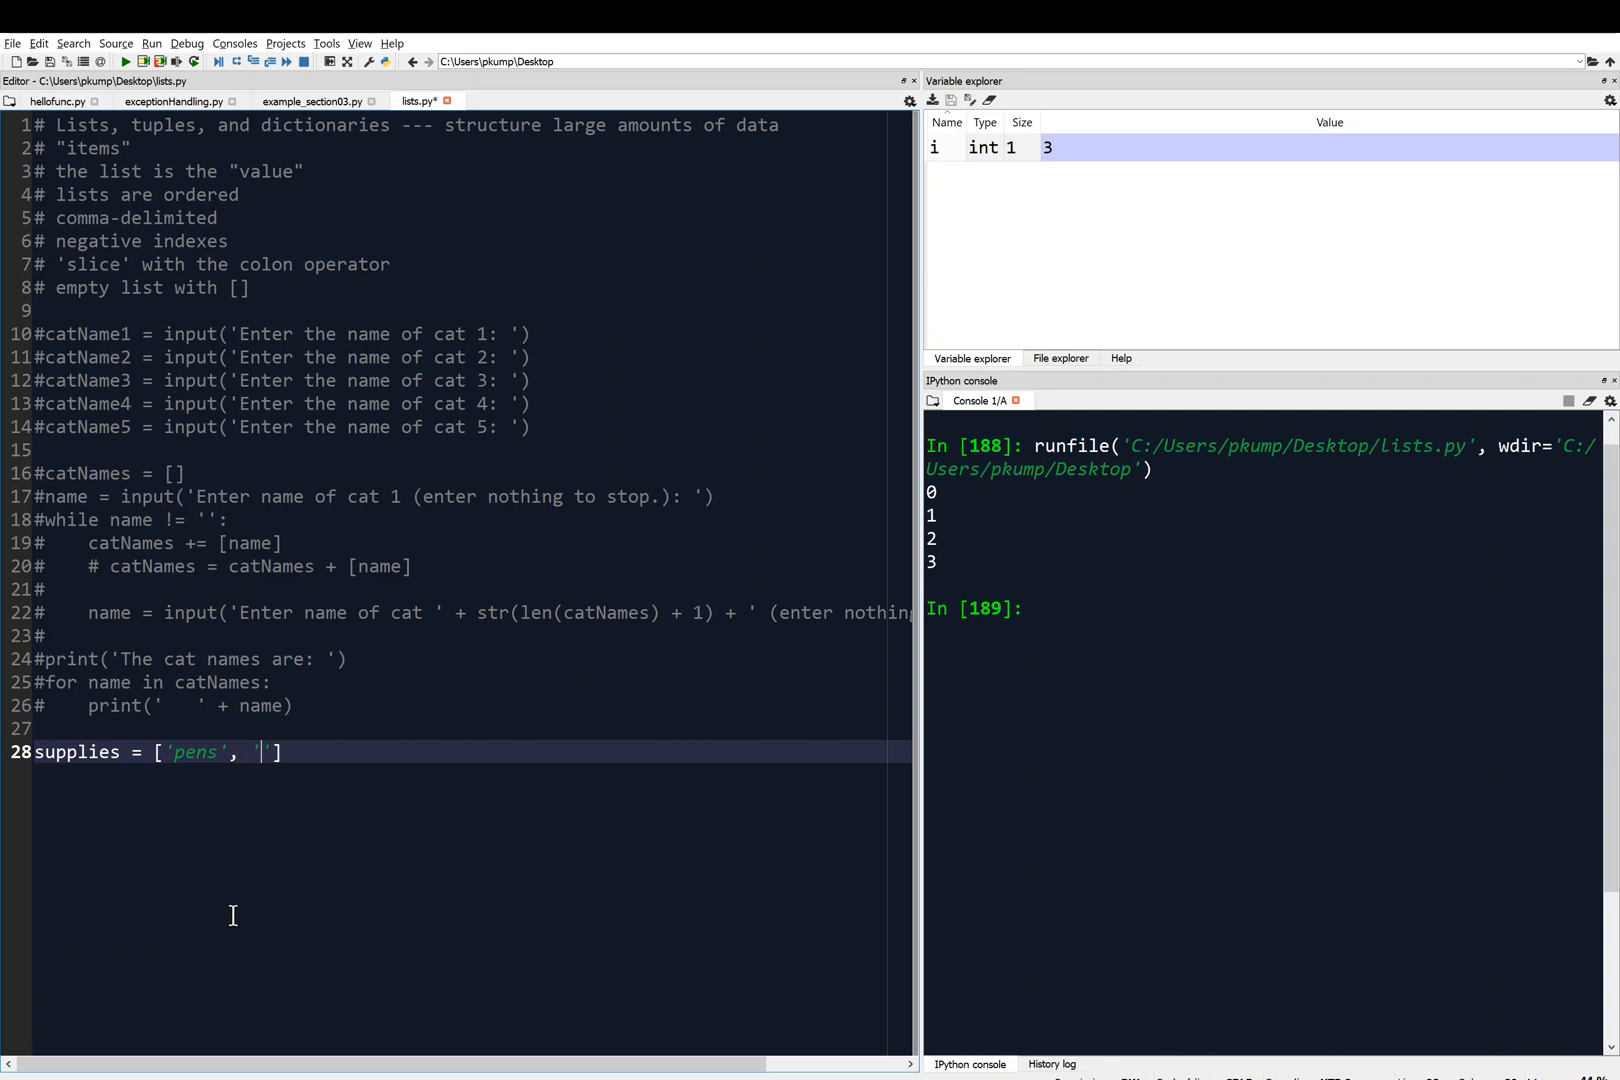
type("staplers")
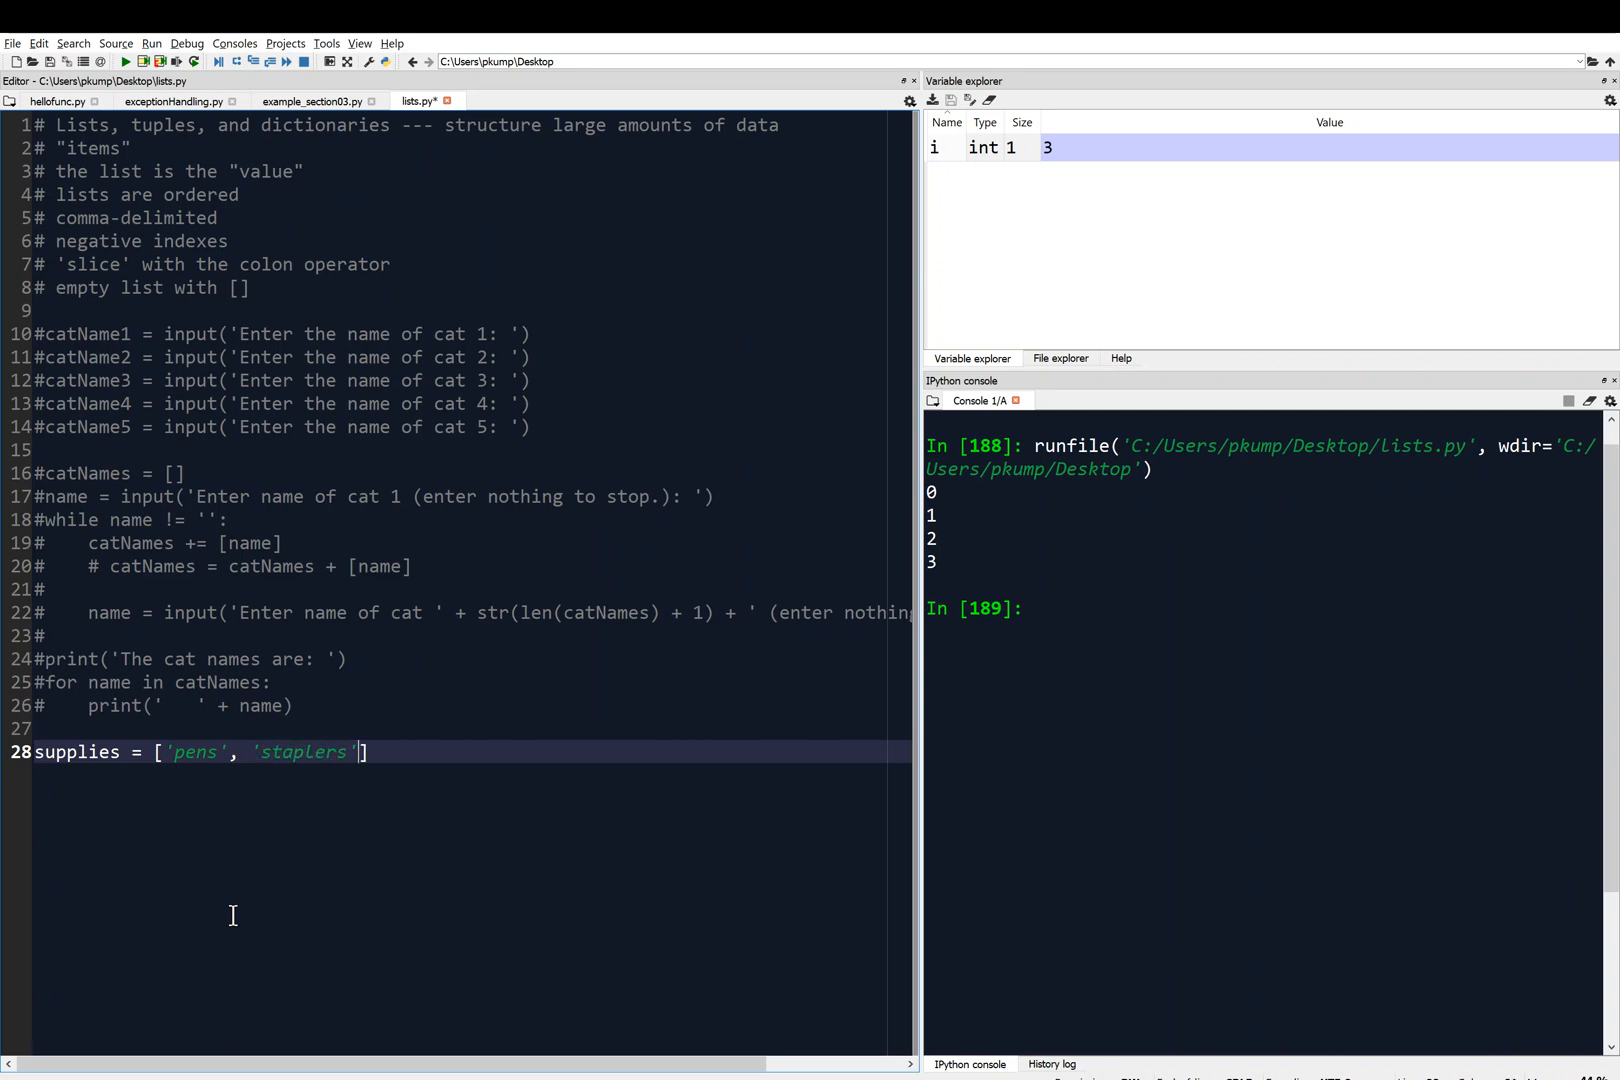
- Finish the supplies list with 'binders', 'flamethrowers', 'markers' and begin a `for` line beneath it
type(", '")
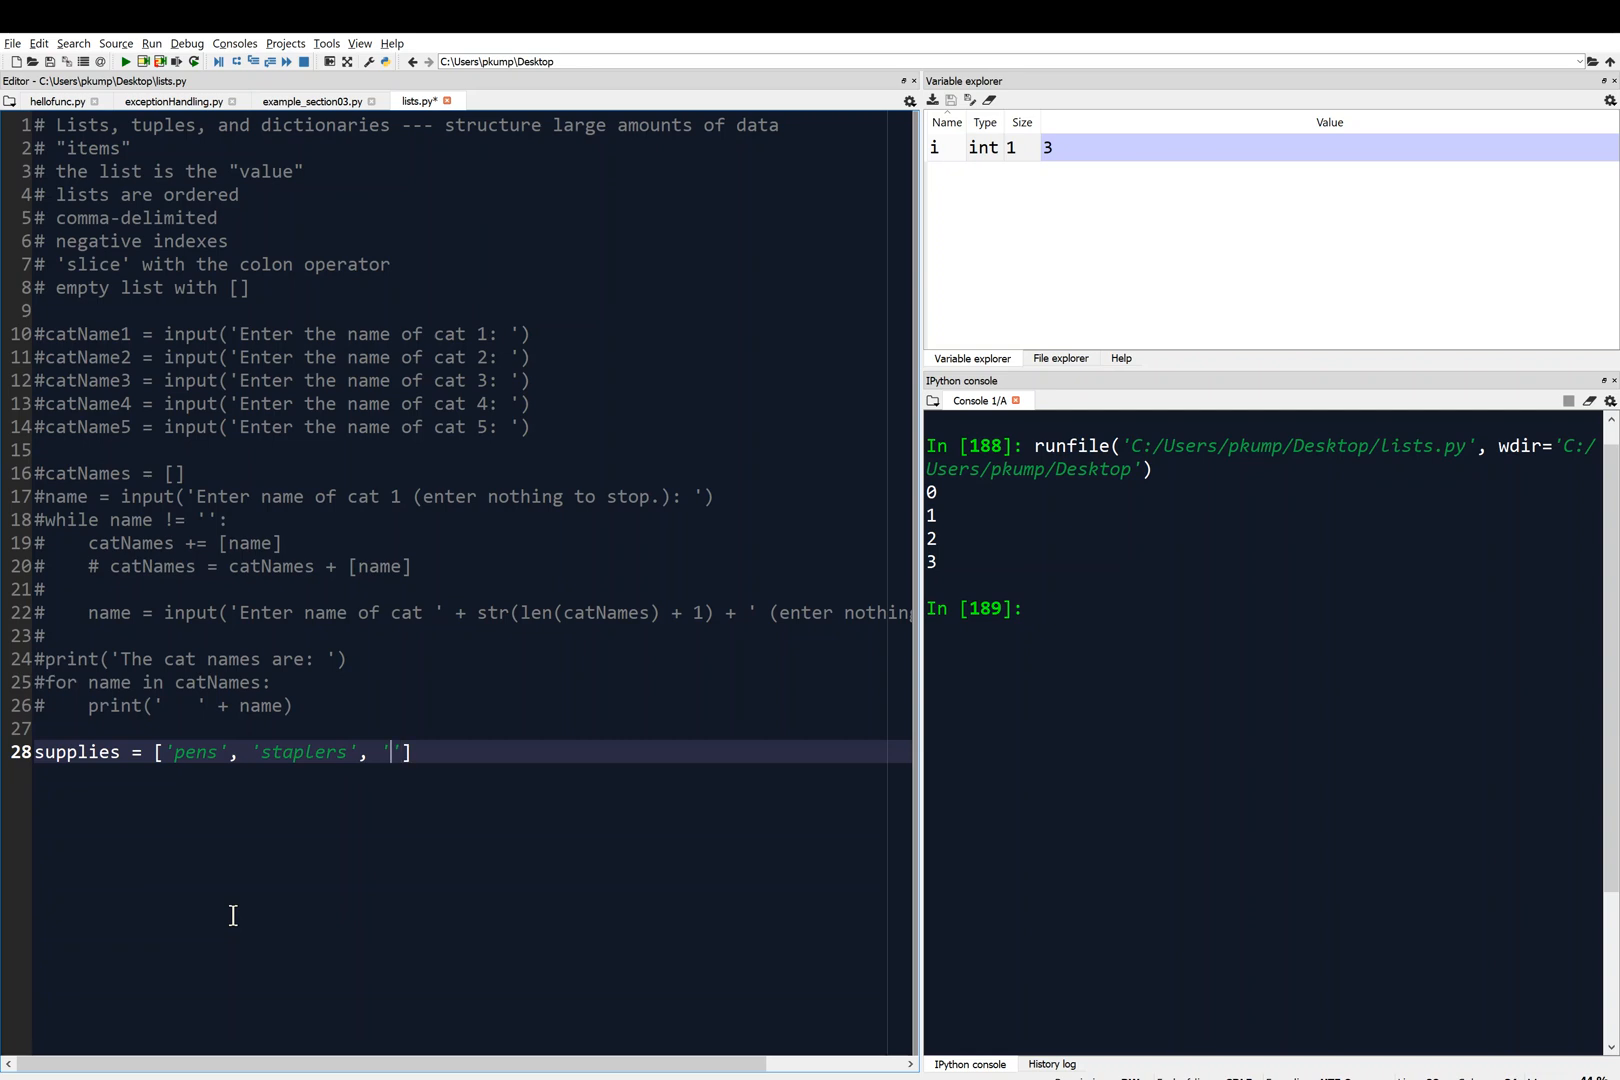
type("binders', 'flamethrows")
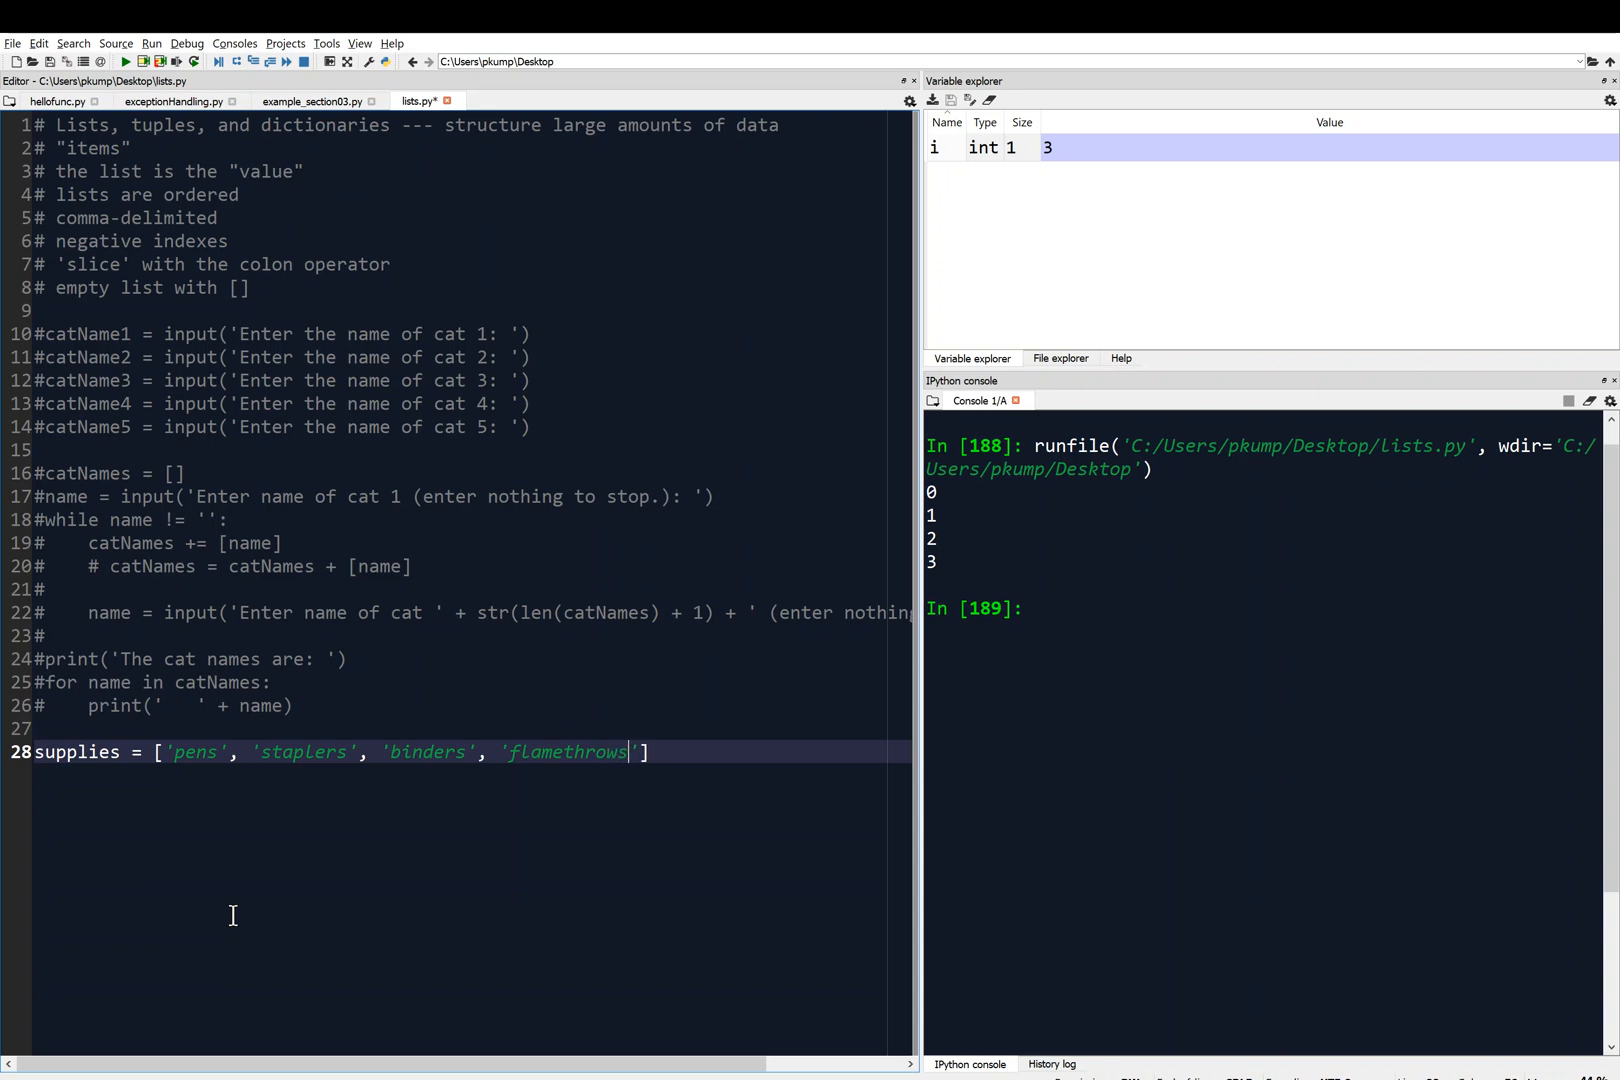
type("ers")
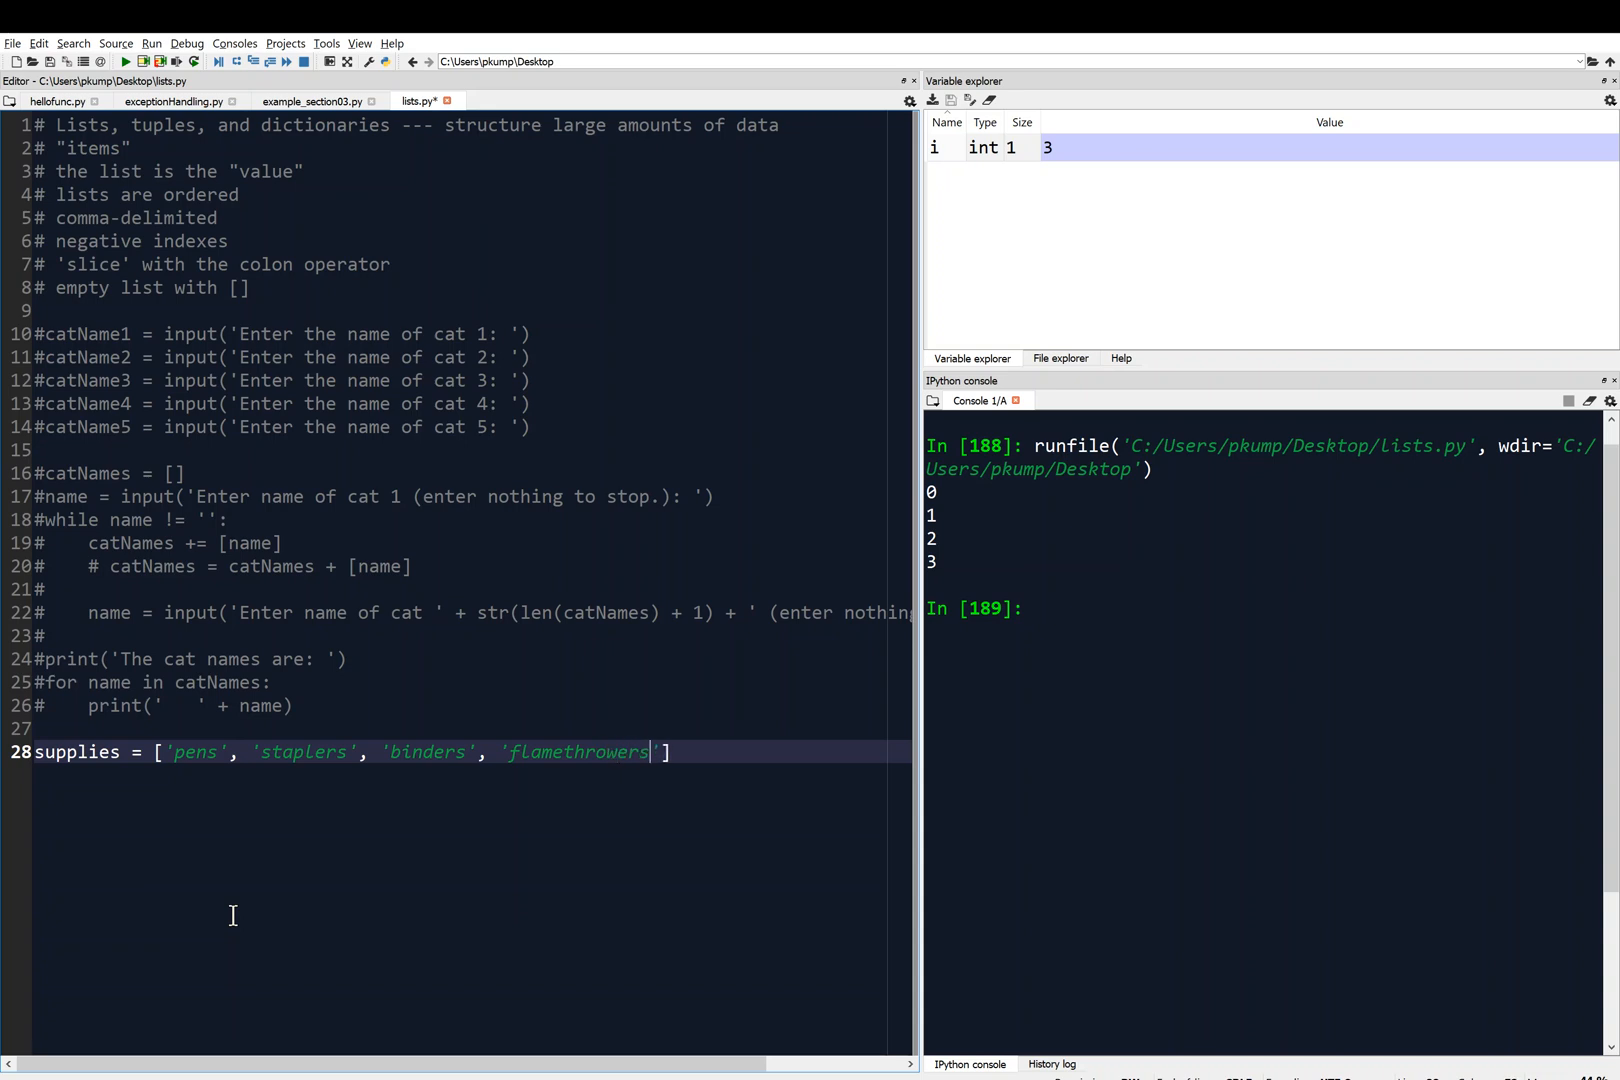
type(",")
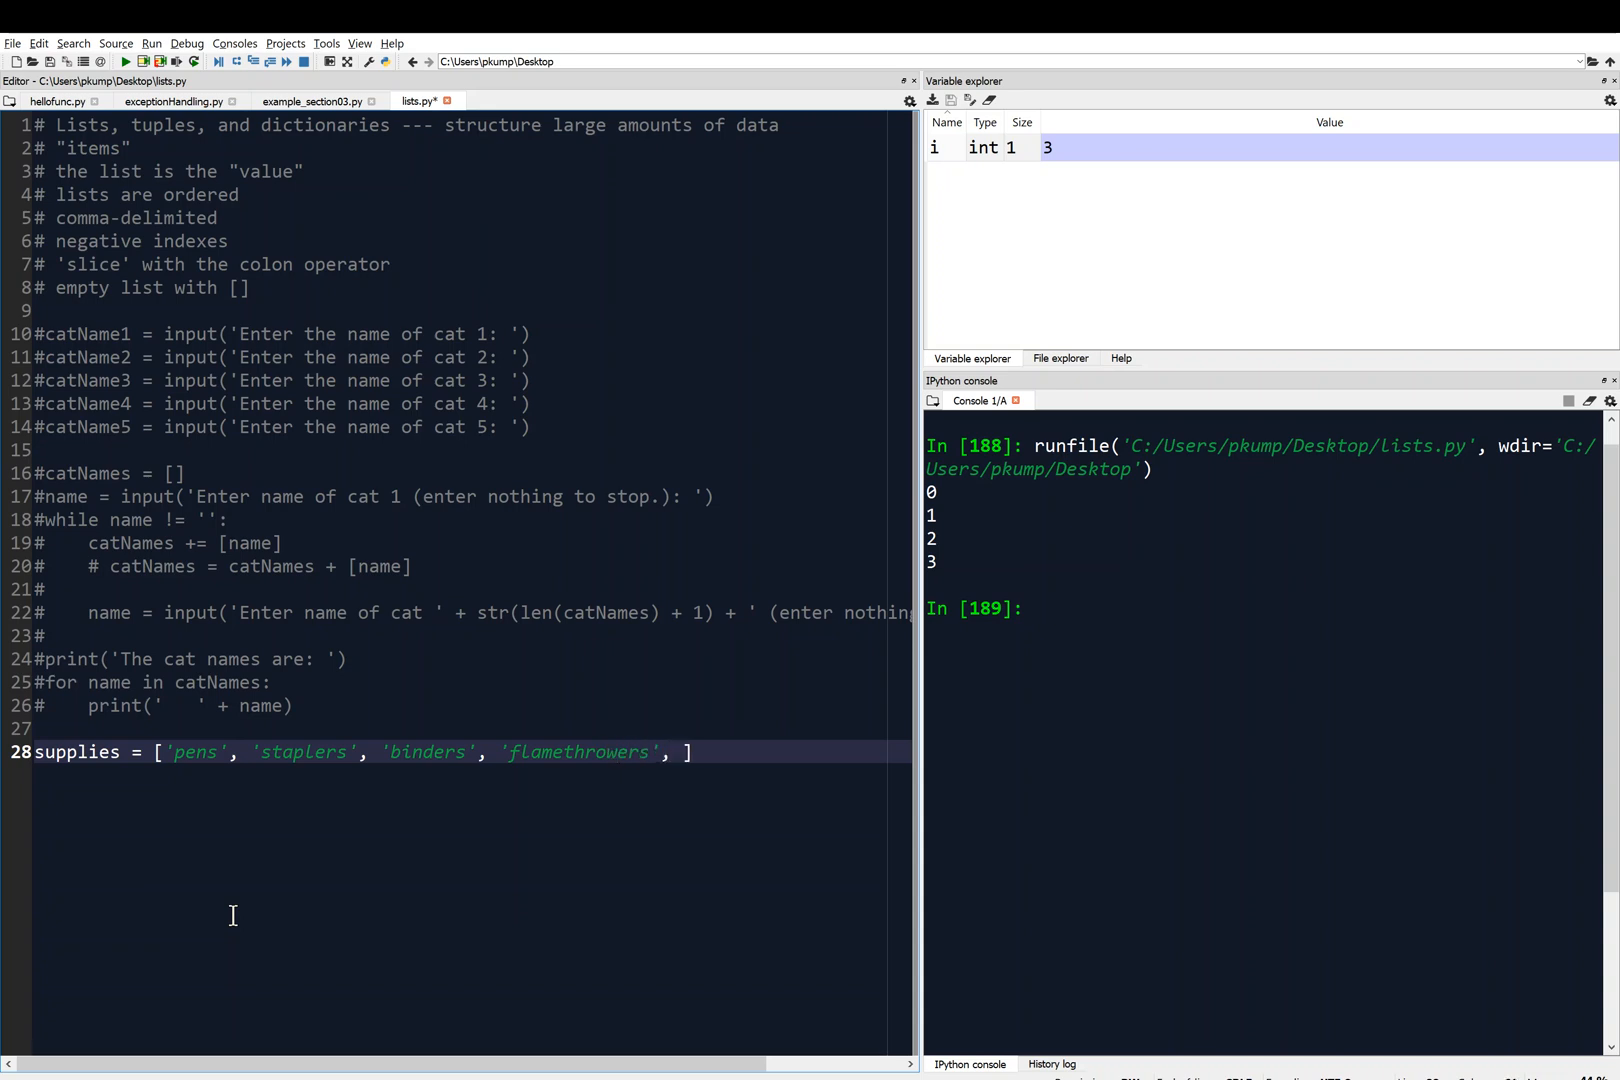
type("'")
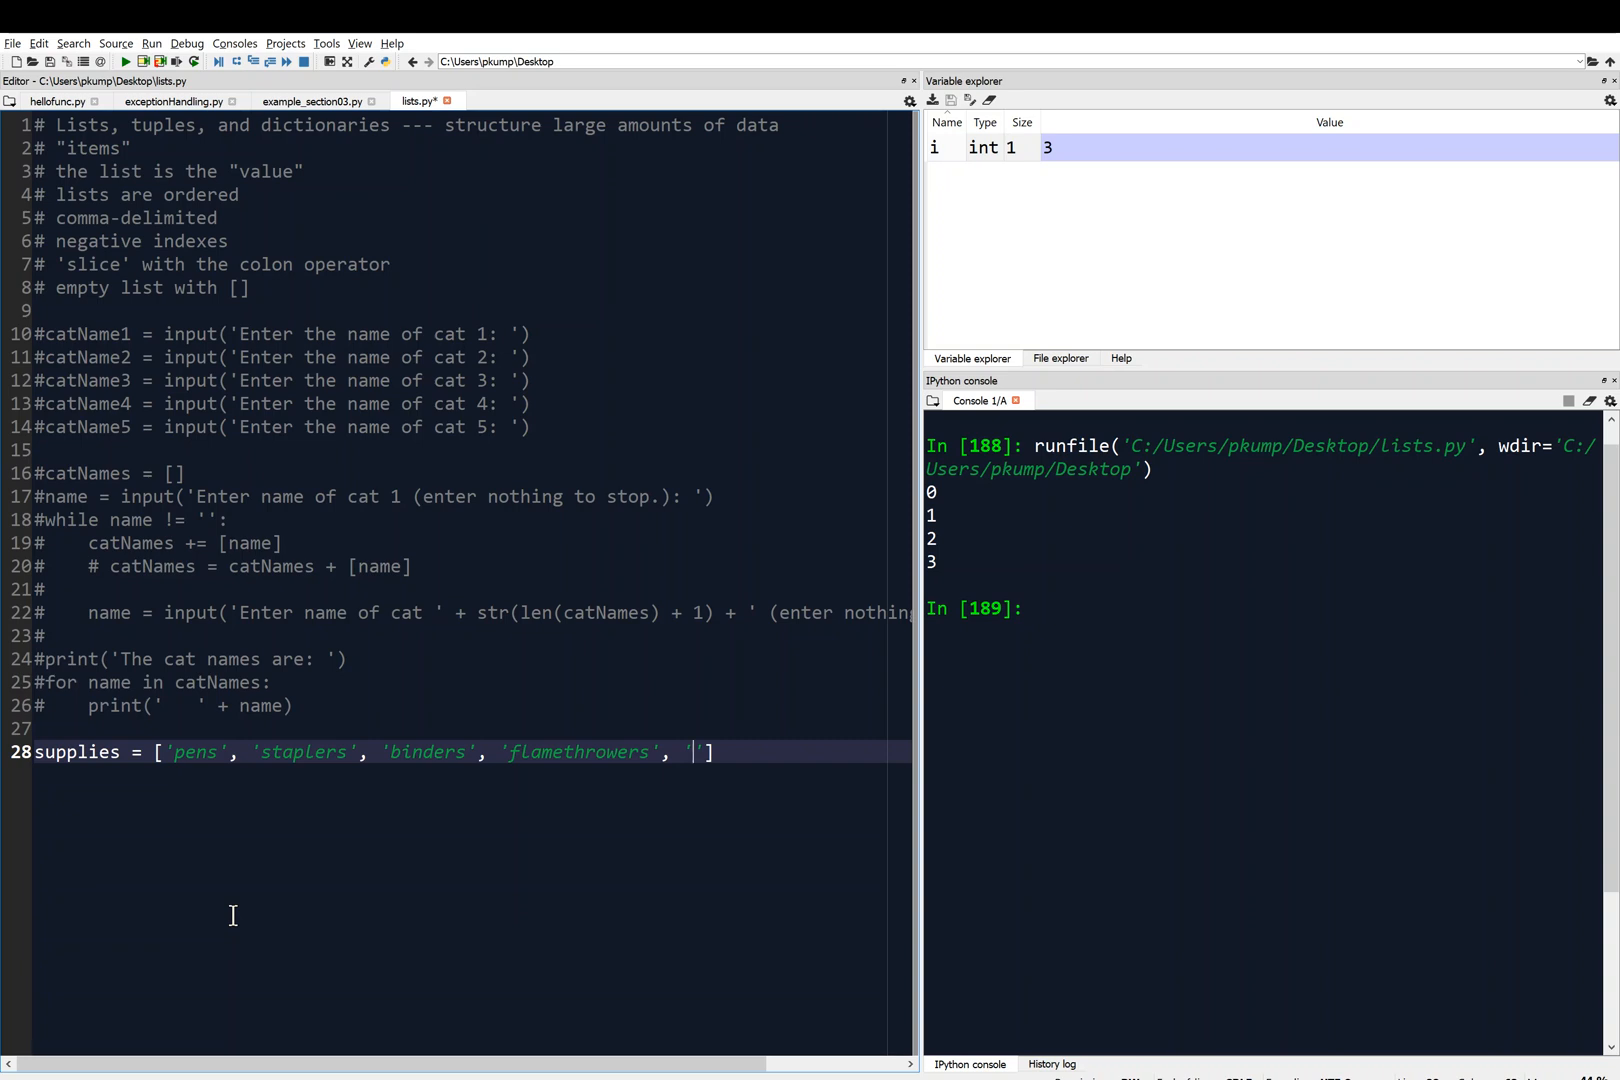
type("markers")
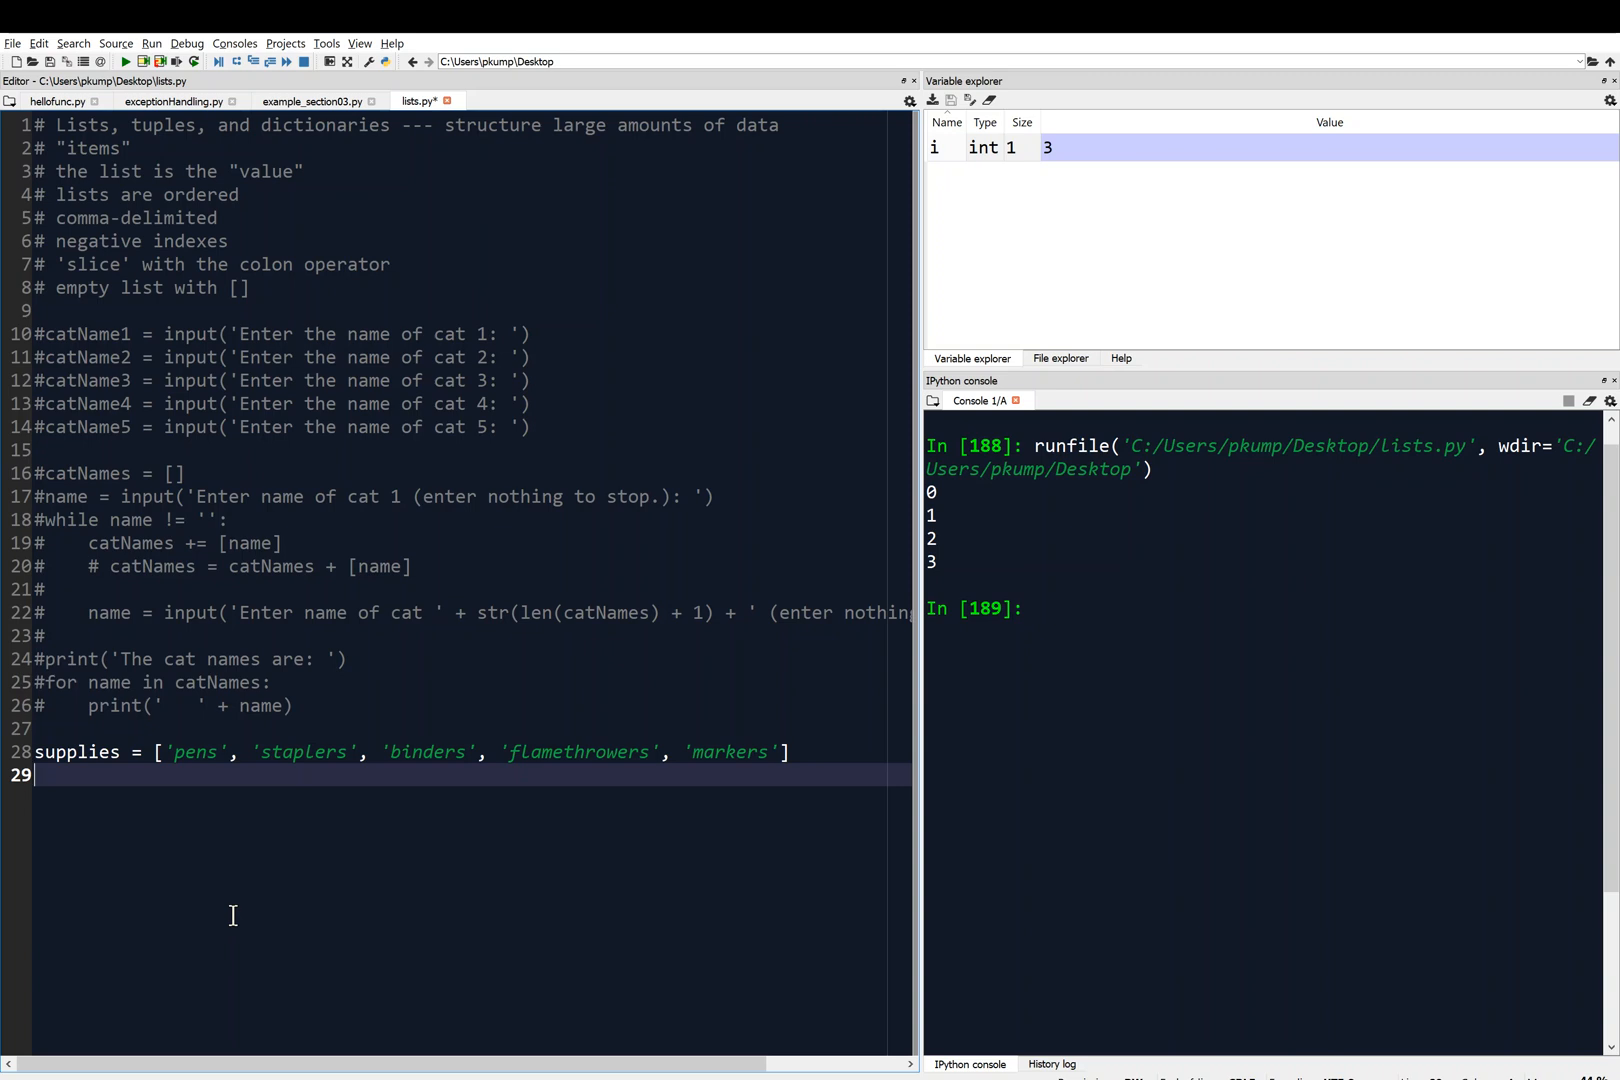
type("for i")
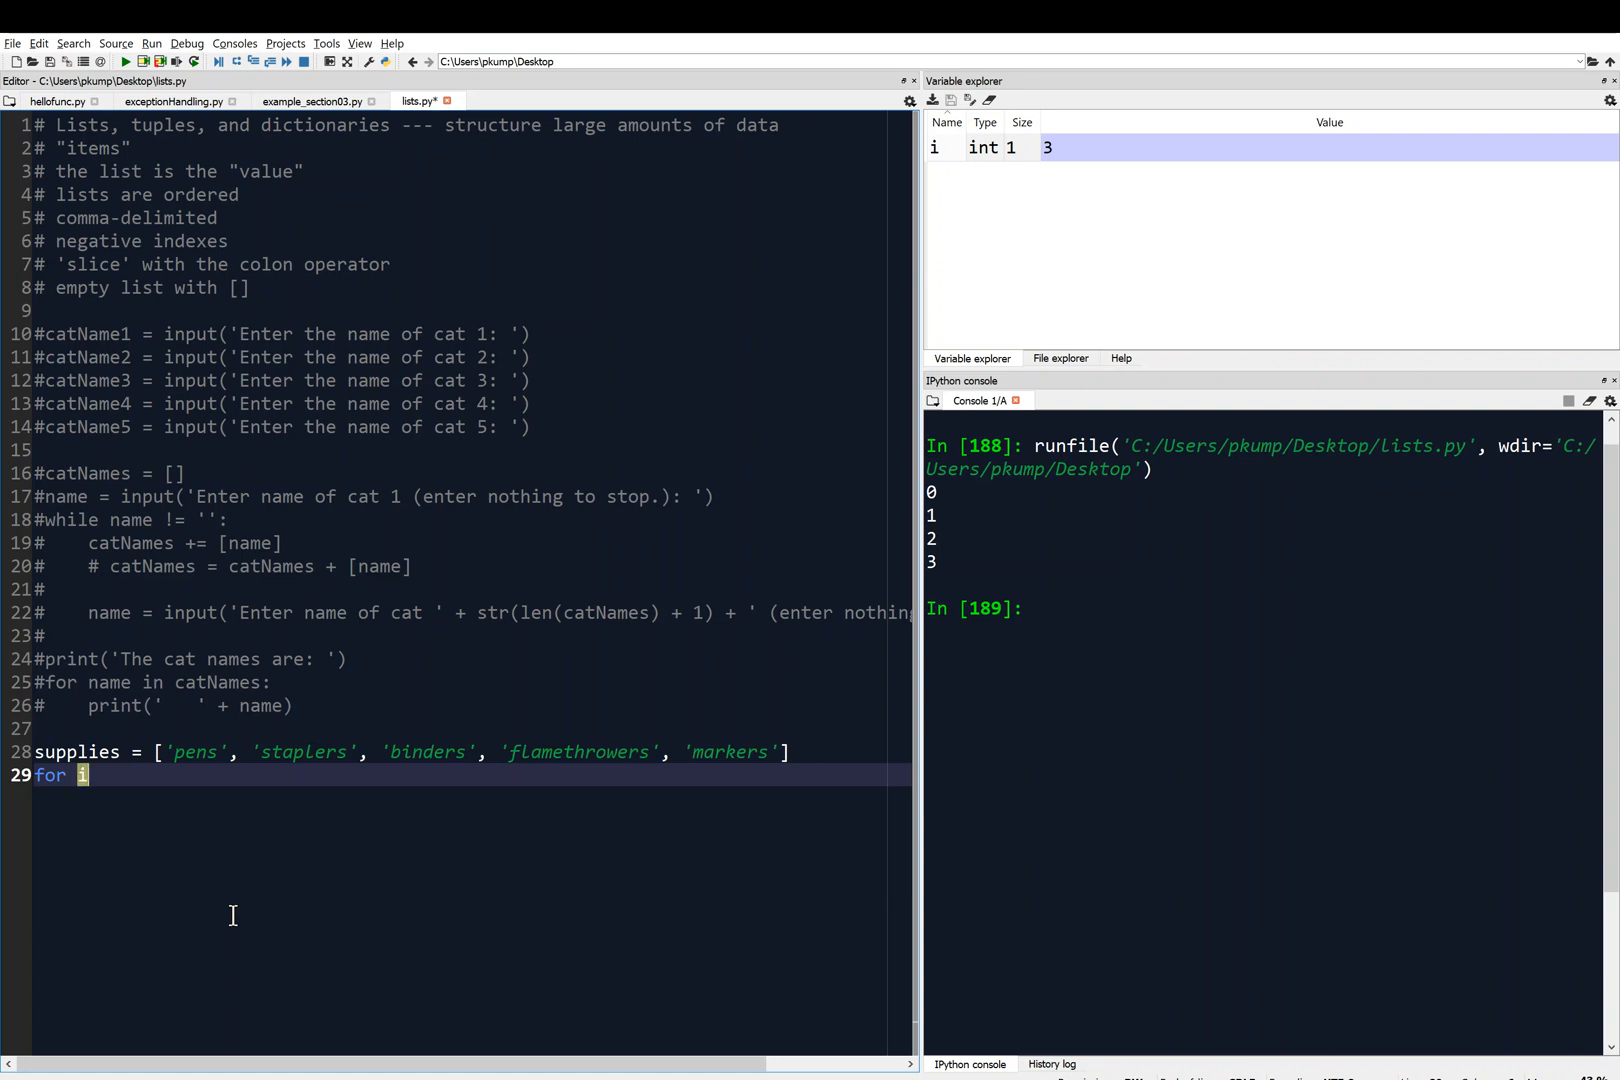
- Draft the loop header as `for i in range(len(supplies))`
type("in")
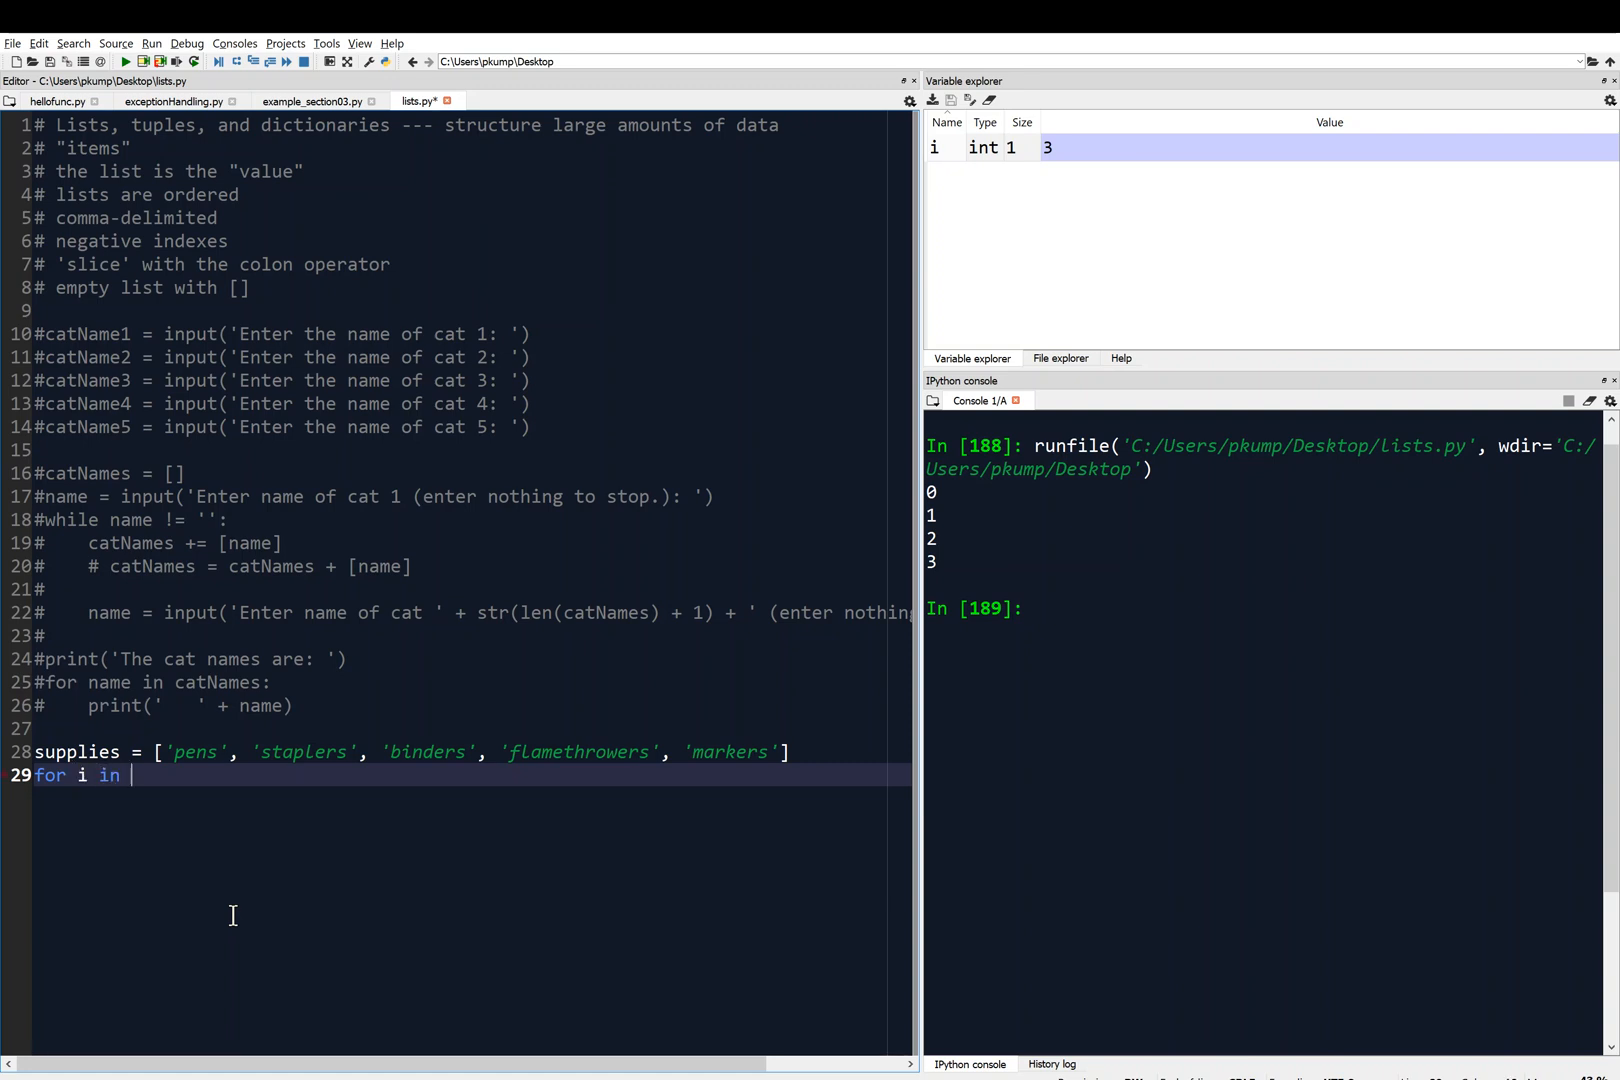
type("r")
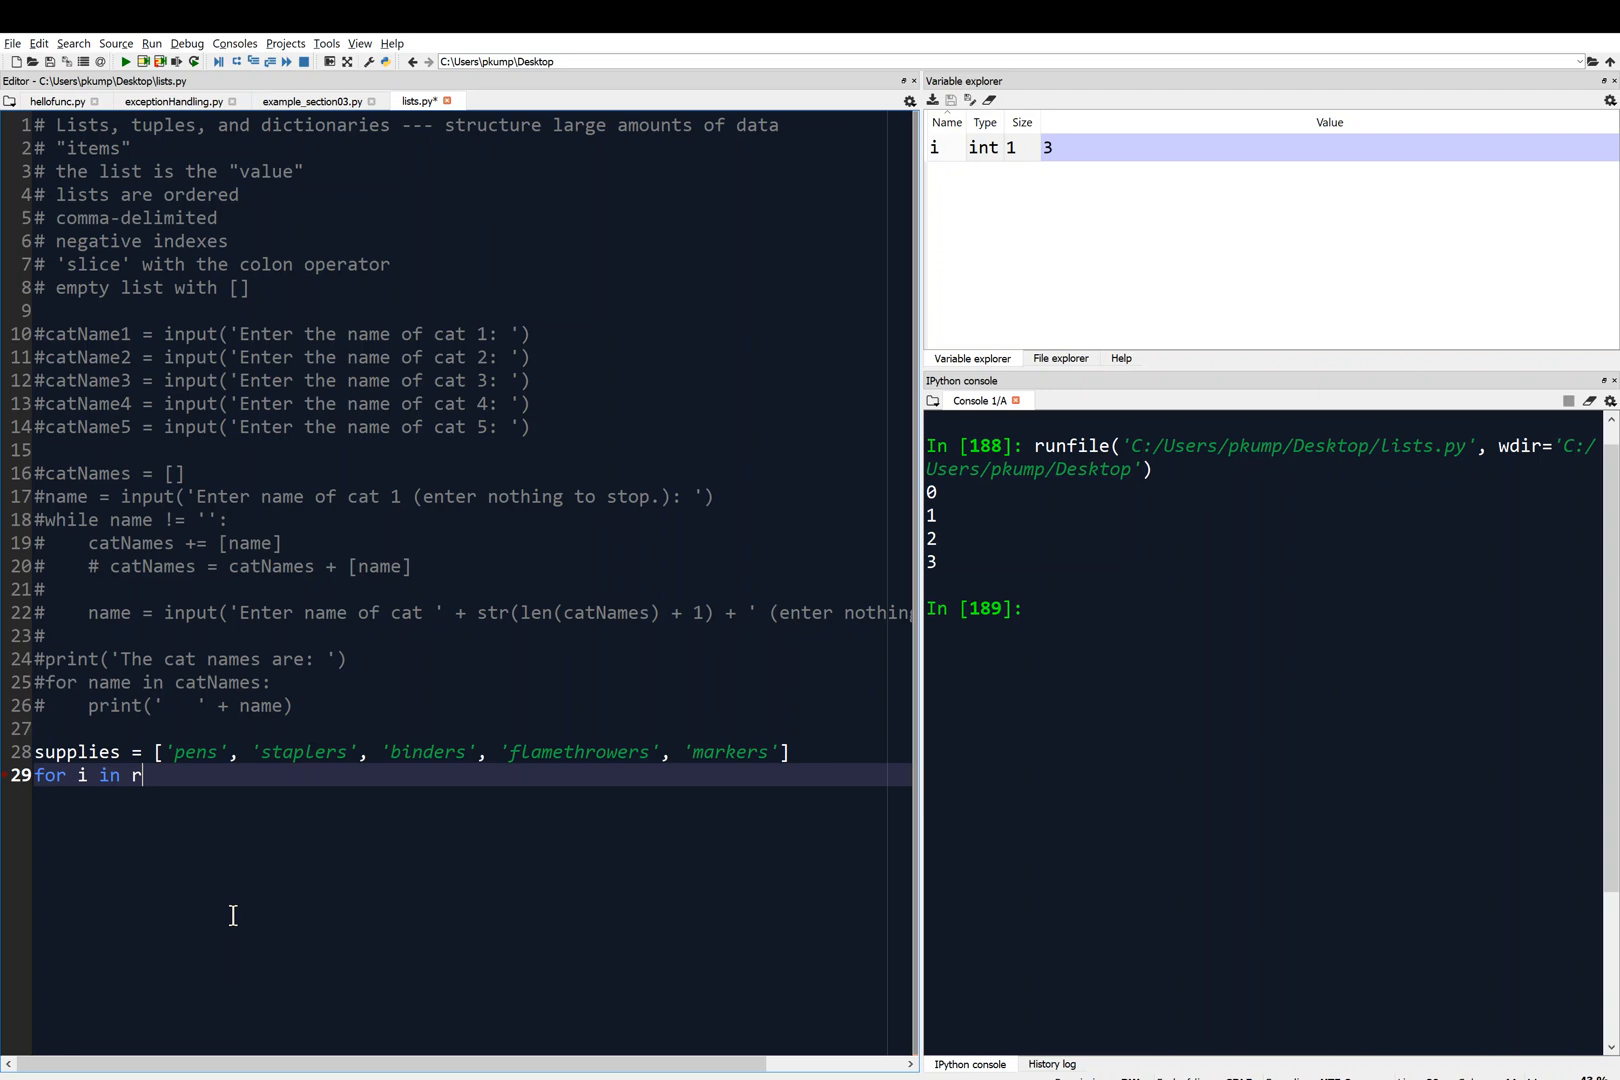
type("ange")
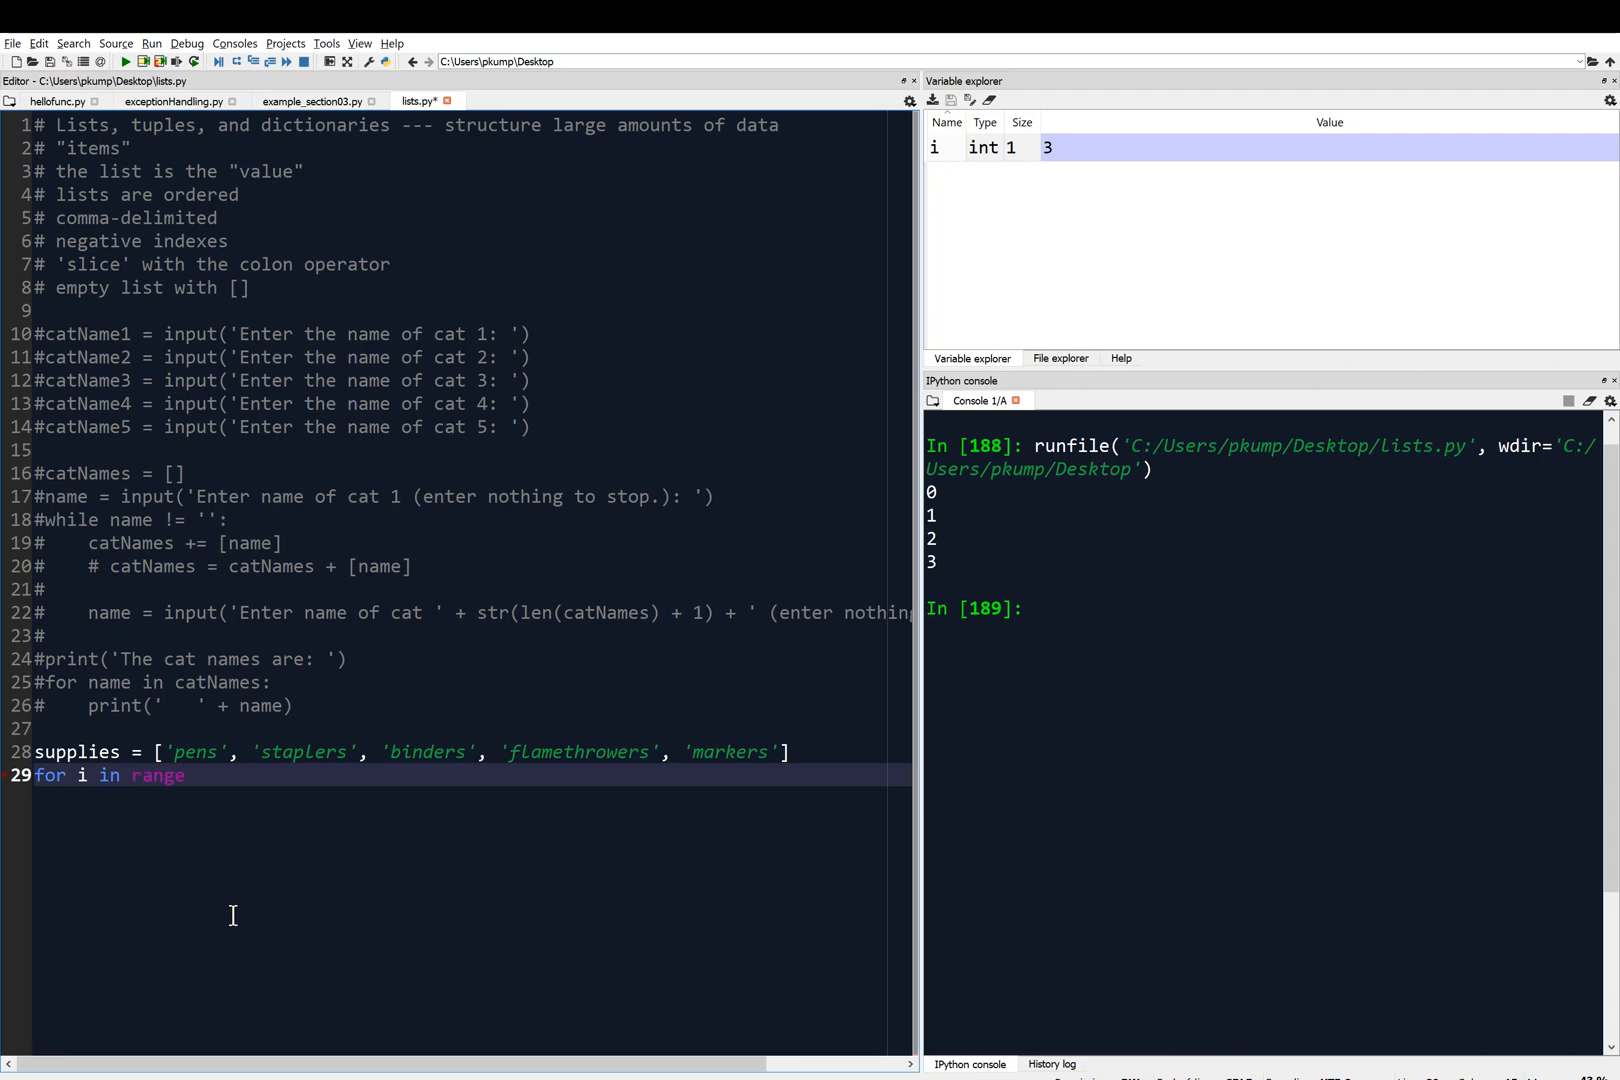
type("(len)")
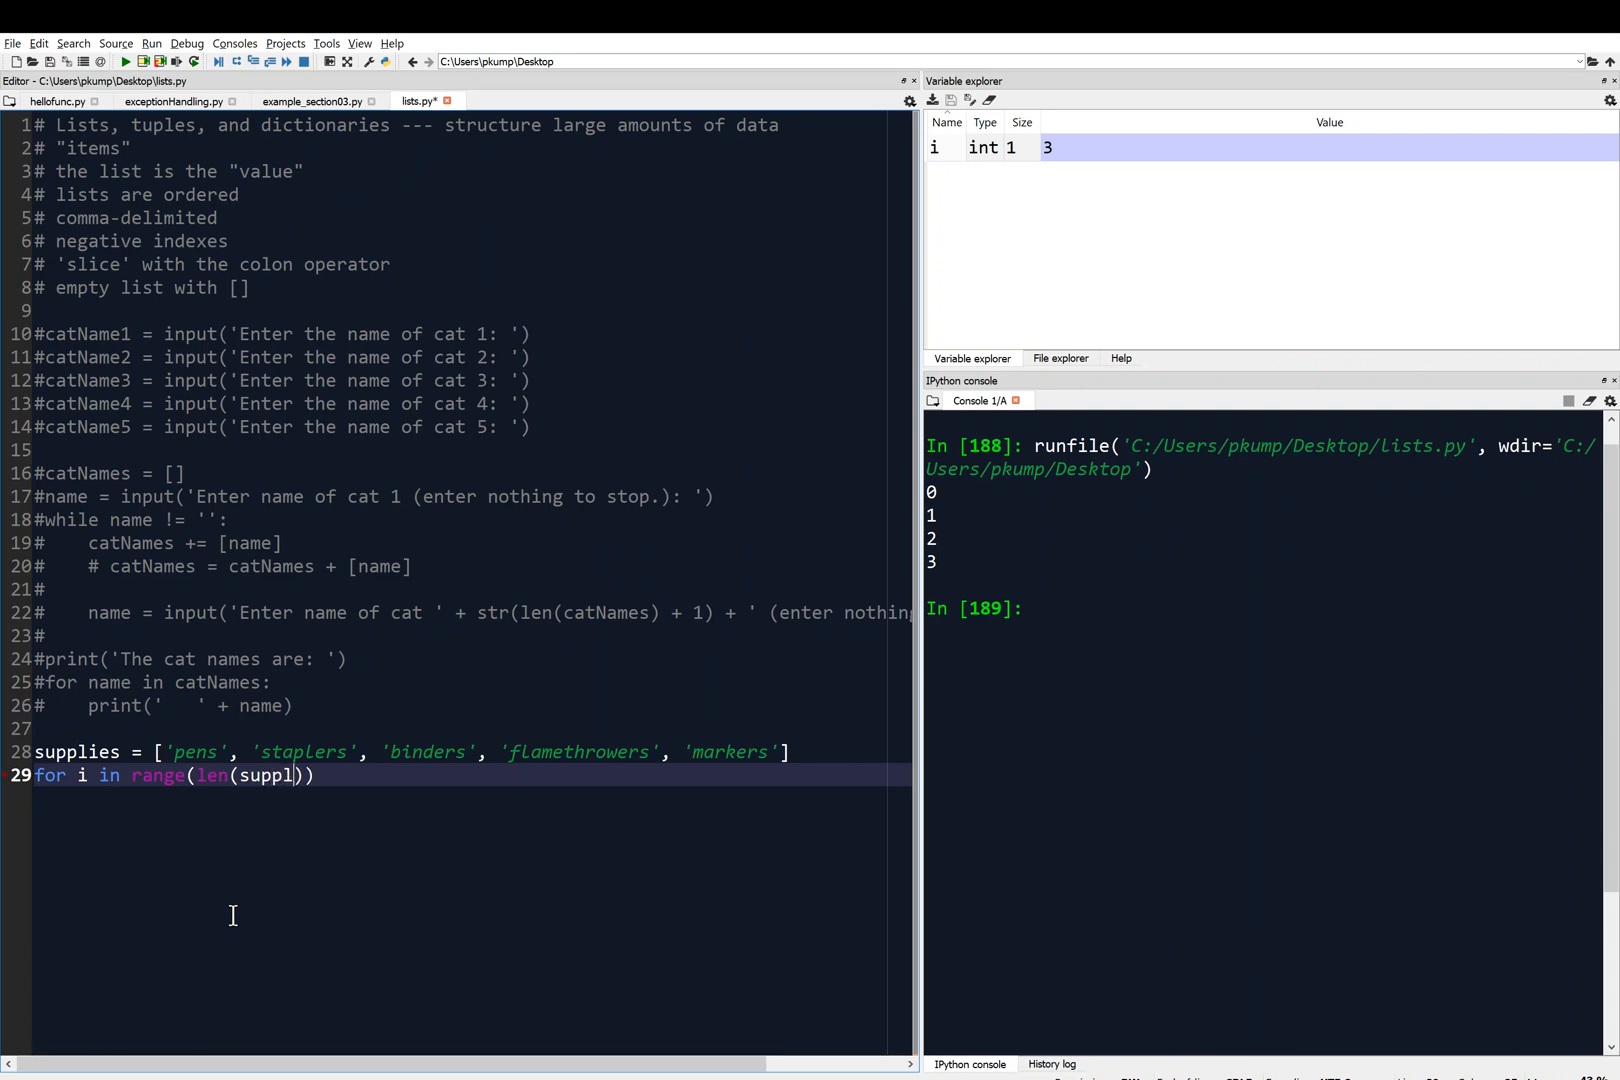
type("ies)")
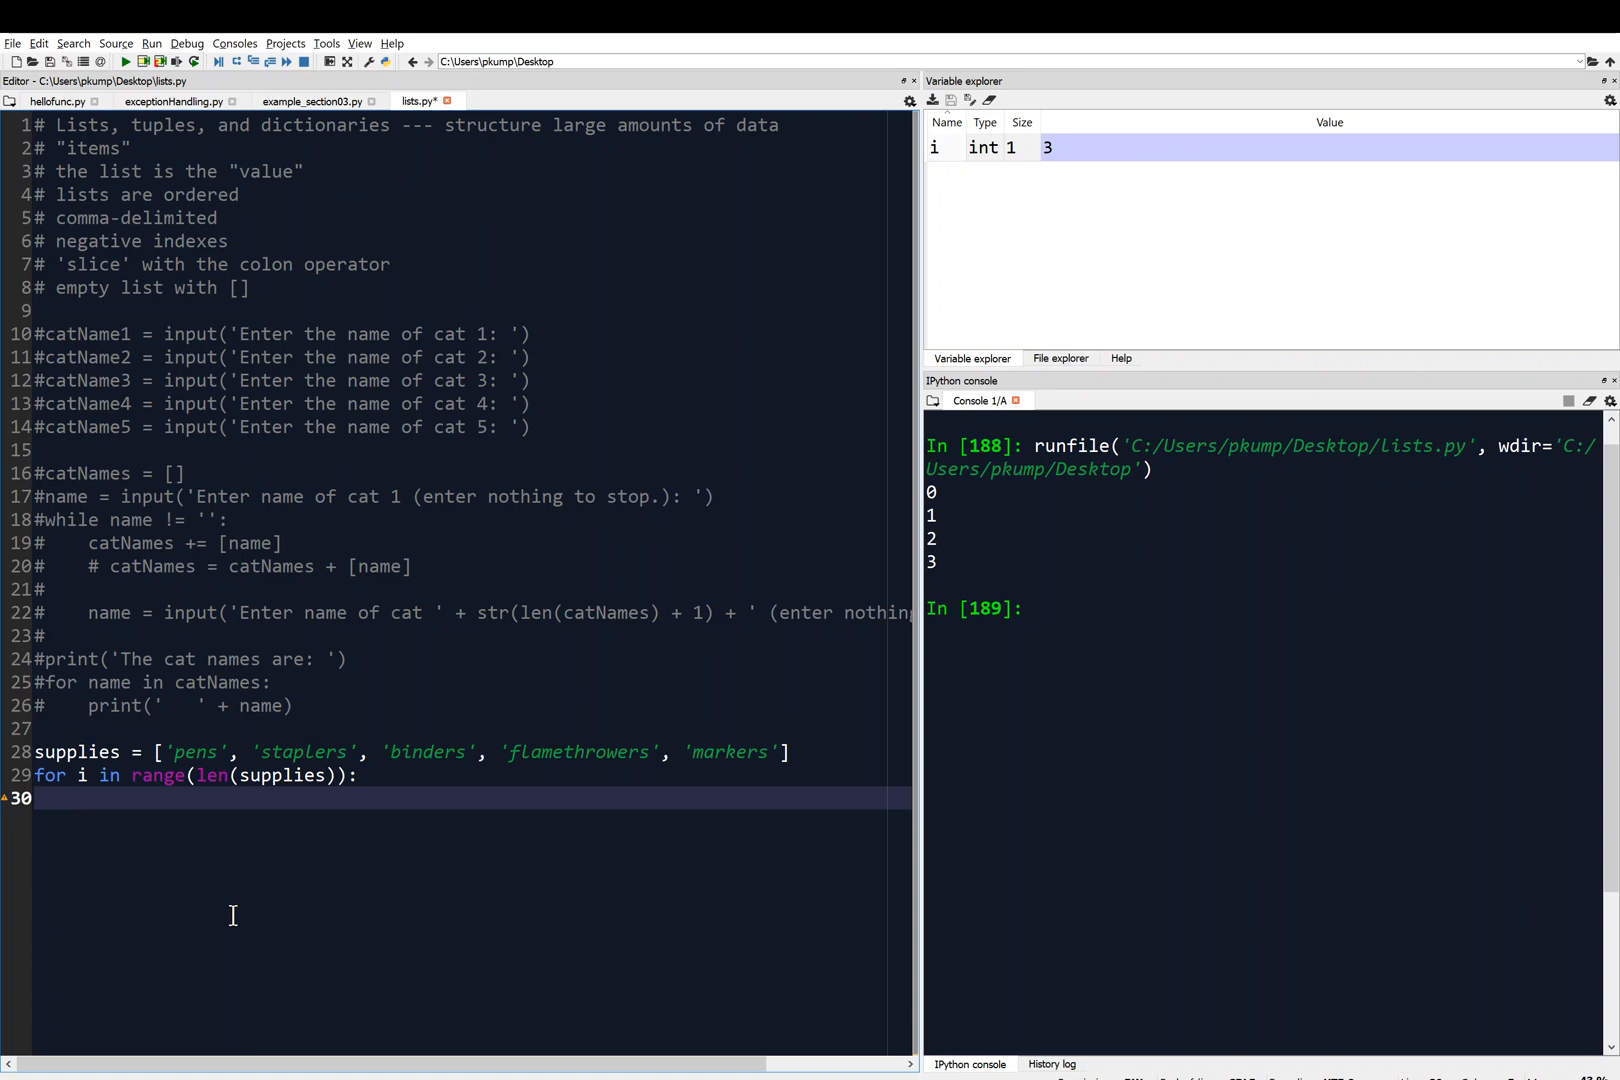
mouse_move(368, 790)
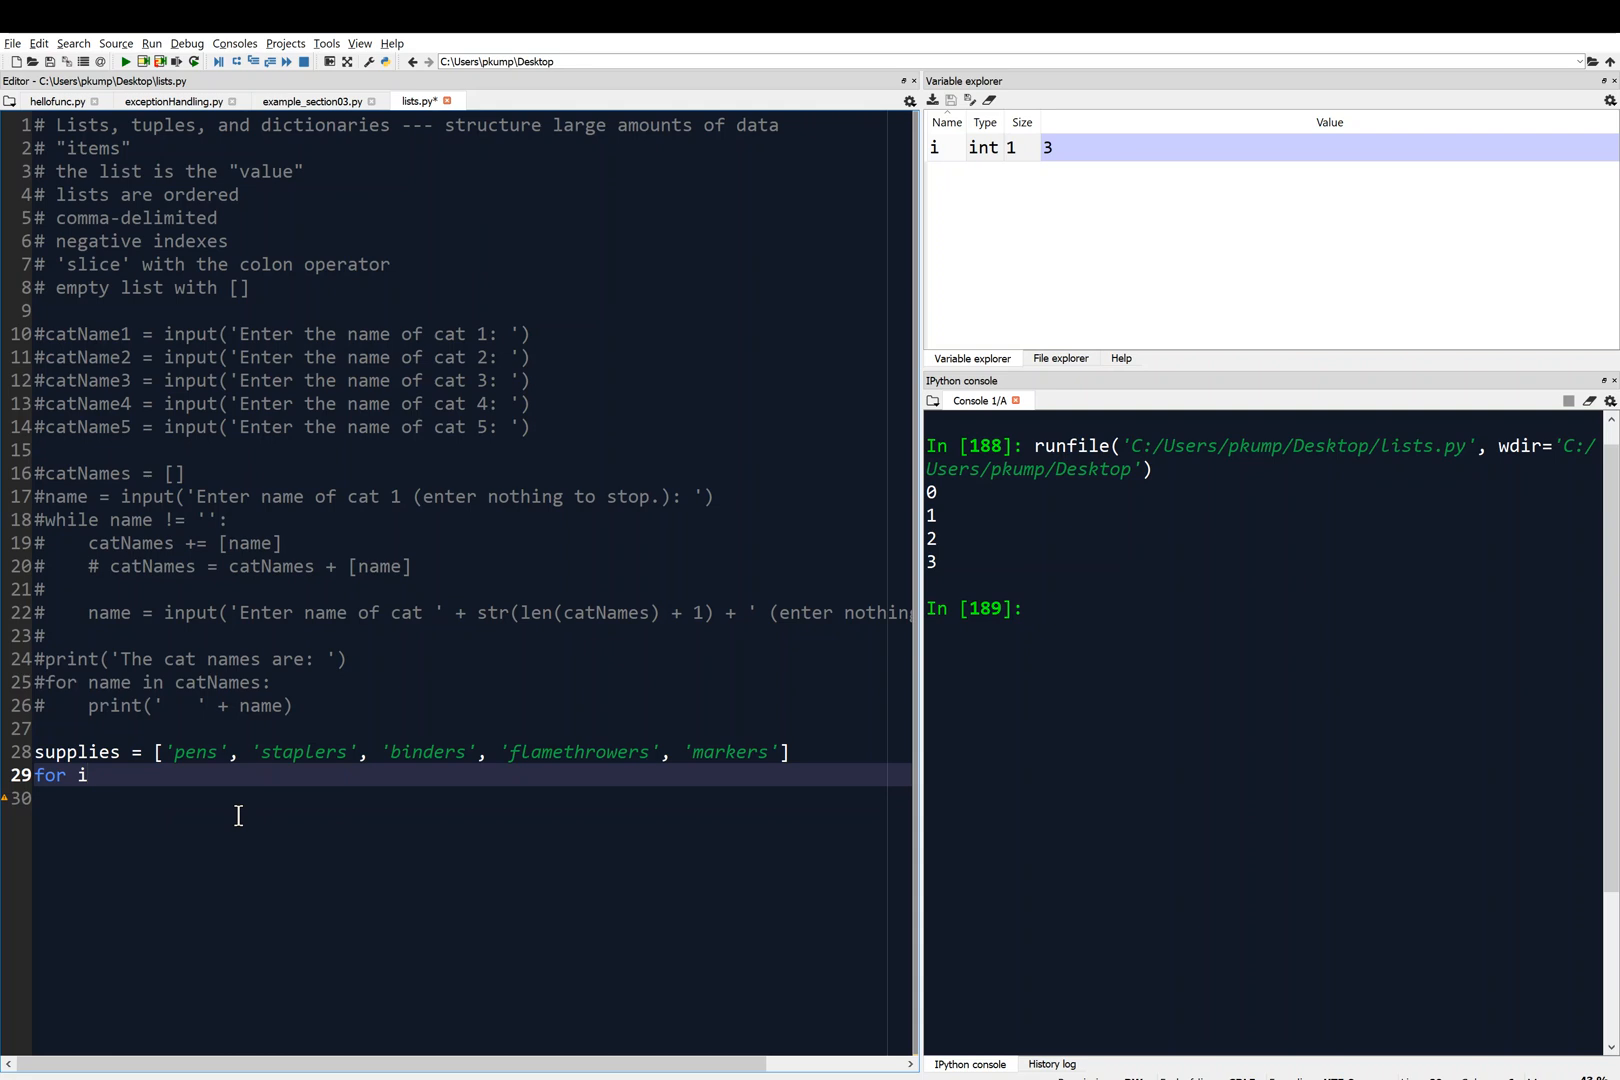
- Rewrite the header to `for item in supplies:`
type("in")
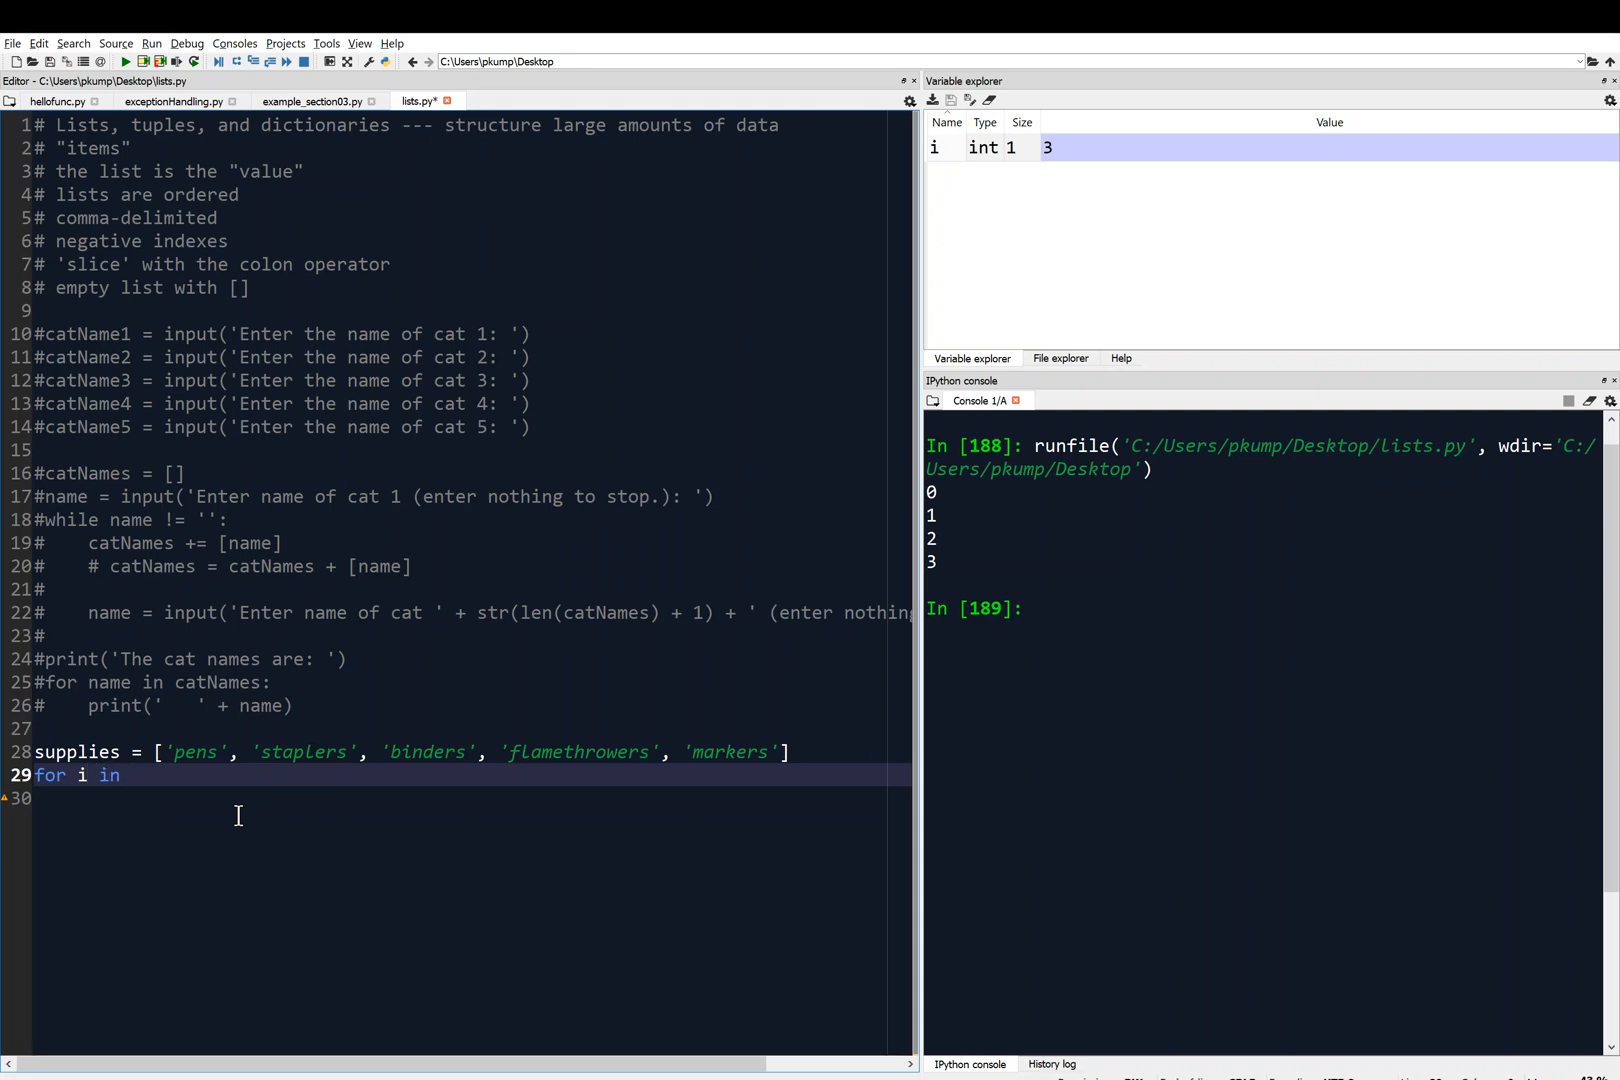
key("BackSpace")
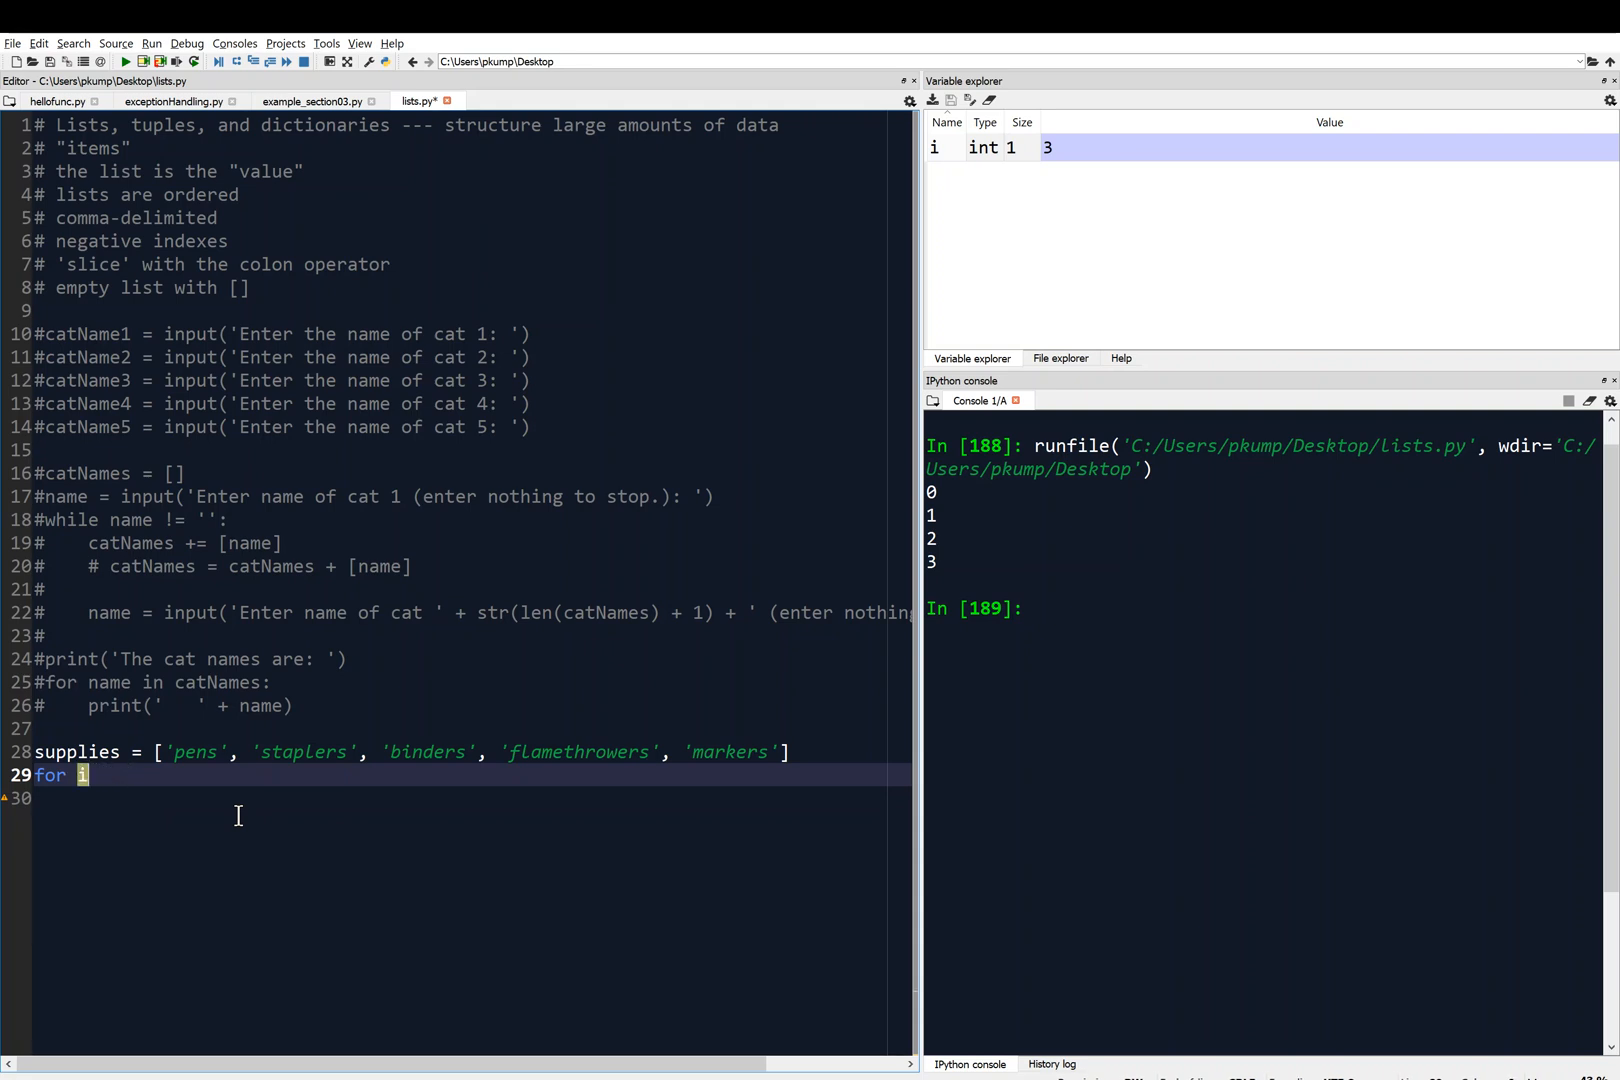
type("t")
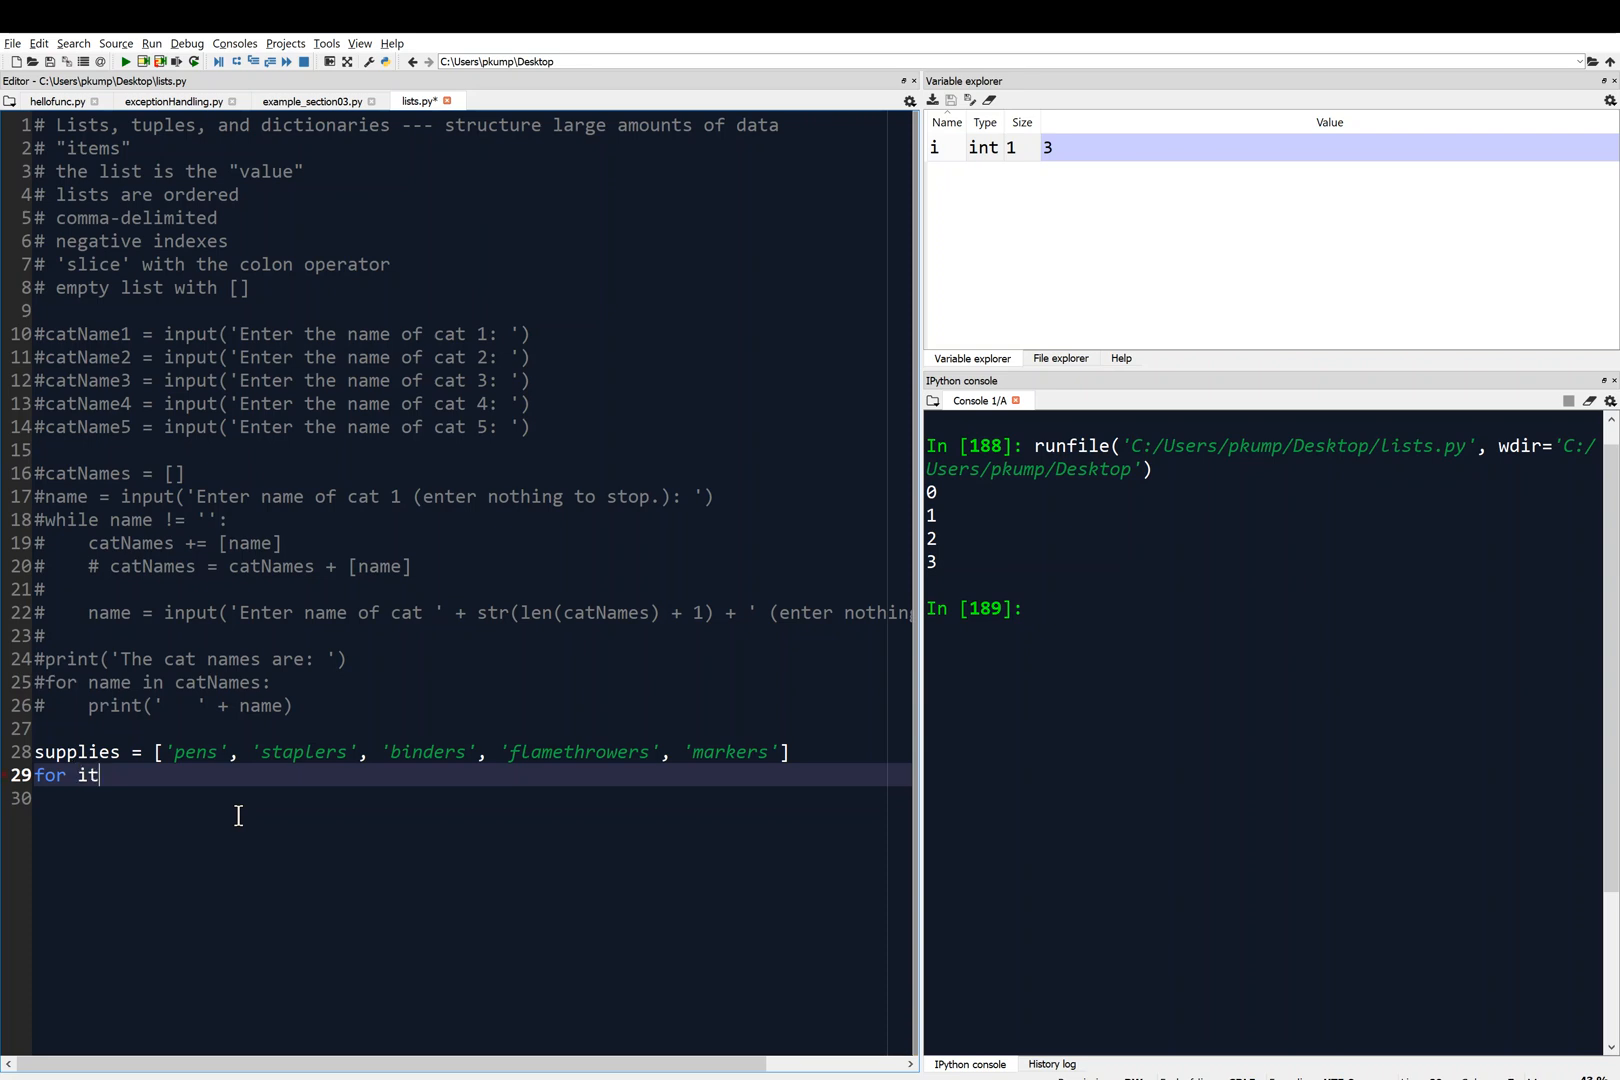
type("em in su")
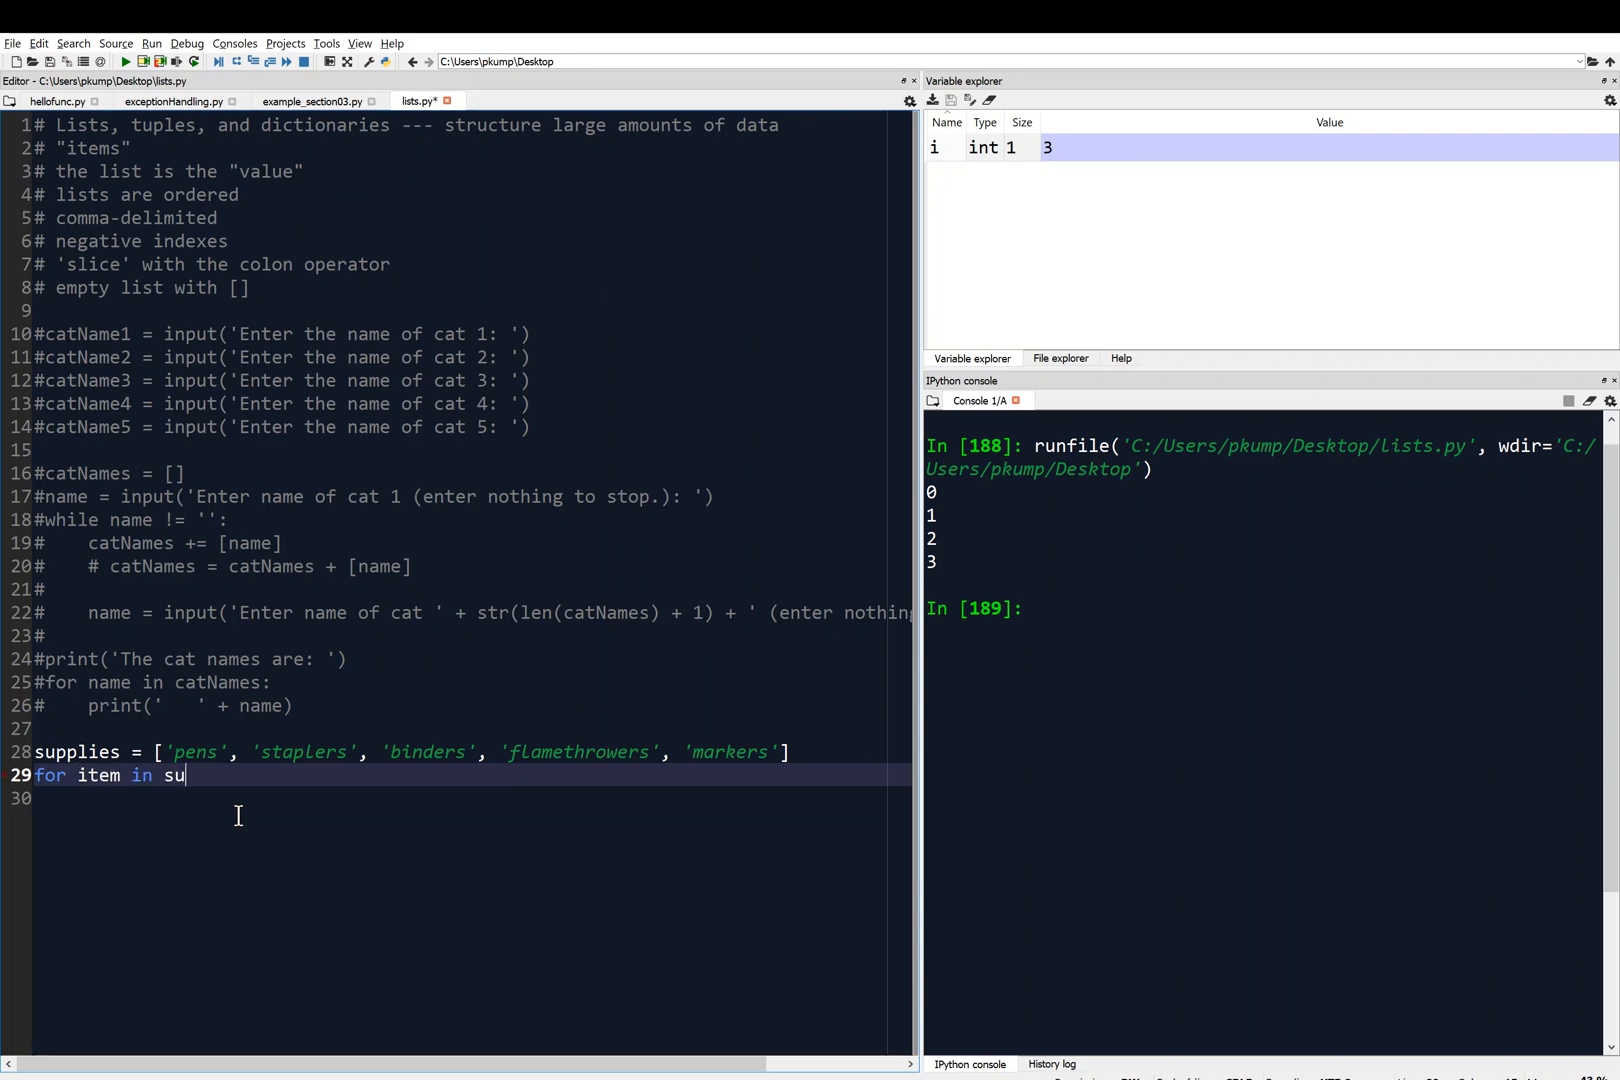
type("pplies:")
left_click(456, 798)
type("print")
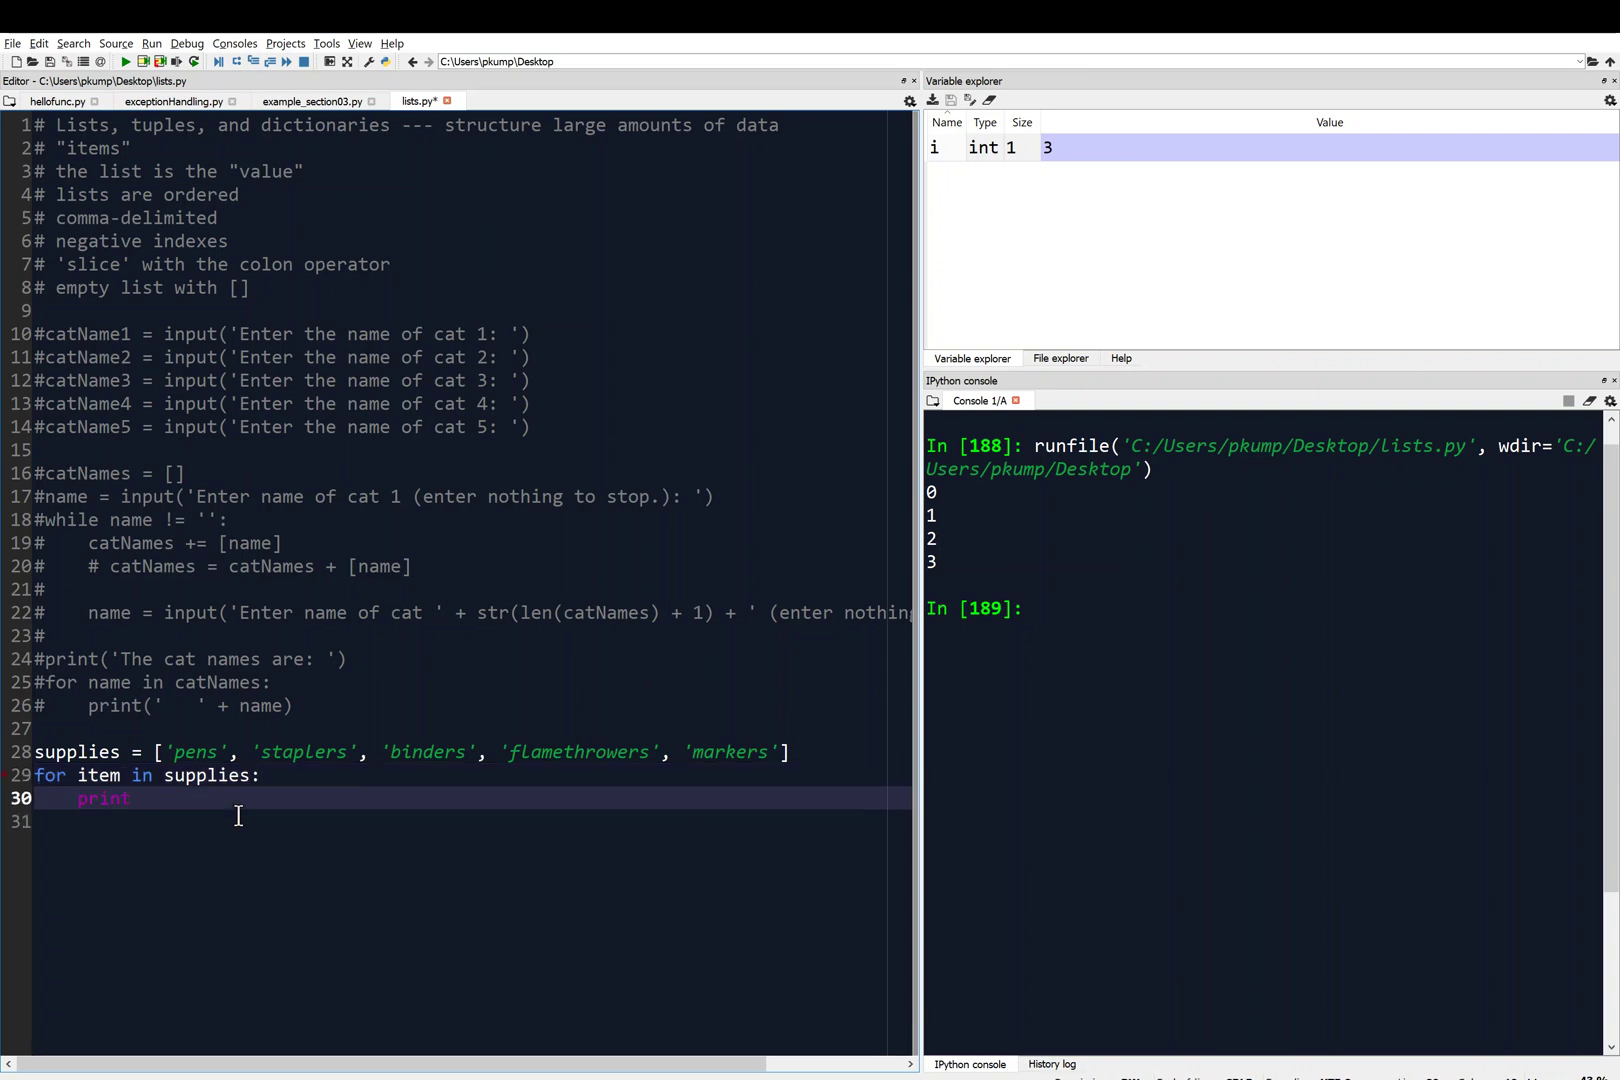
- Add the body `print(item)`, fixing the supp typo to item
type("()")
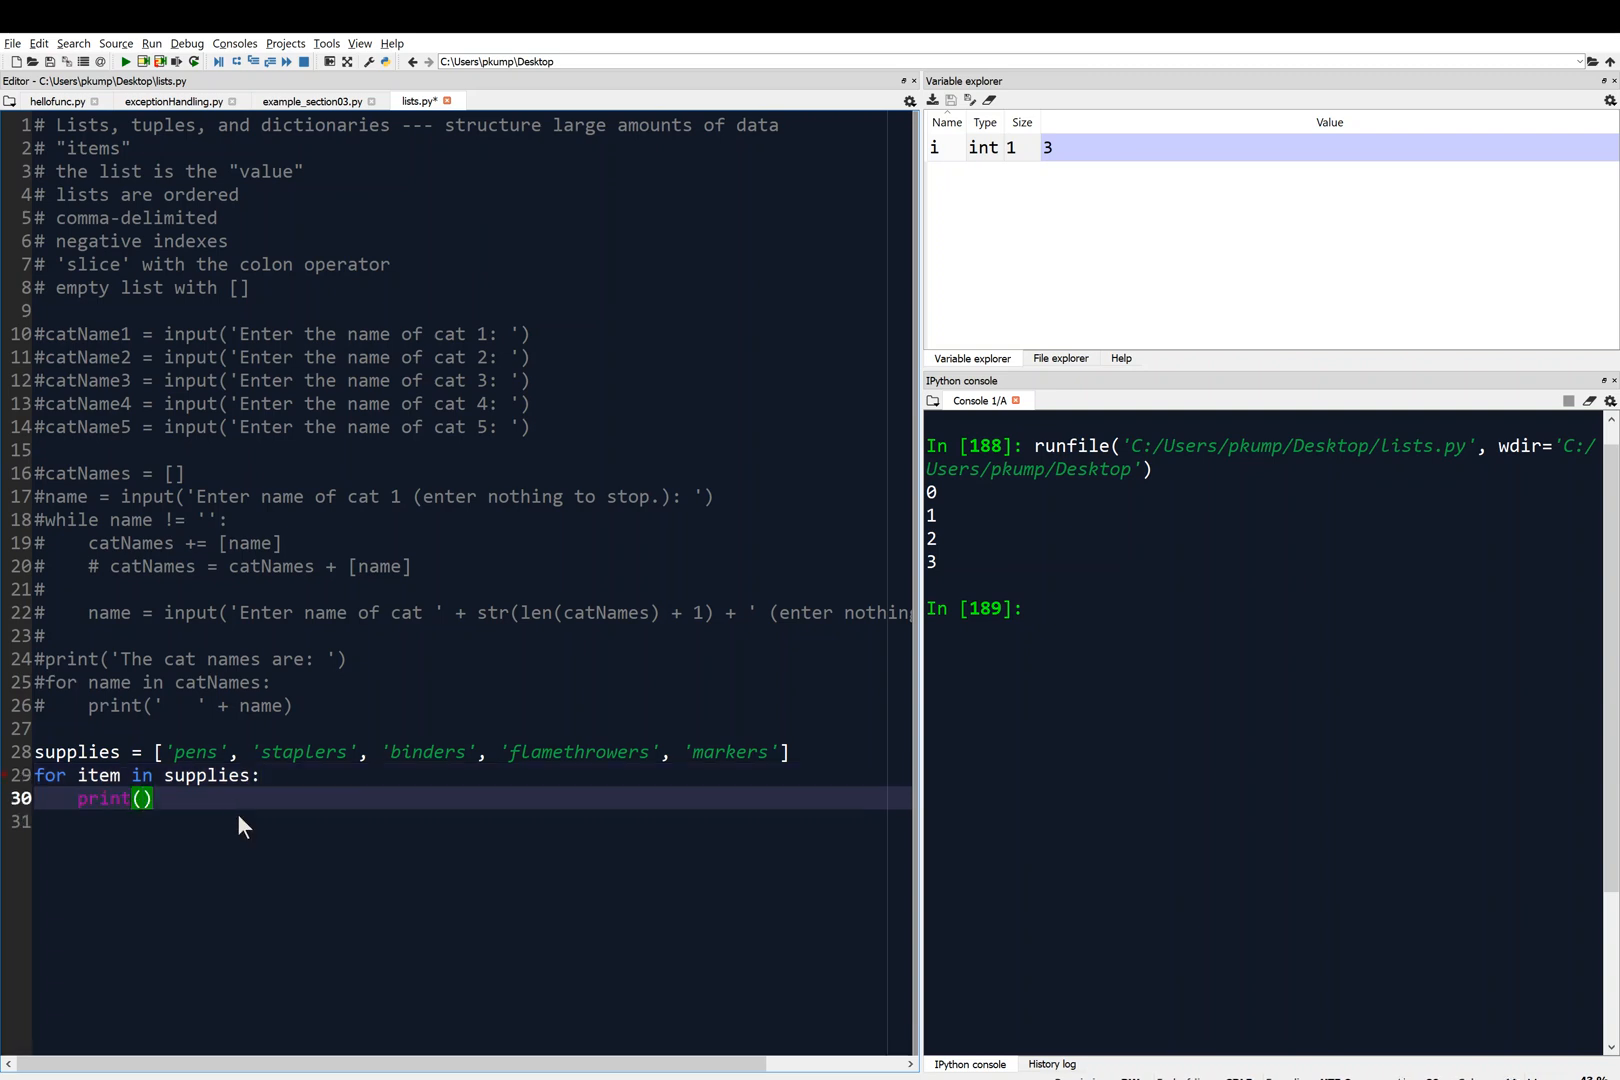
type("supp")
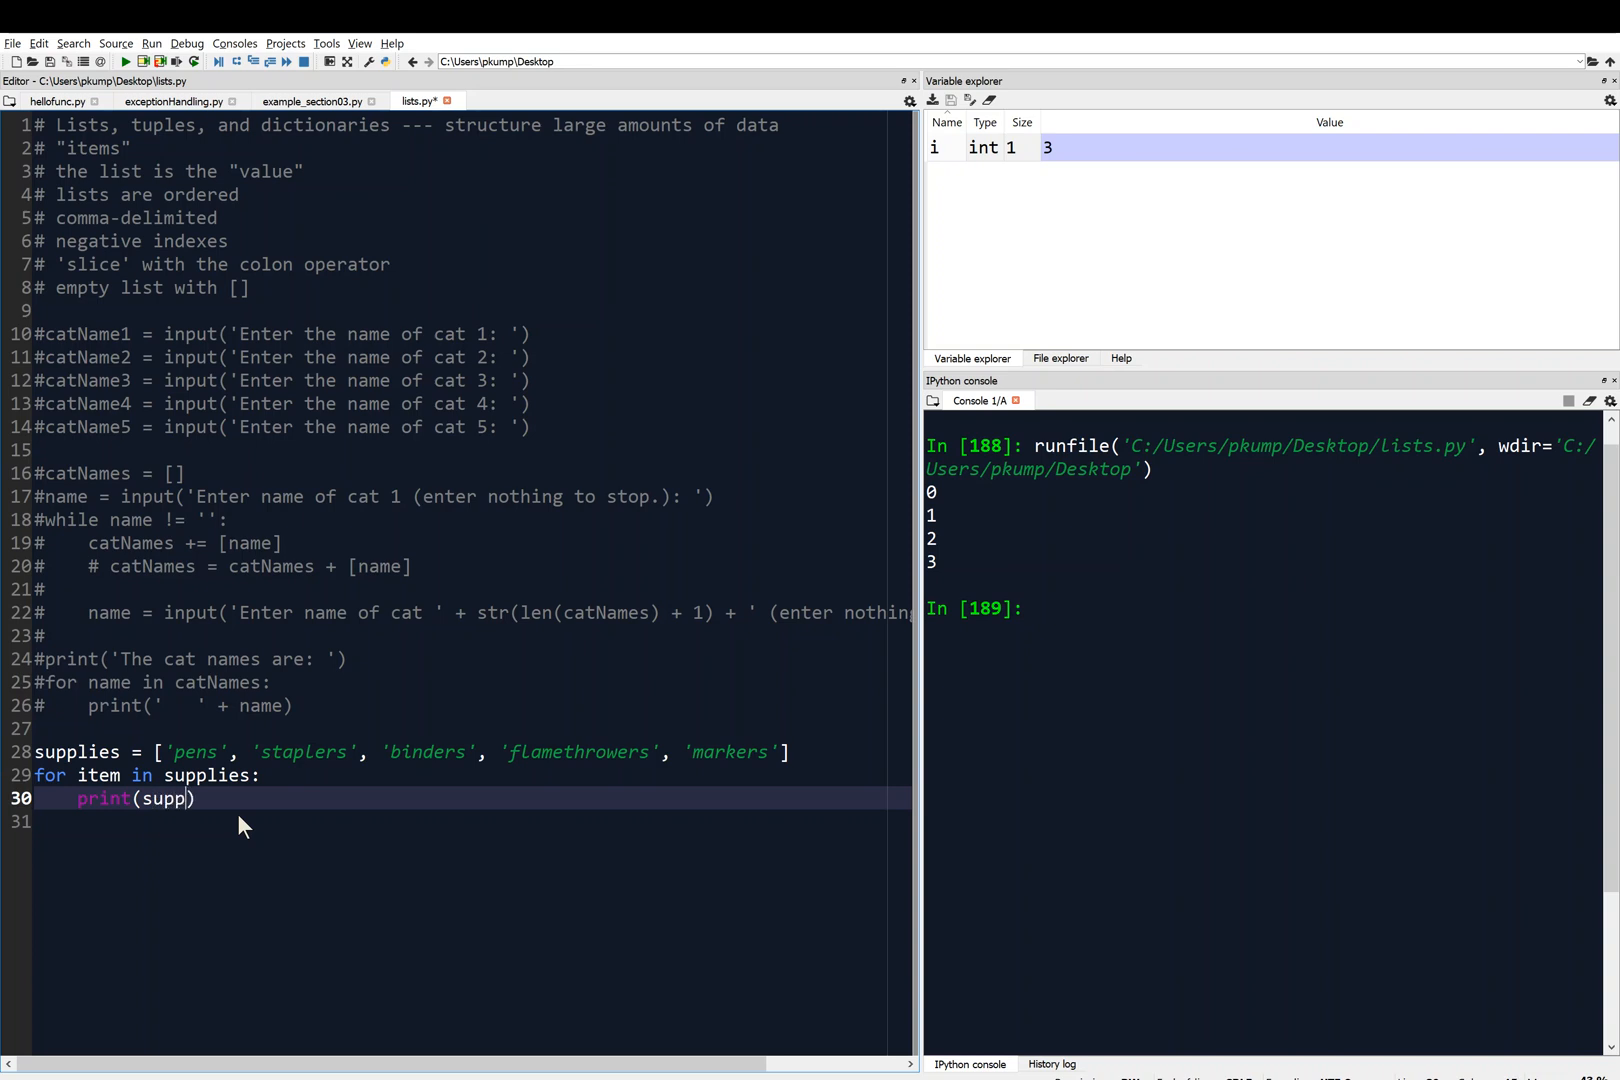
type("item")
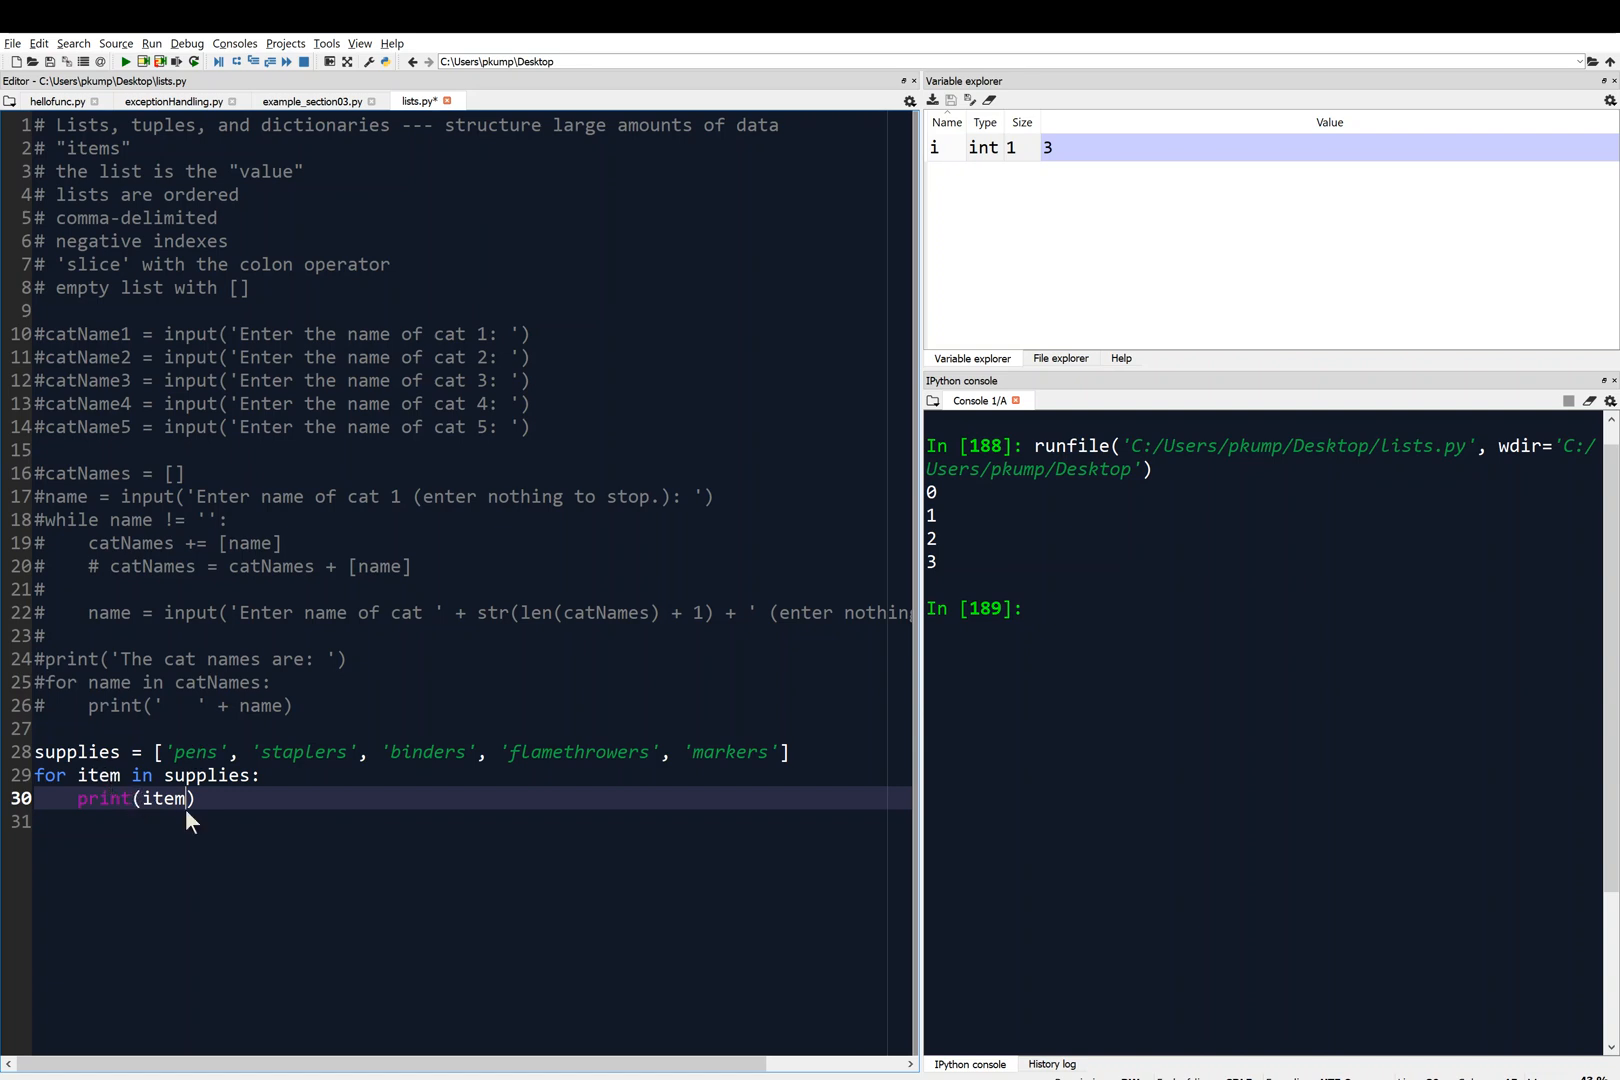
mouse_move(106, 772)
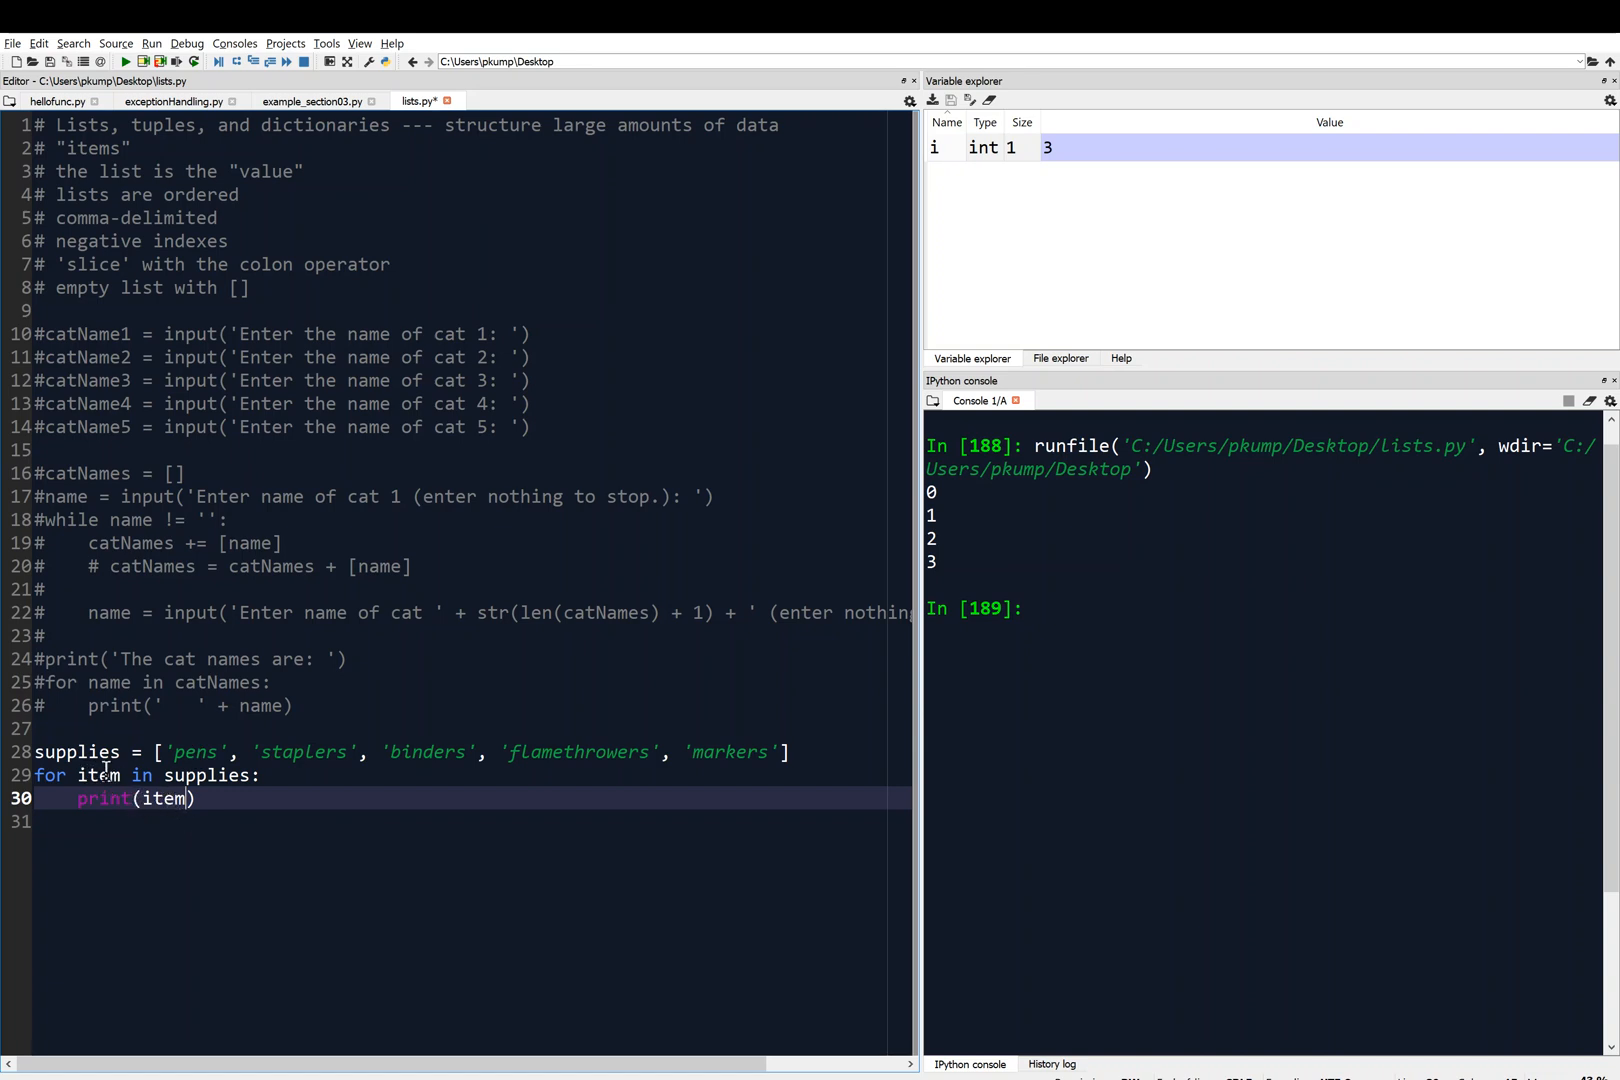
mouse_move(300, 762)
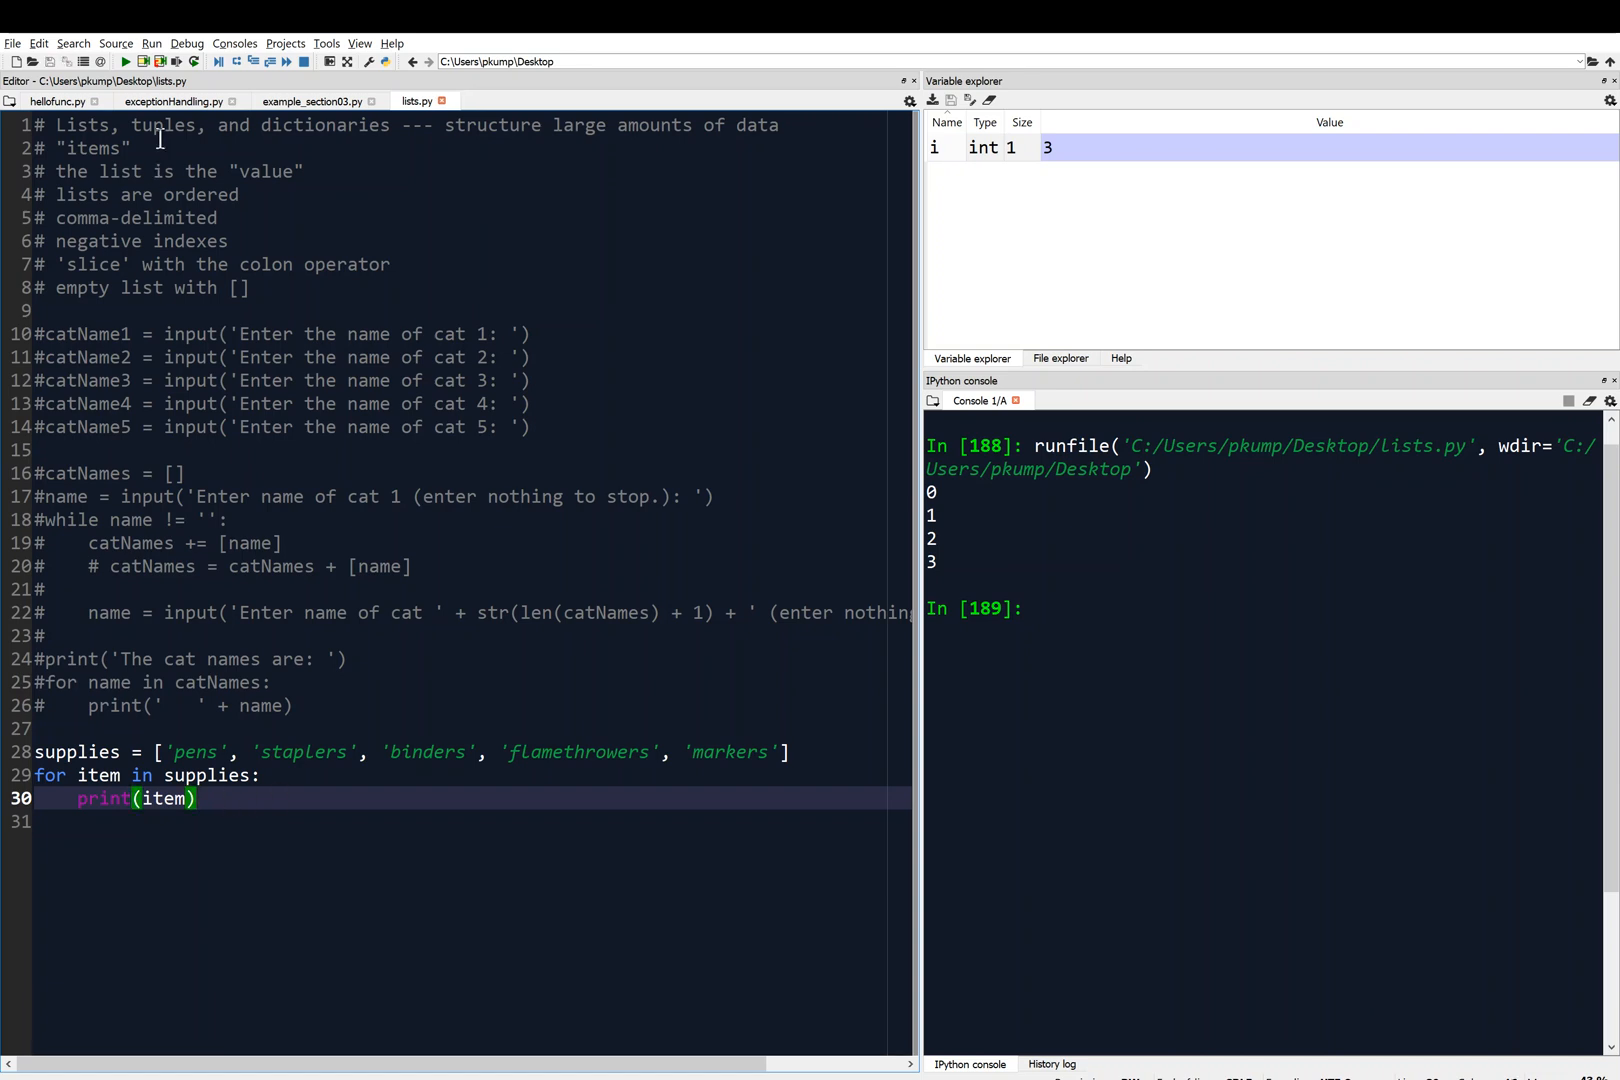
- Run lists.py to print pens through markers, then comment out the item-printing loop
left_click(124, 60)
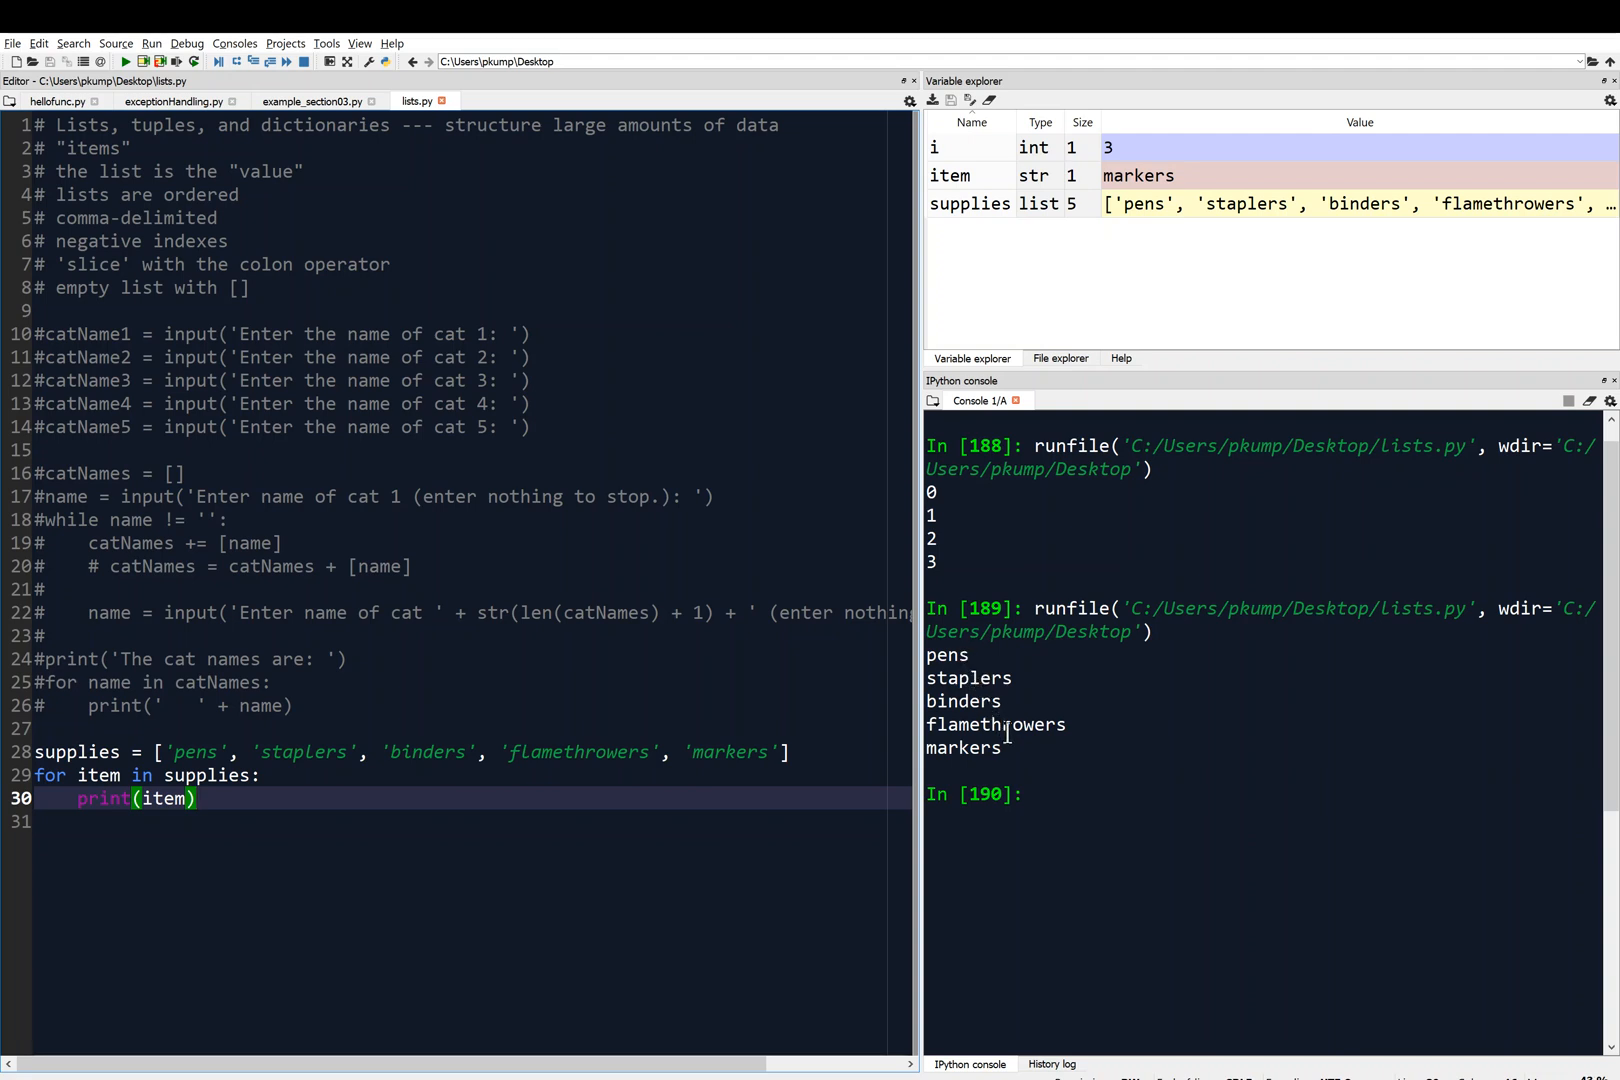
mouse_move(1034, 780)
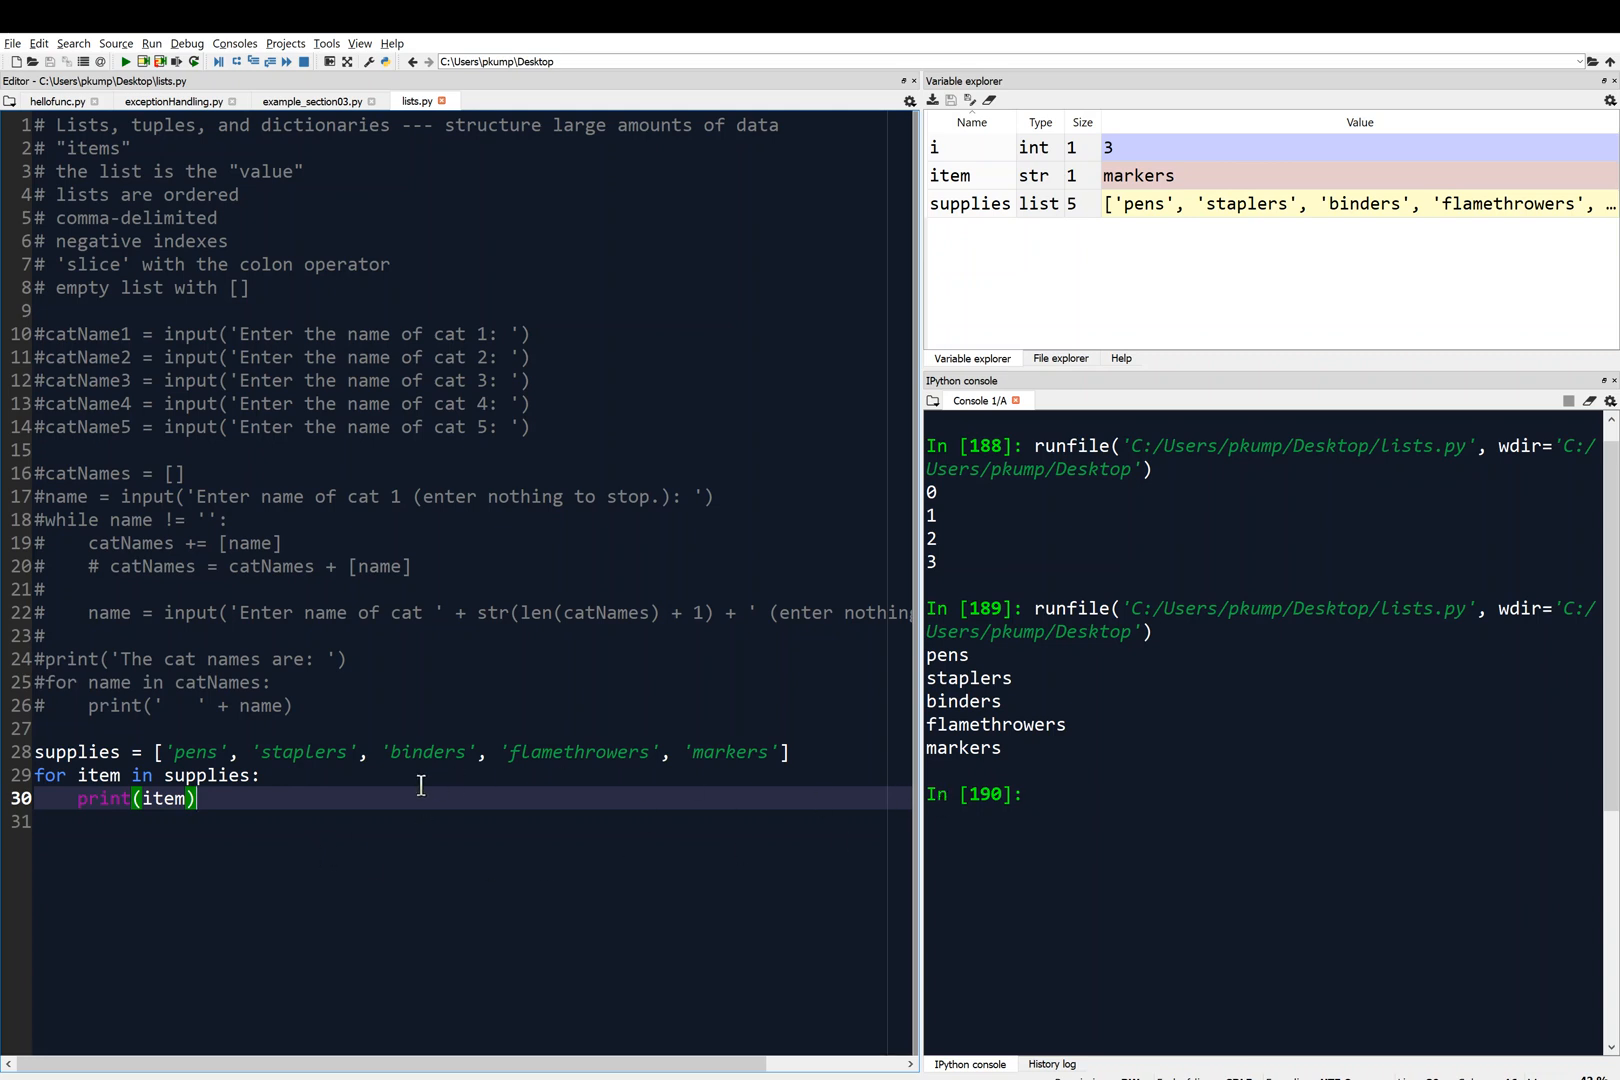
mouse_move(890, 702)
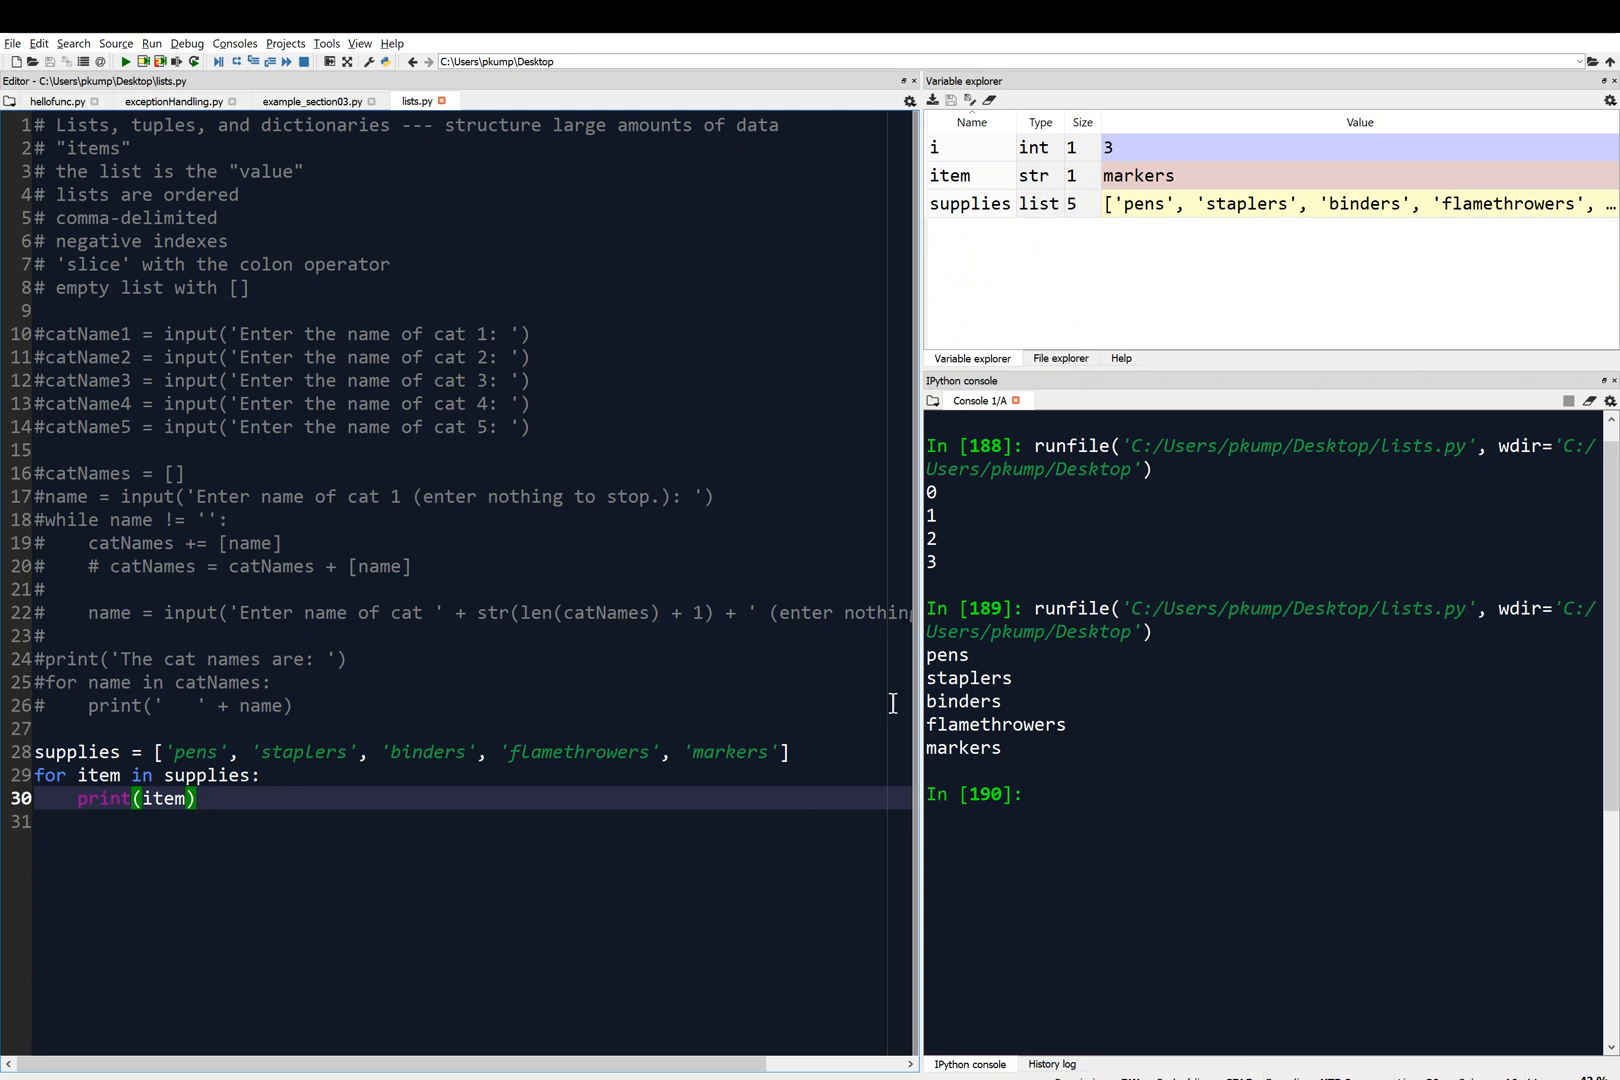
mouse_move(736, 662)
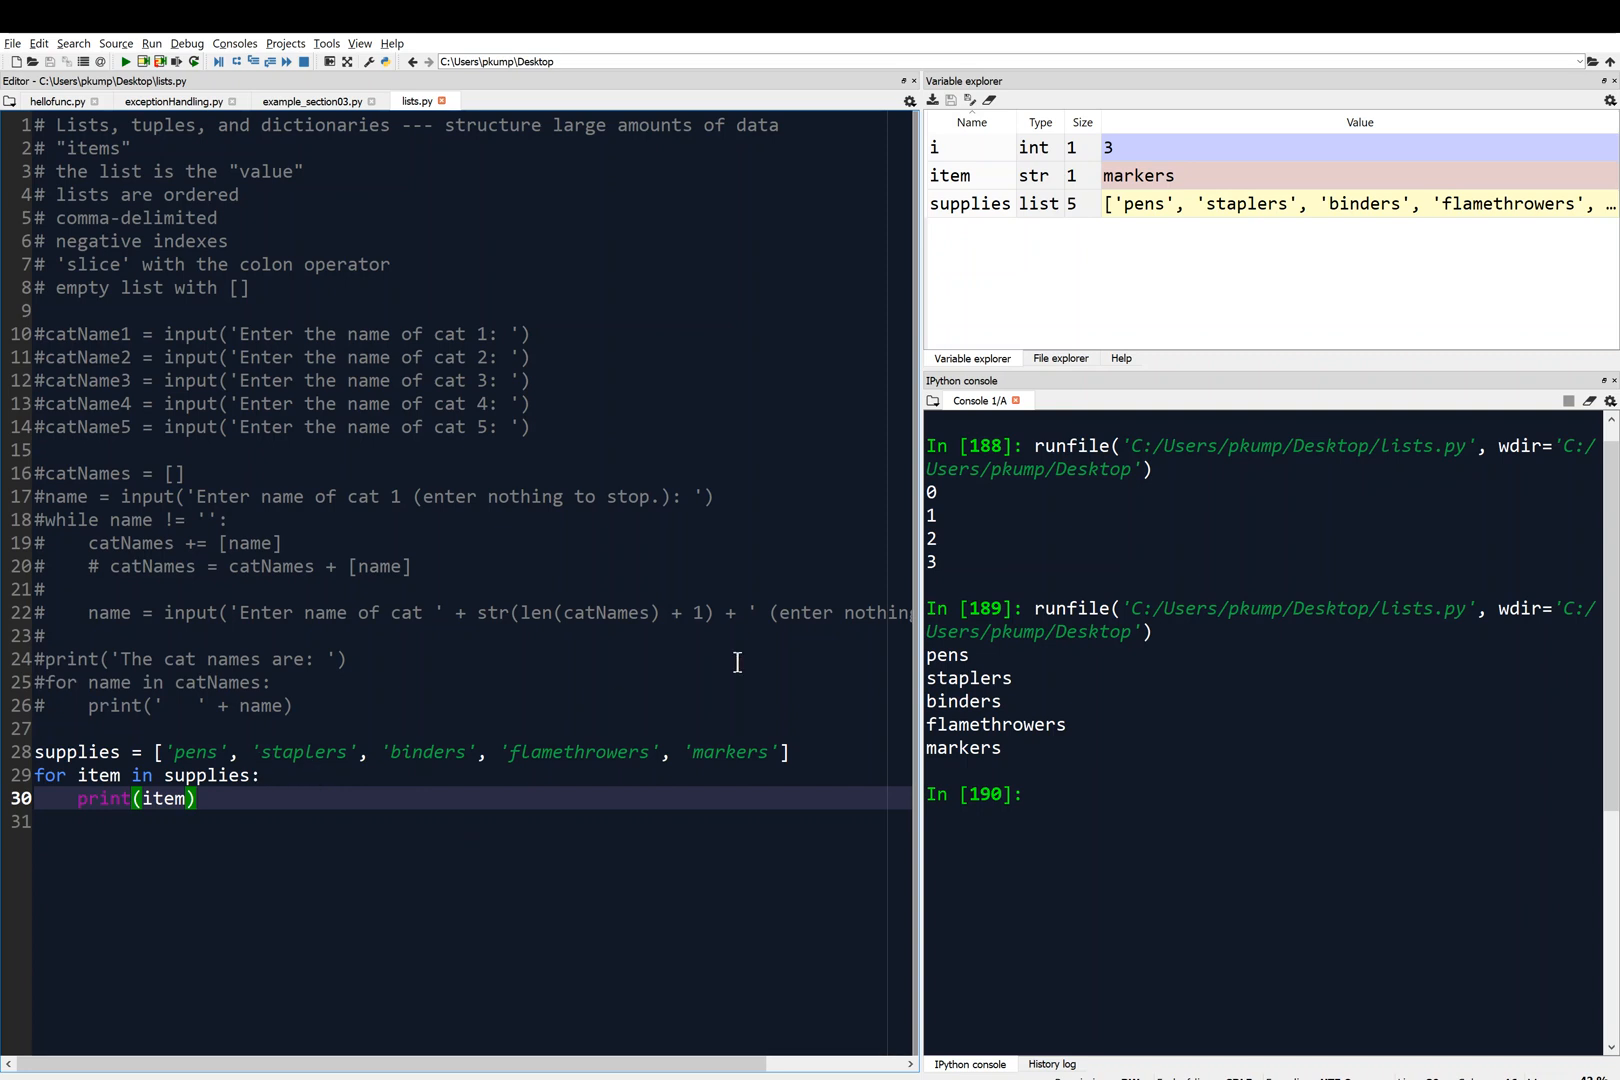
mouse_move(760, 710)
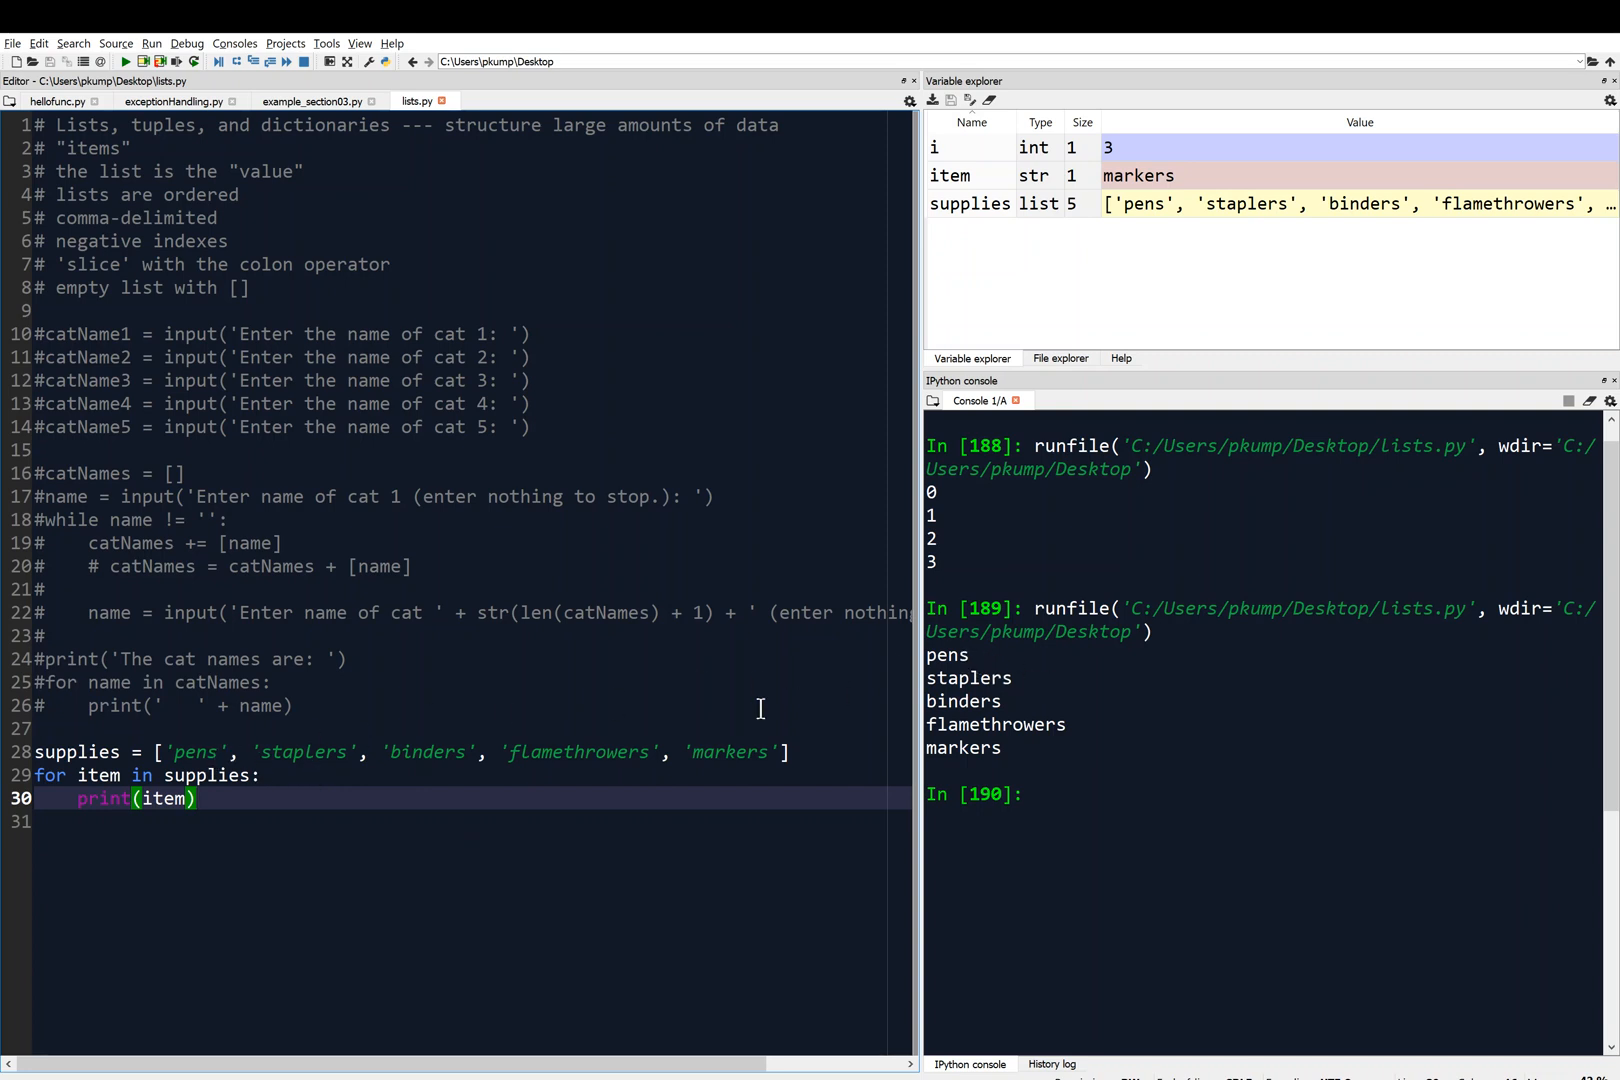
mouse_move(214, 766)
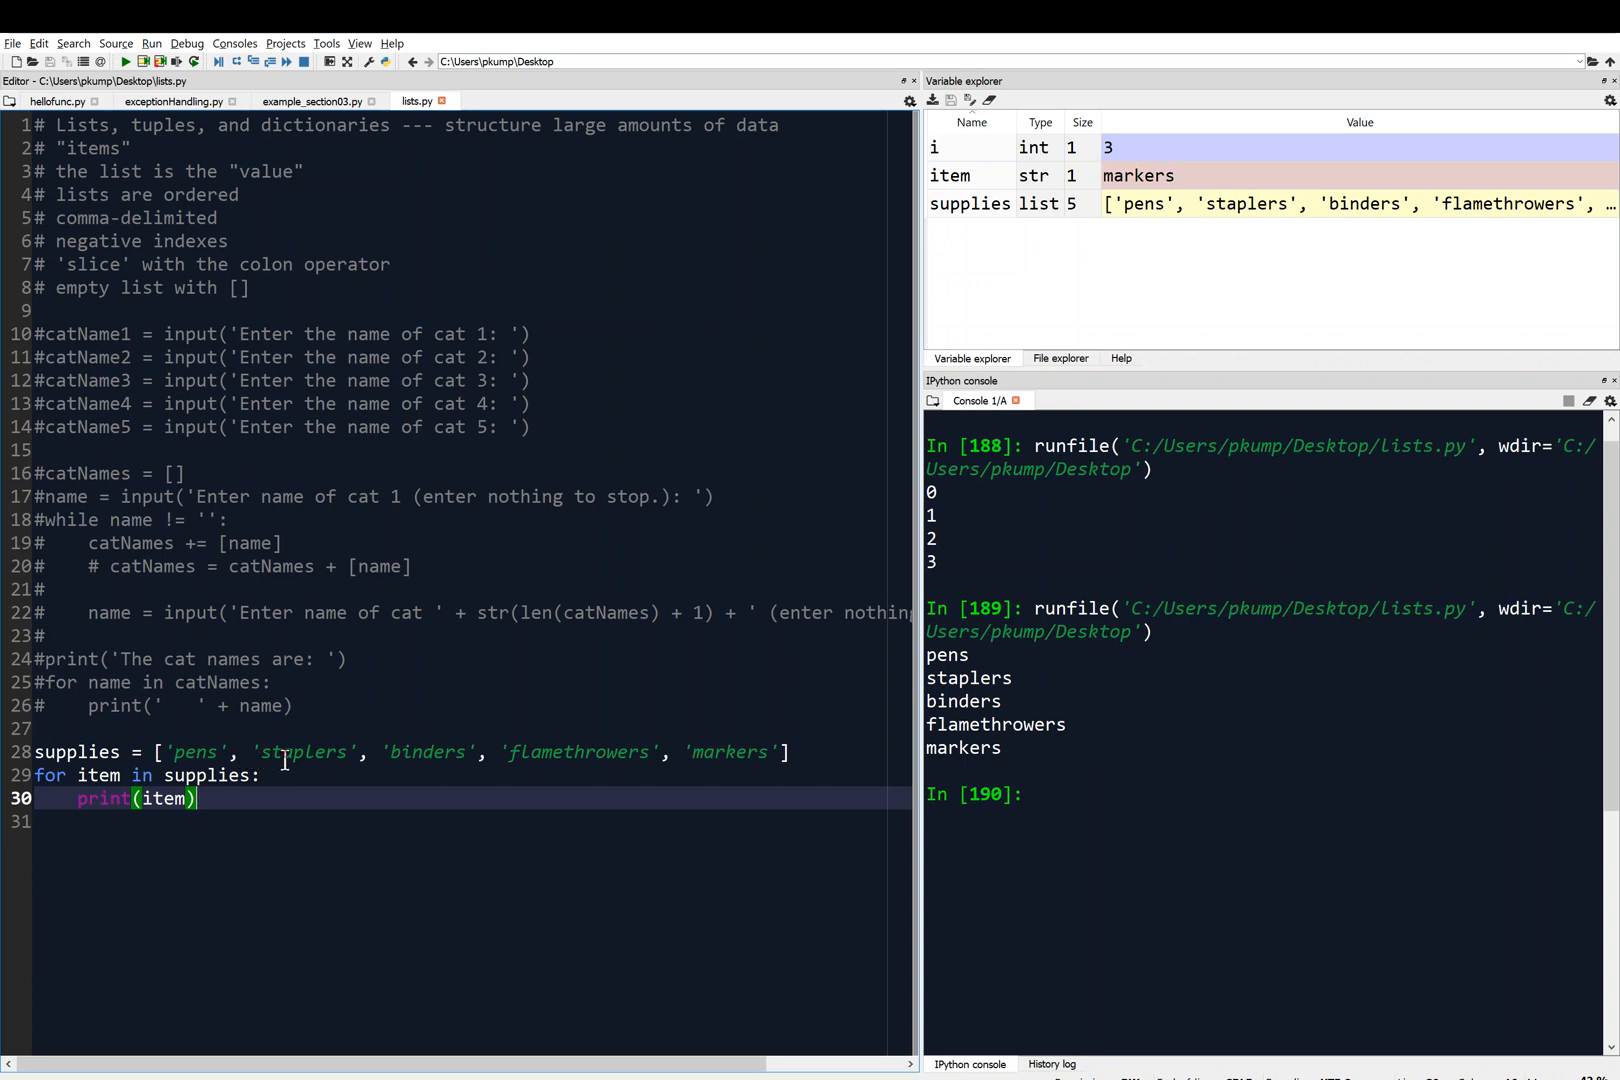
mouse_move(474, 726)
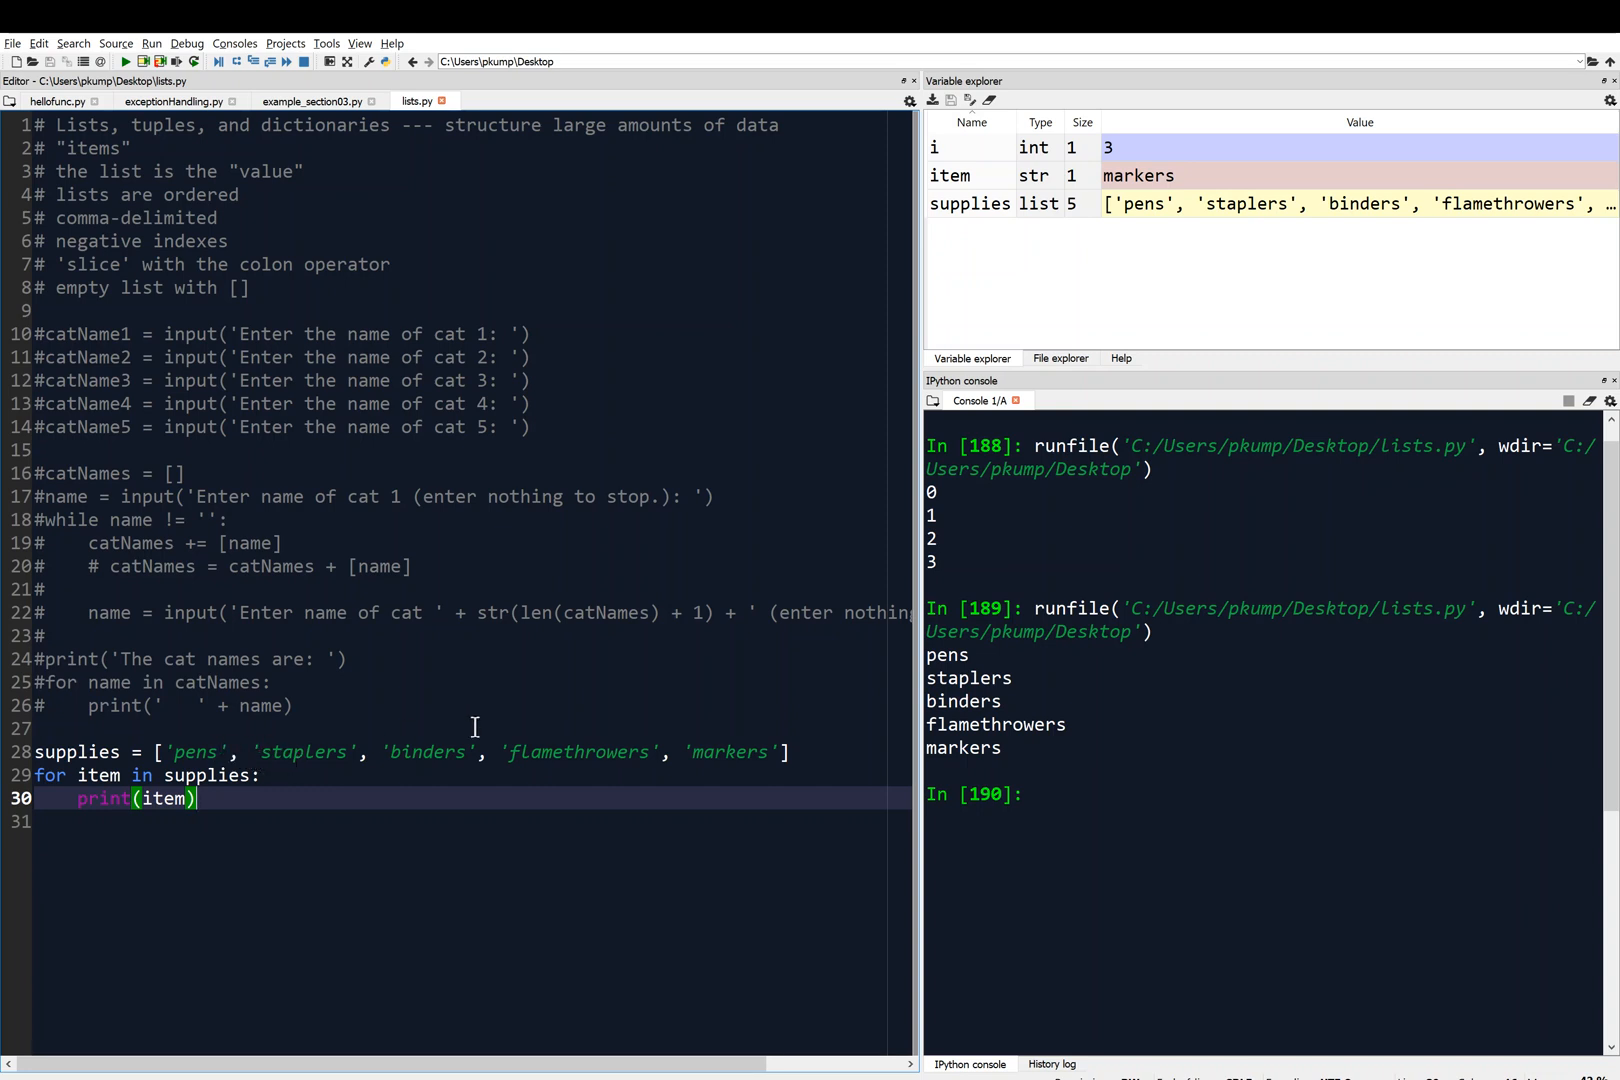
mouse_move(956, 656)
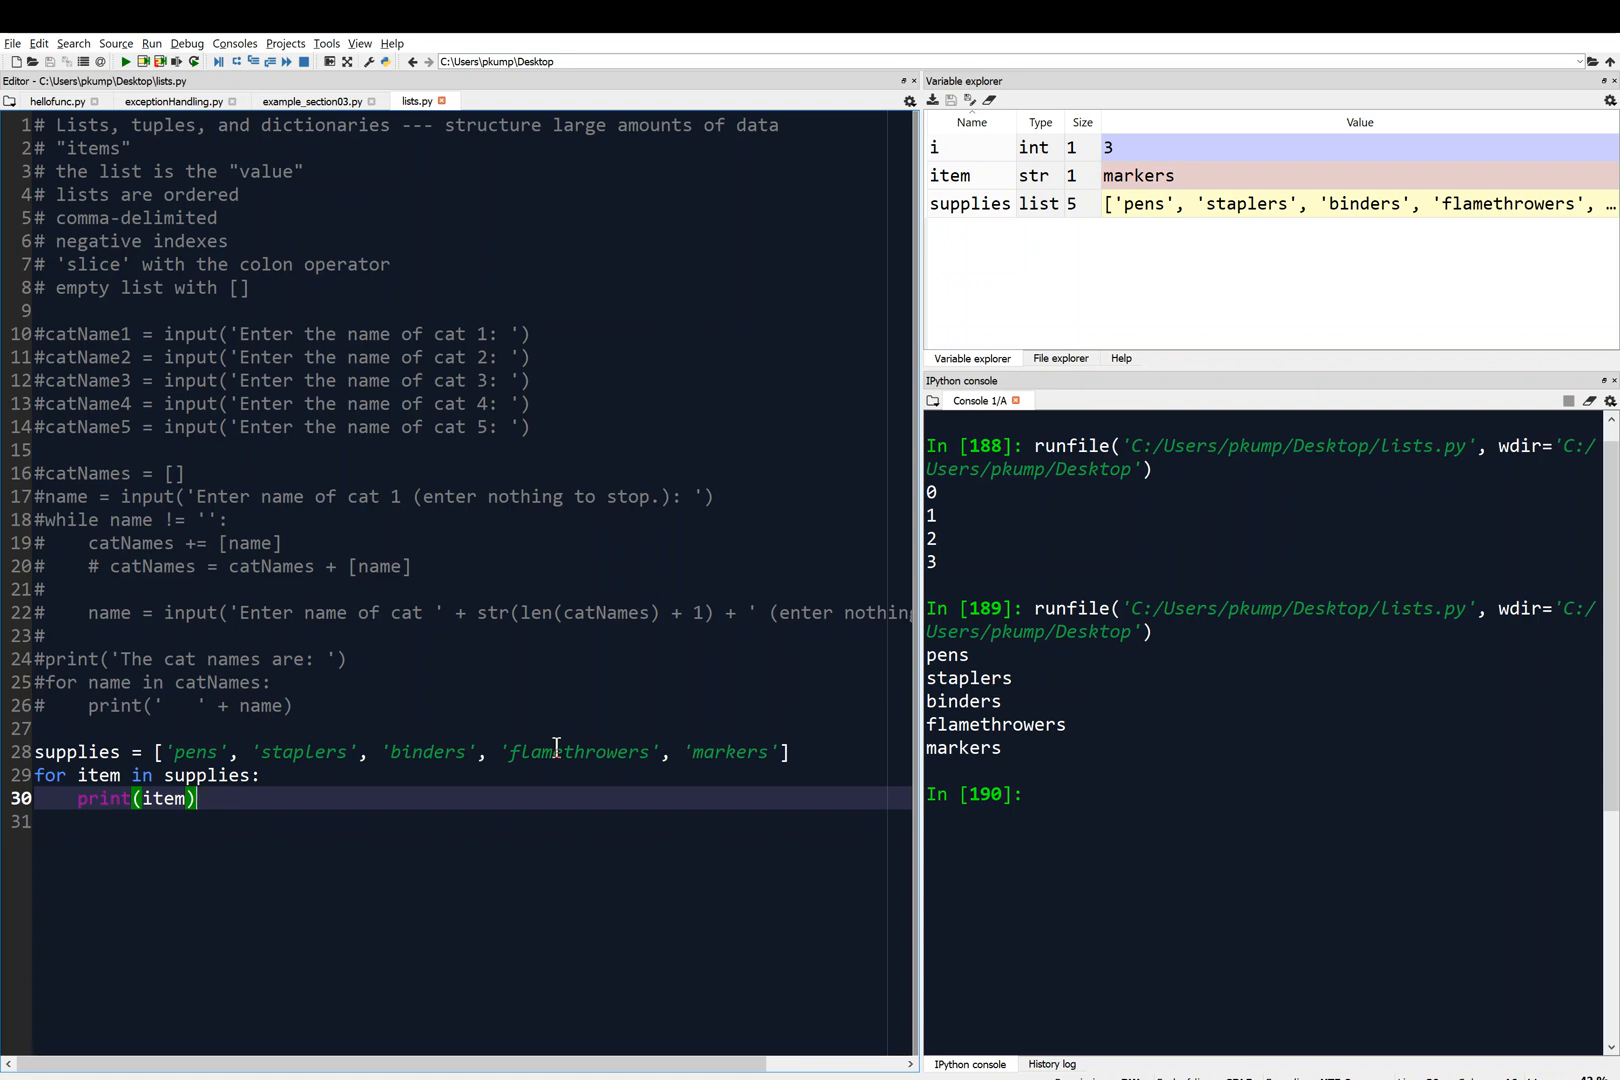
mouse_move(256, 782)
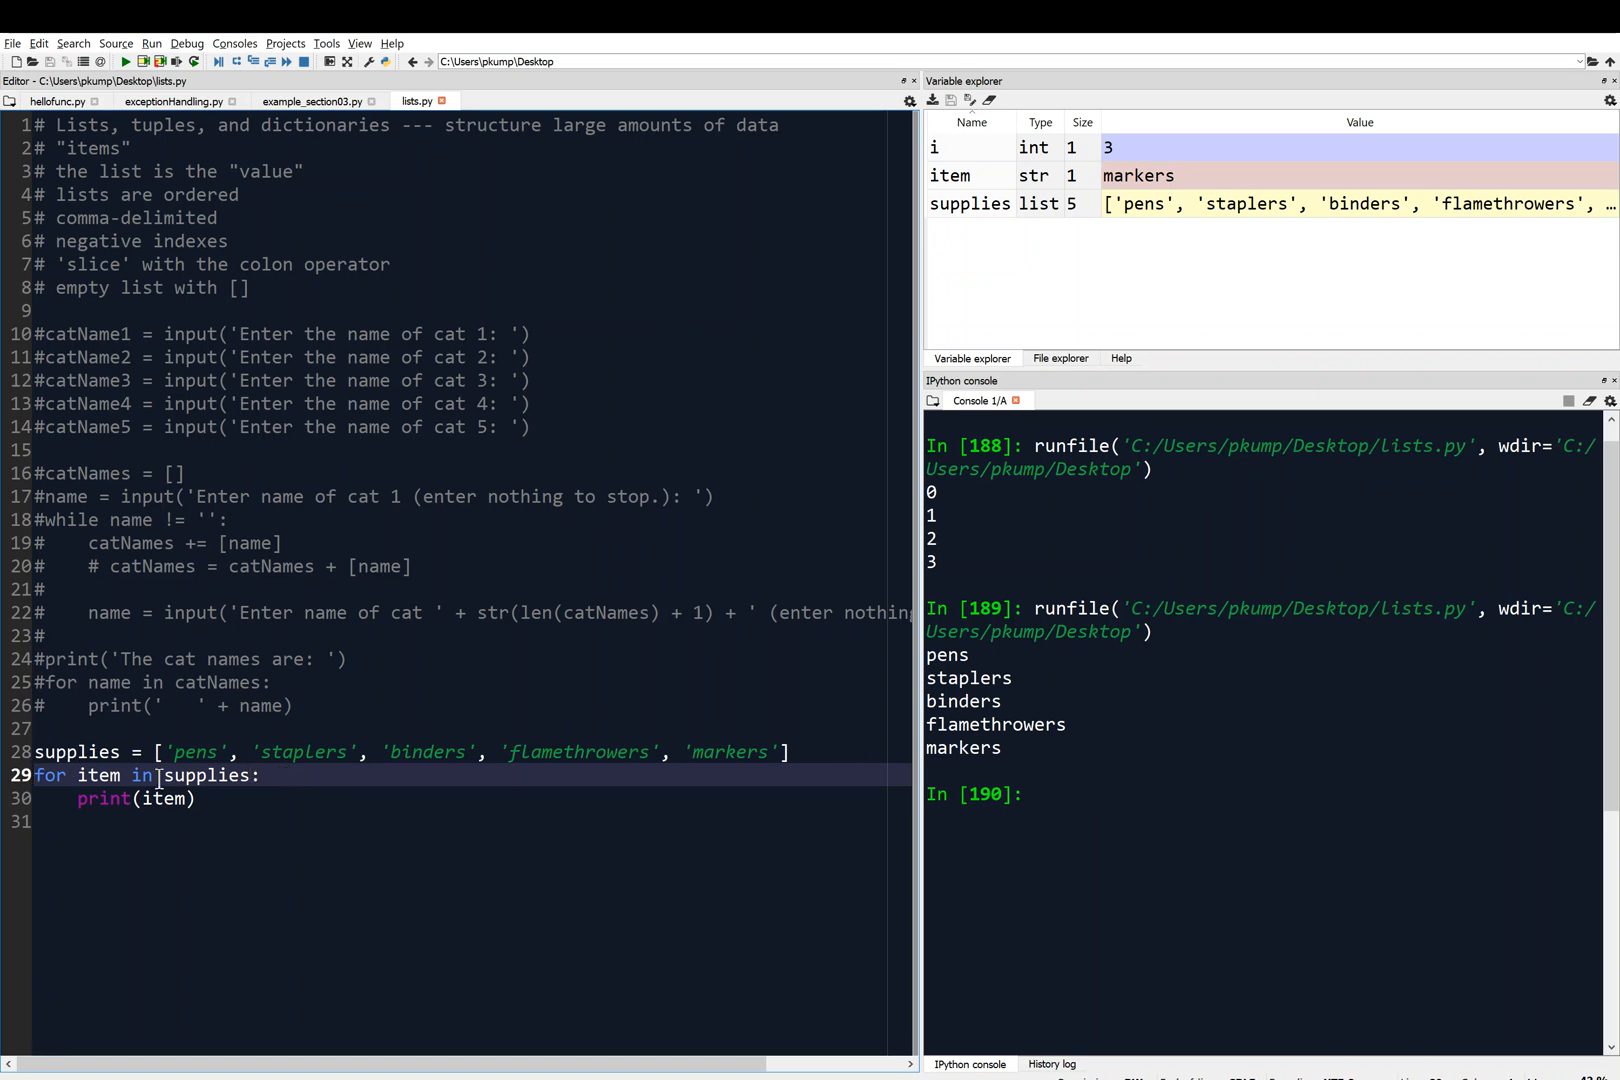
key("ctrl+1")
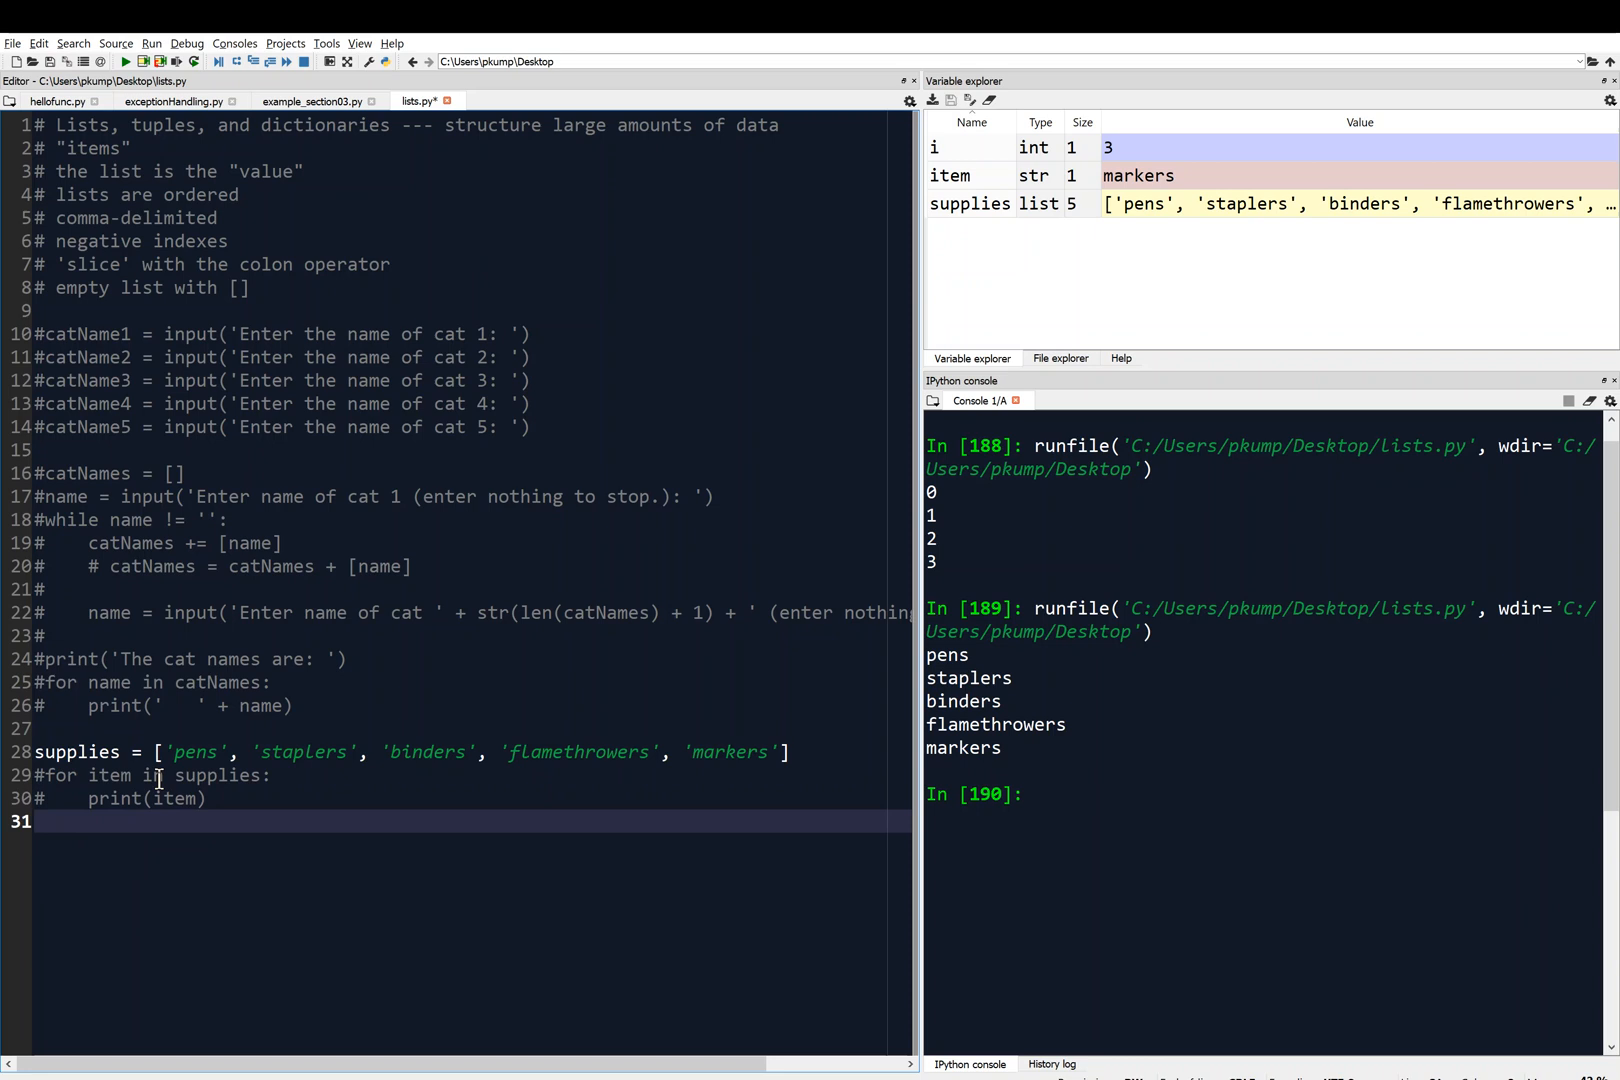
- Write the header `for index, item in enumerate(supplies):` on line 31
type("for")
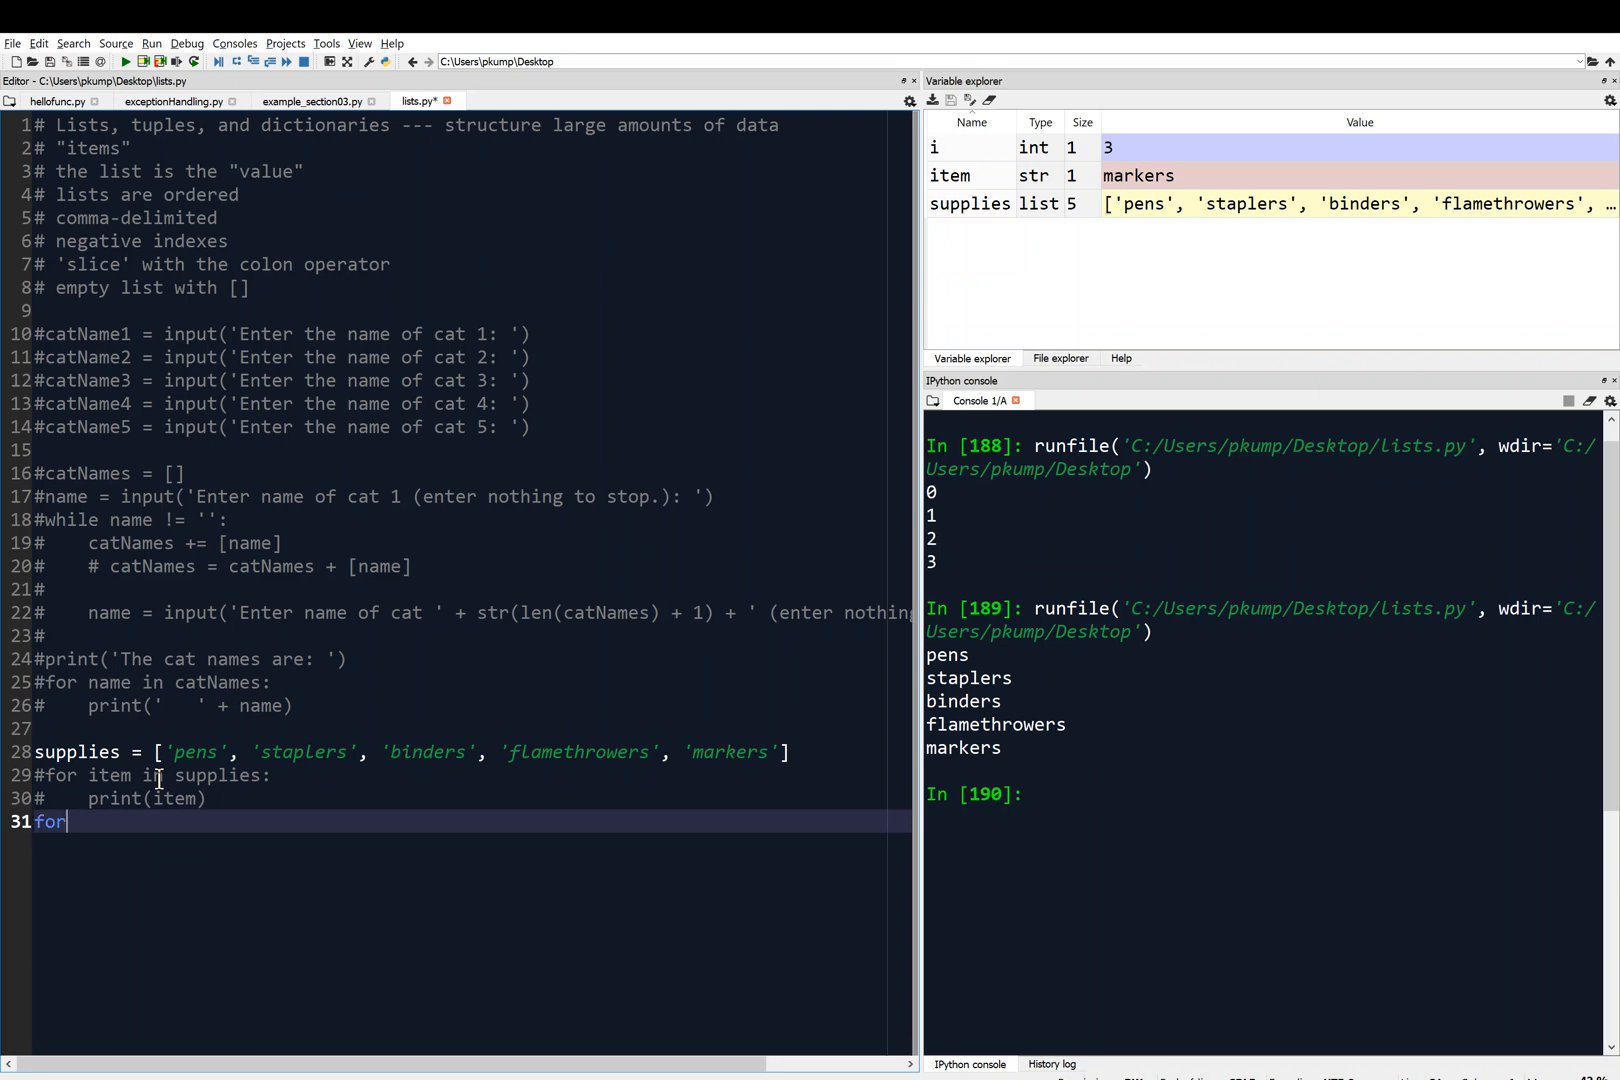
type("ind")
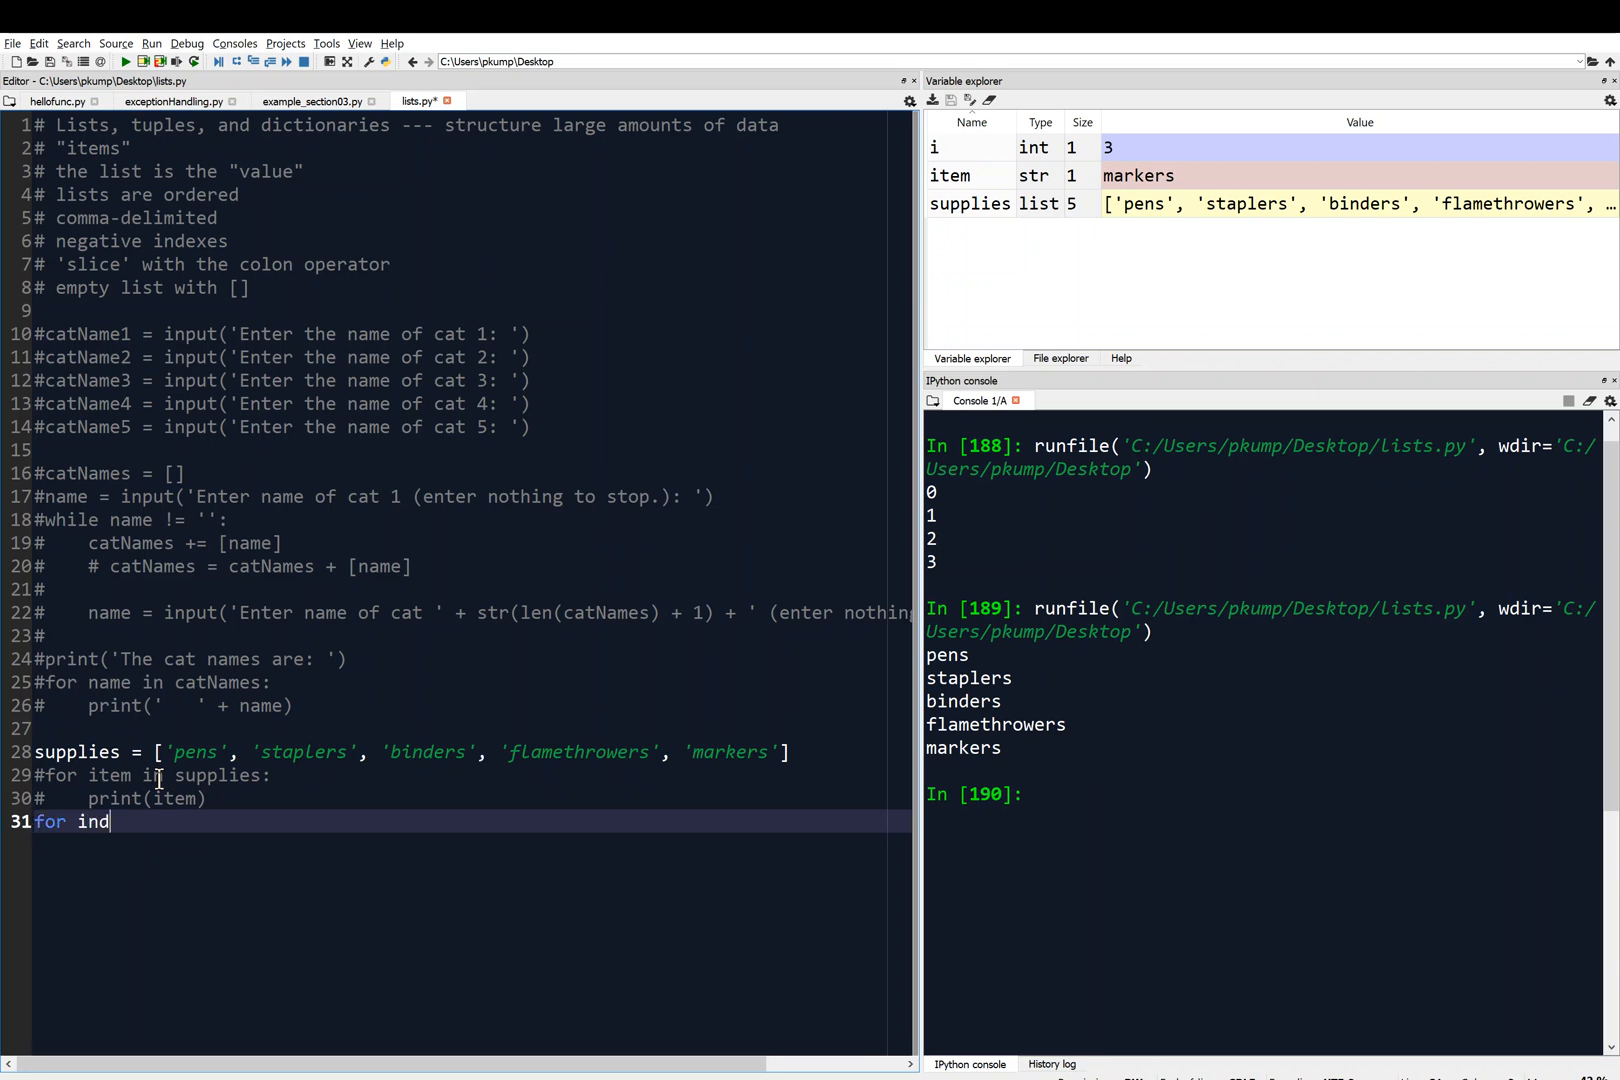
type("ex")
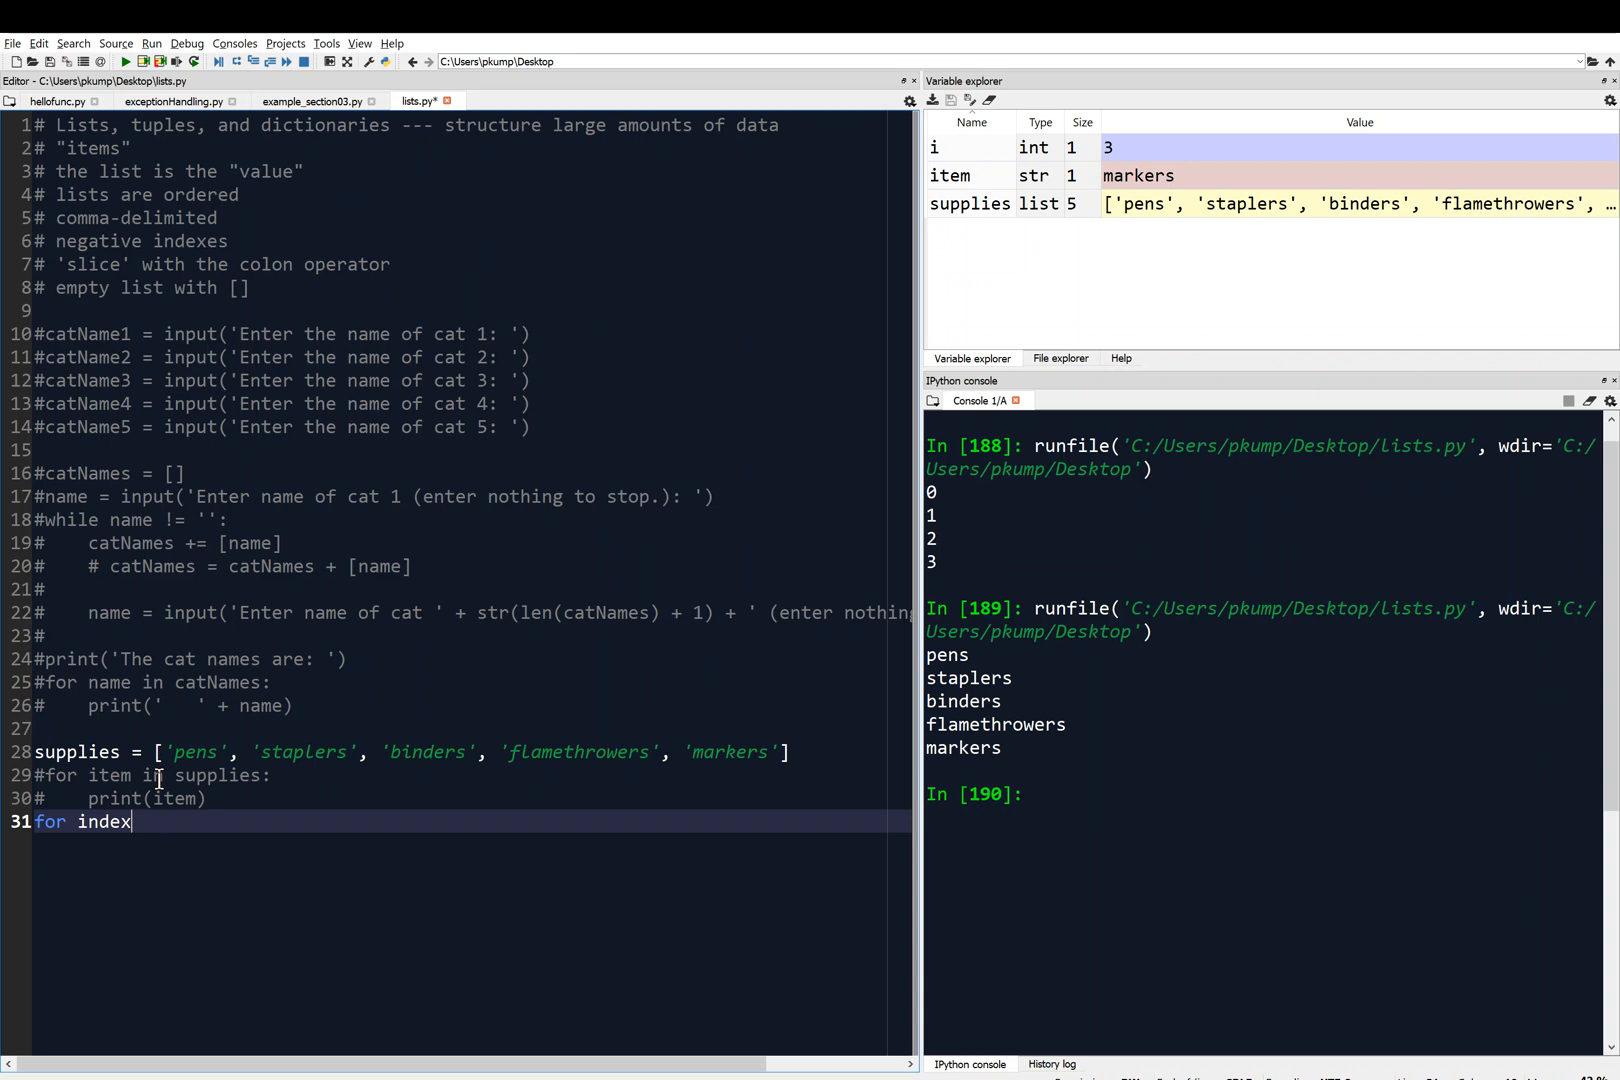
double_click(104, 822)
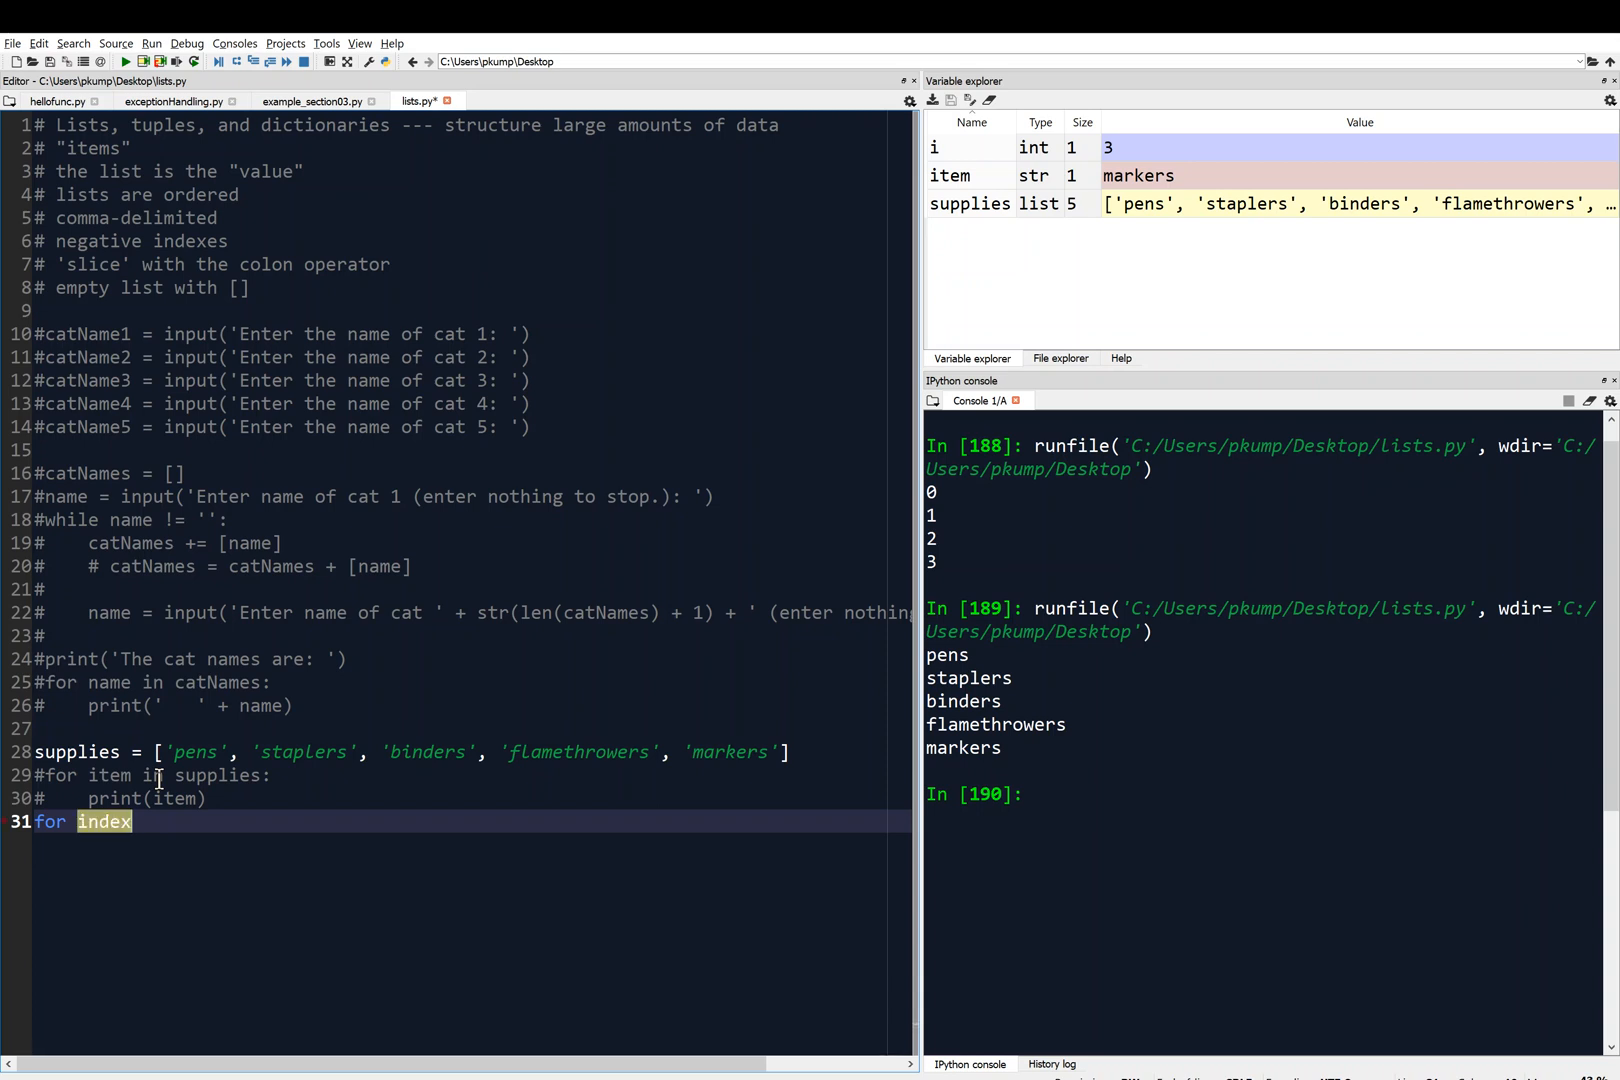
type(", it")
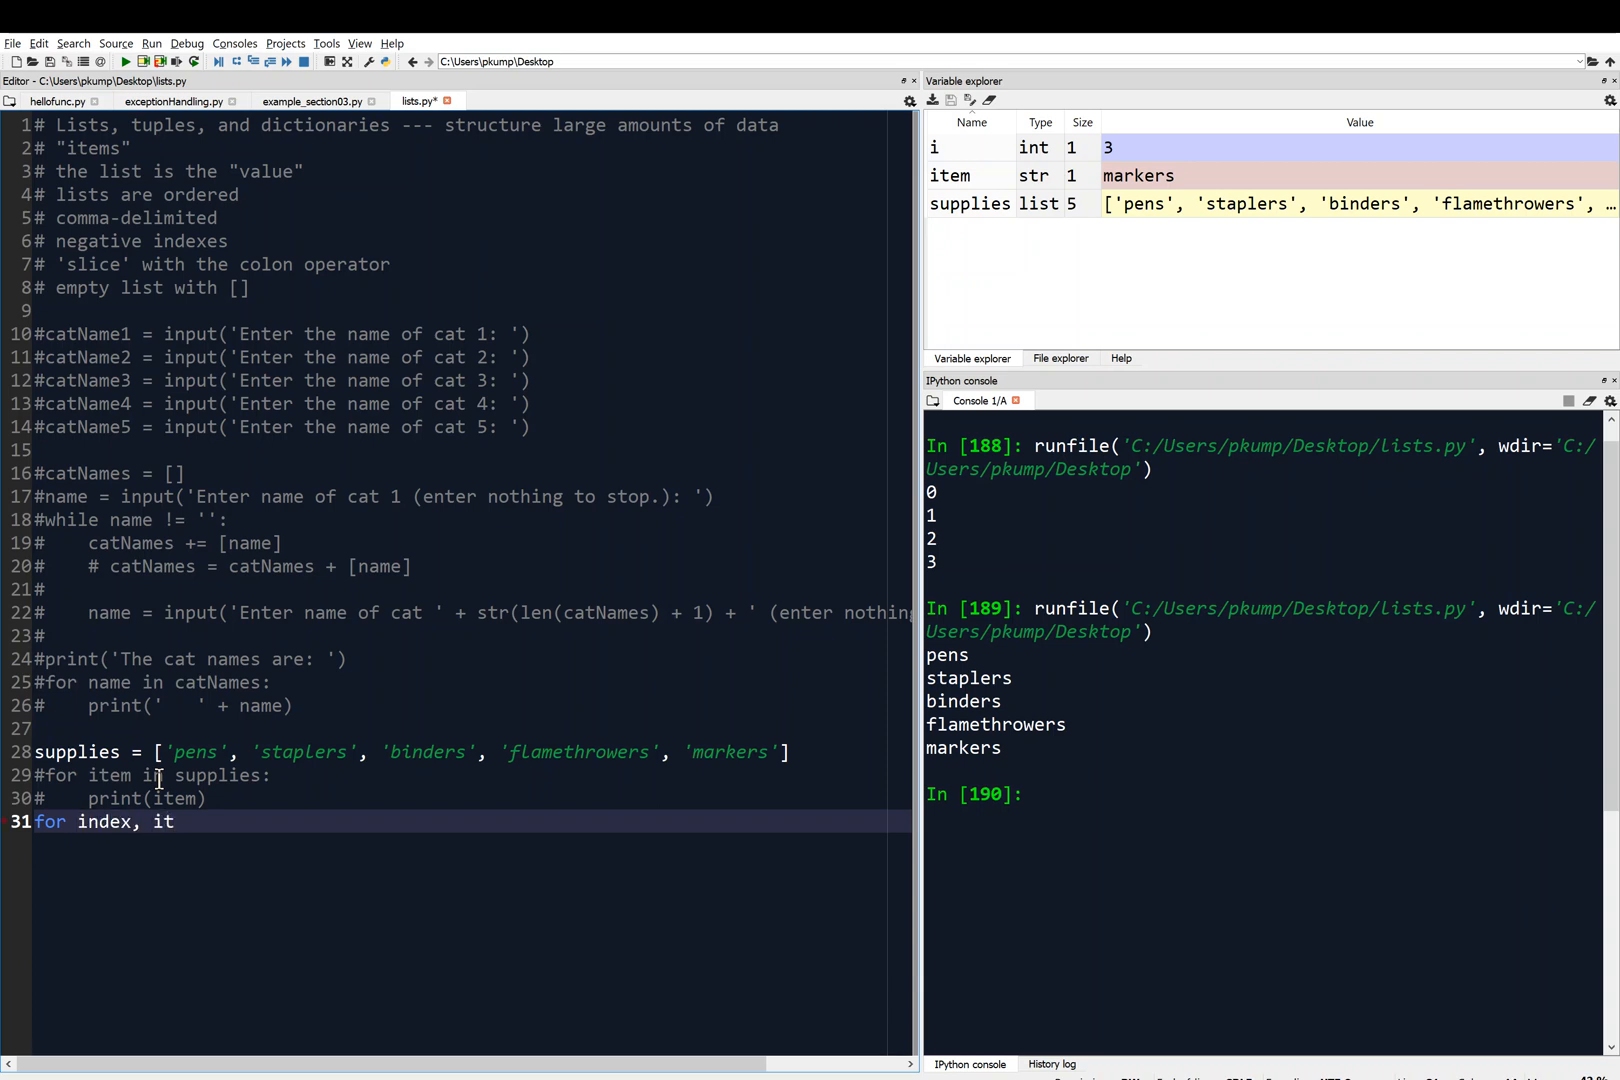
type("em")
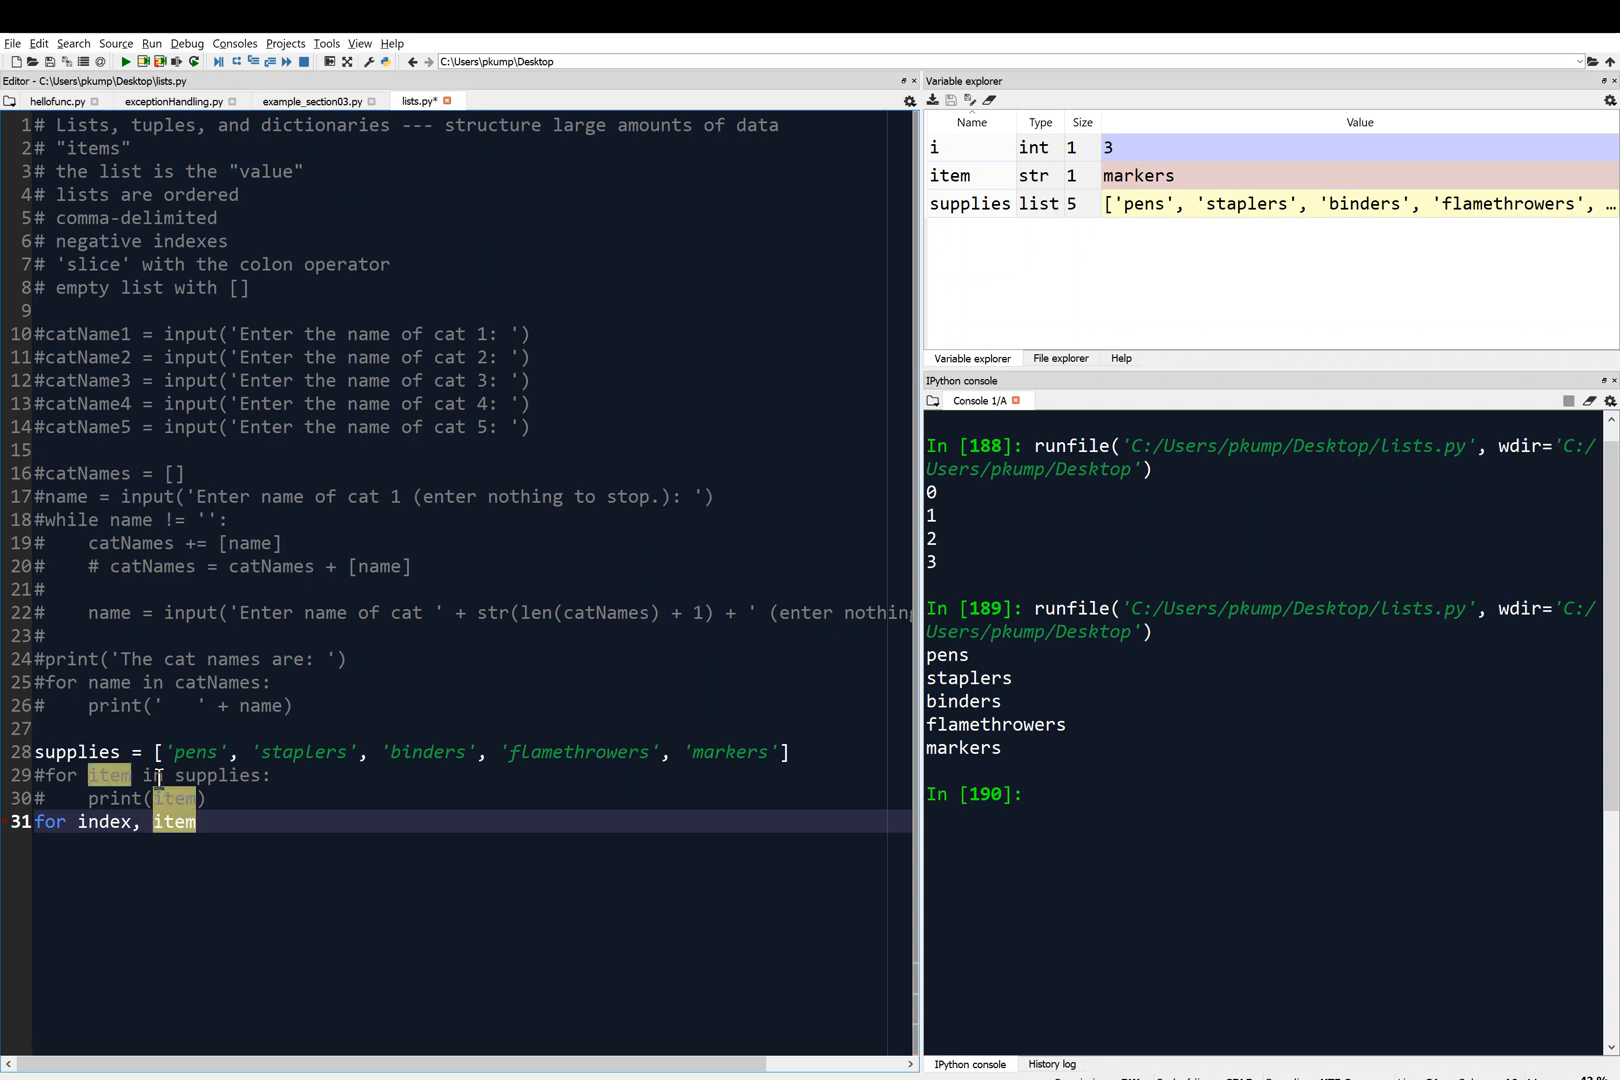
type("in")
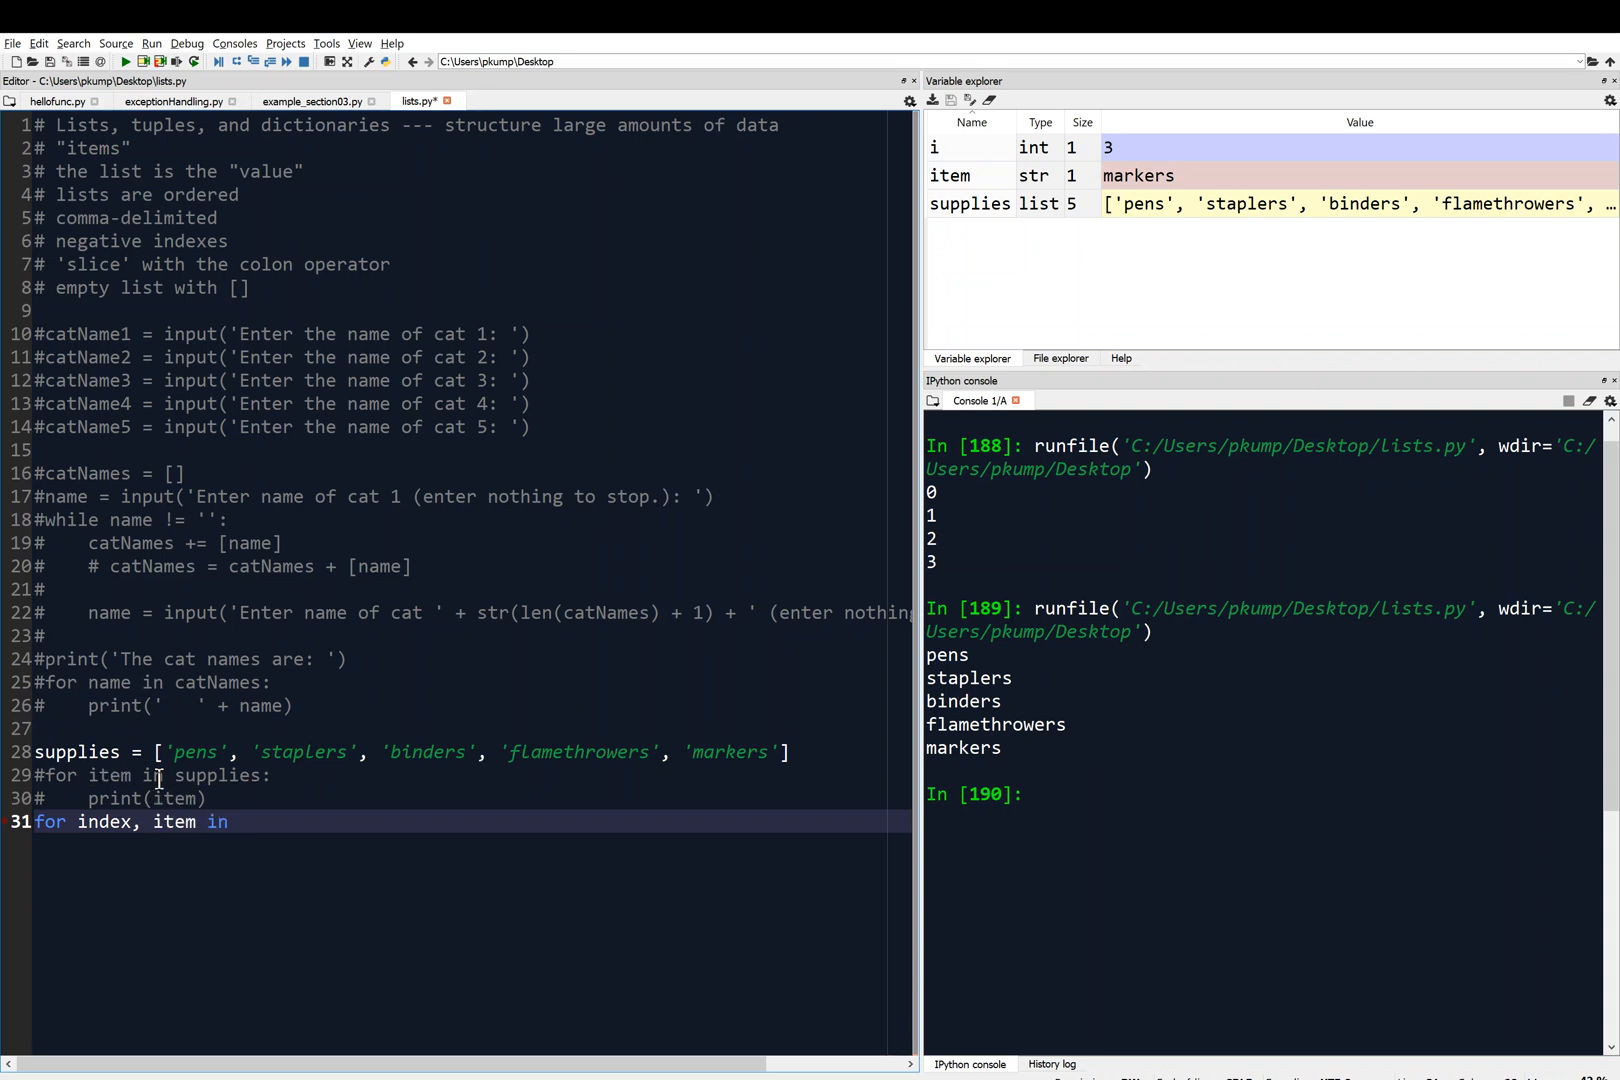
type("enumerate")
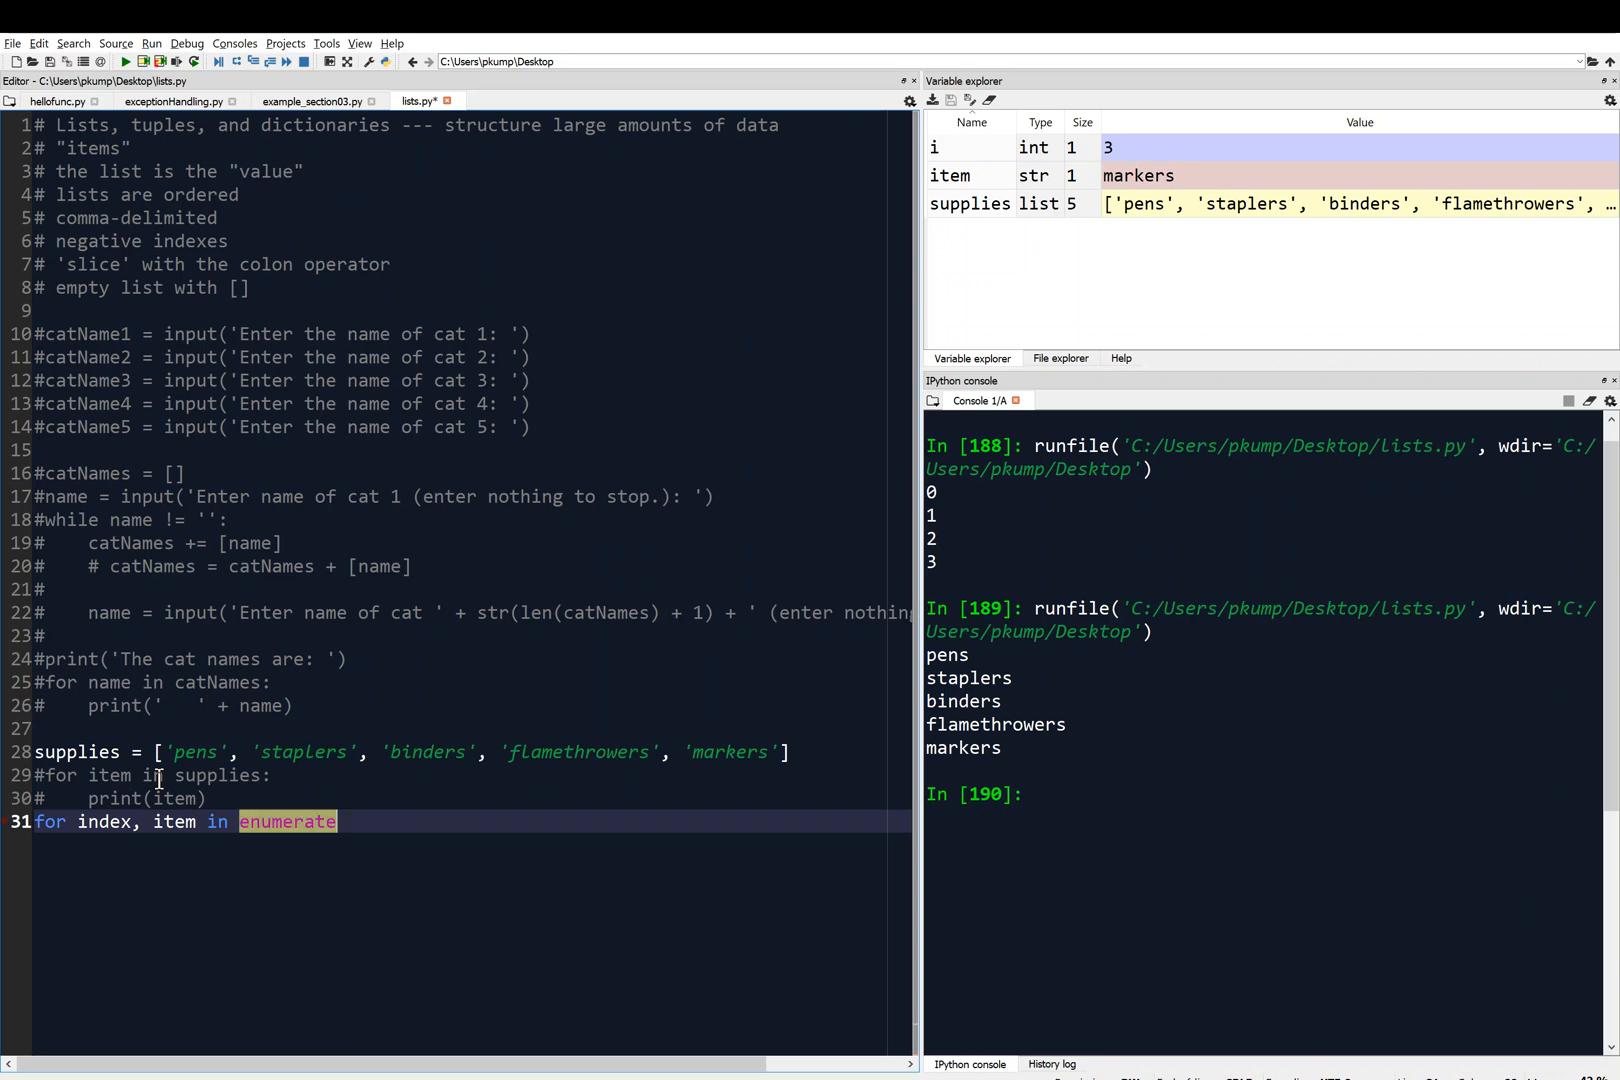
type("(sup")
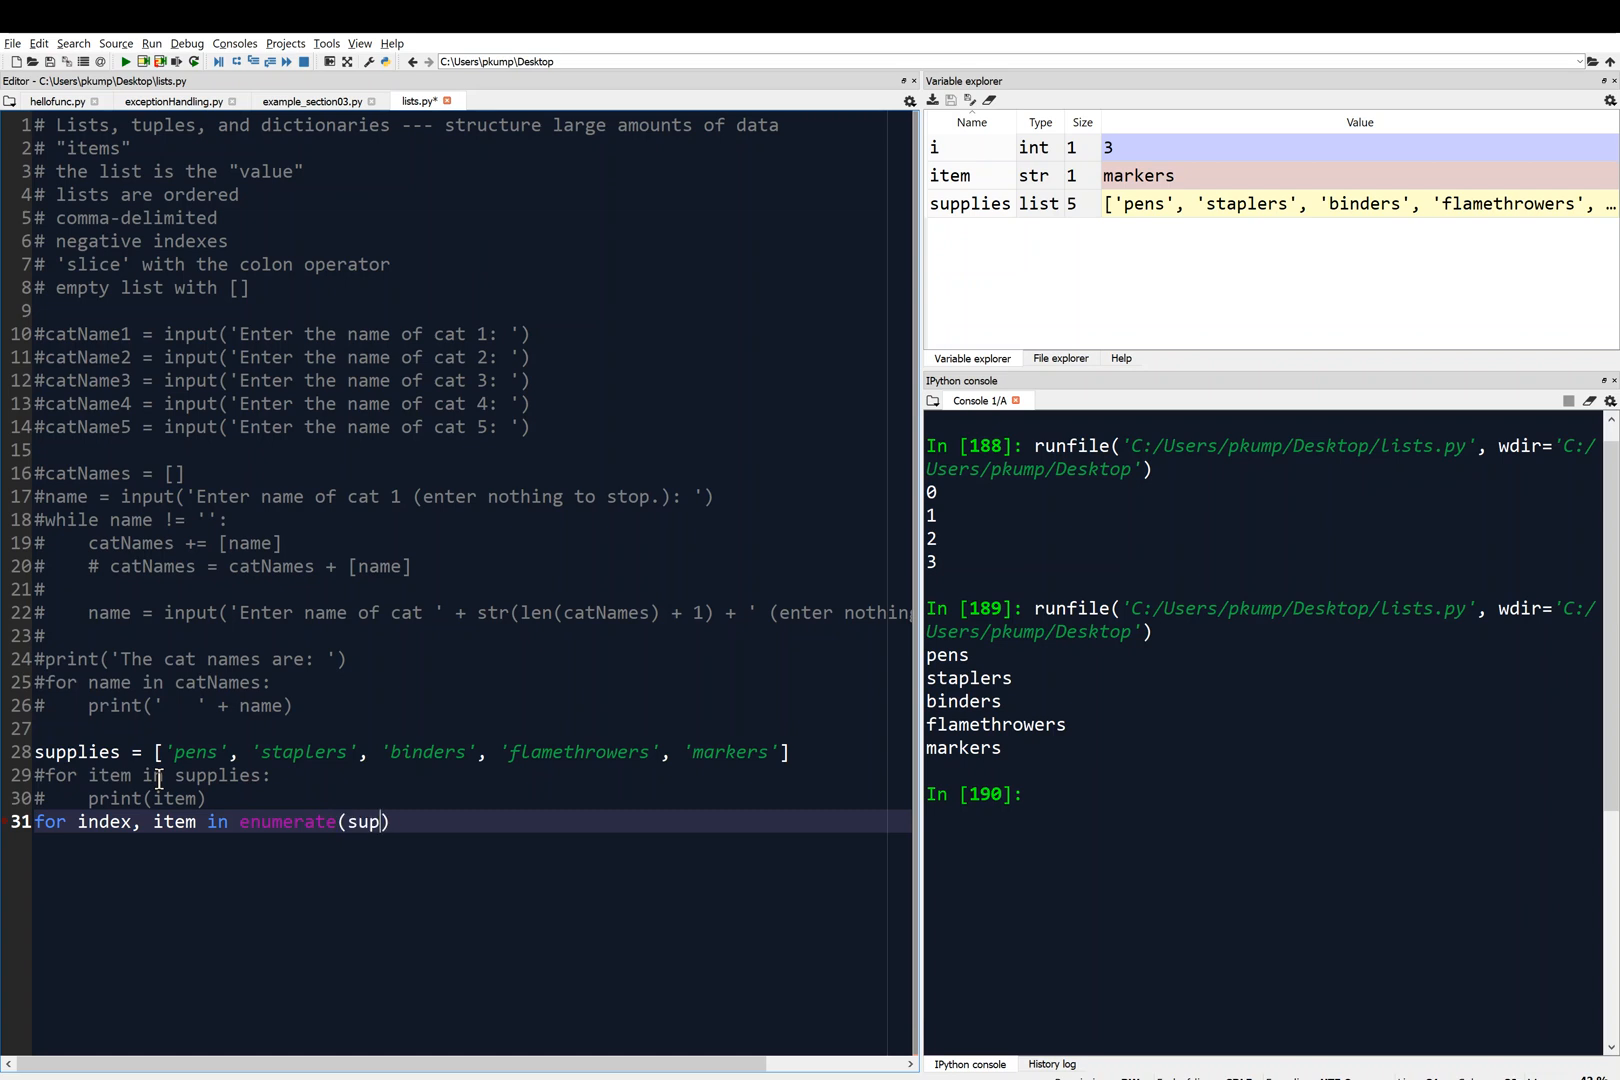
type("plies")
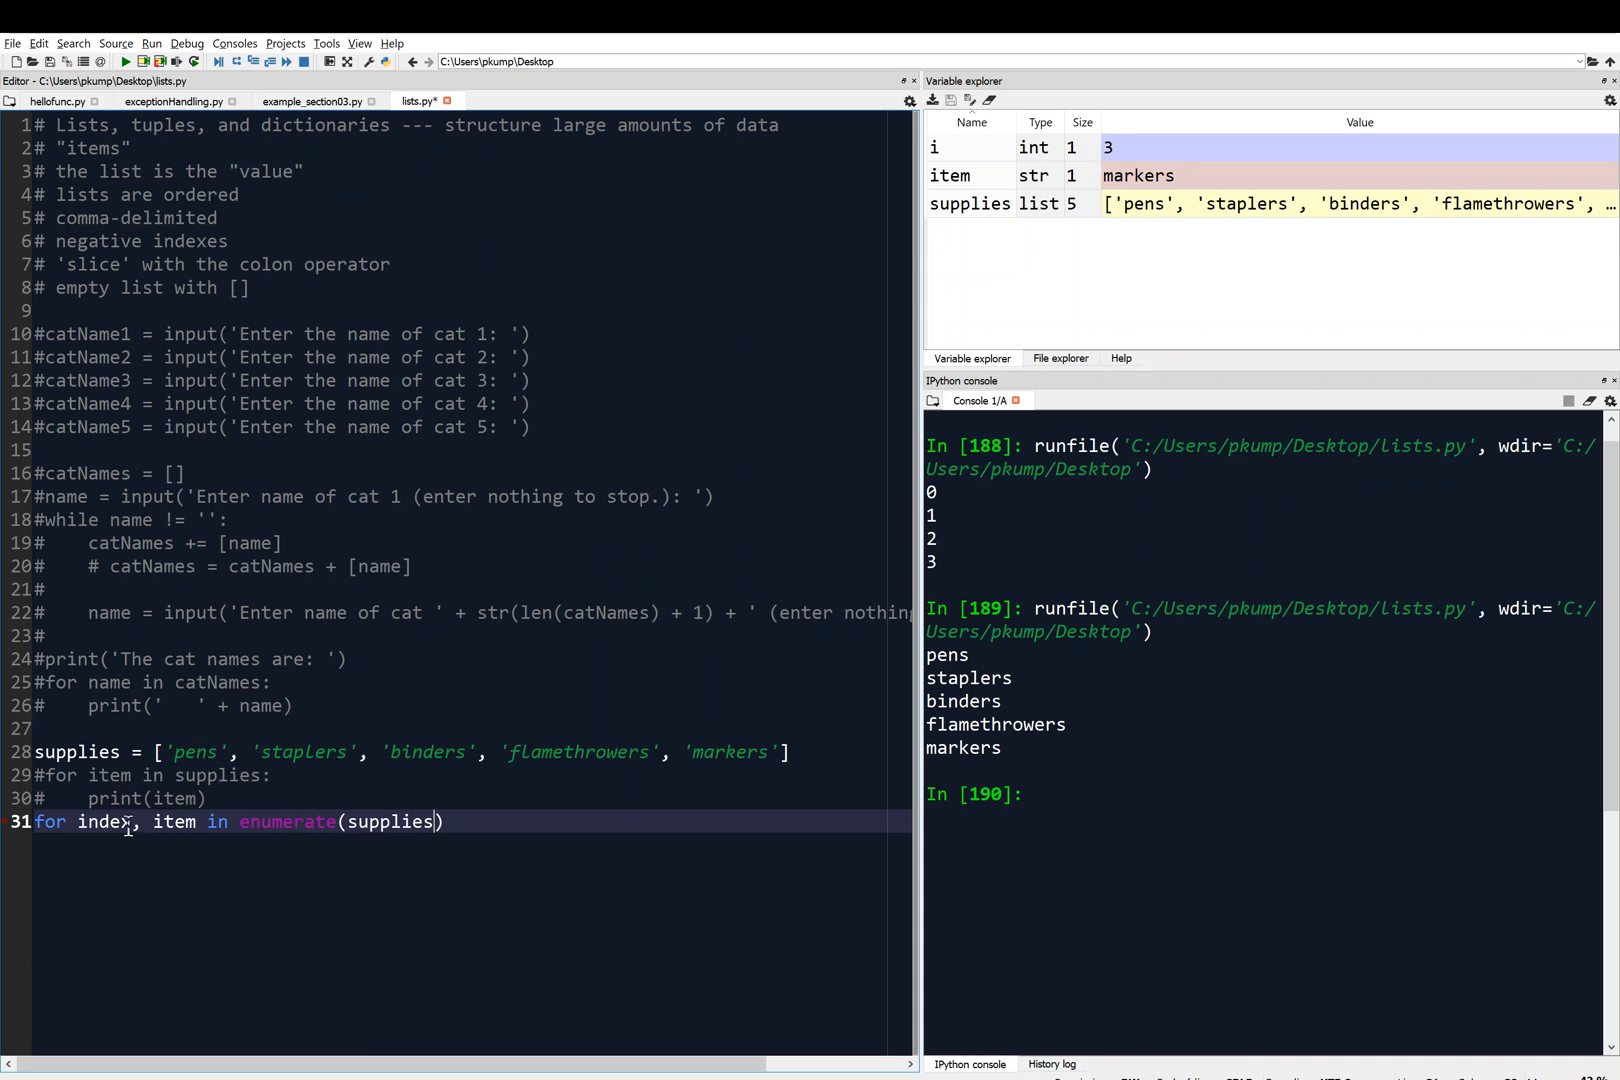
mouse_move(282, 788)
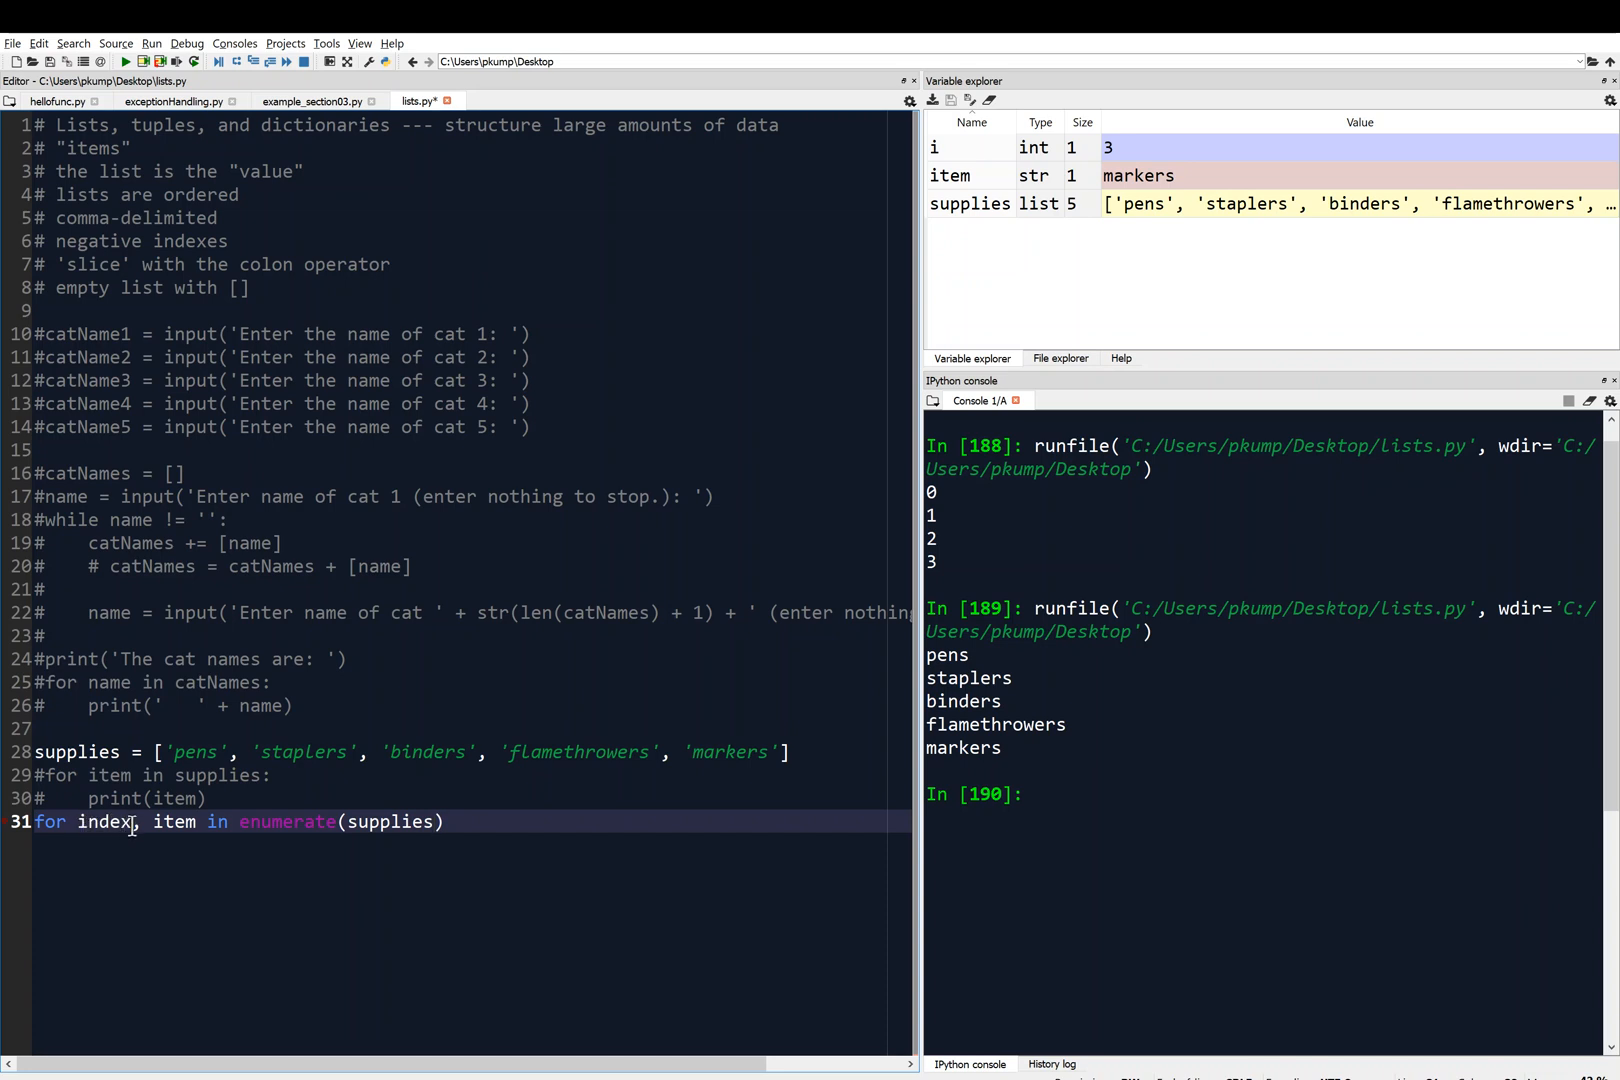
mouse_move(198, 870)
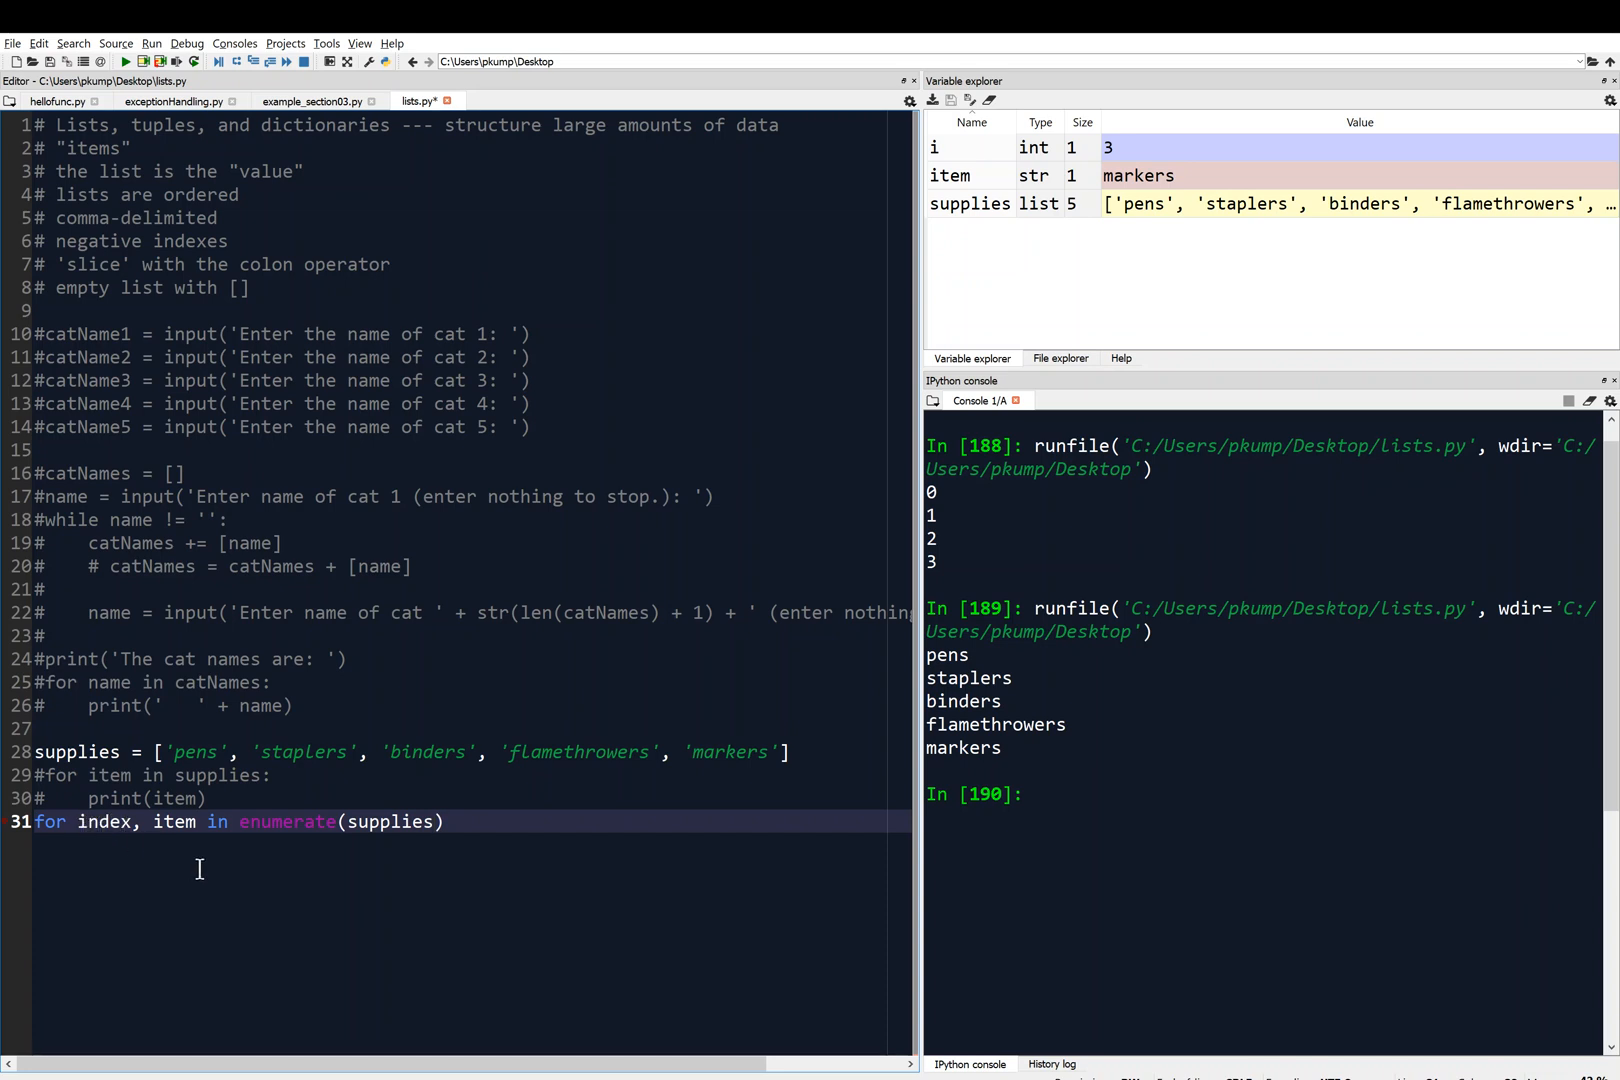
mouse_move(456, 848)
type(":")
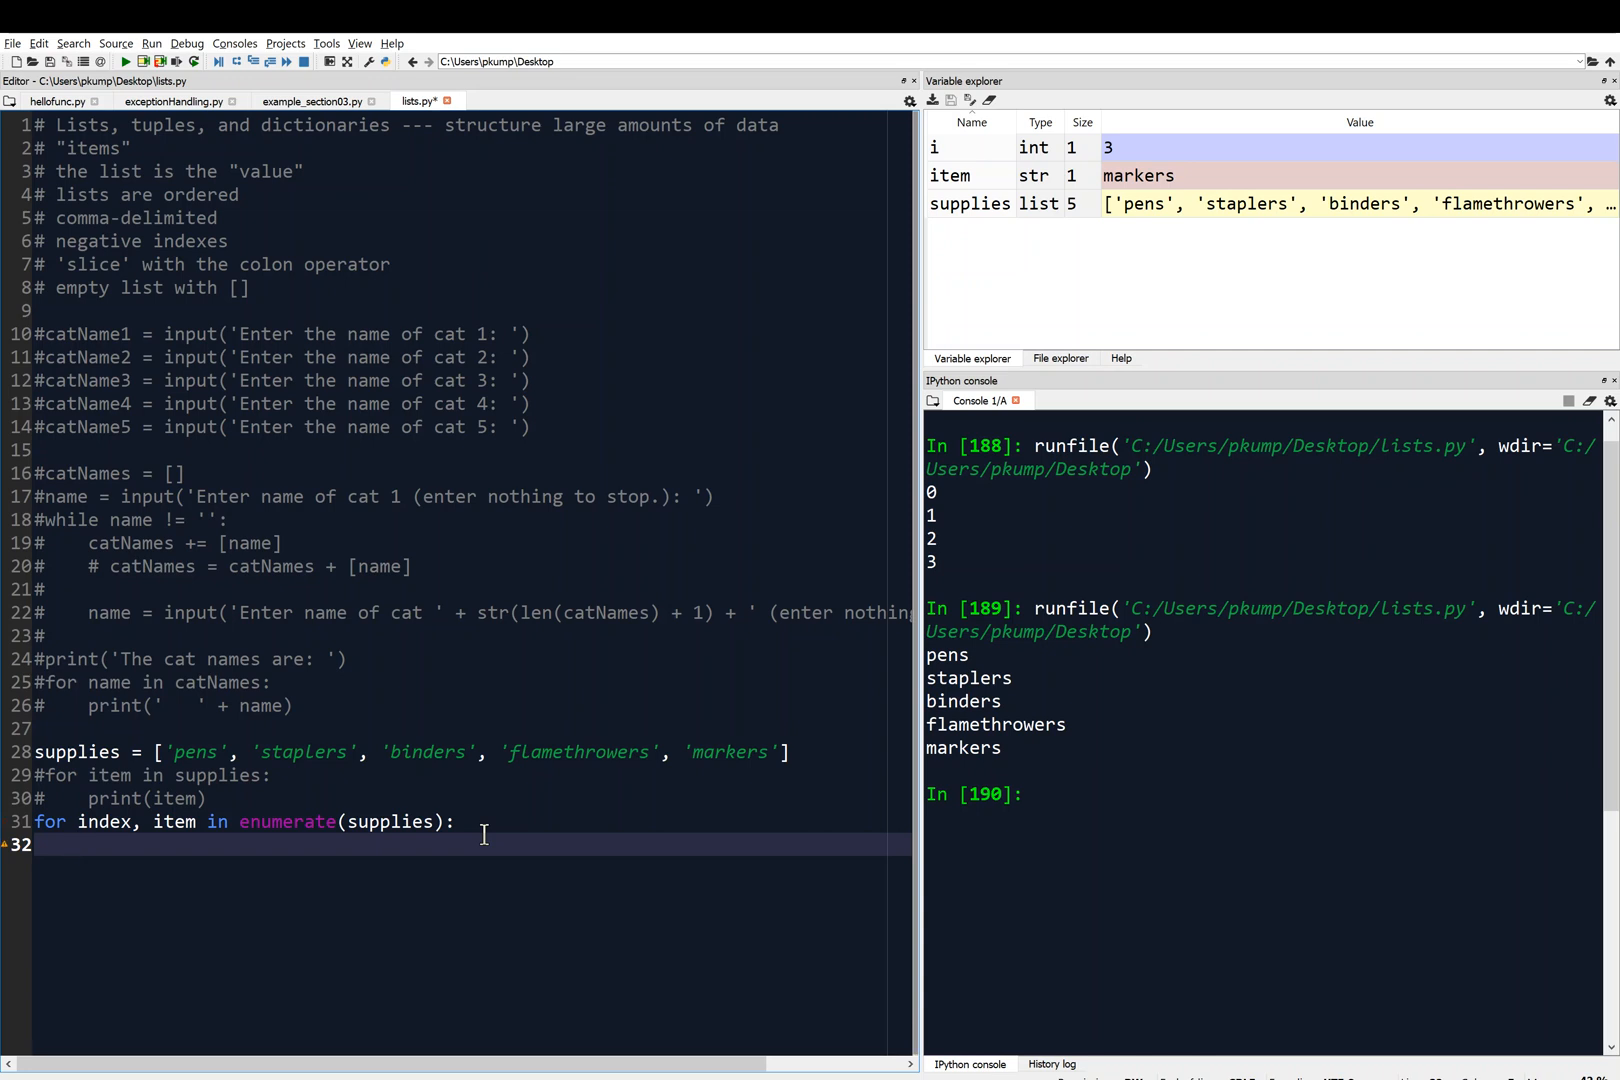
- Add the body `print('Index ' + str(index) + ' in supplies is: ' + item)`
type("print(")
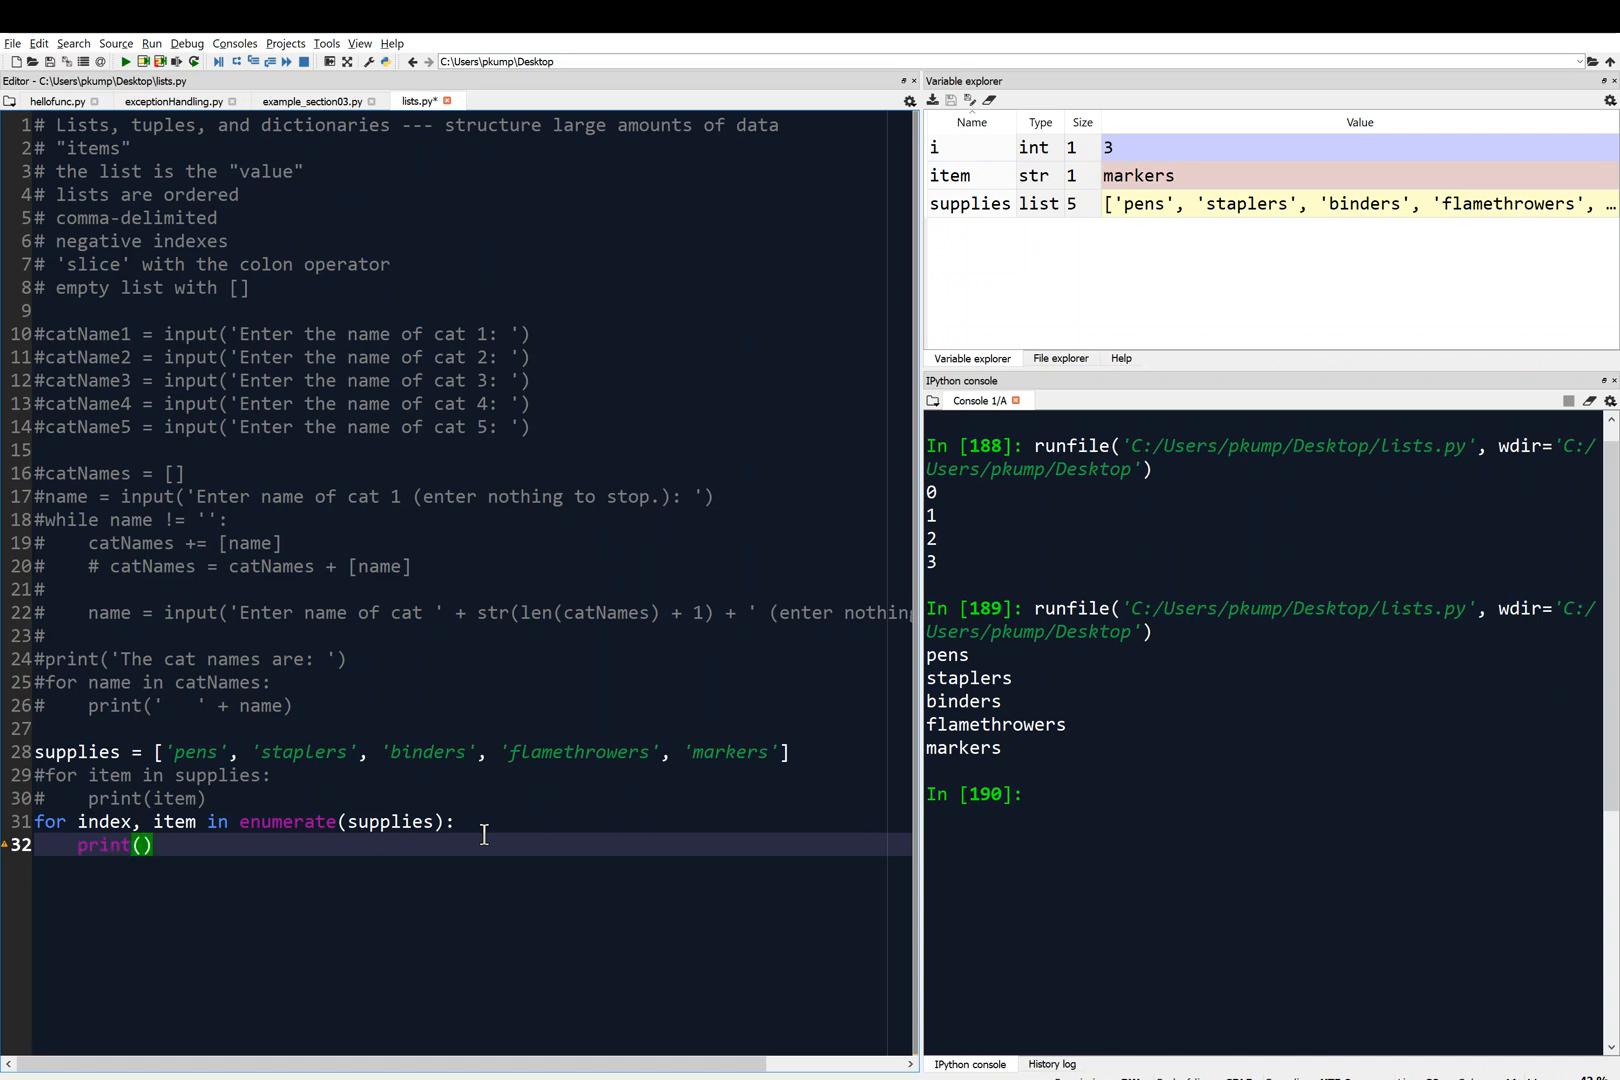
type("''")
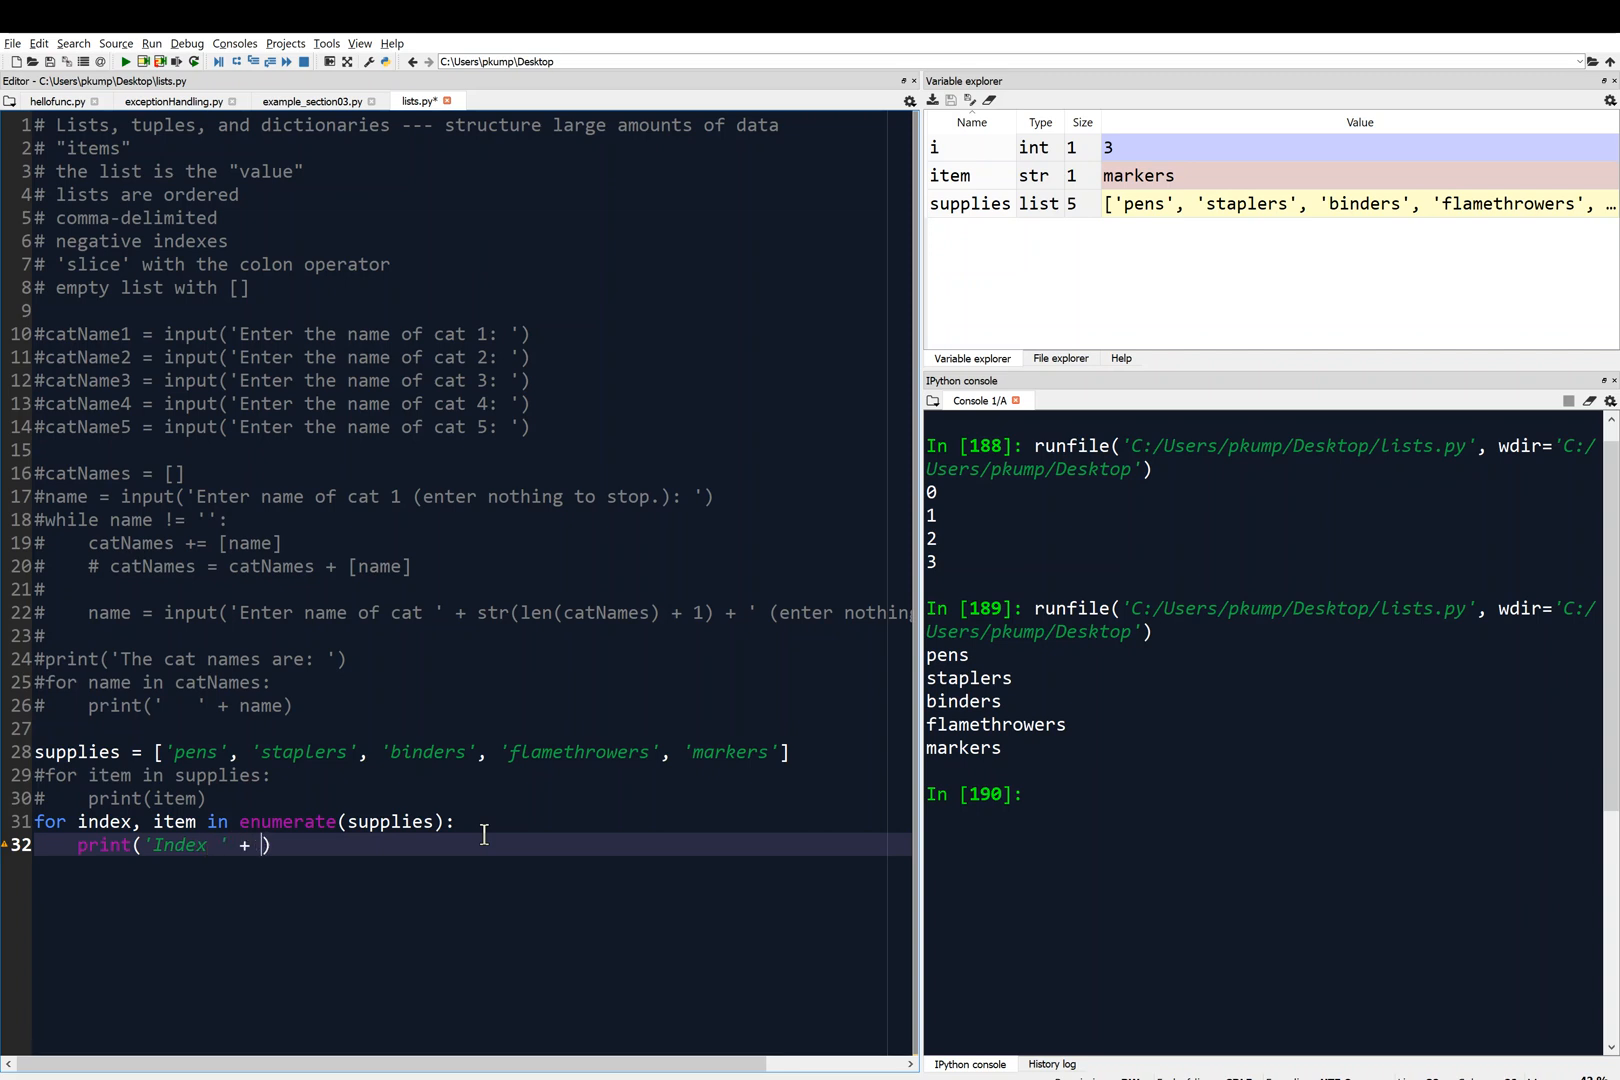
type("str(index")
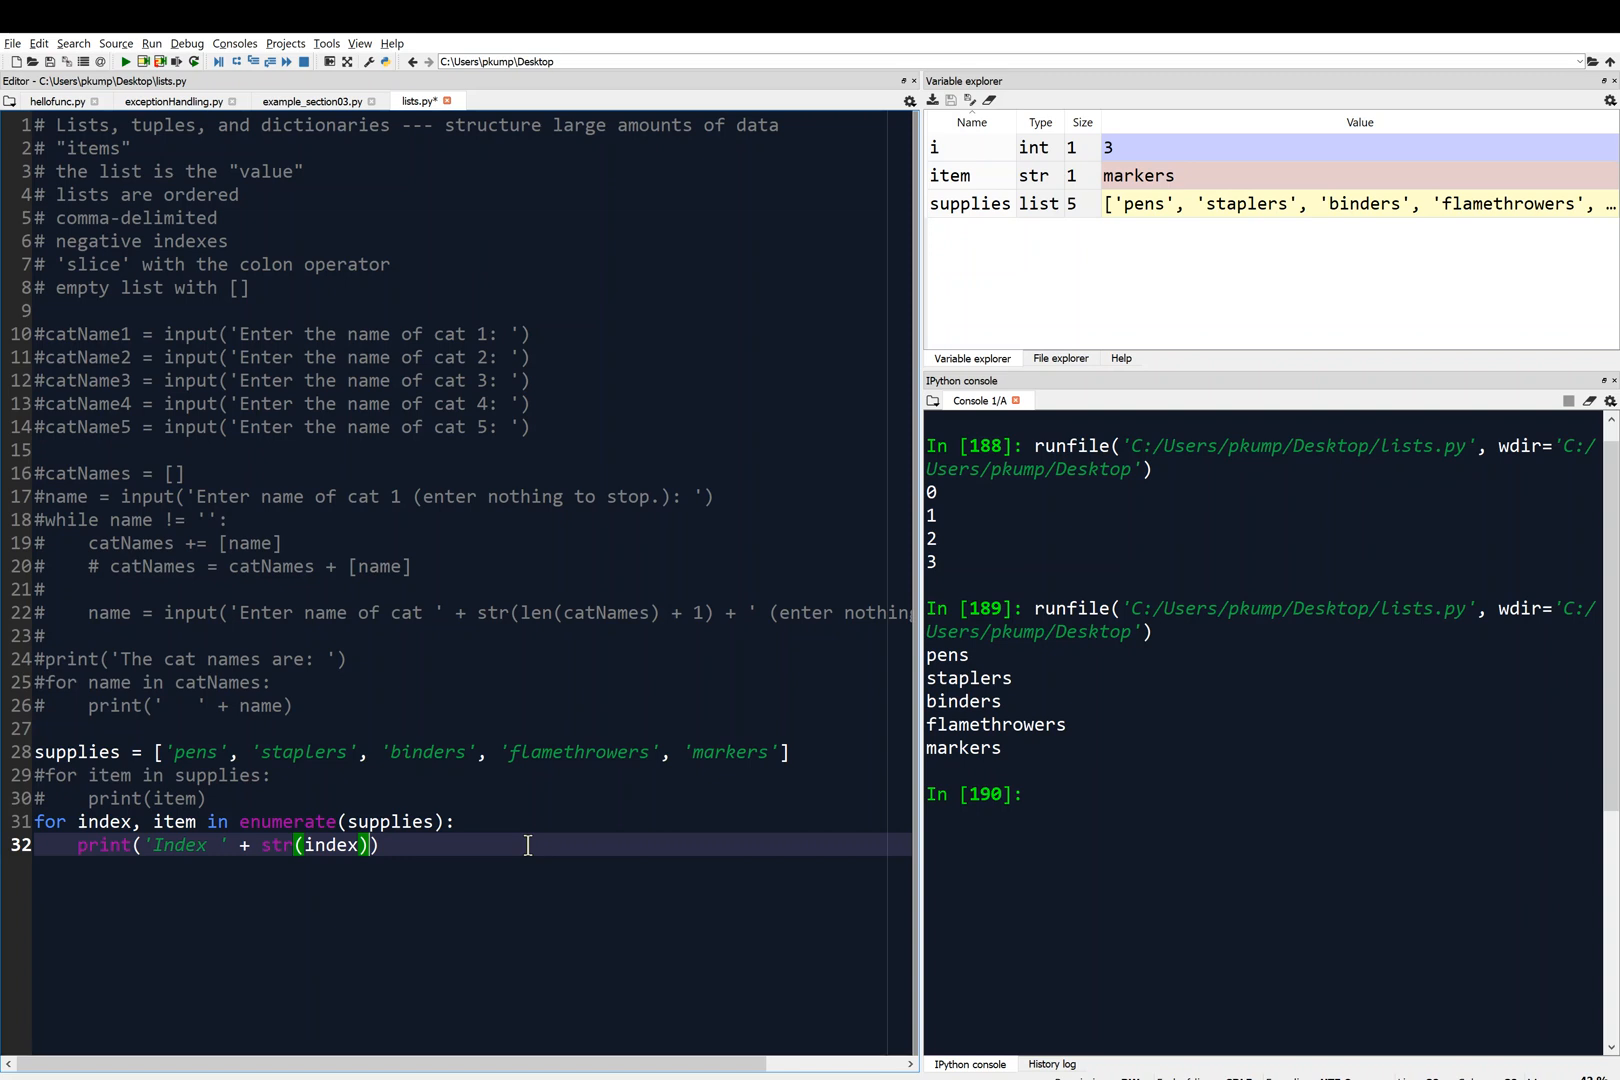
type("+ '")
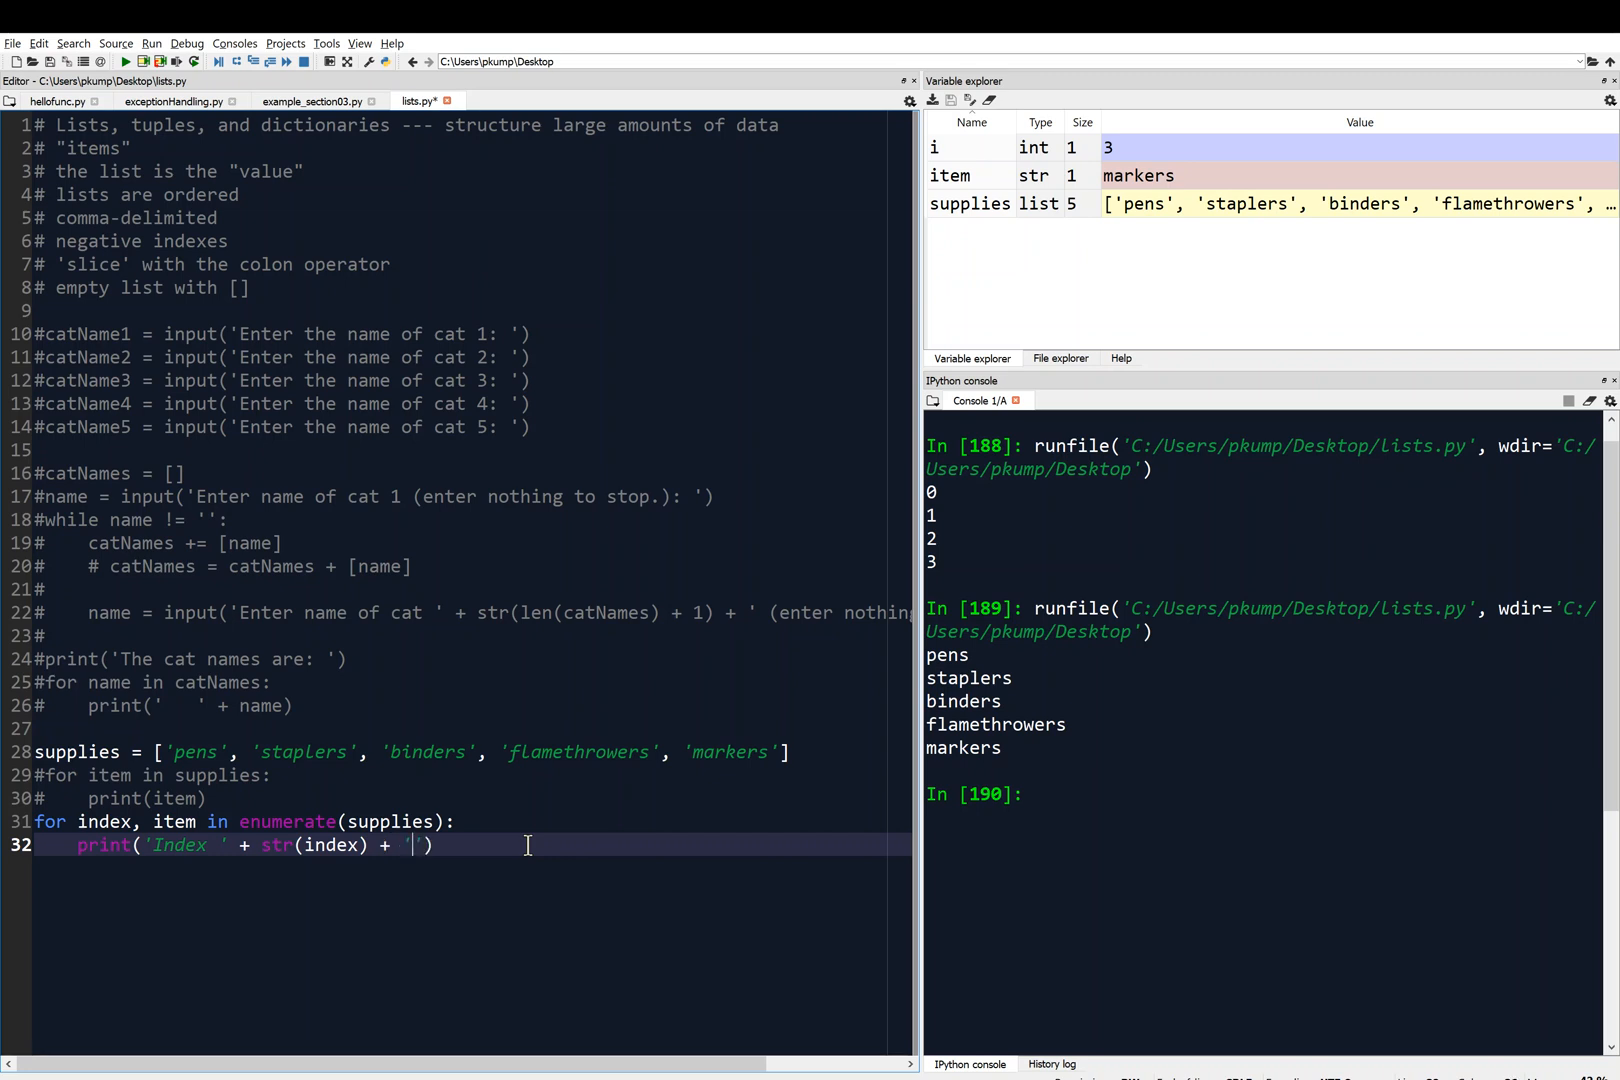
type("in supp")
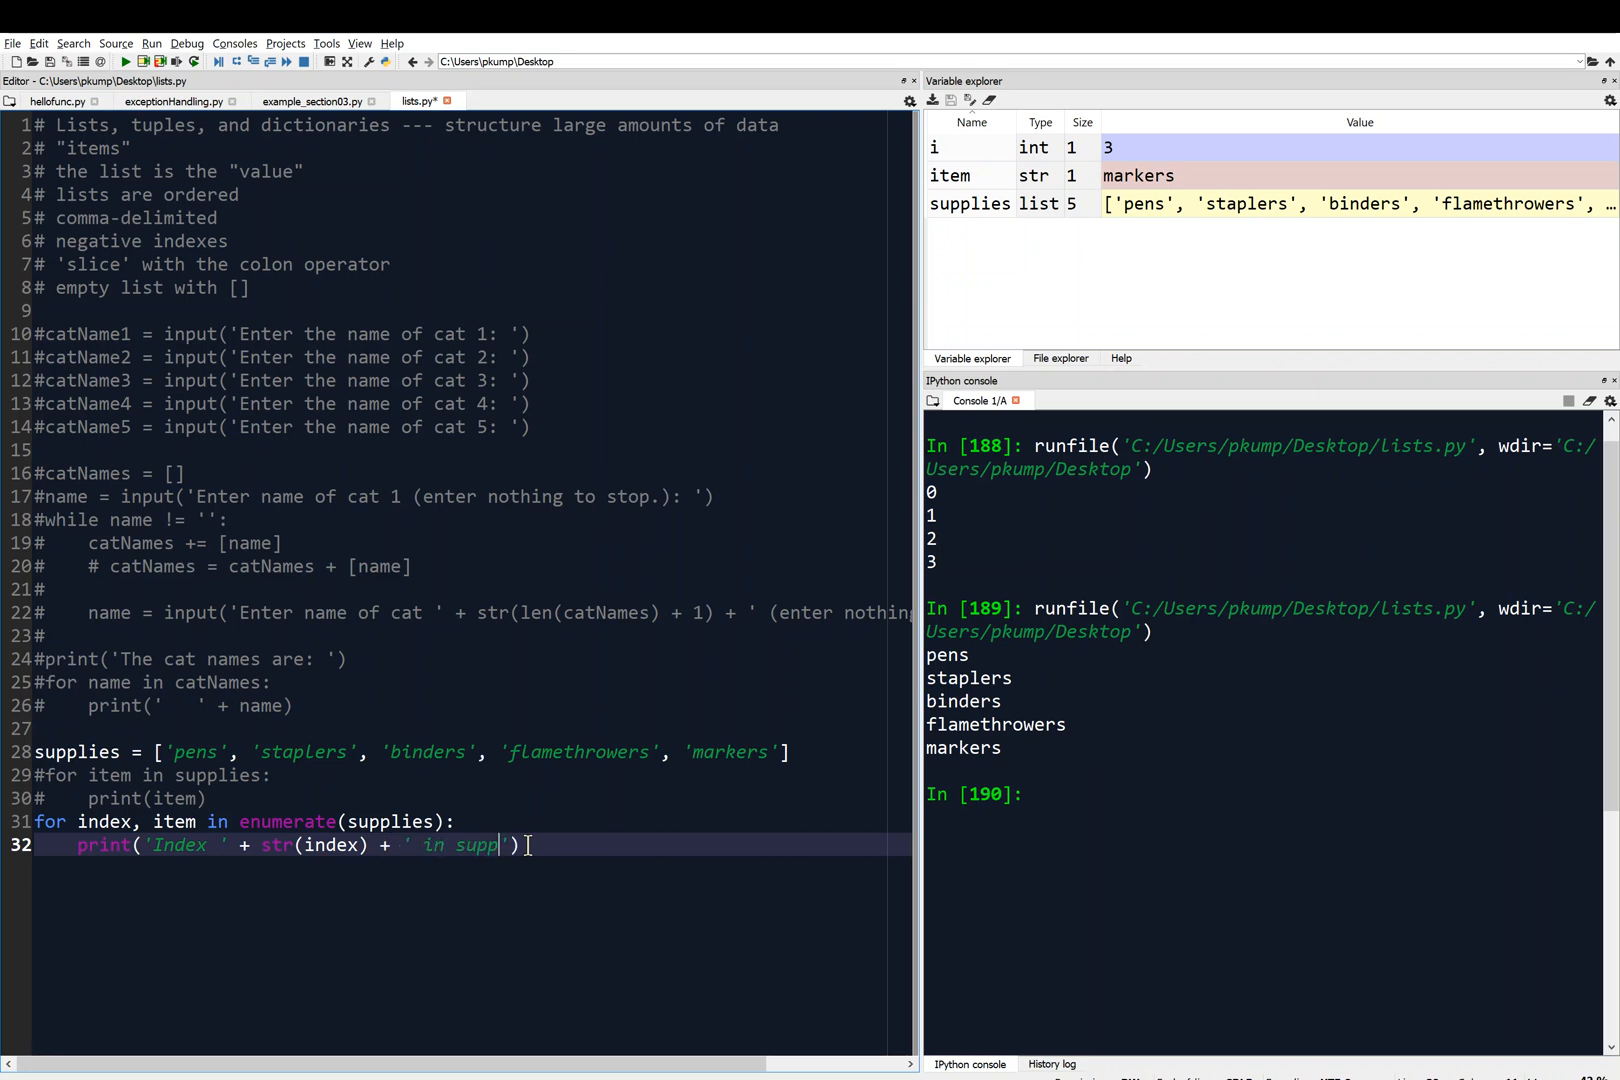
type("lies is:")
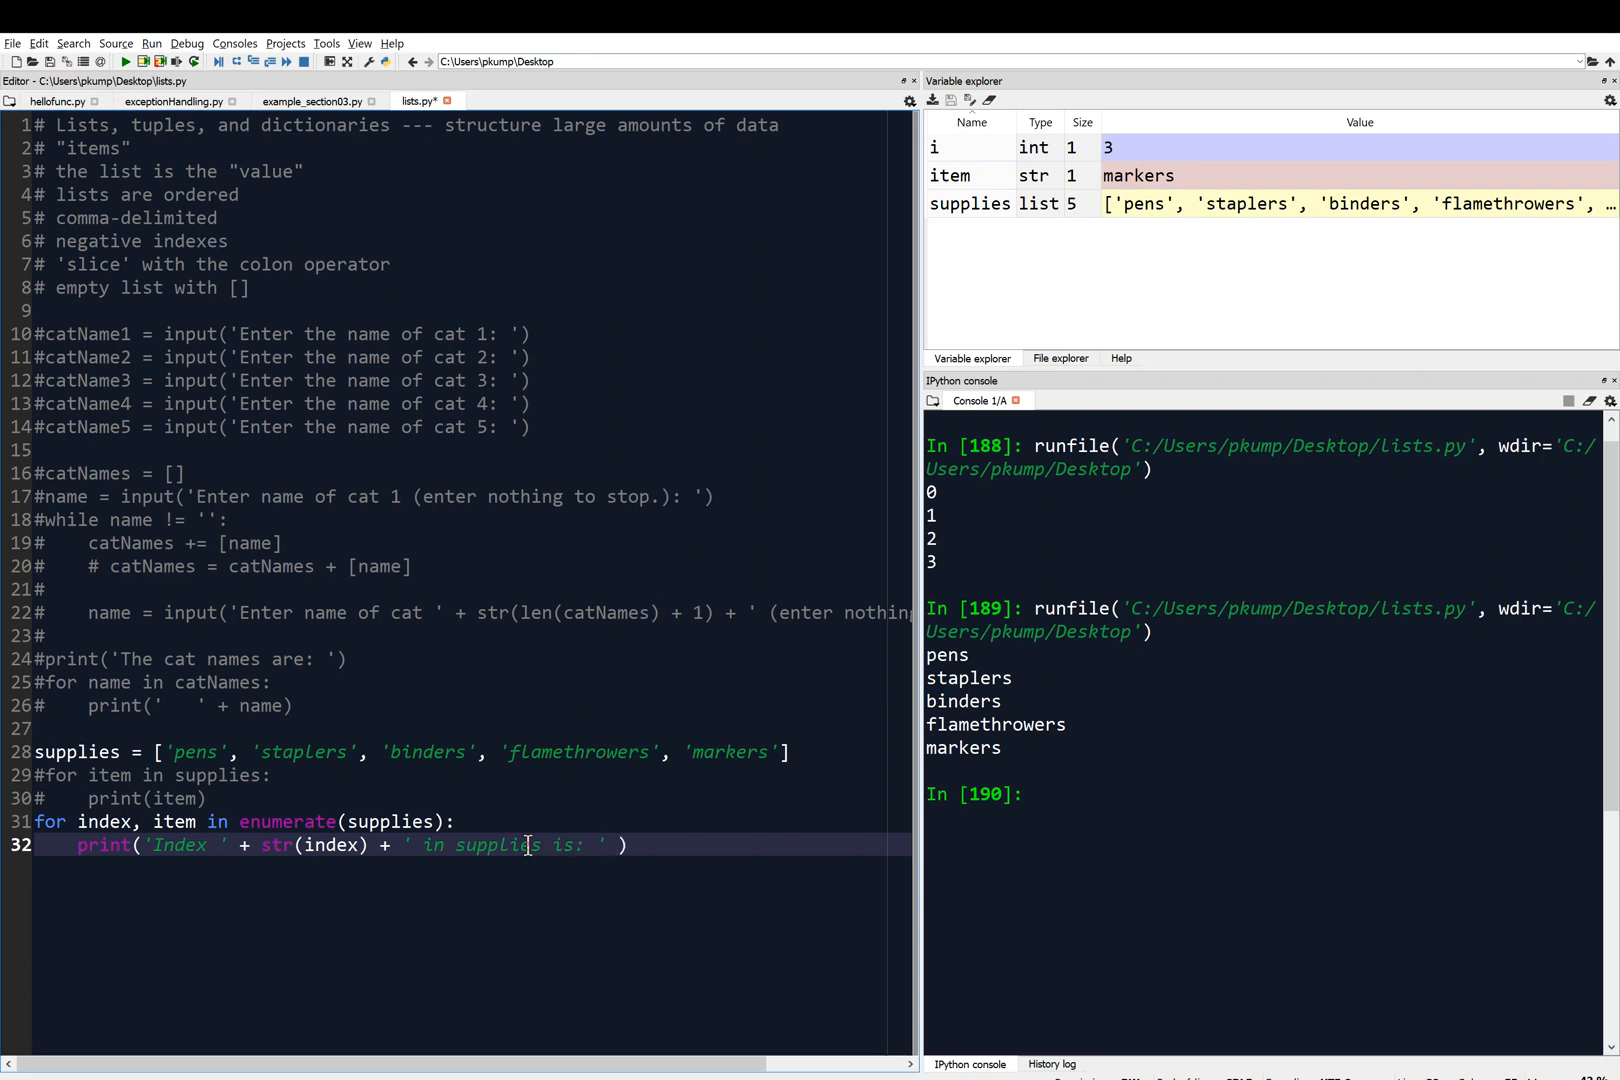
type("+ item")
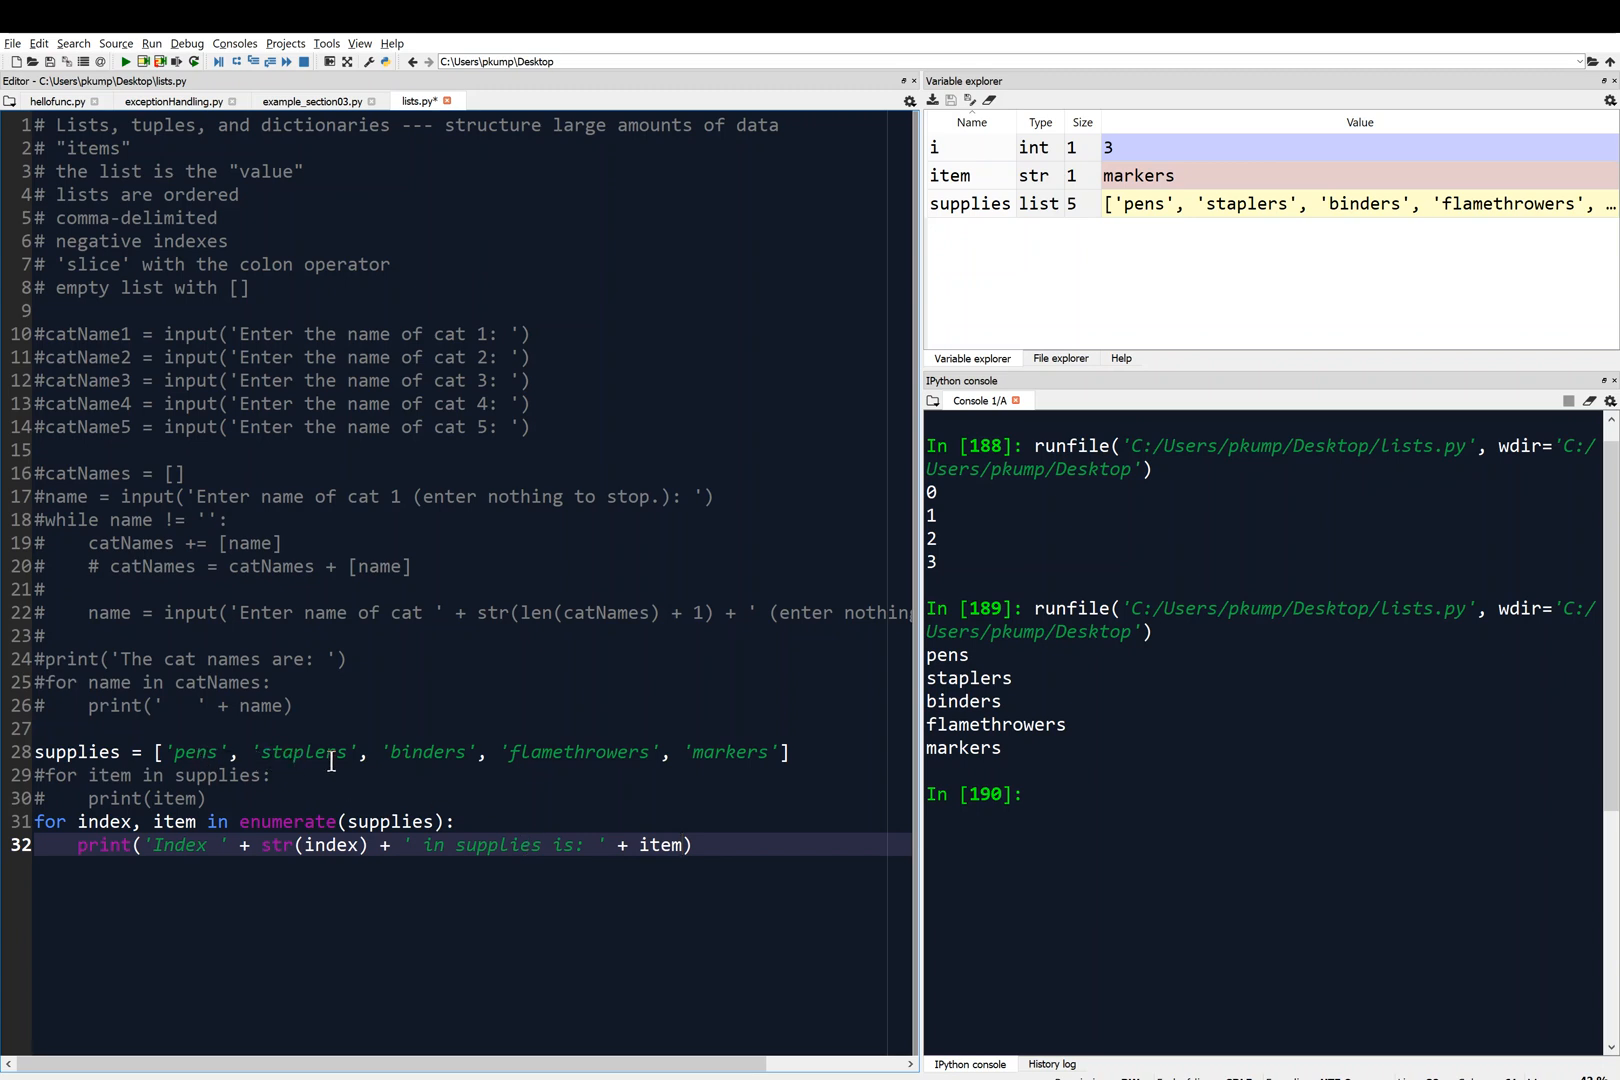
mouse_move(756, 796)
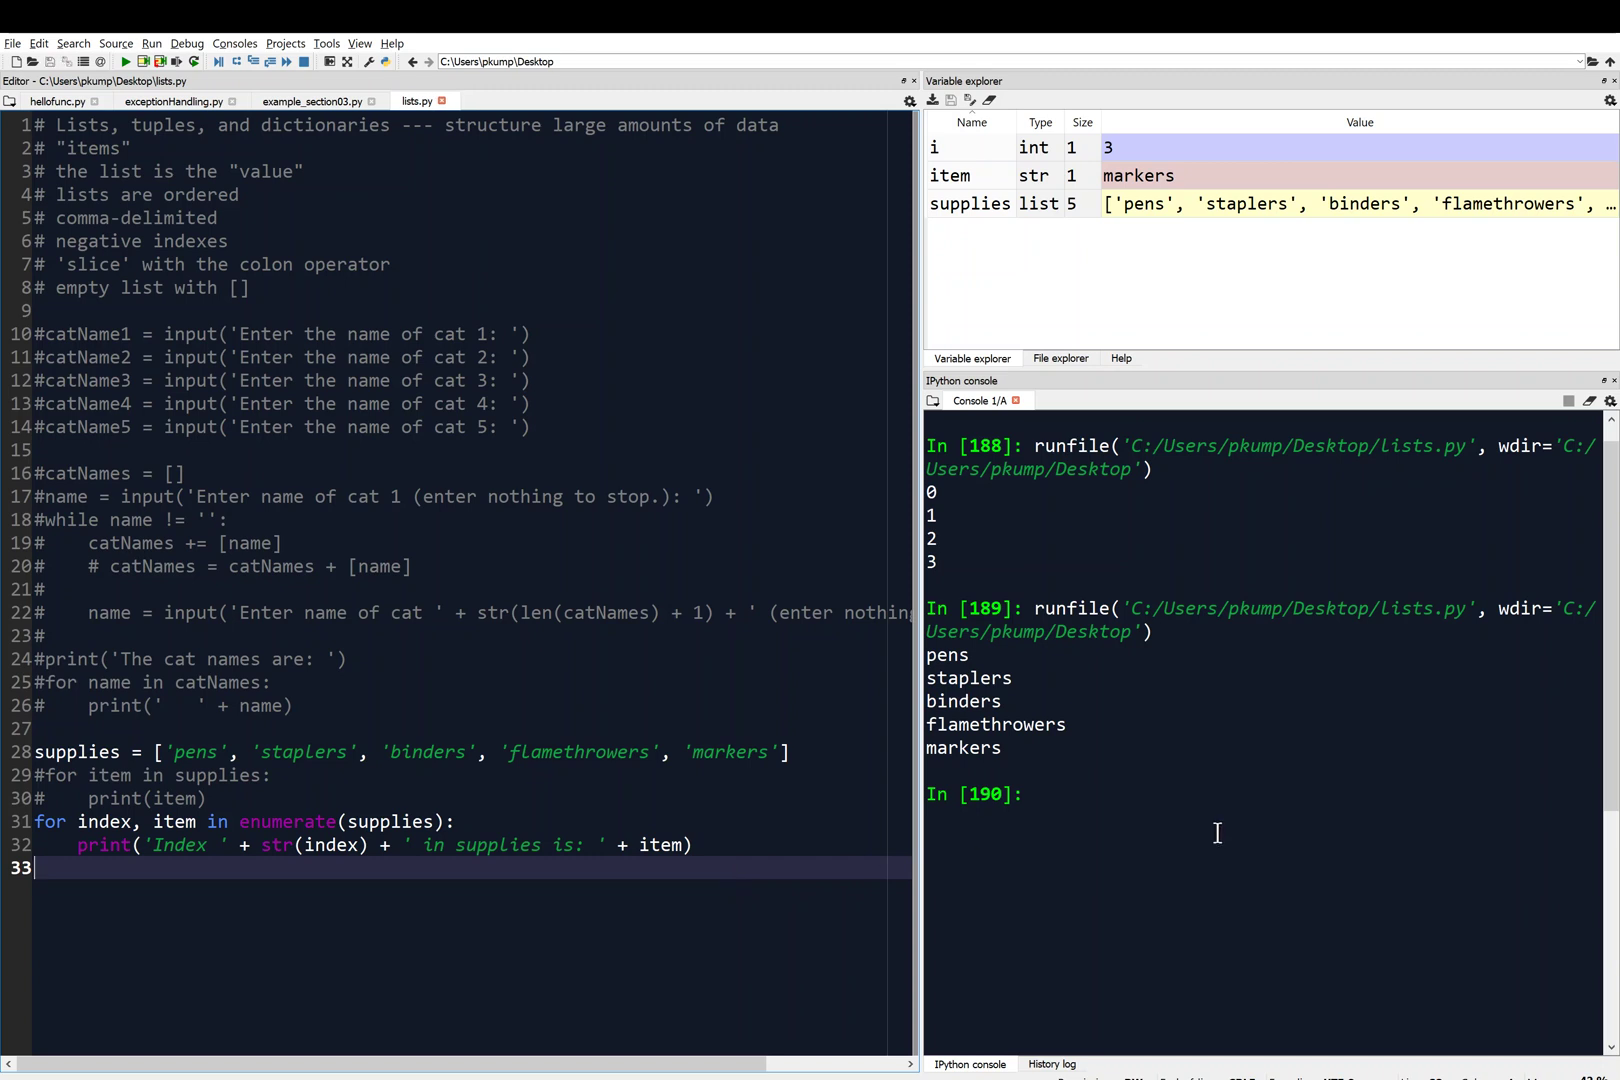
- Clear the console and run lists.py to print the five 'Index N in supplies is: item' lines
type("clear")
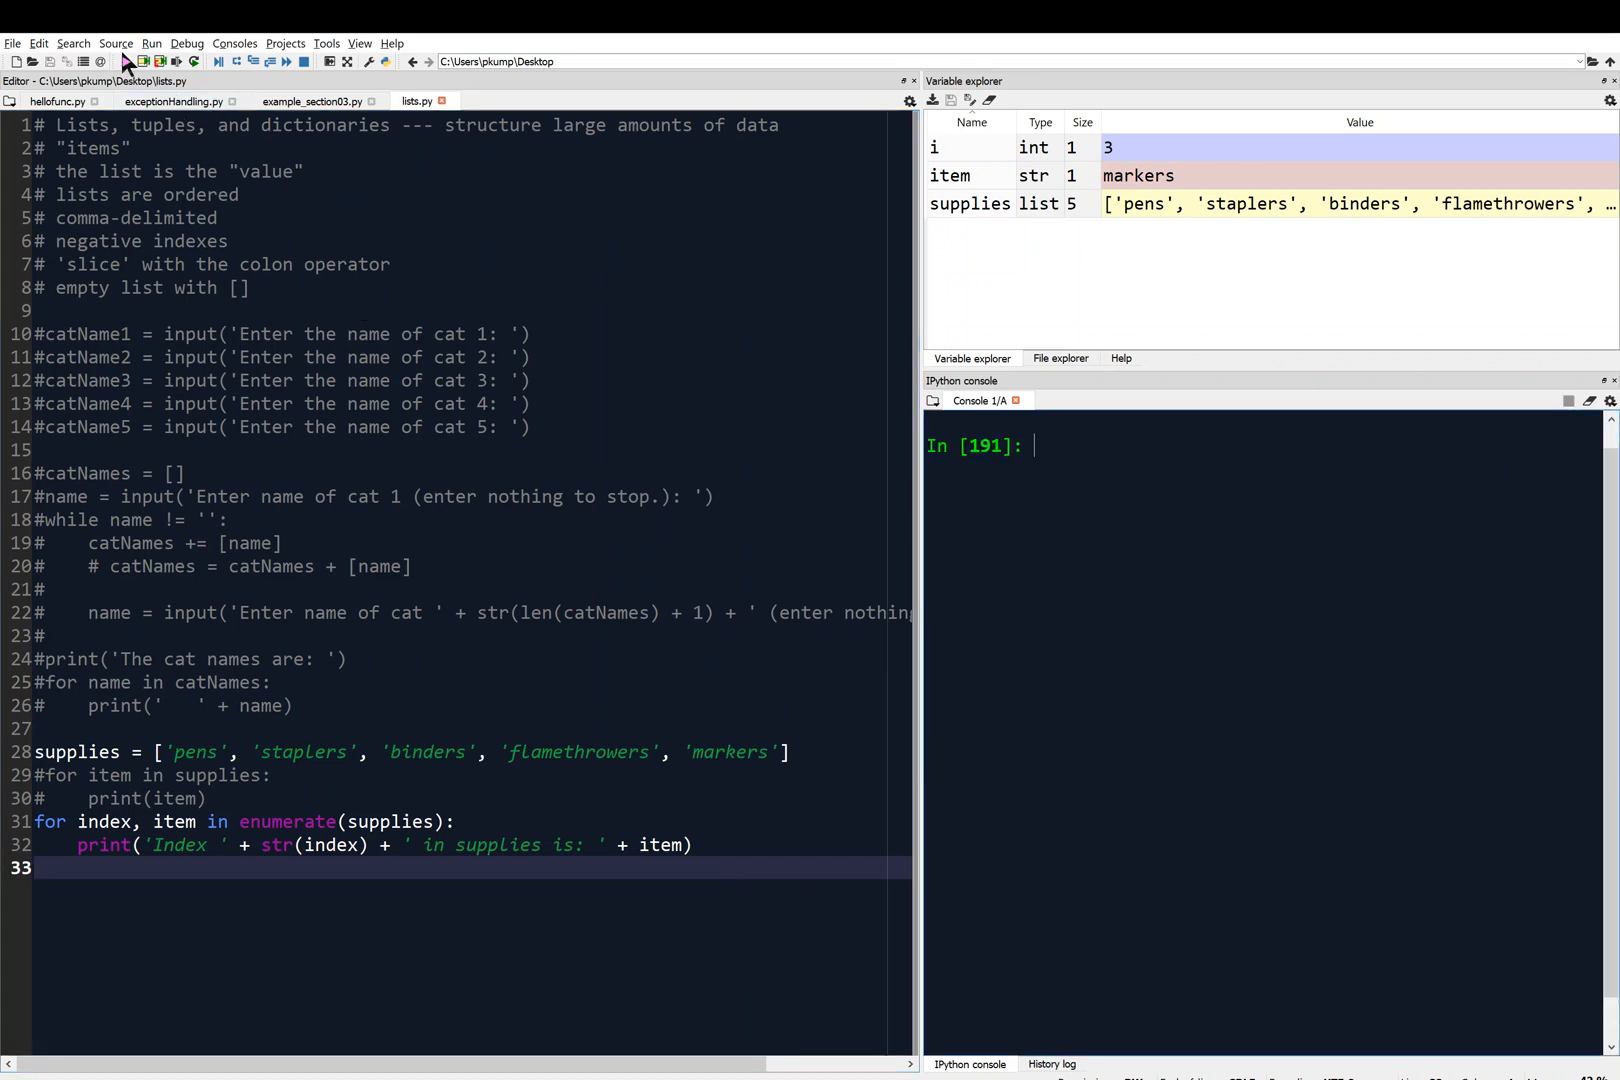
left_click(124, 60)
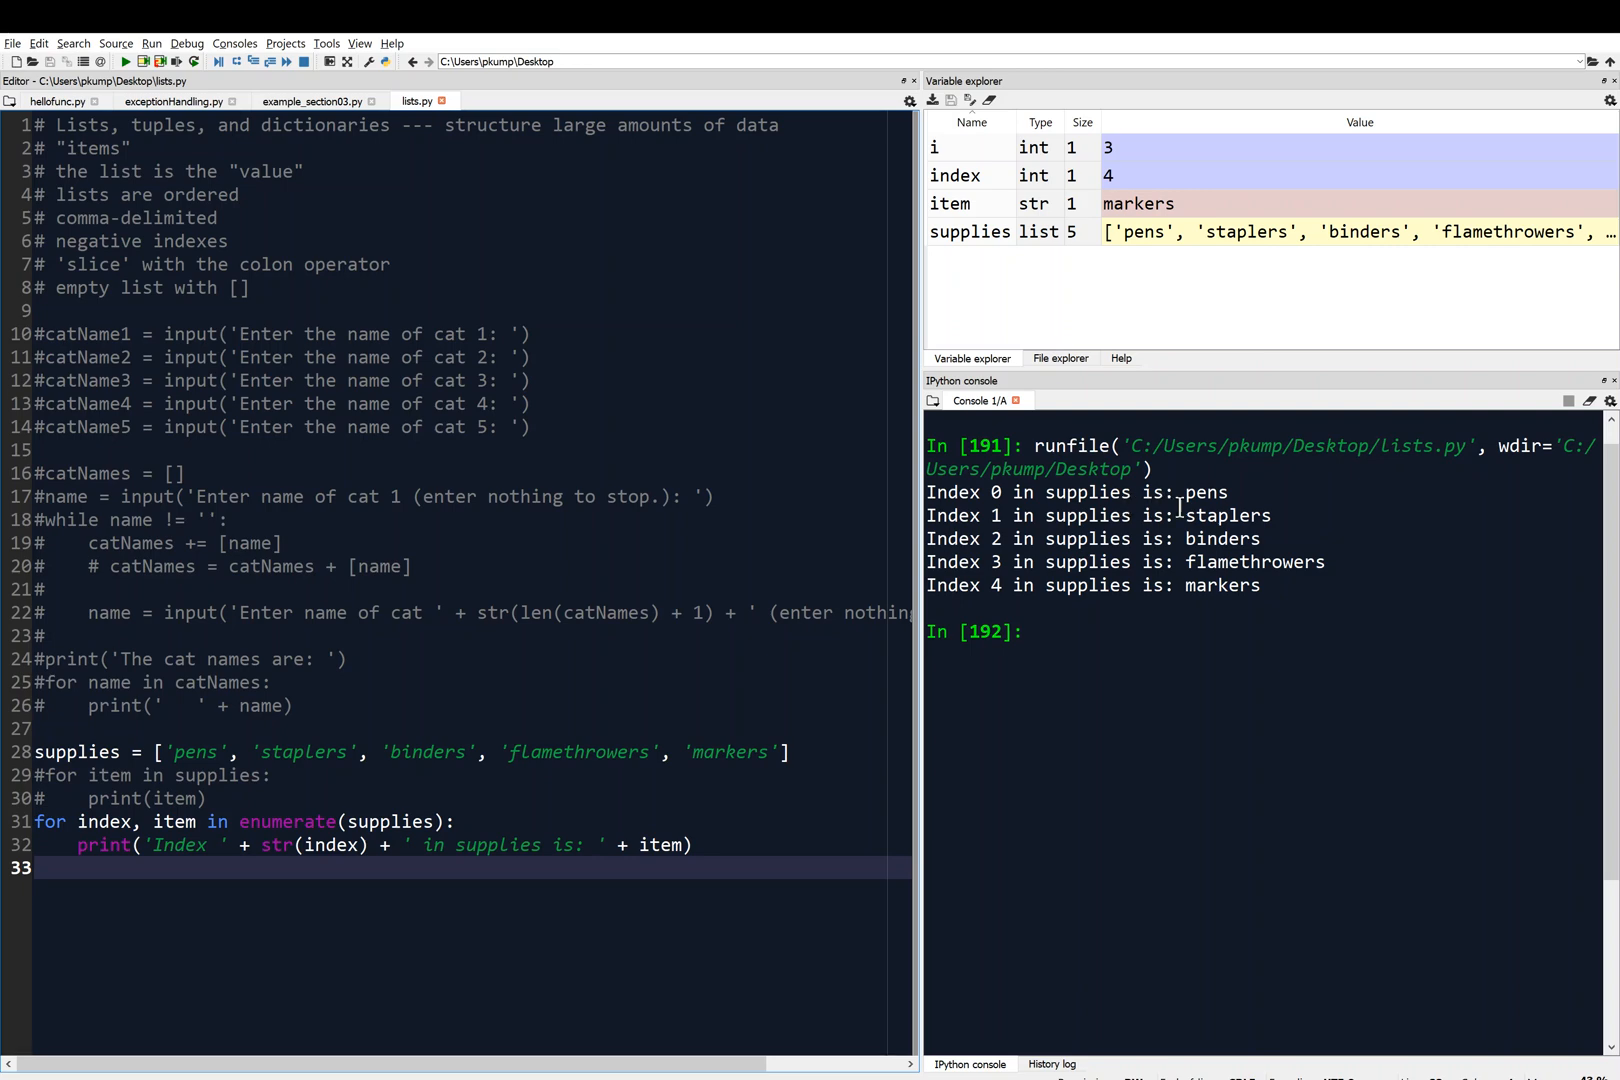
mouse_move(1196, 538)
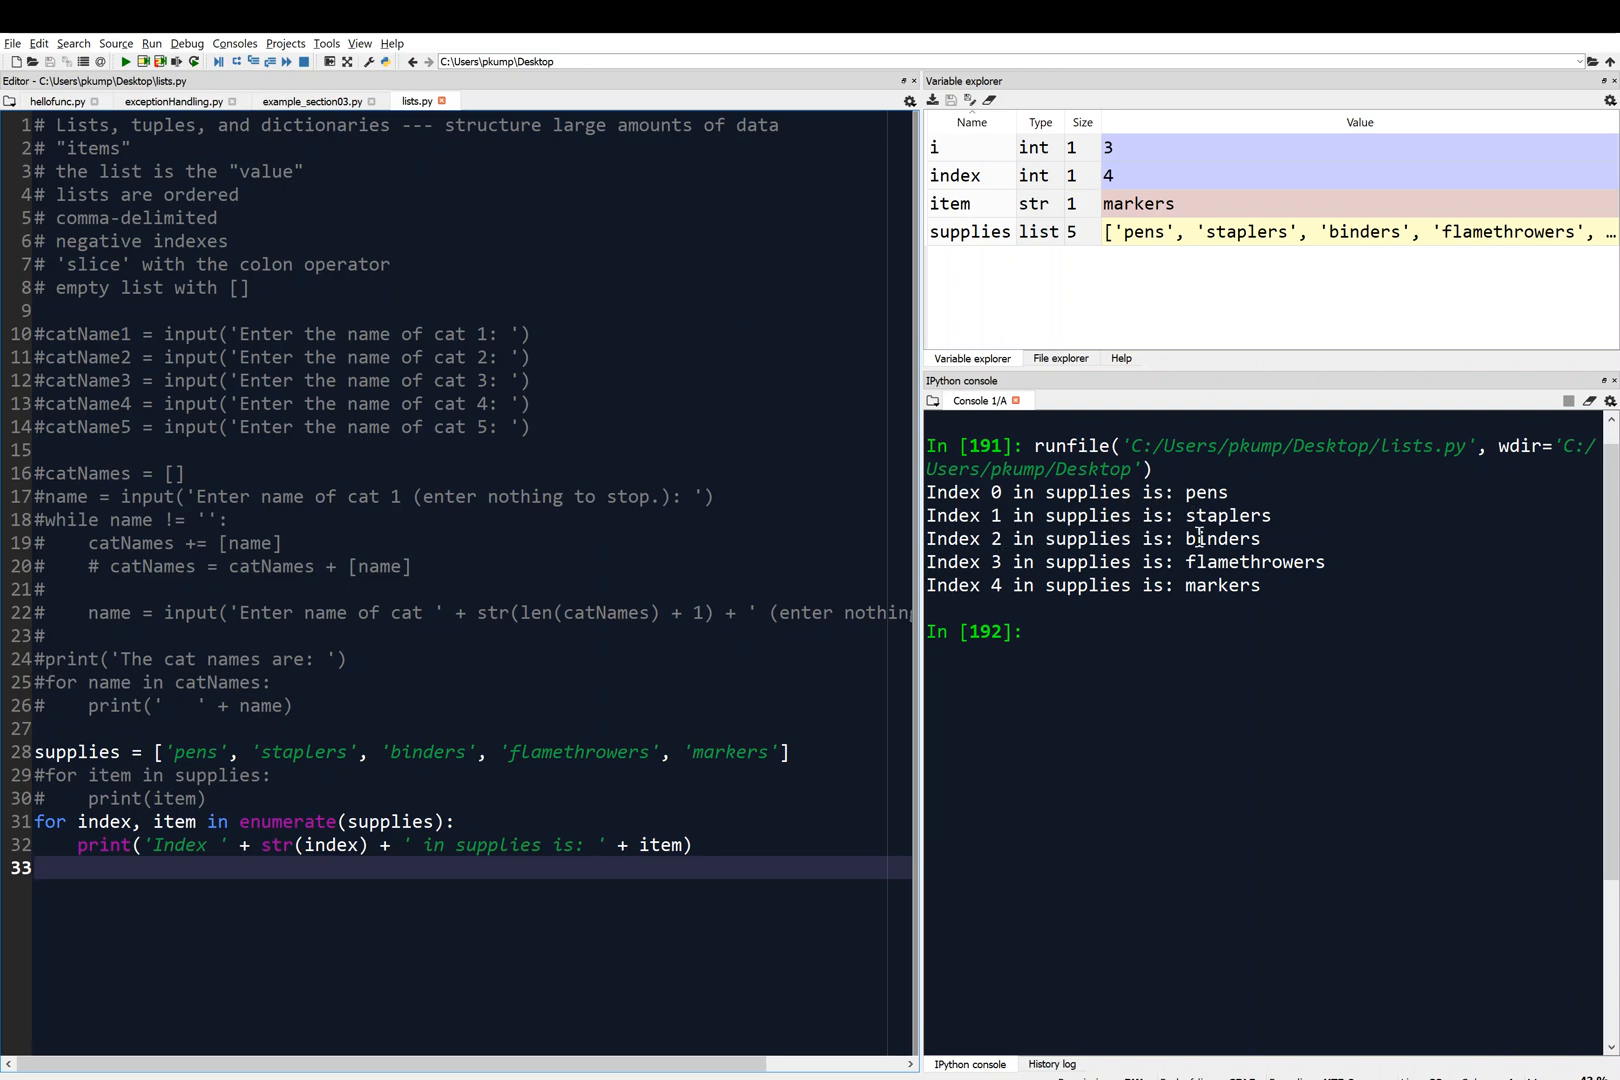
mouse_move(708, 844)
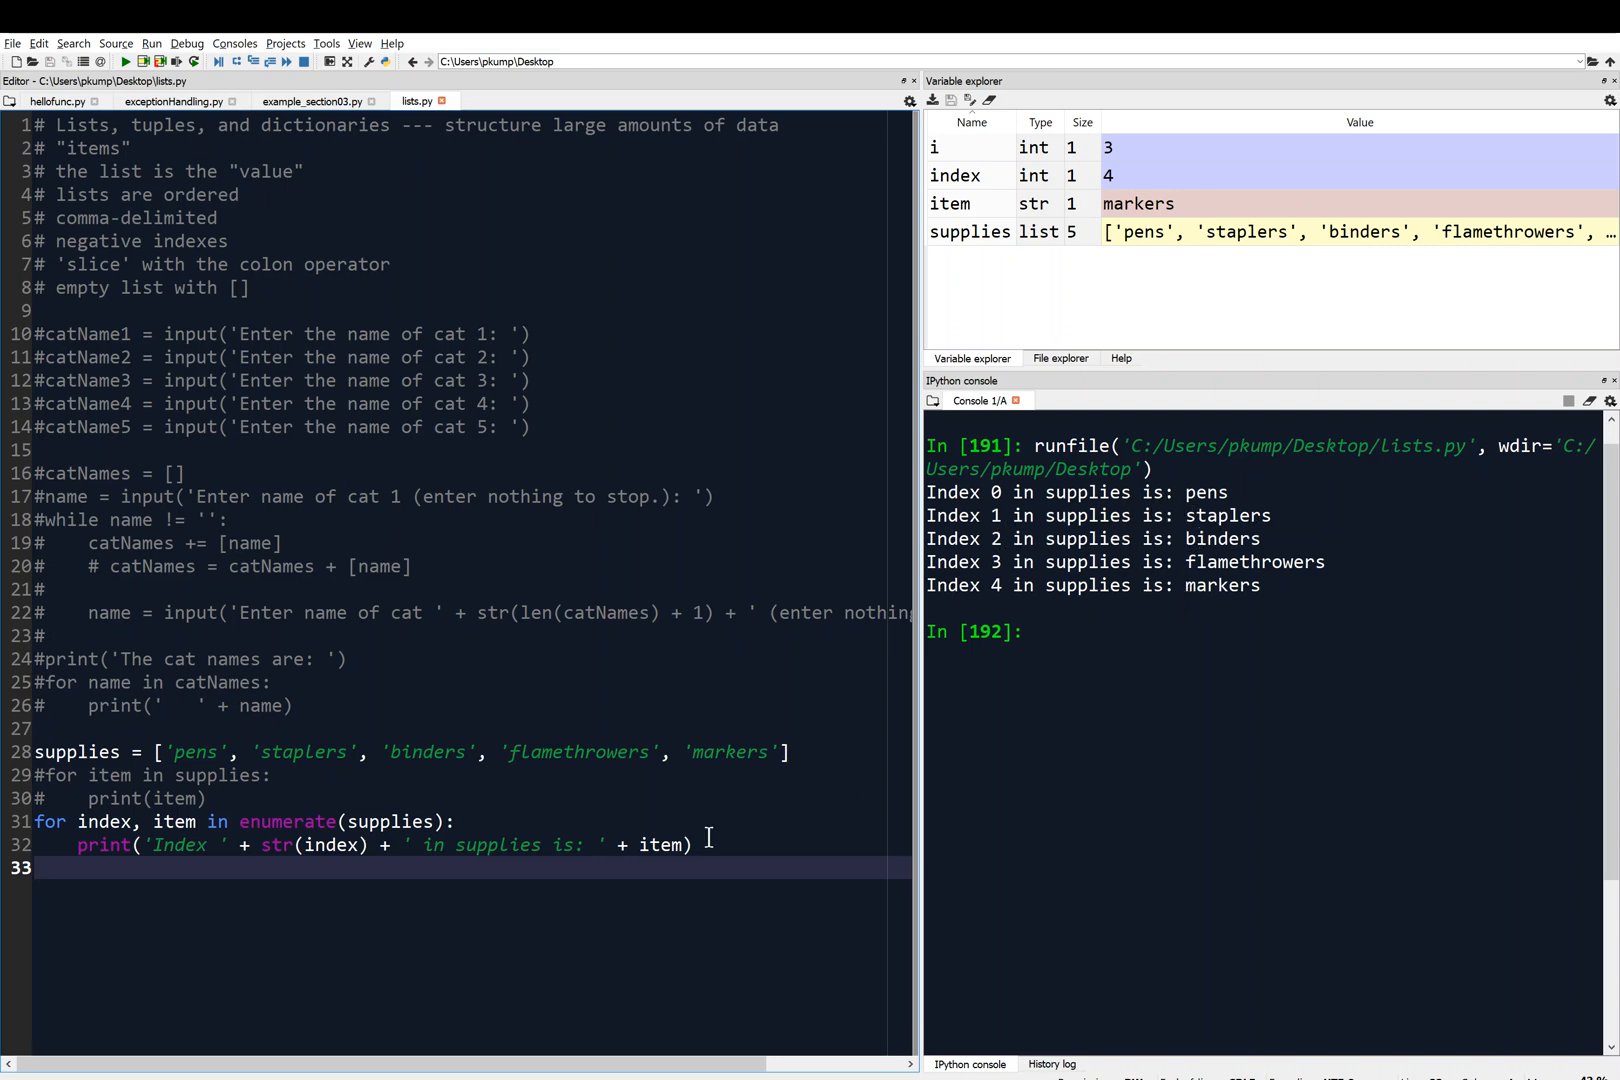
mouse_move(470, 922)
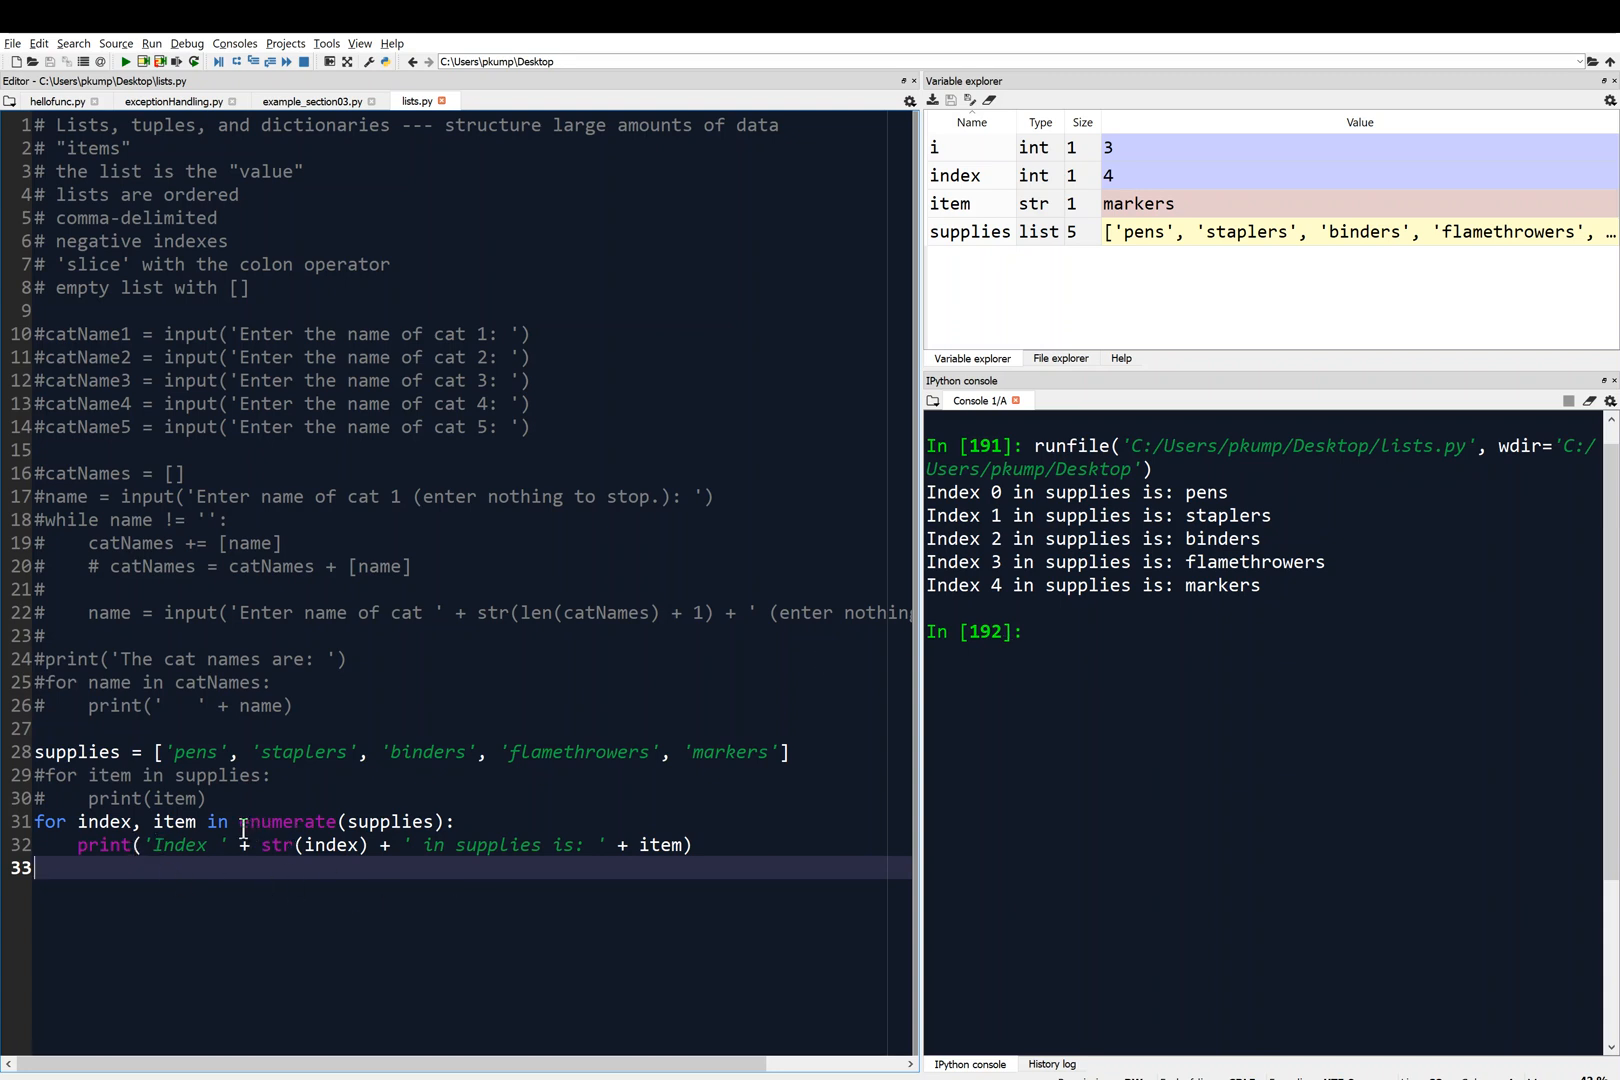
- Select the word enumerate on line 31 and place the cursor on line 32 to review the loop
double_click(288, 822)
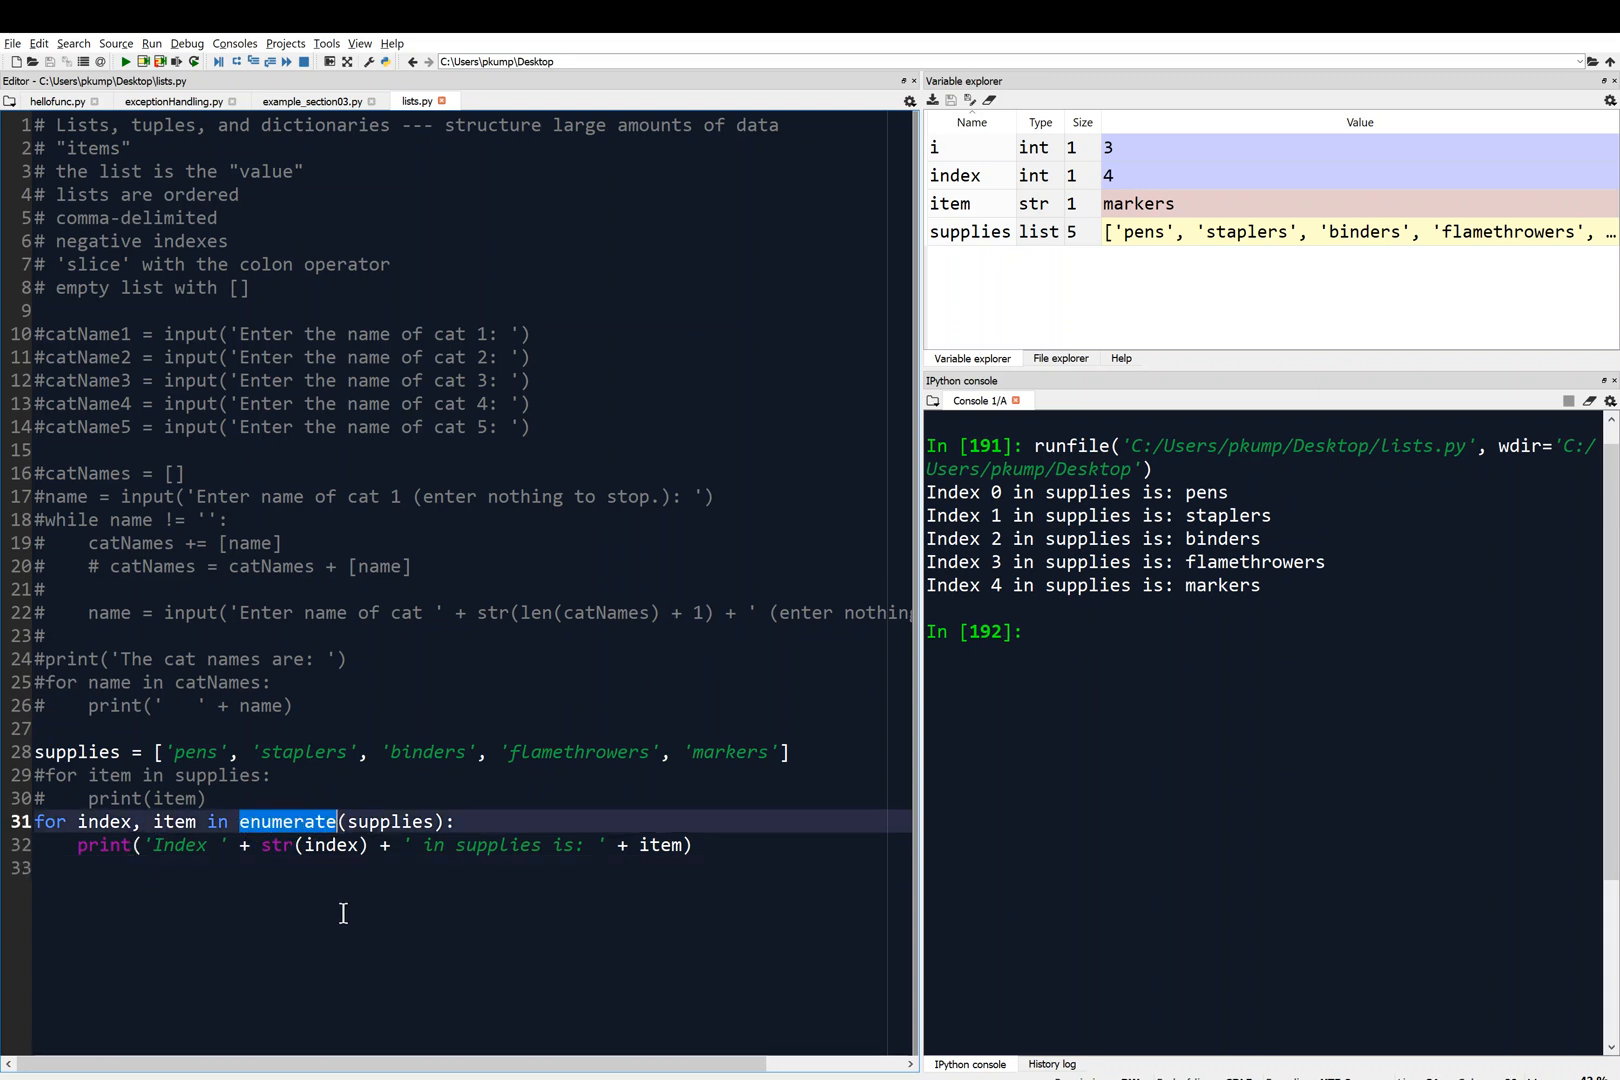
left_click(142, 868)
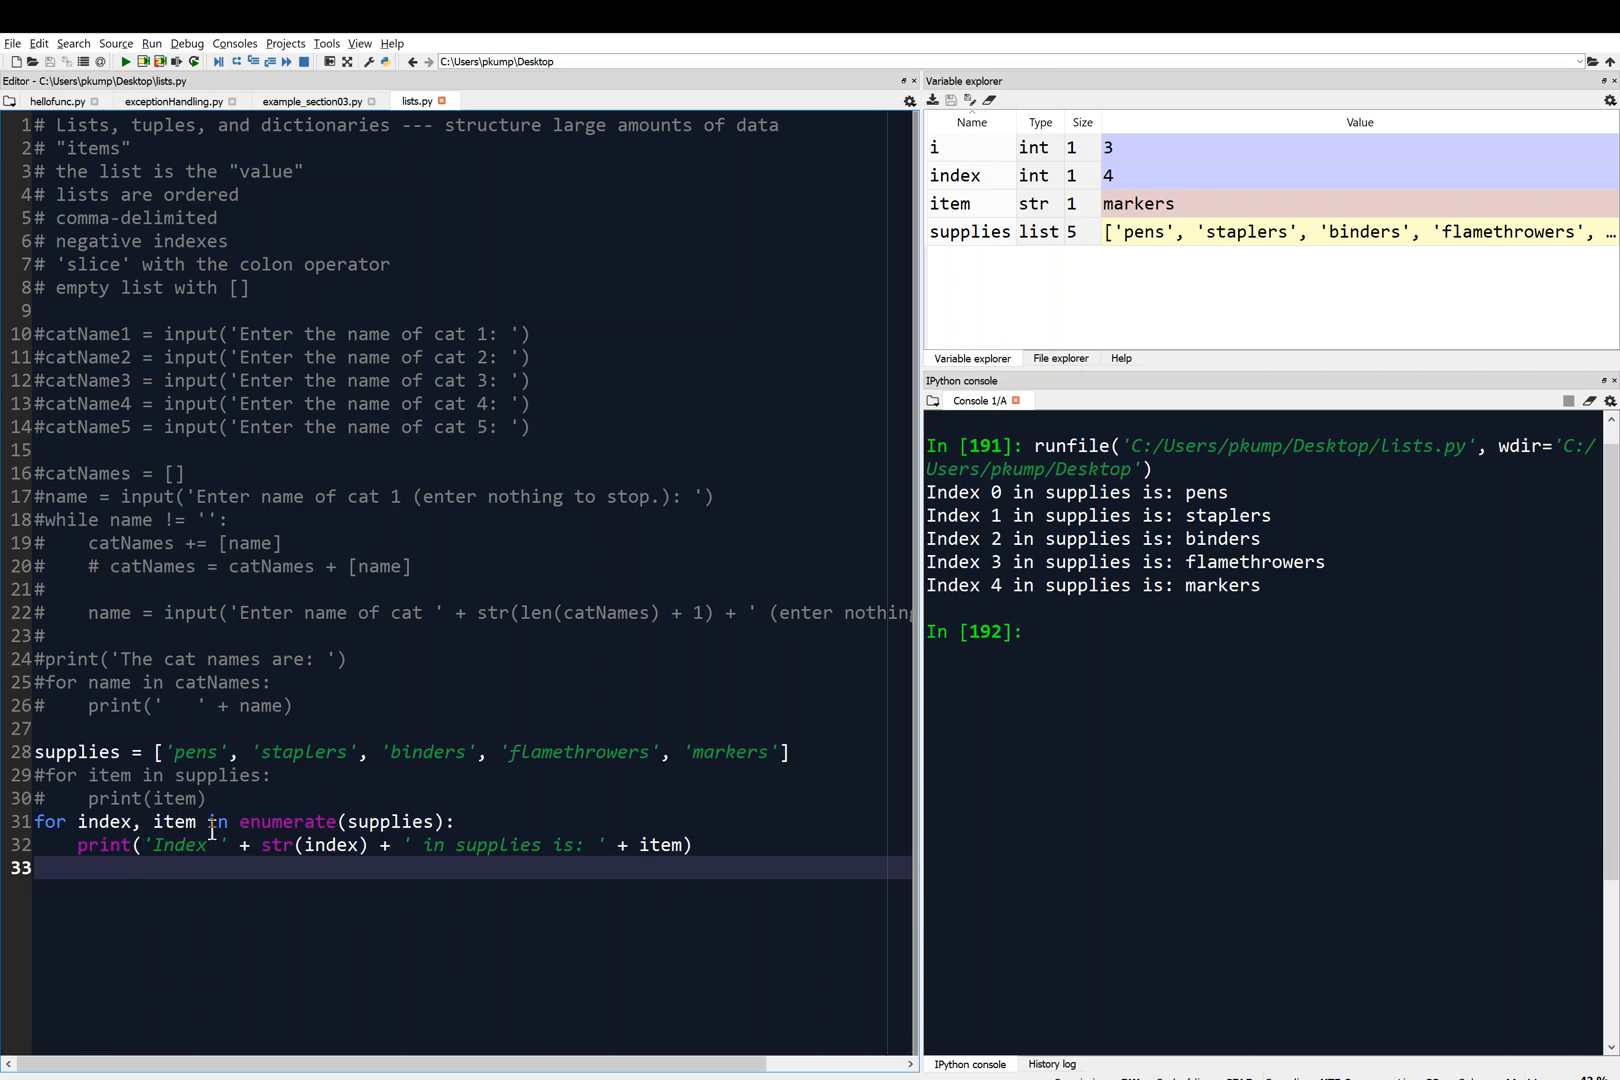
mouse_move(160, 822)
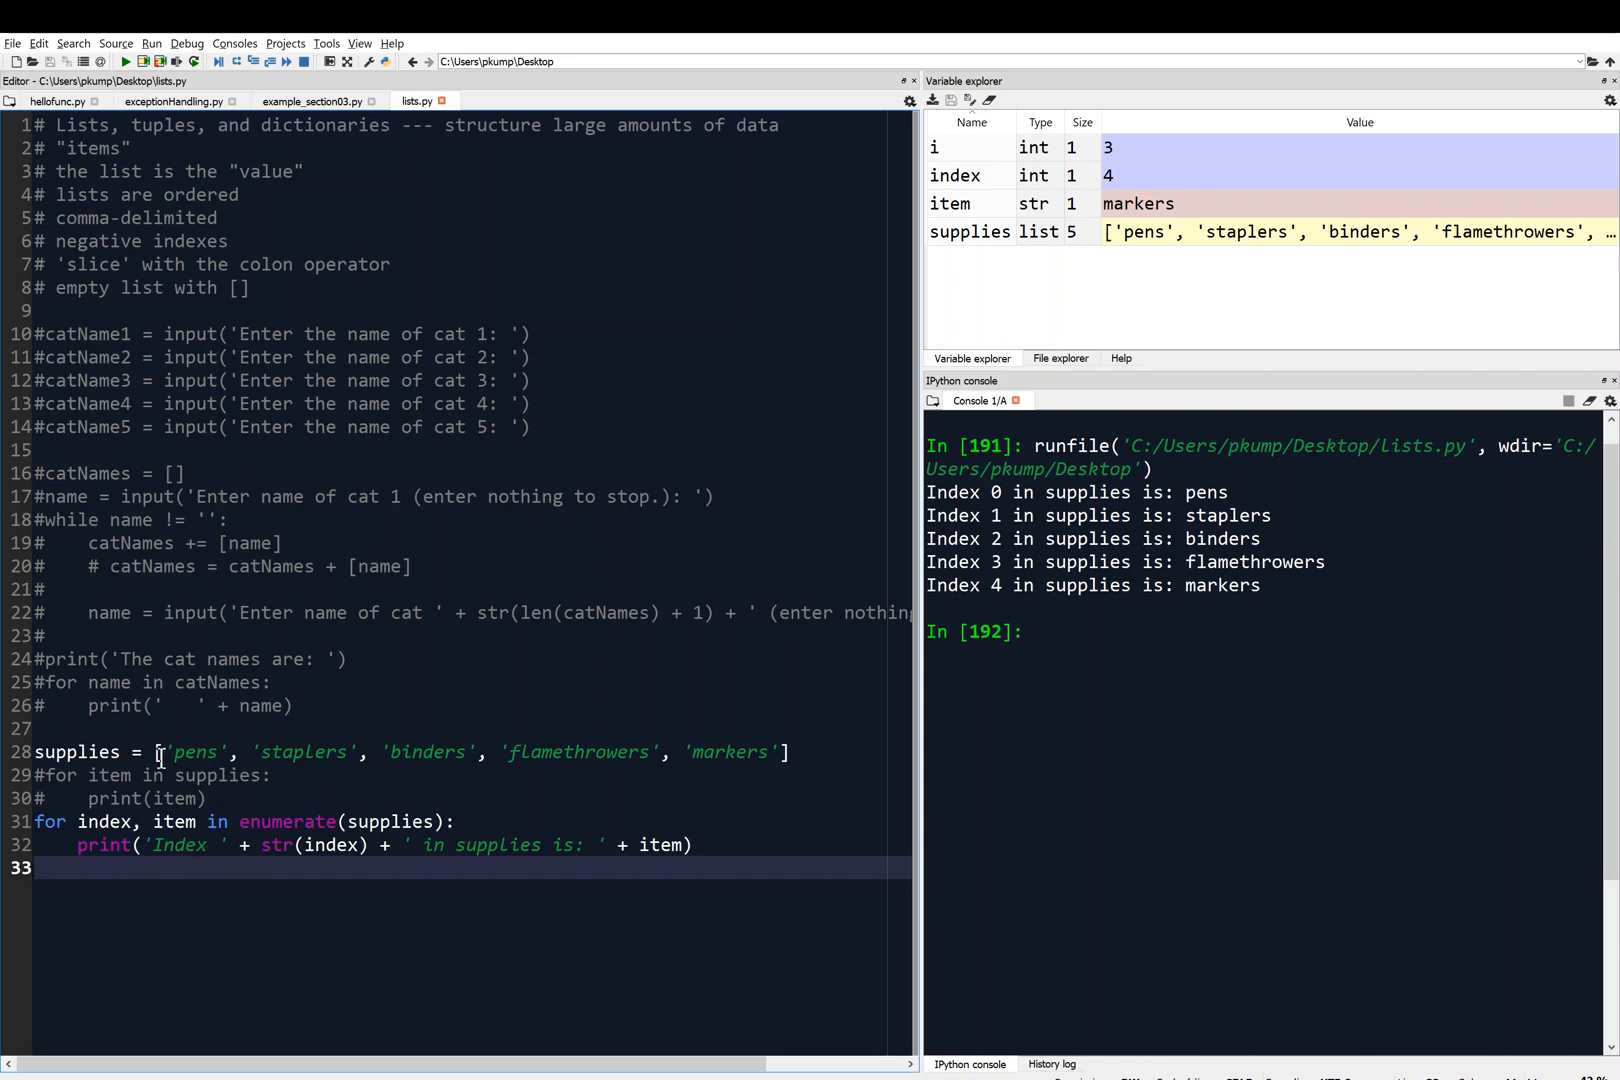
left_click(142, 868)
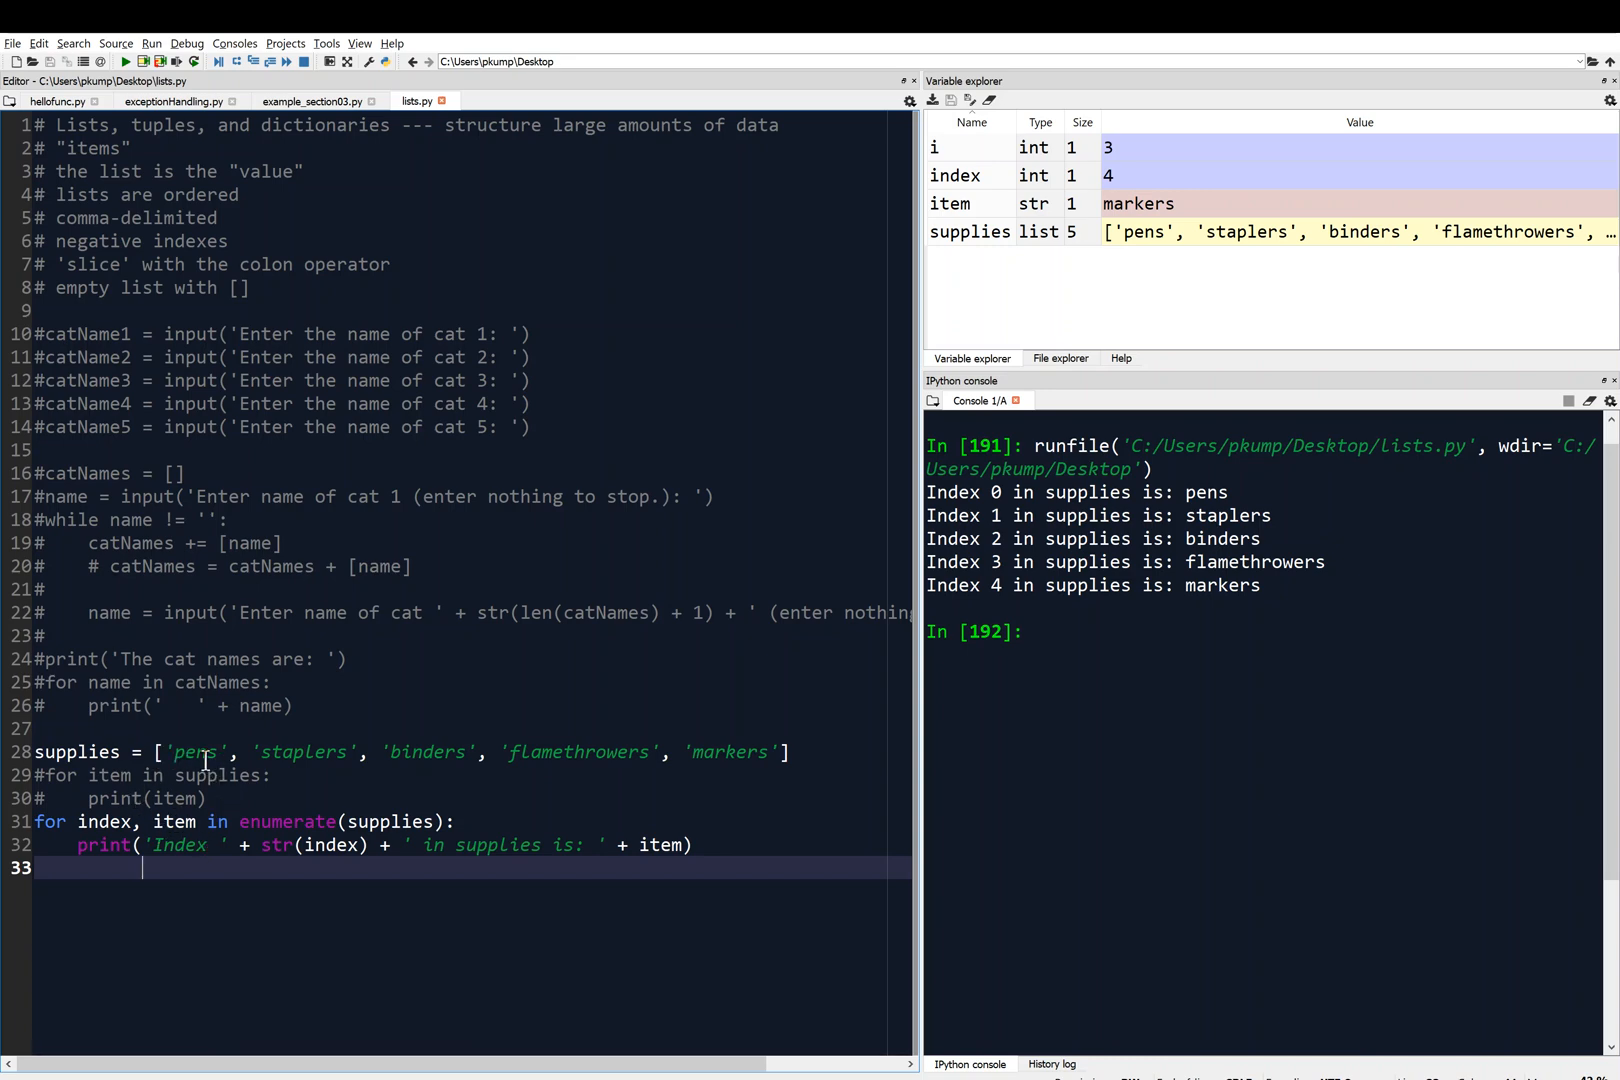
mouse_move(302, 854)
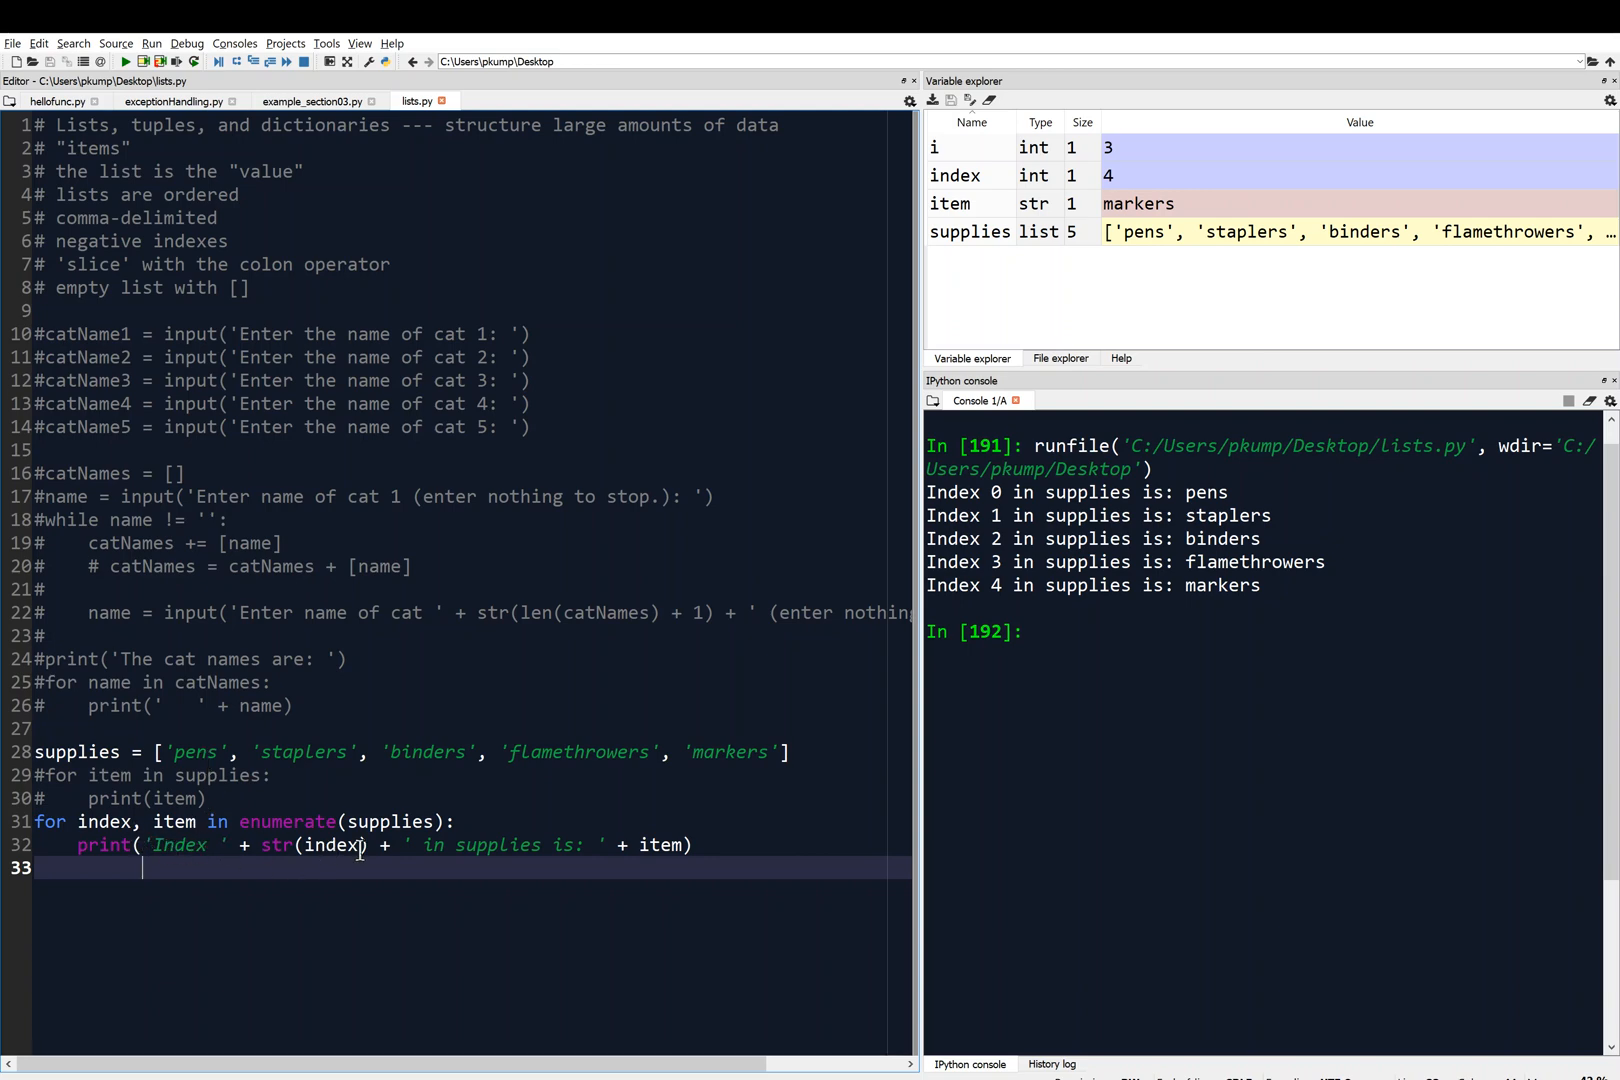
mouse_move(668, 846)
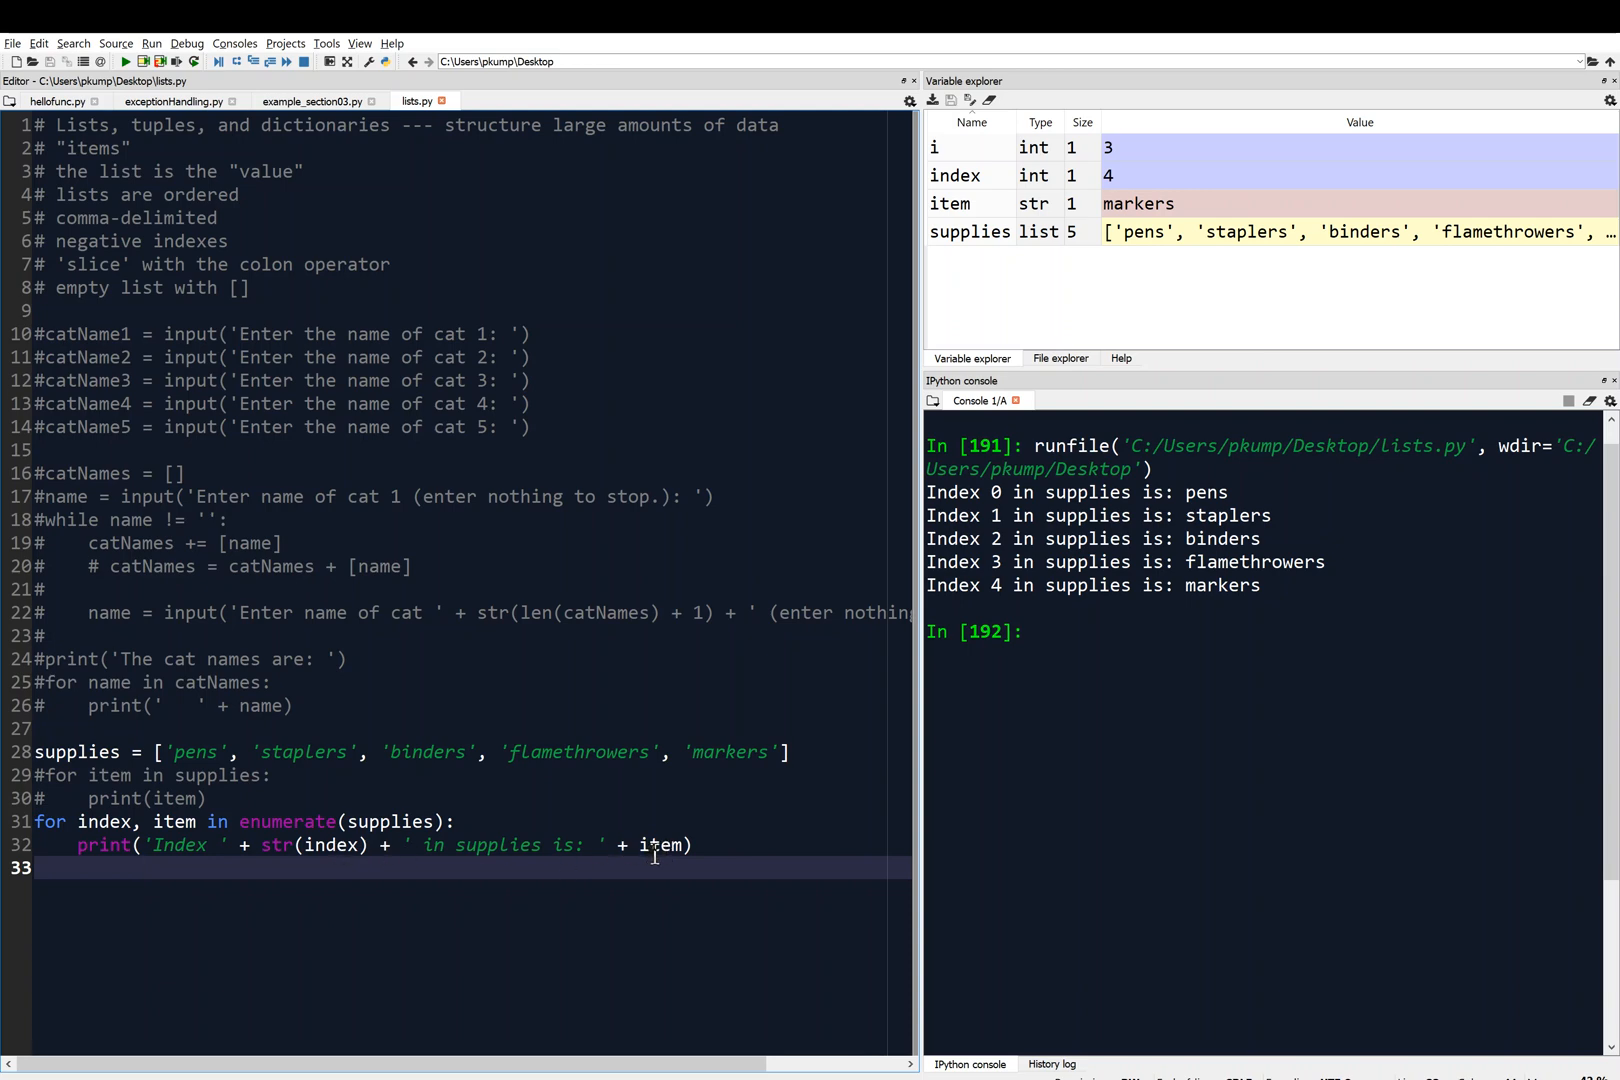
mouse_move(46, 828)
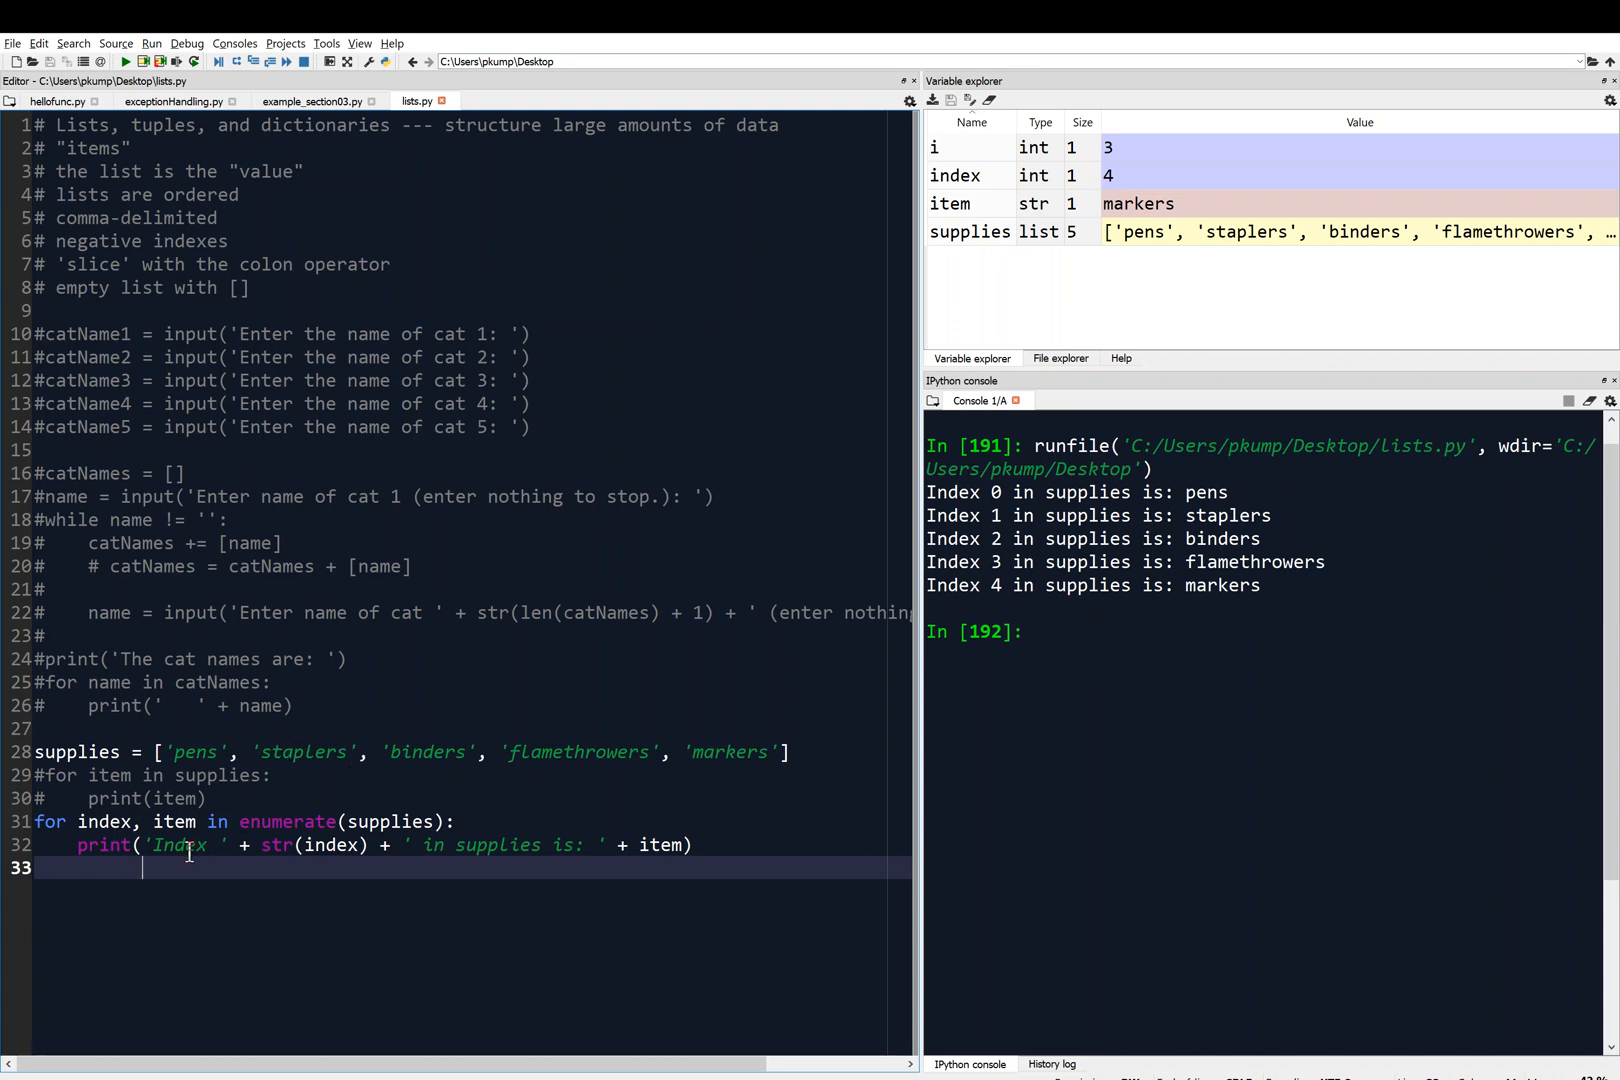
mouse_move(514, 848)
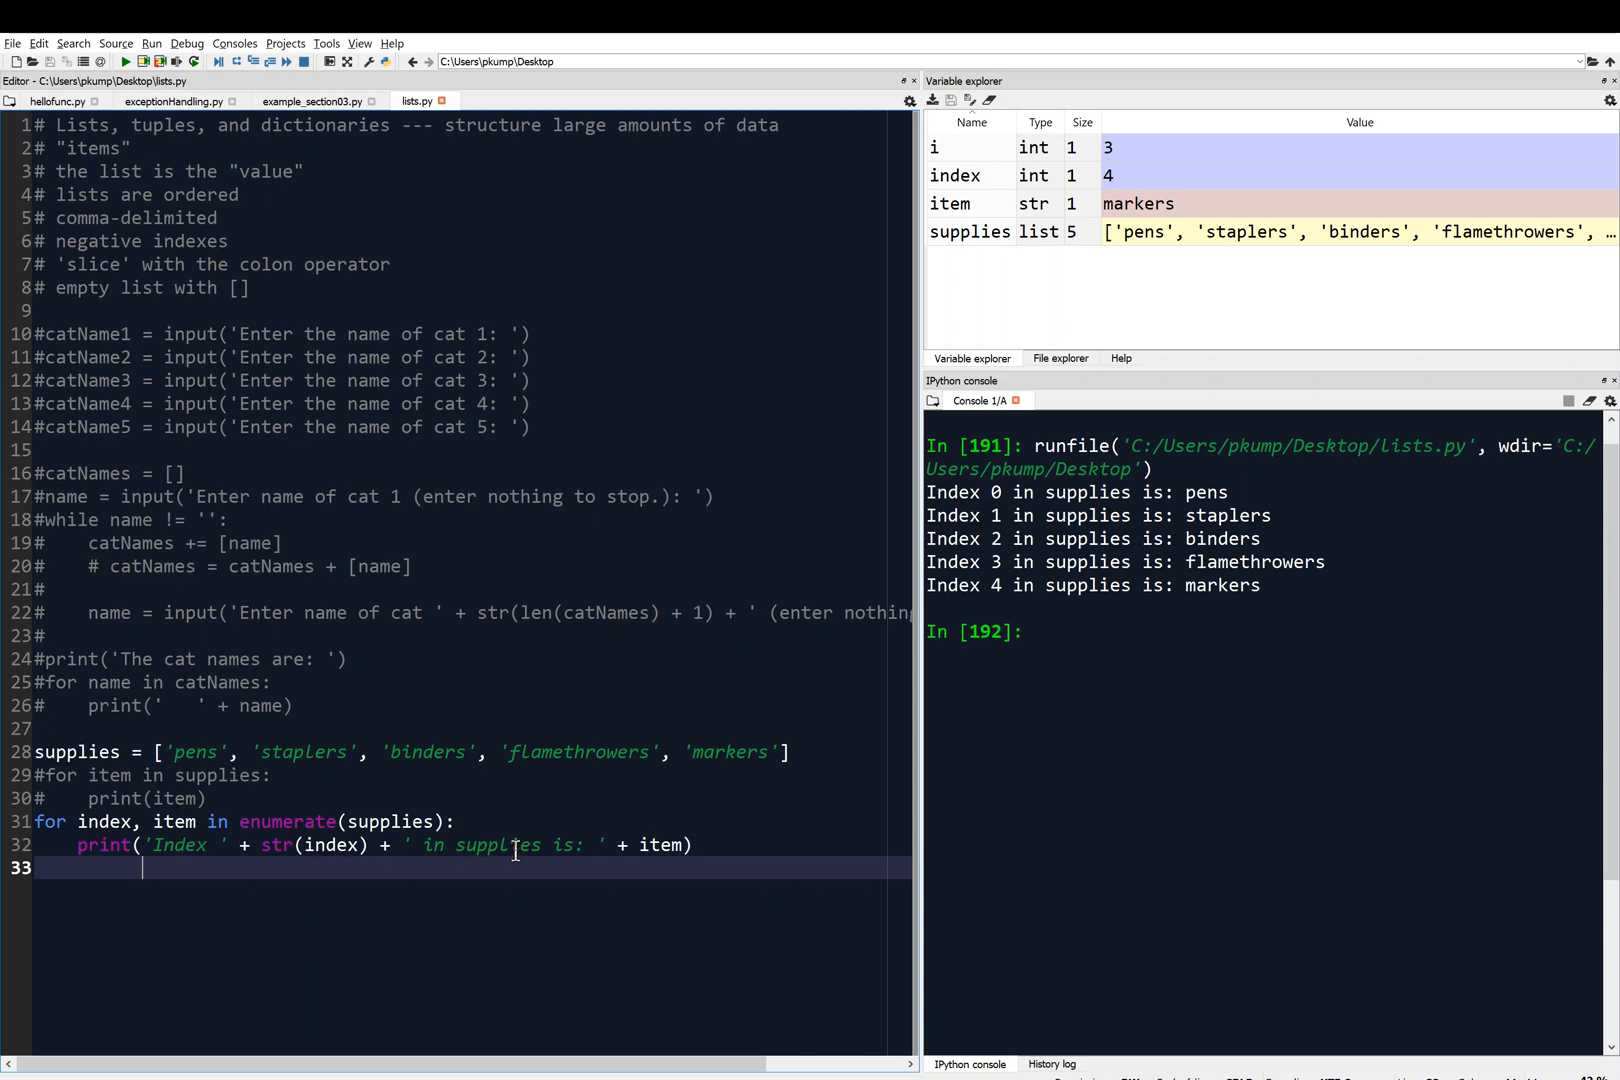
mouse_move(666, 852)
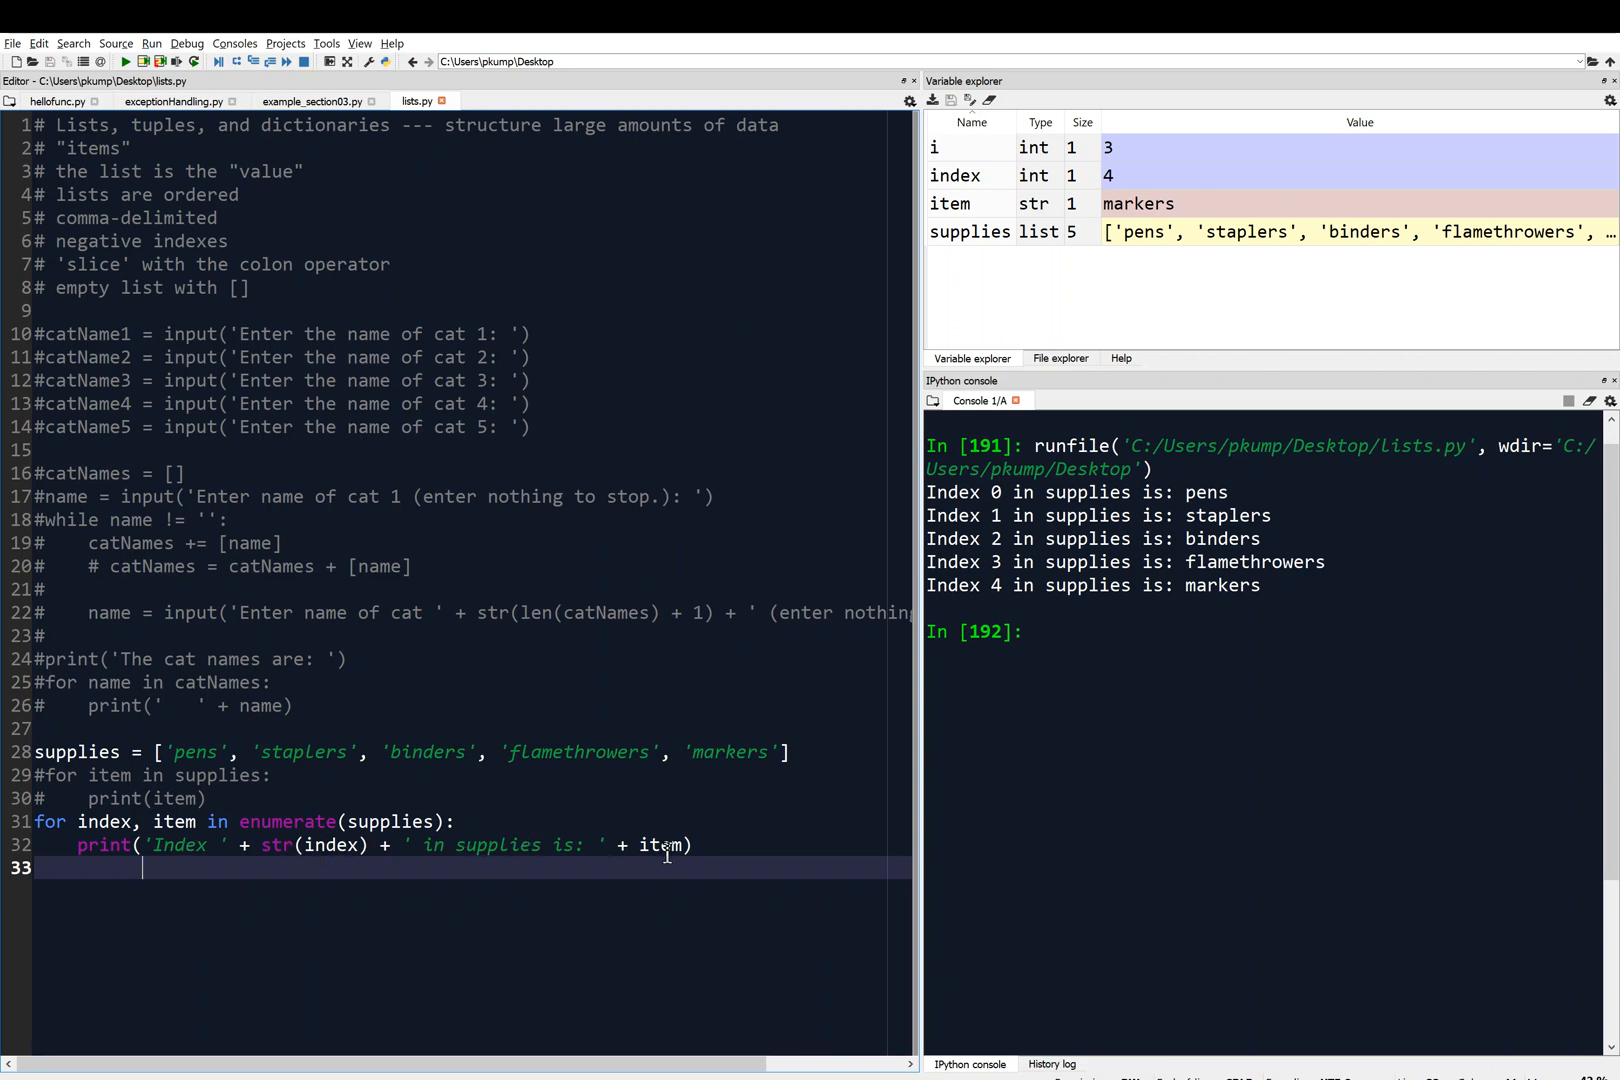
mouse_move(744, 764)
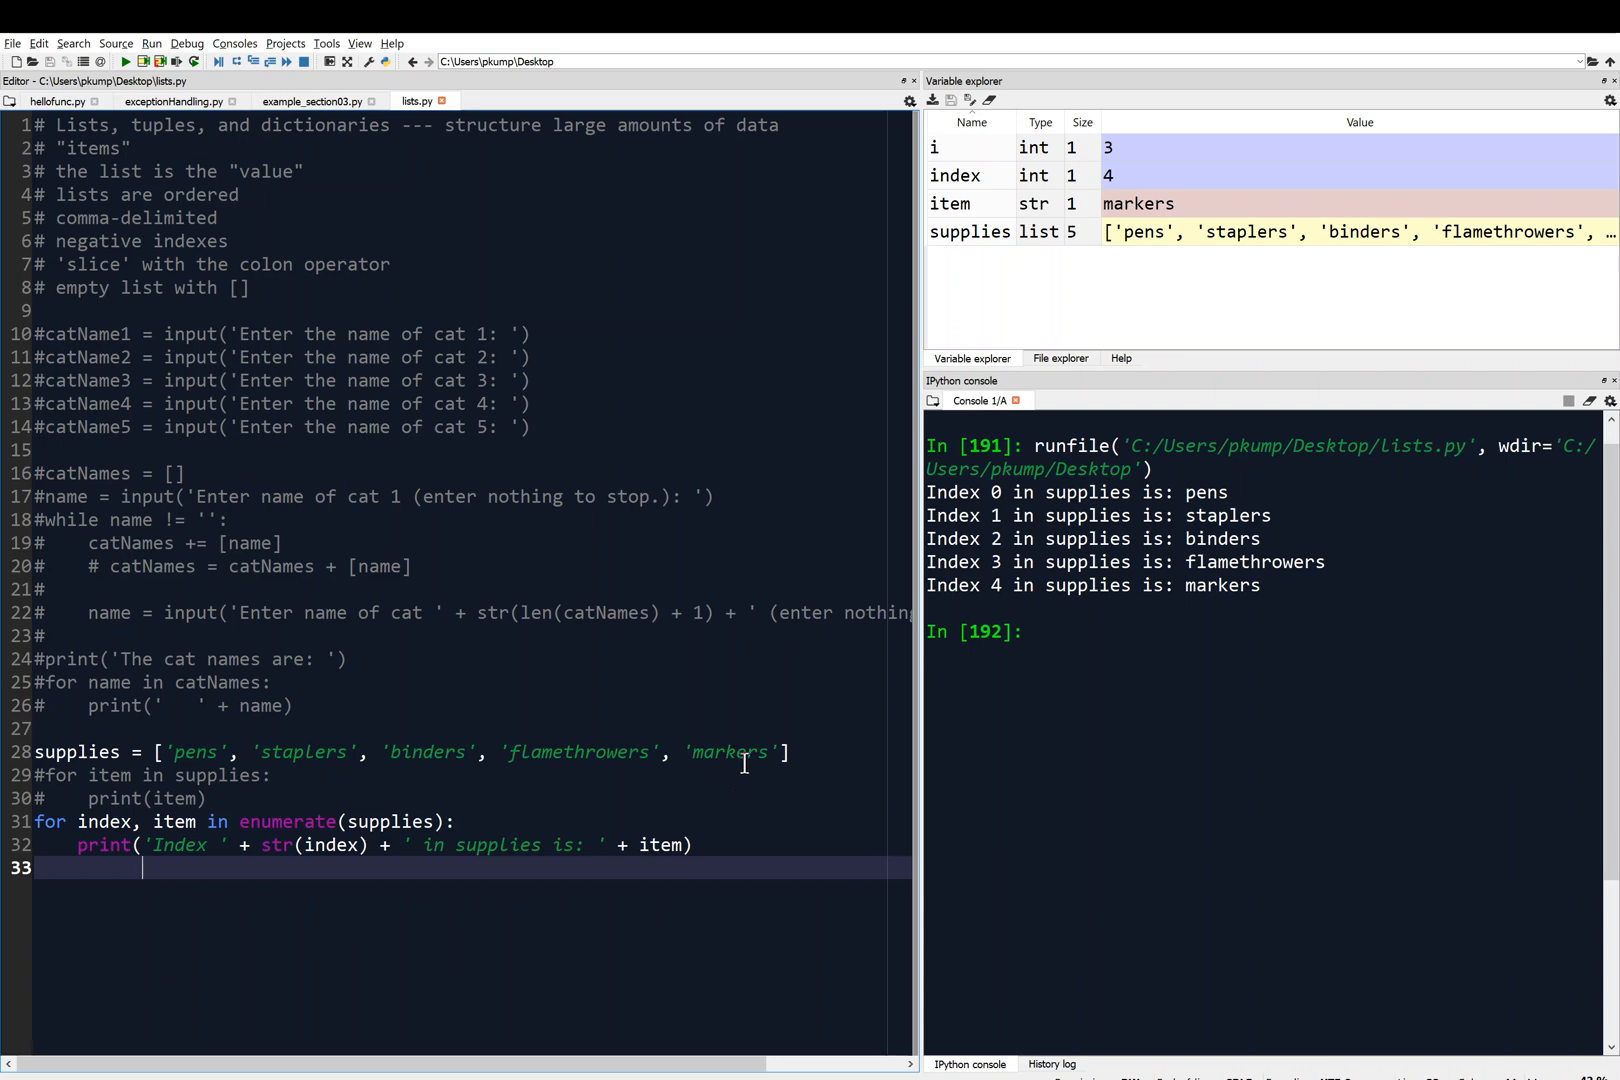
mouse_move(398, 762)
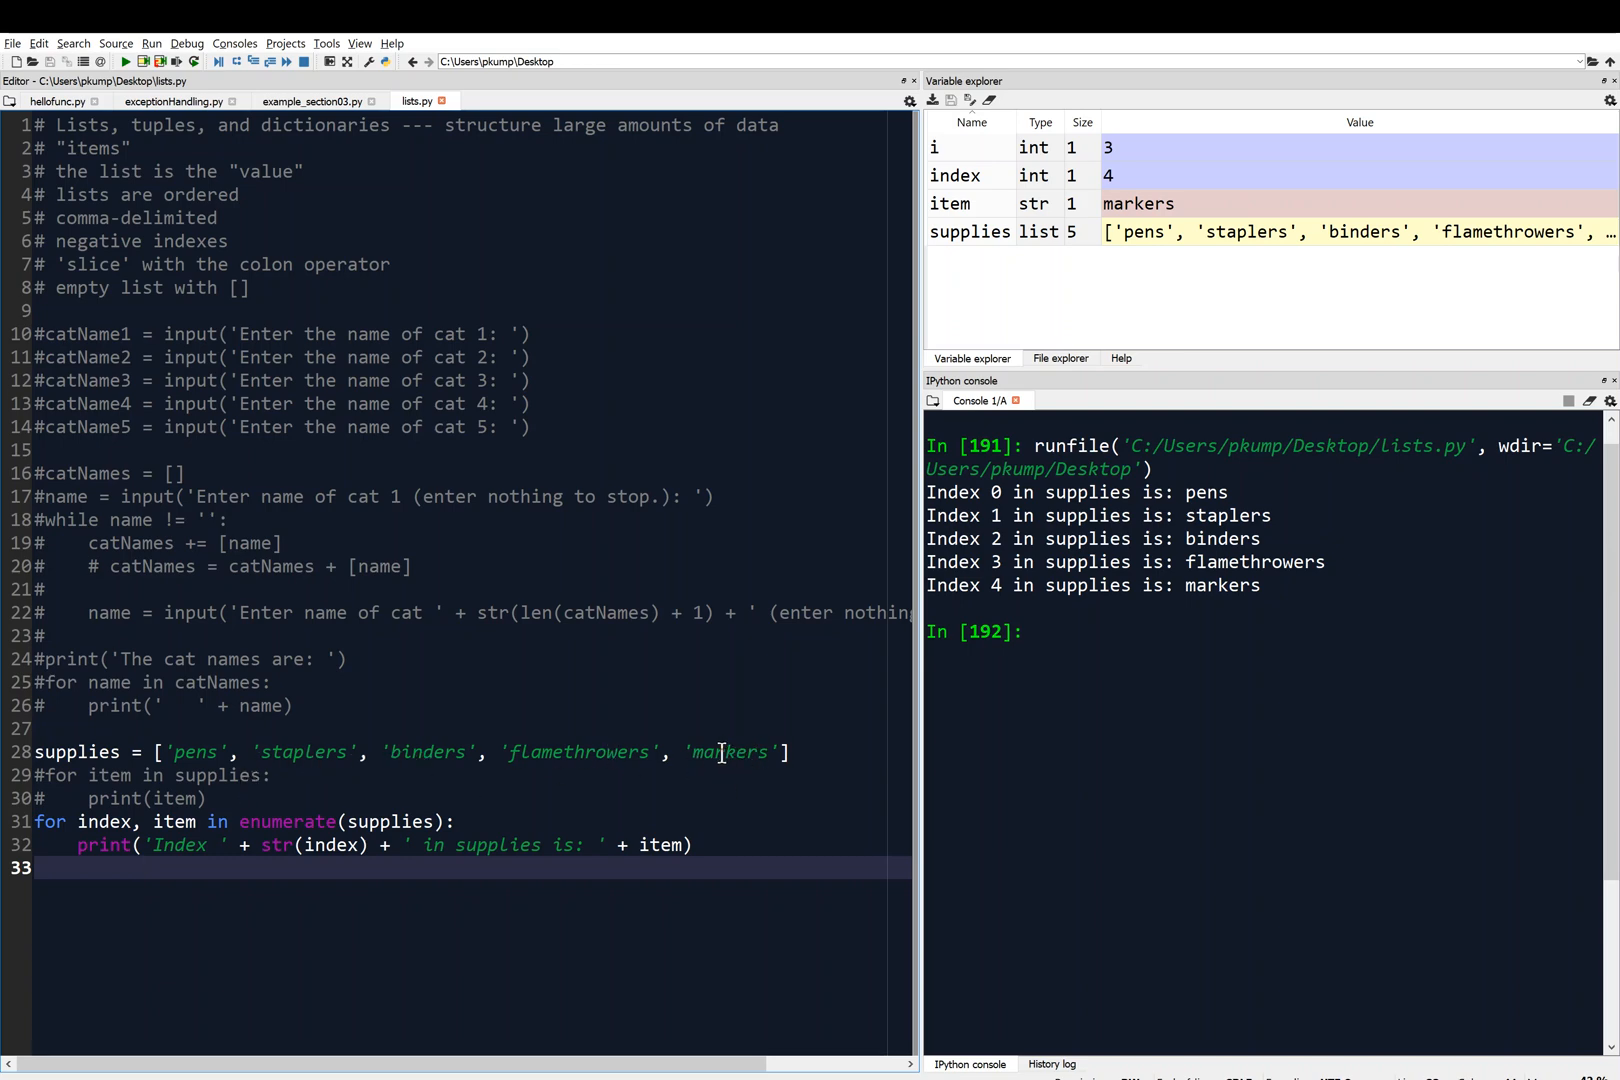
mouse_move(352, 844)
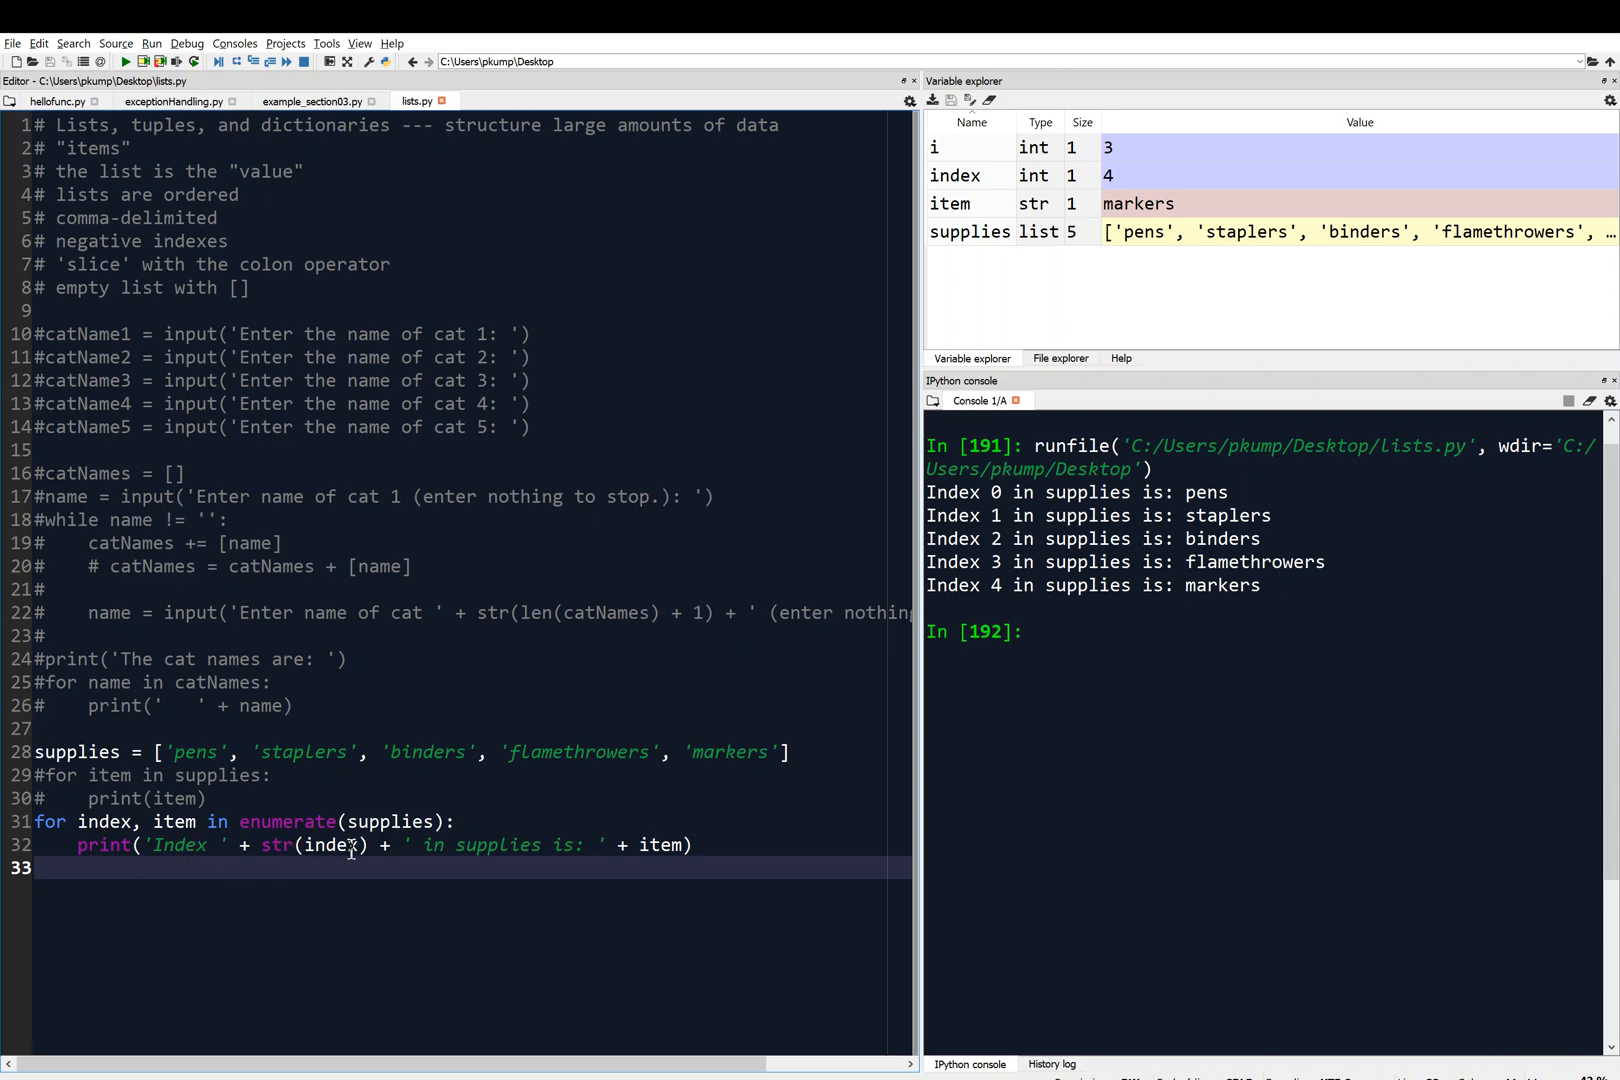
mouse_move(734, 764)
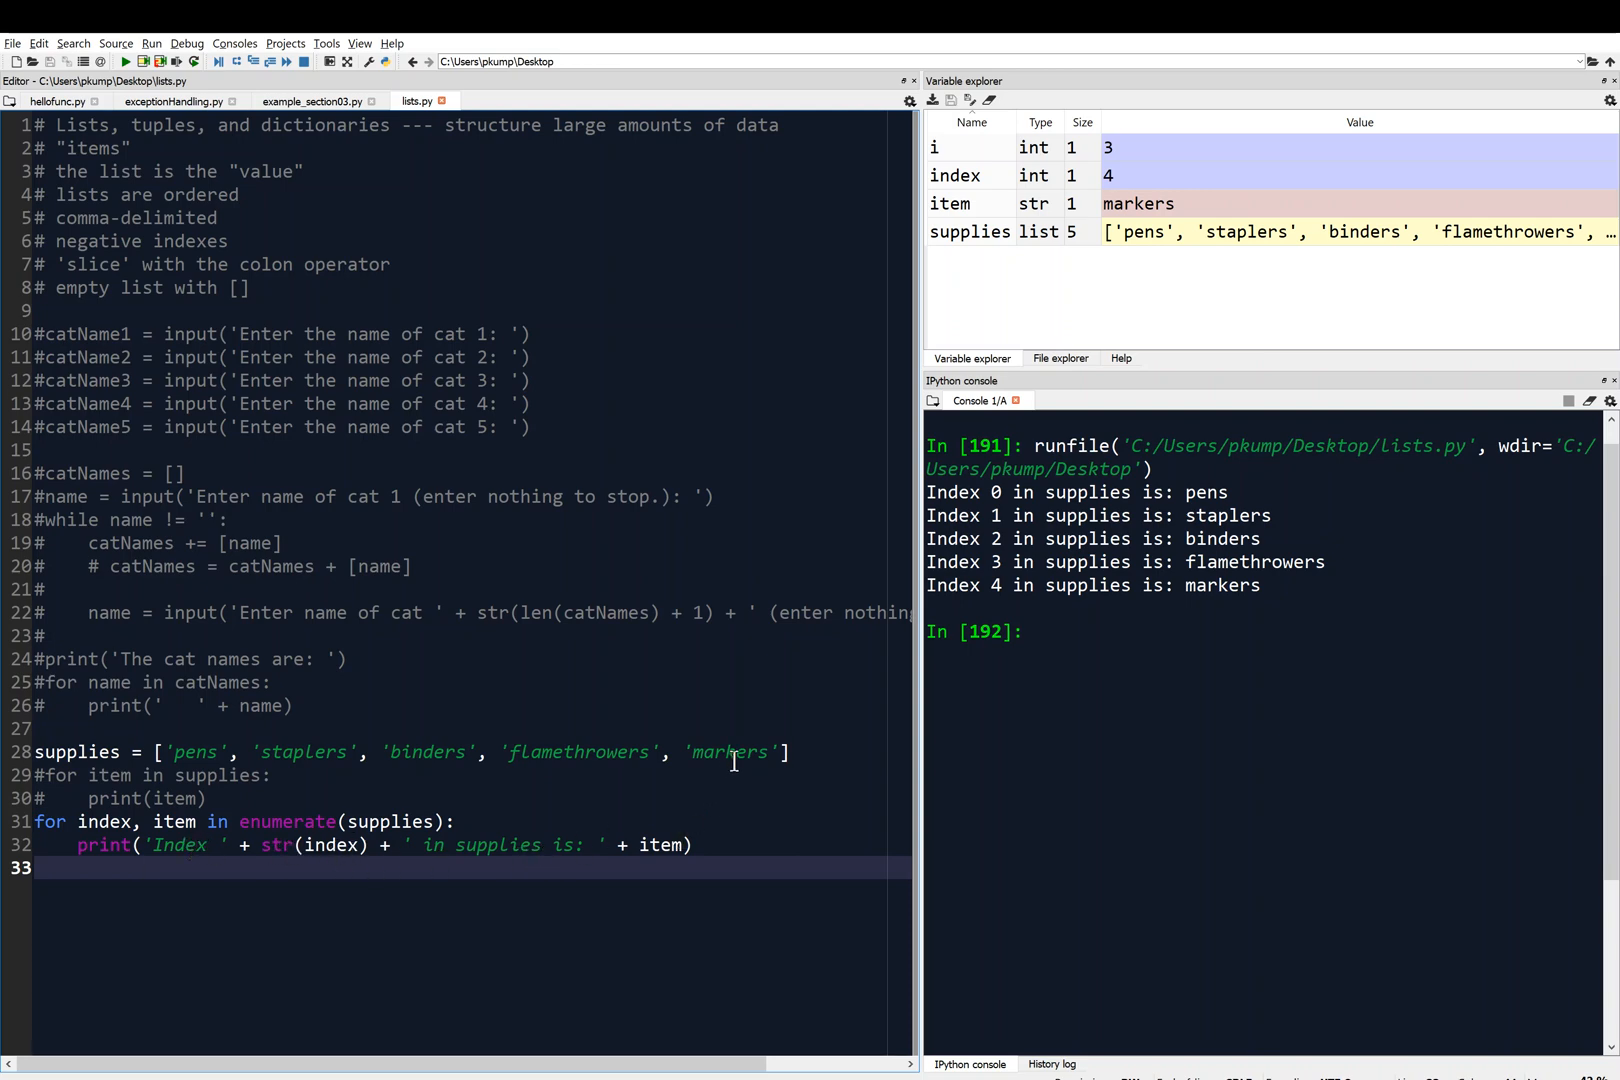